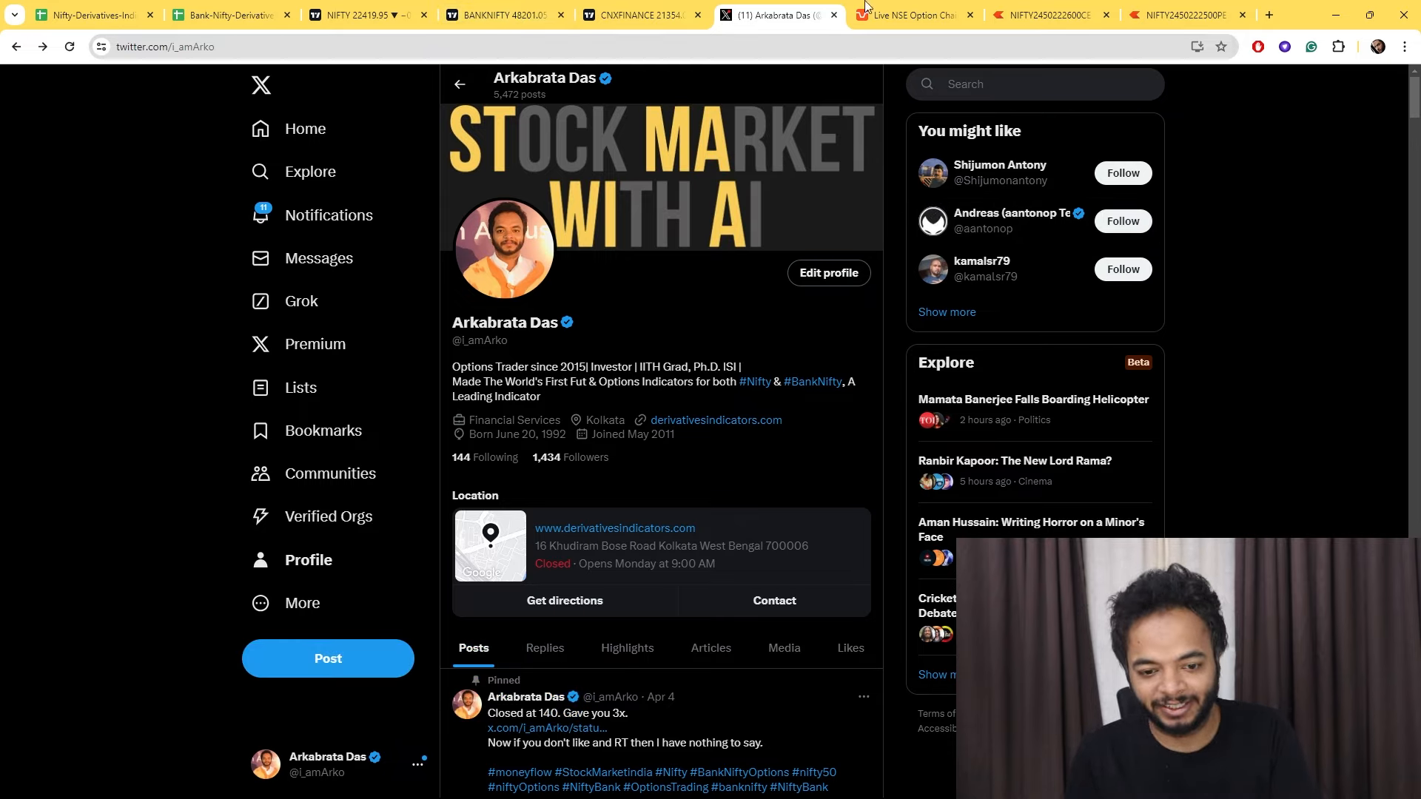
mouse_move(1106, 136)
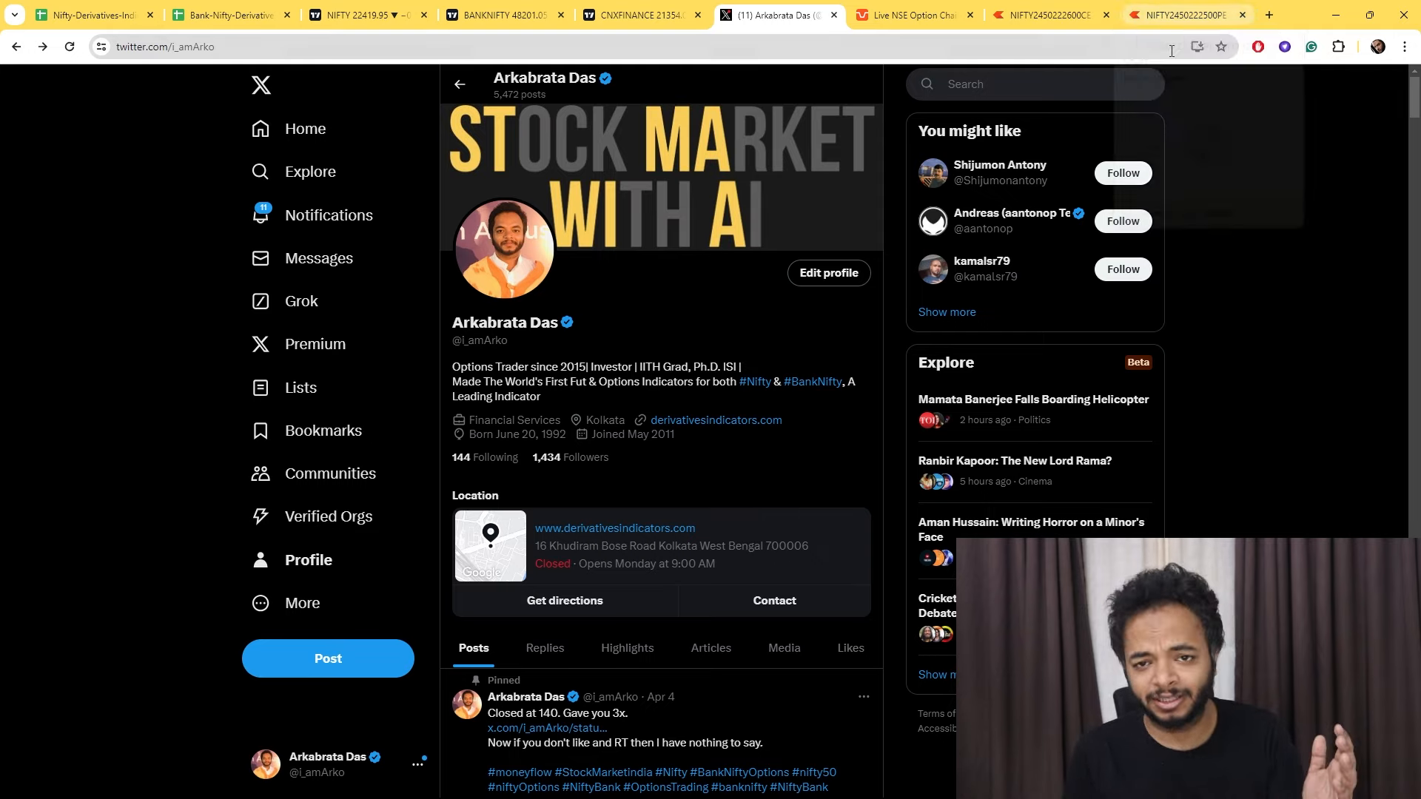
mouse_move(1183, 15)
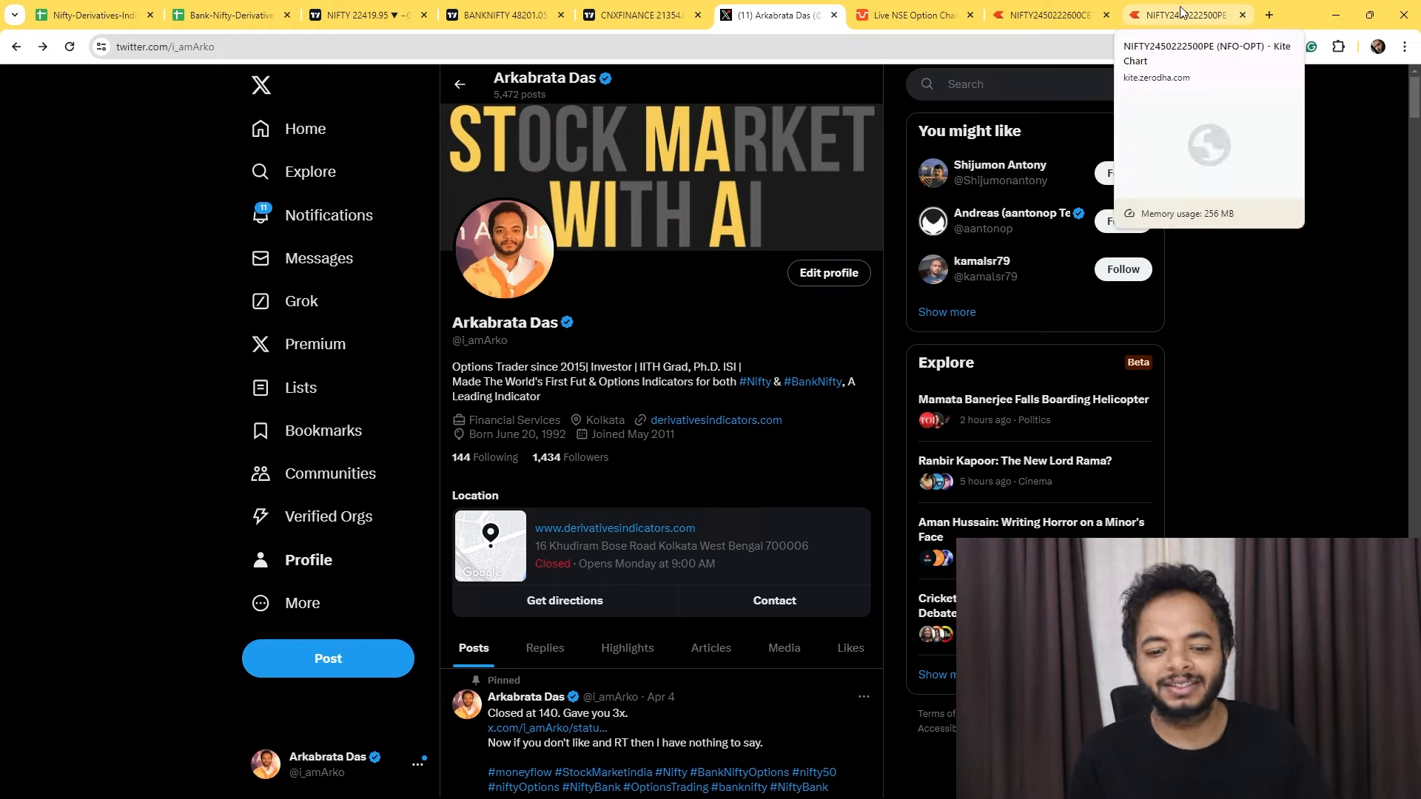
Bring up the NIFTY 2nd May 22500 PE candlestick chart in Kite.
left_click(1178, 15)
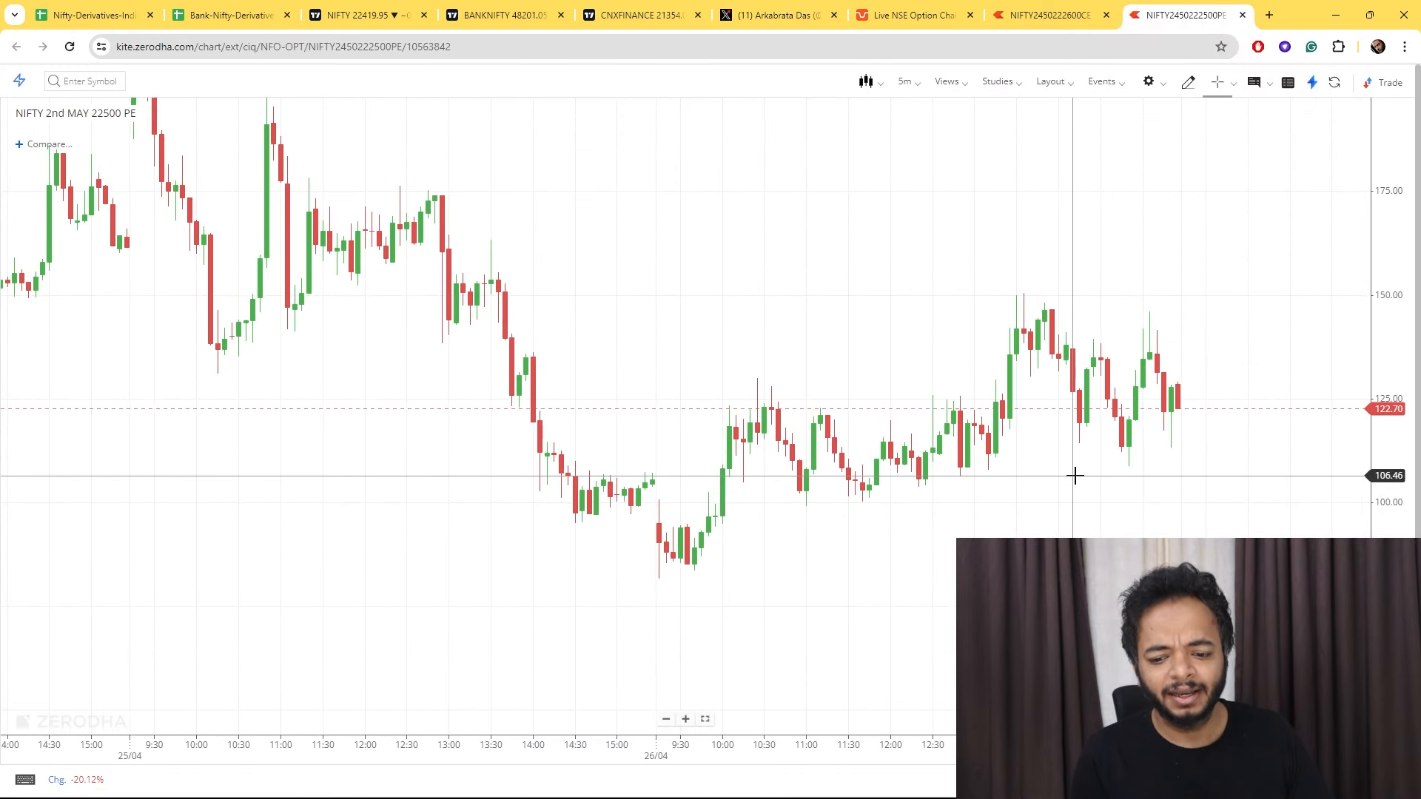
mouse_move(905, 465)
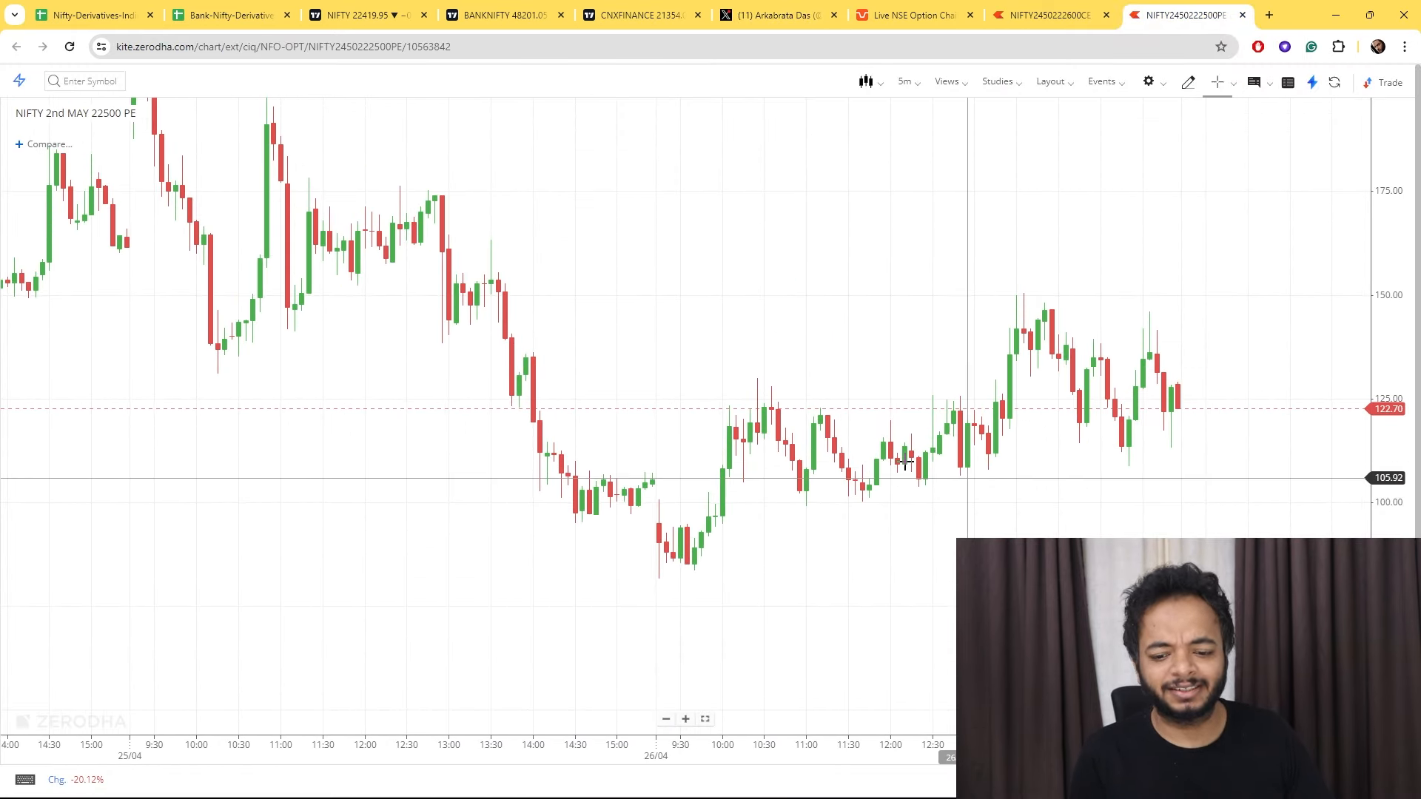
mouse_move(34, 119)
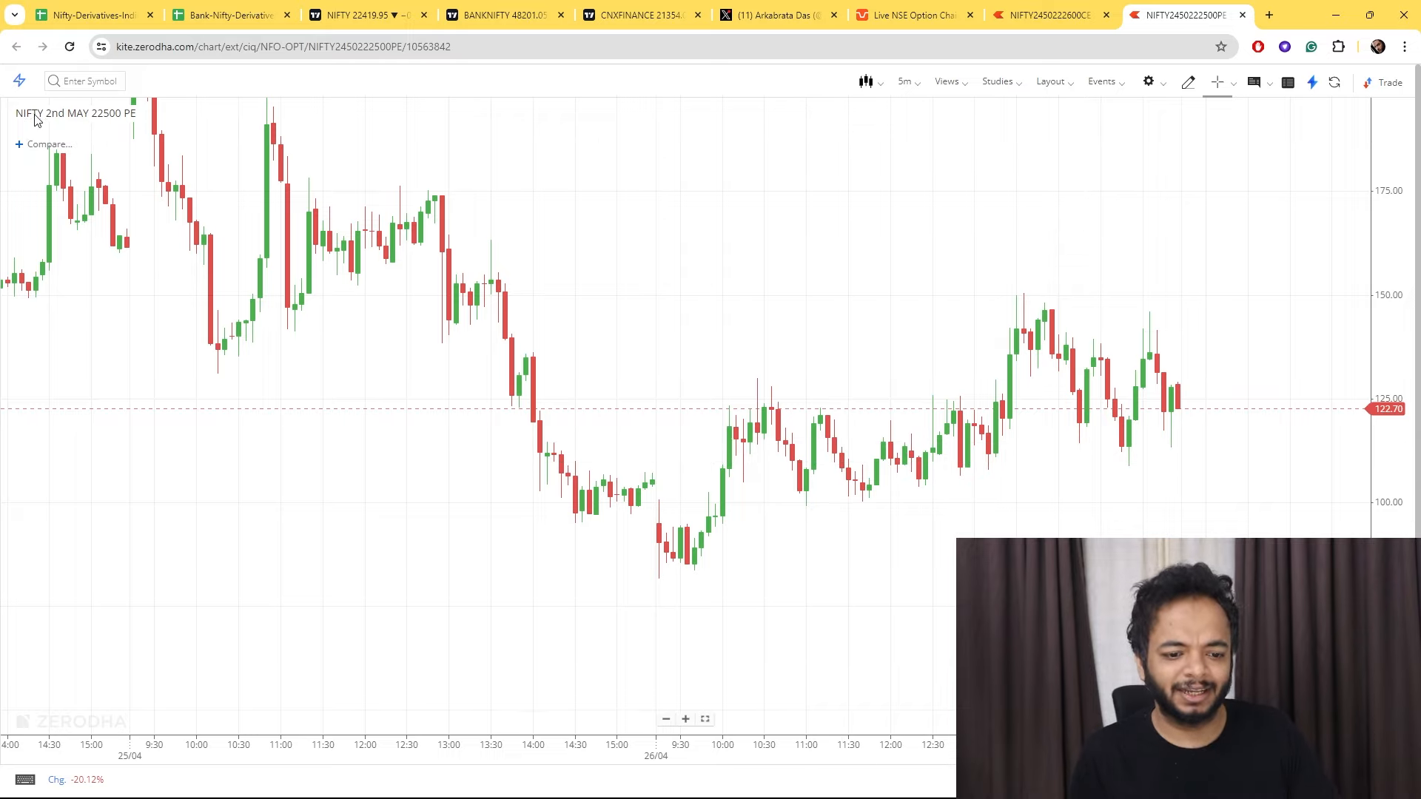
mouse_move(805, 491)
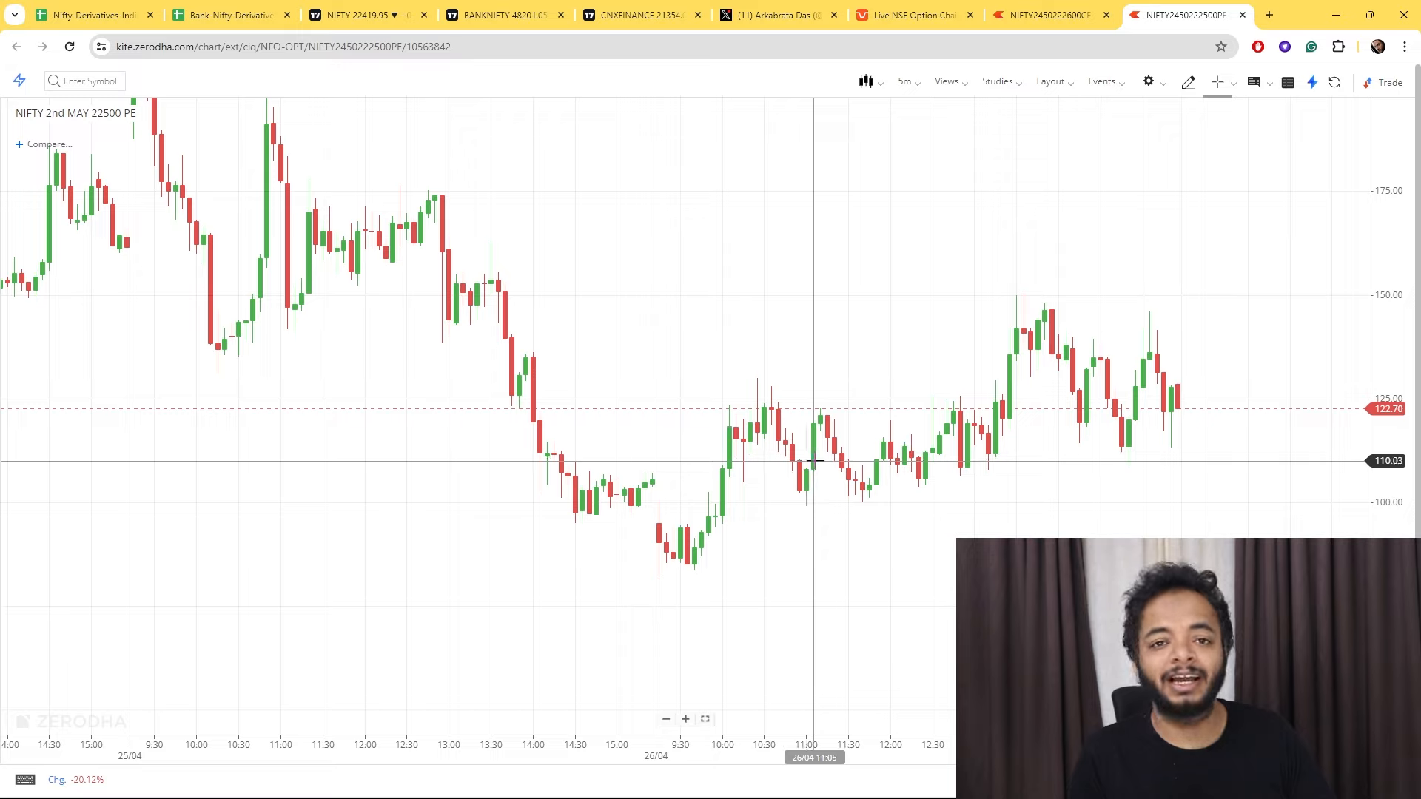
mouse_move(1098, 478)
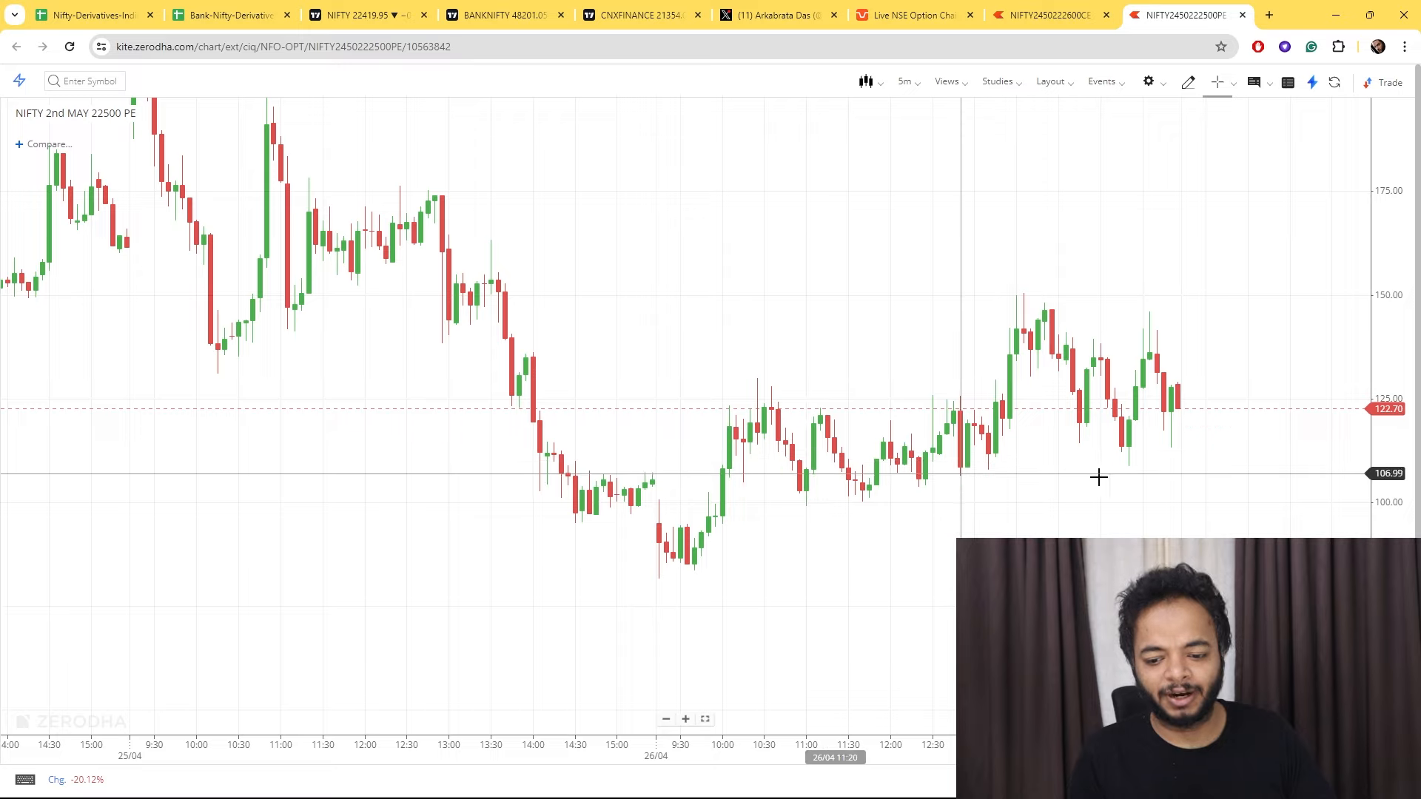
mouse_move(1127, 459)
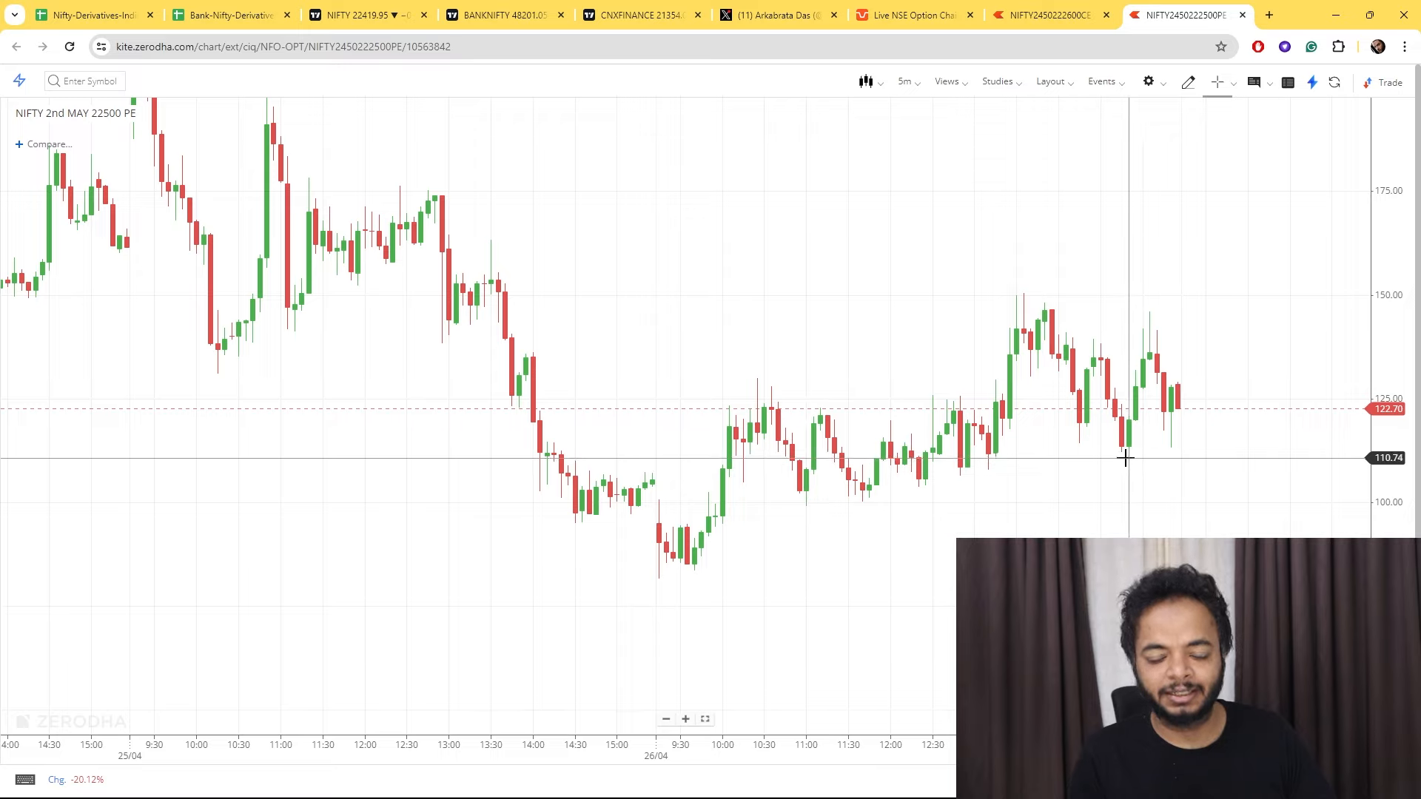
mouse_move(1126, 455)
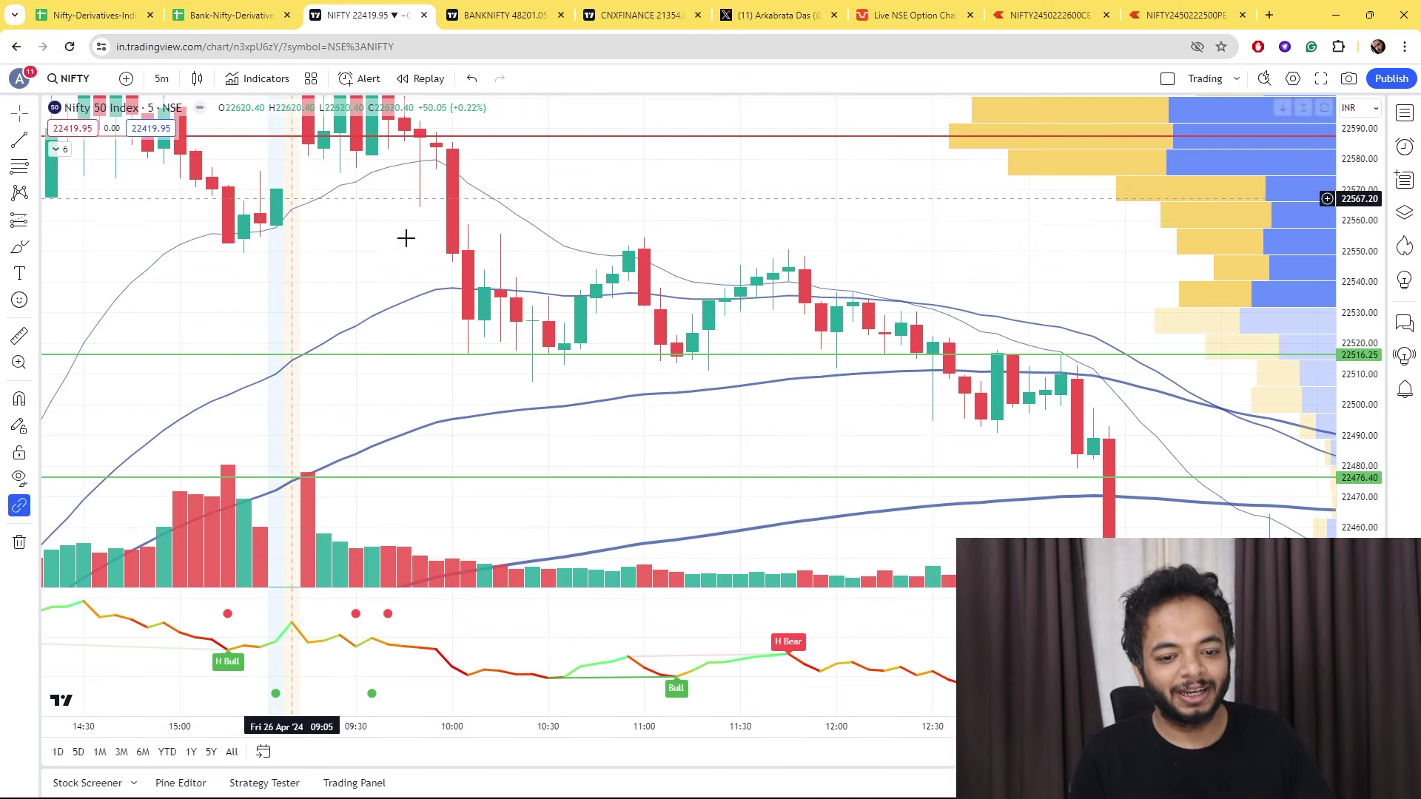
mouse_move(613, 277)
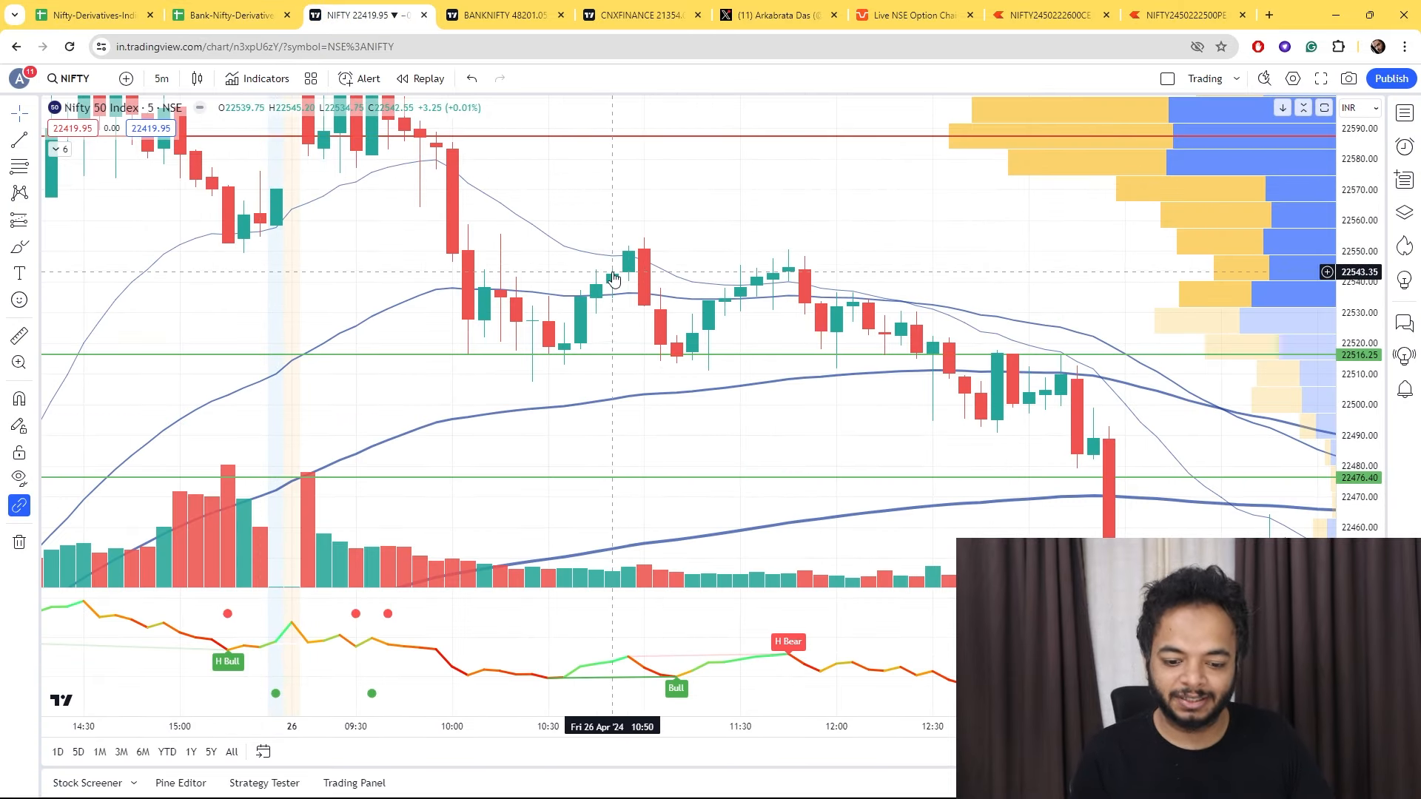
mouse_move(700, 336)
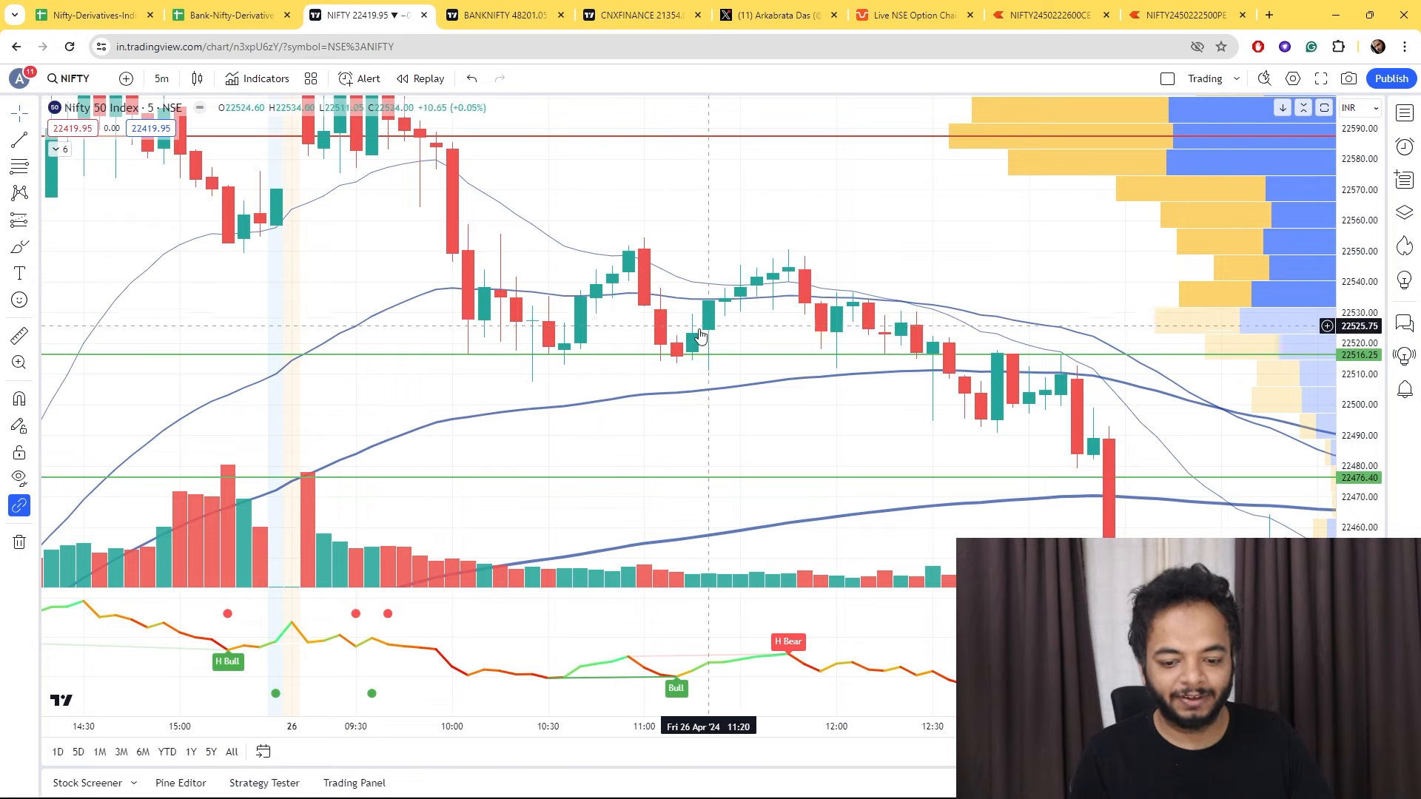
mouse_move(693, 338)
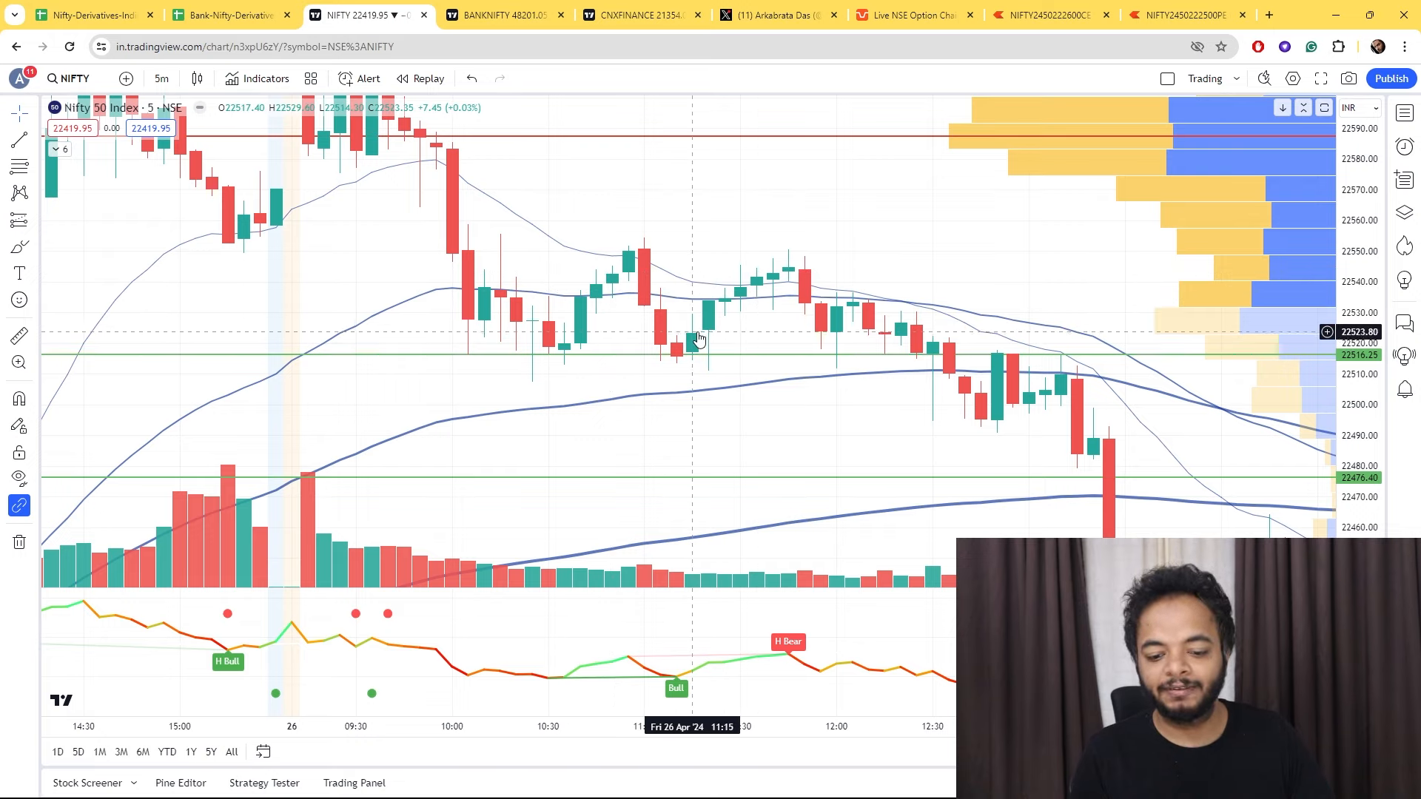
mouse_move(662, 324)
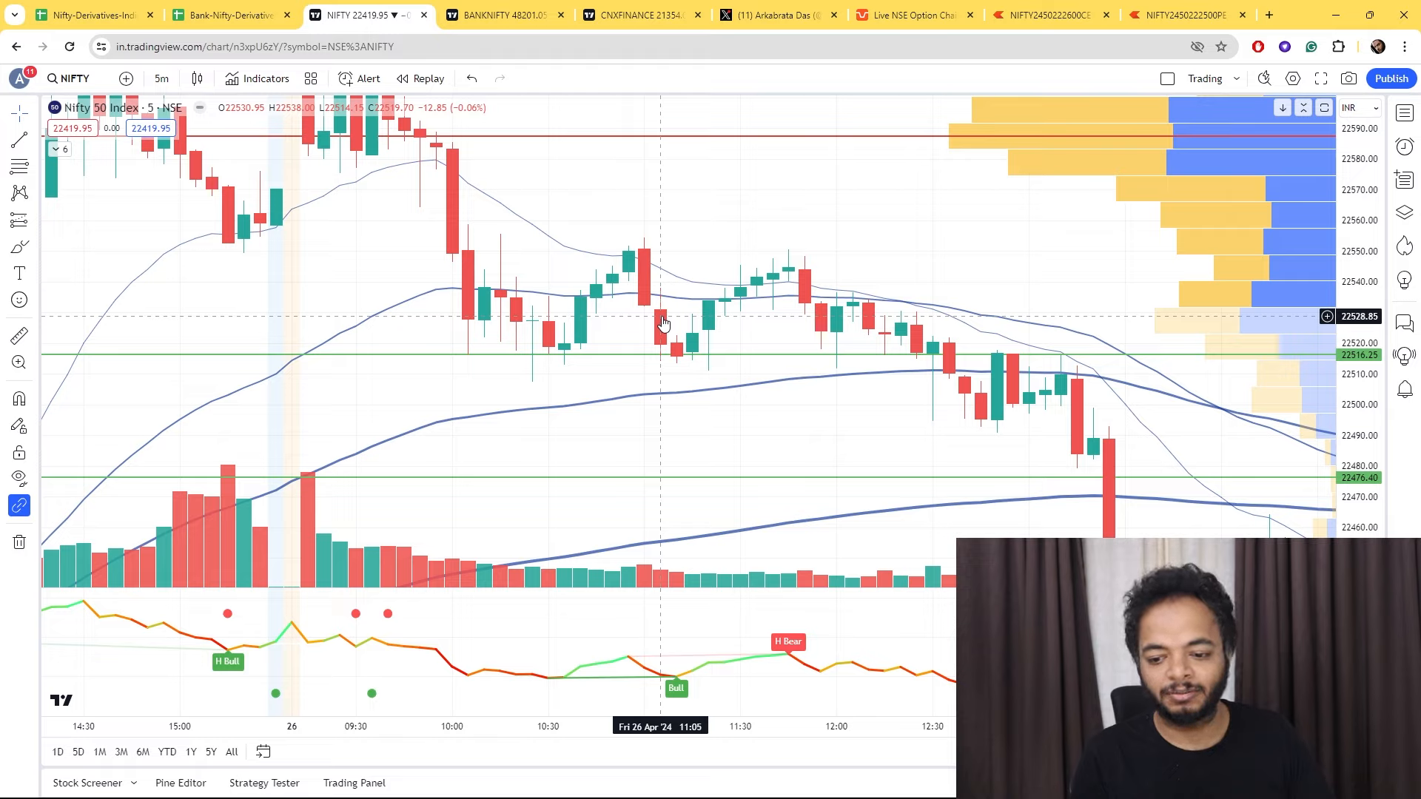
mouse_move(675, 311)
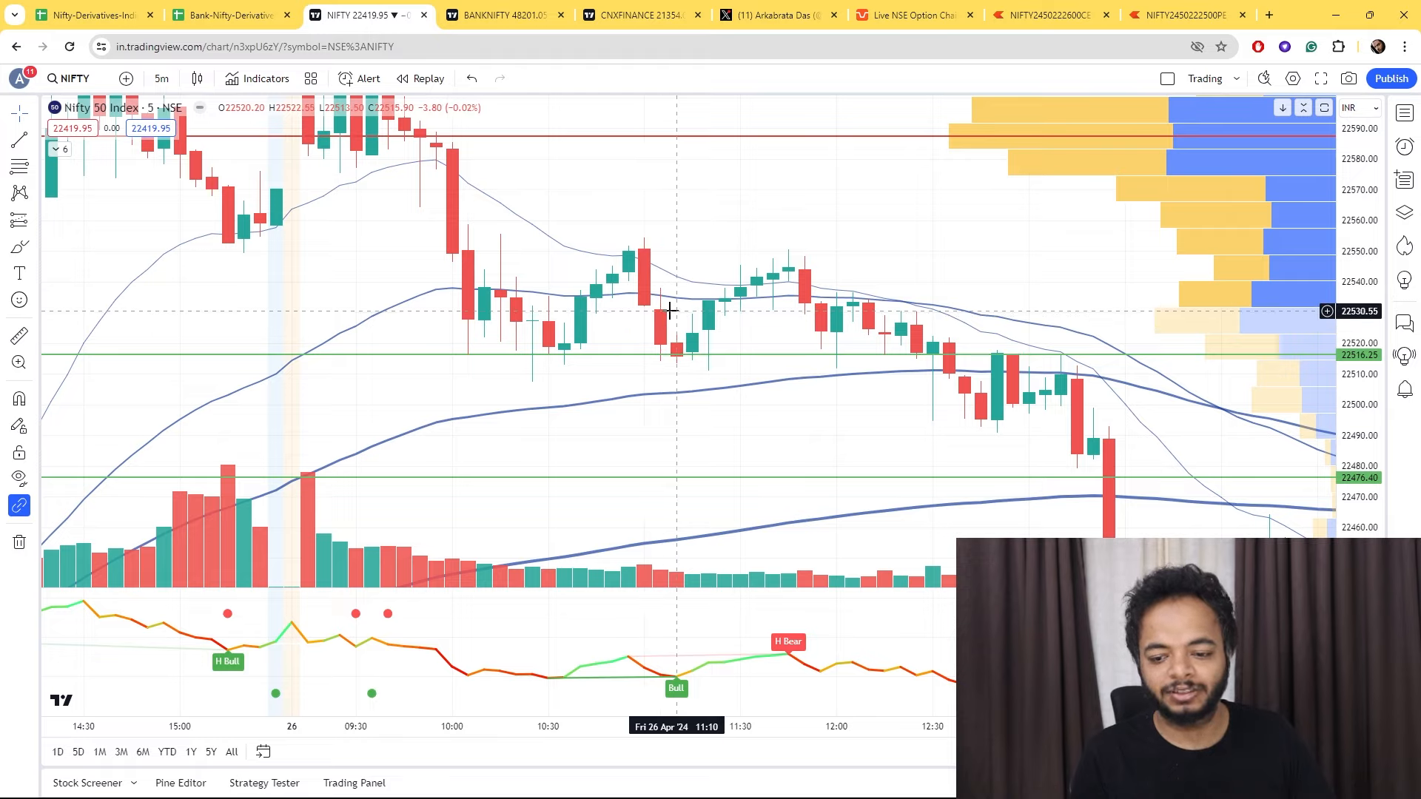
mouse_move(850, 448)
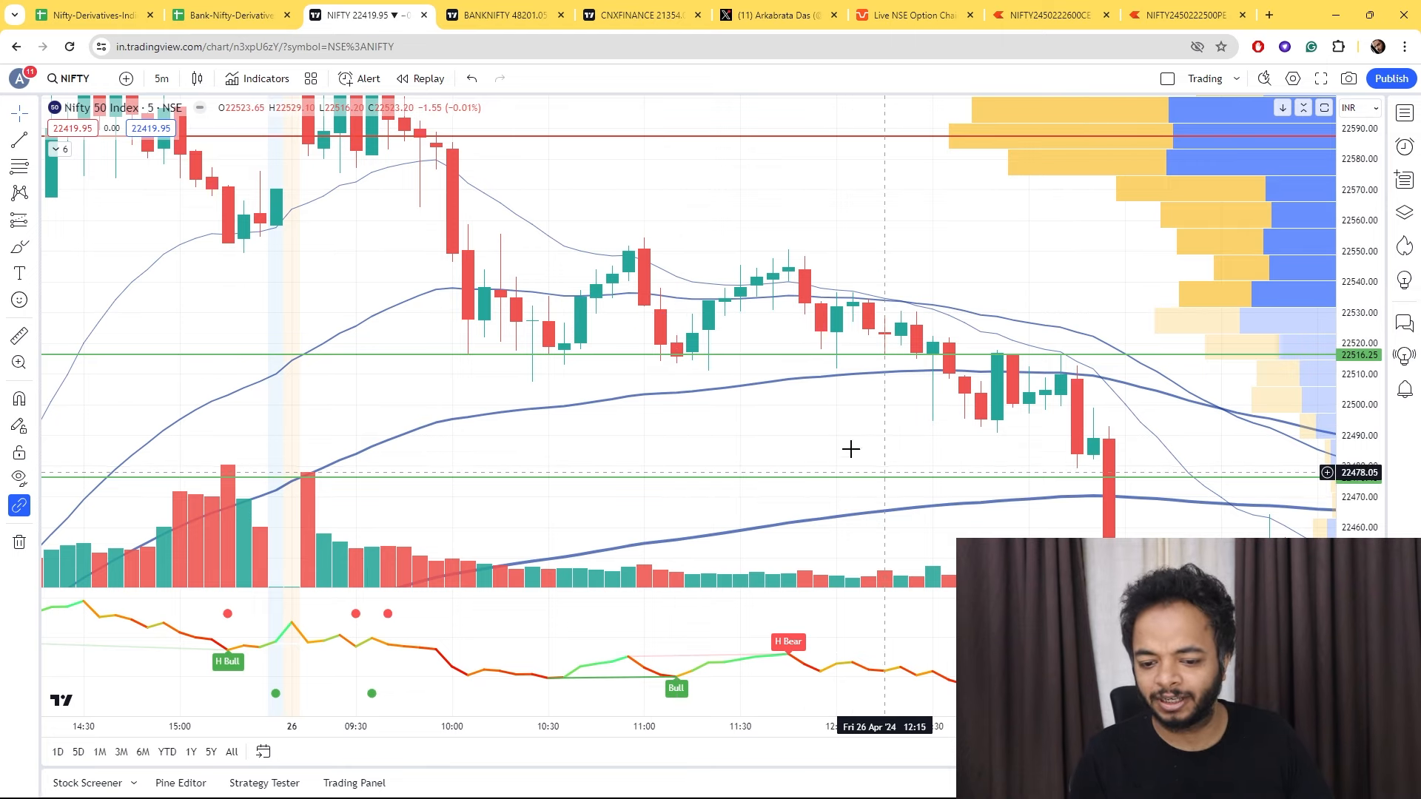
left_click(1178, 15)
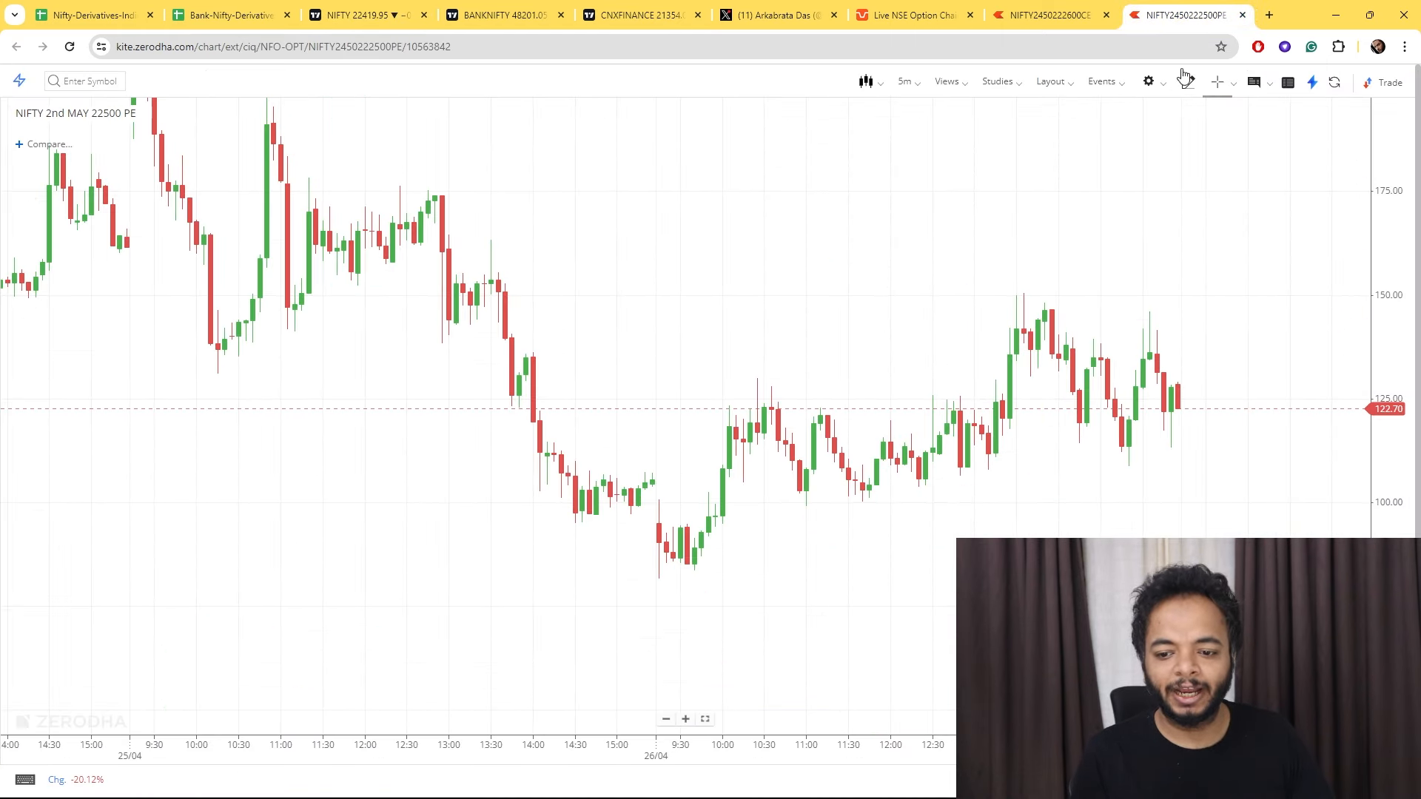
mouse_move(1122, 440)
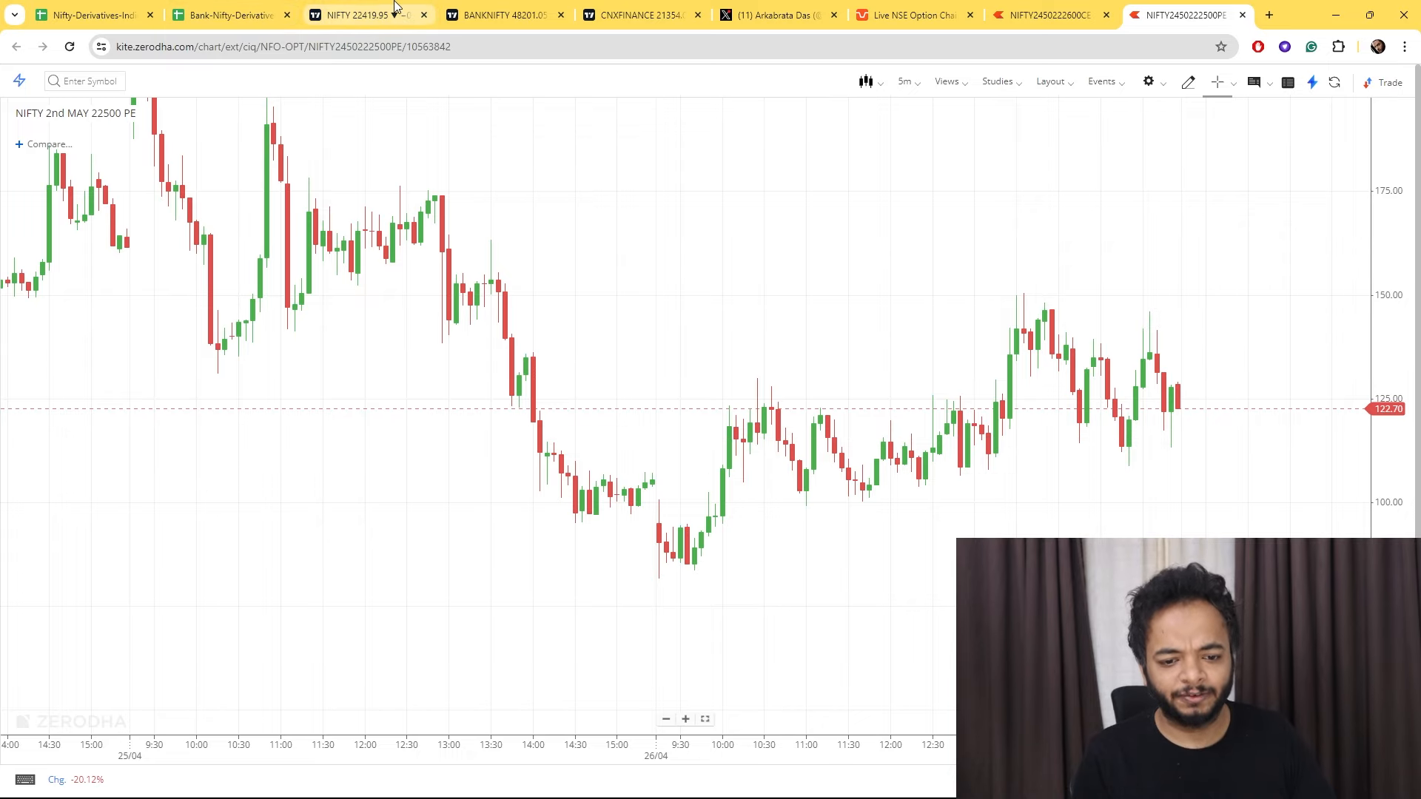
Review the Nifty 50 chart, then move to the trader's X profile and on toward the Telegram channel.
left_click(354, 15)
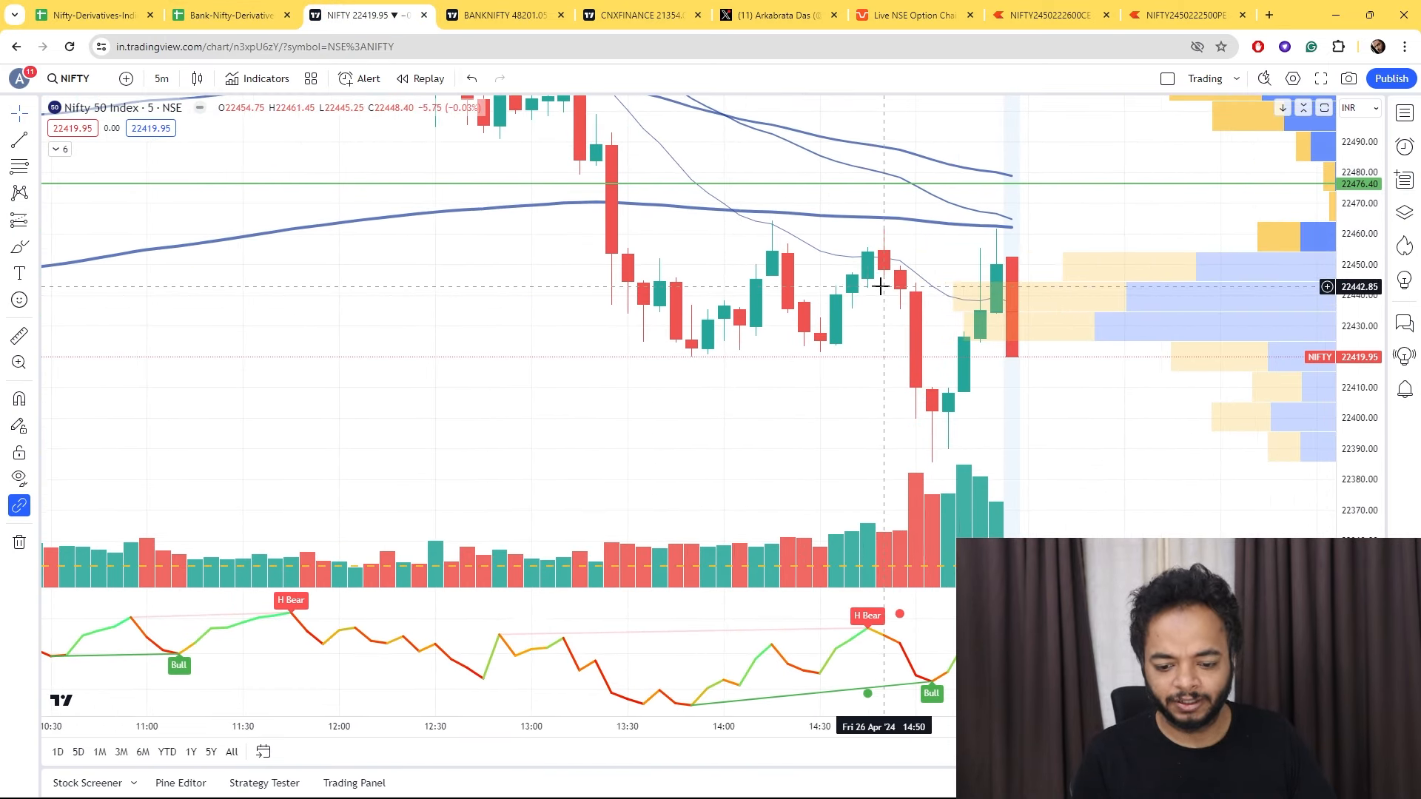
mouse_move(869, 265)
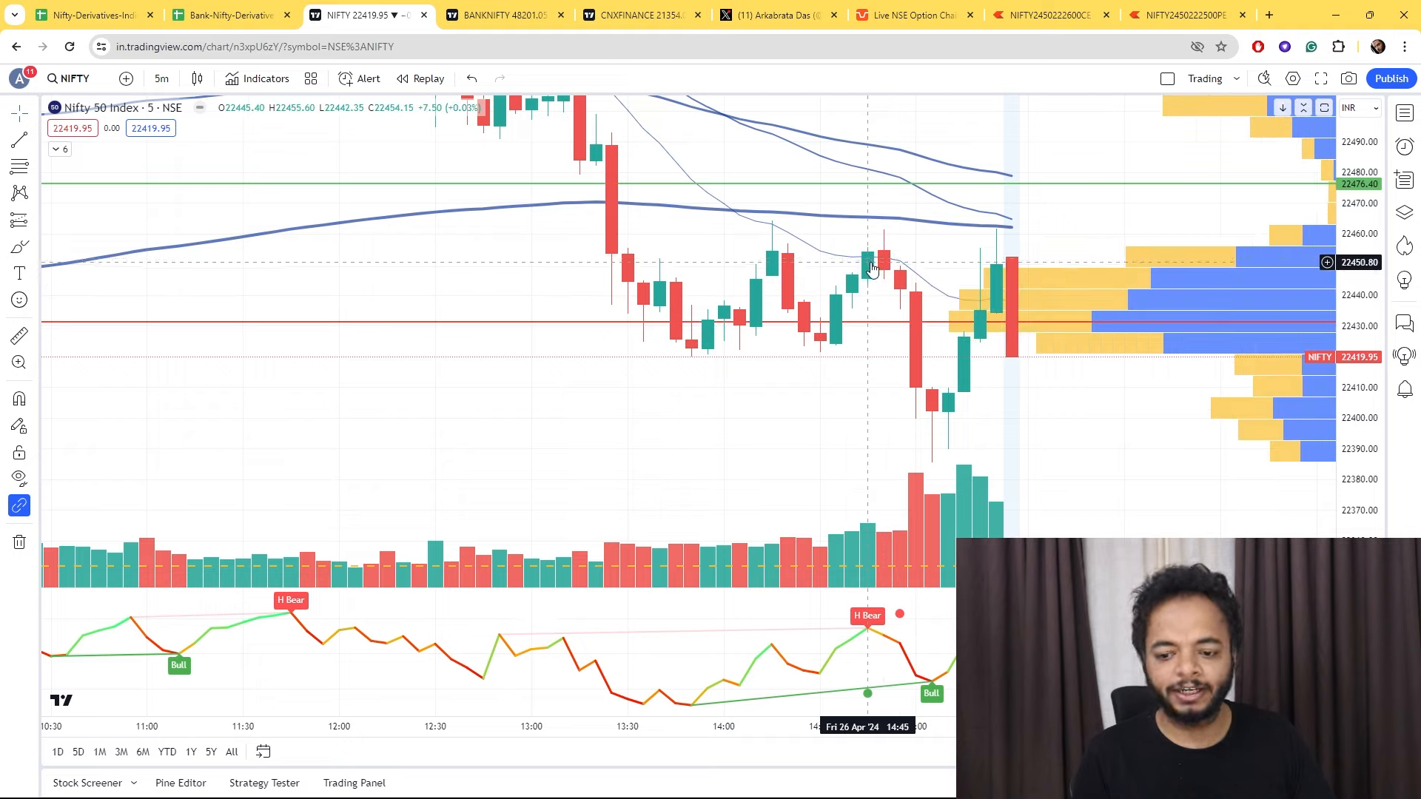
mouse_move(866, 277)
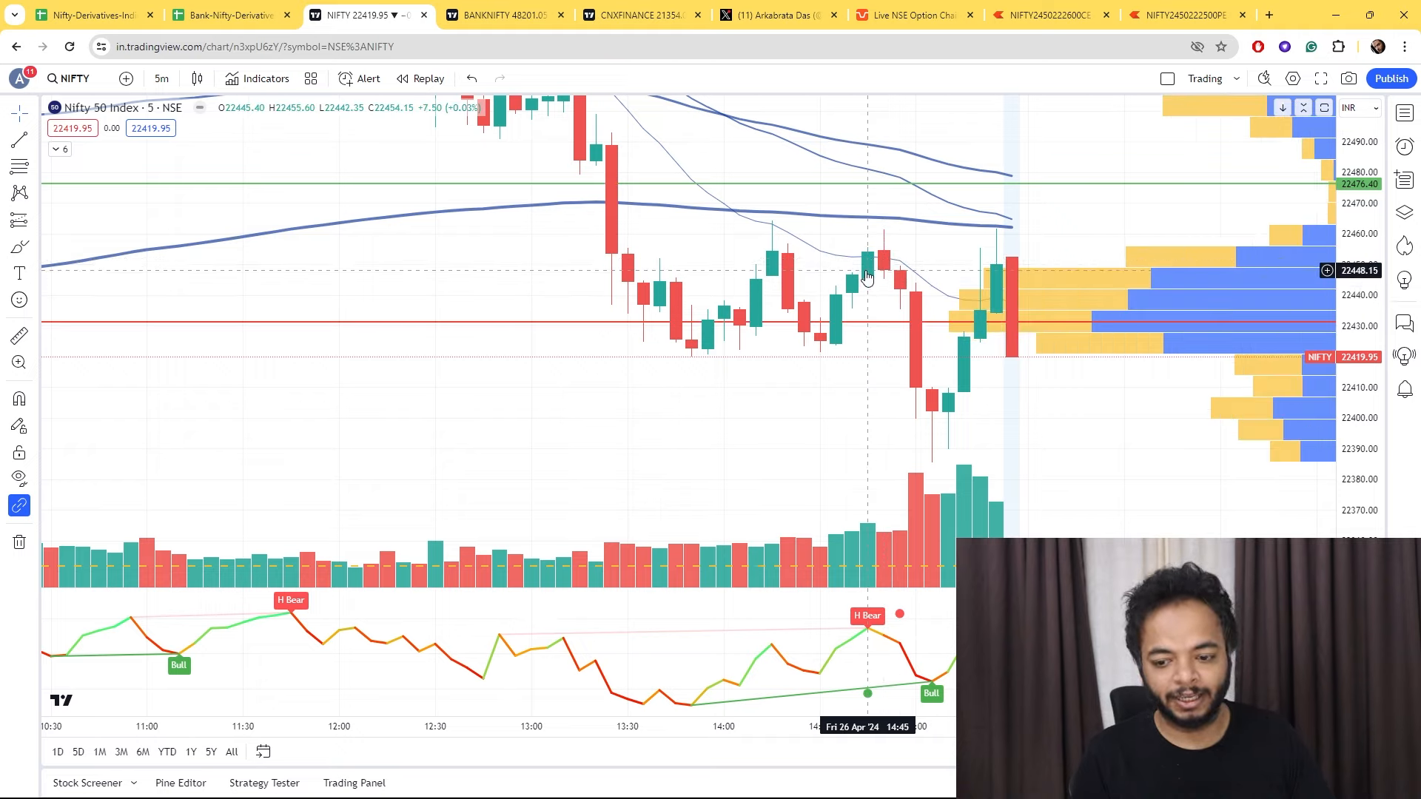
mouse_move(869, 269)
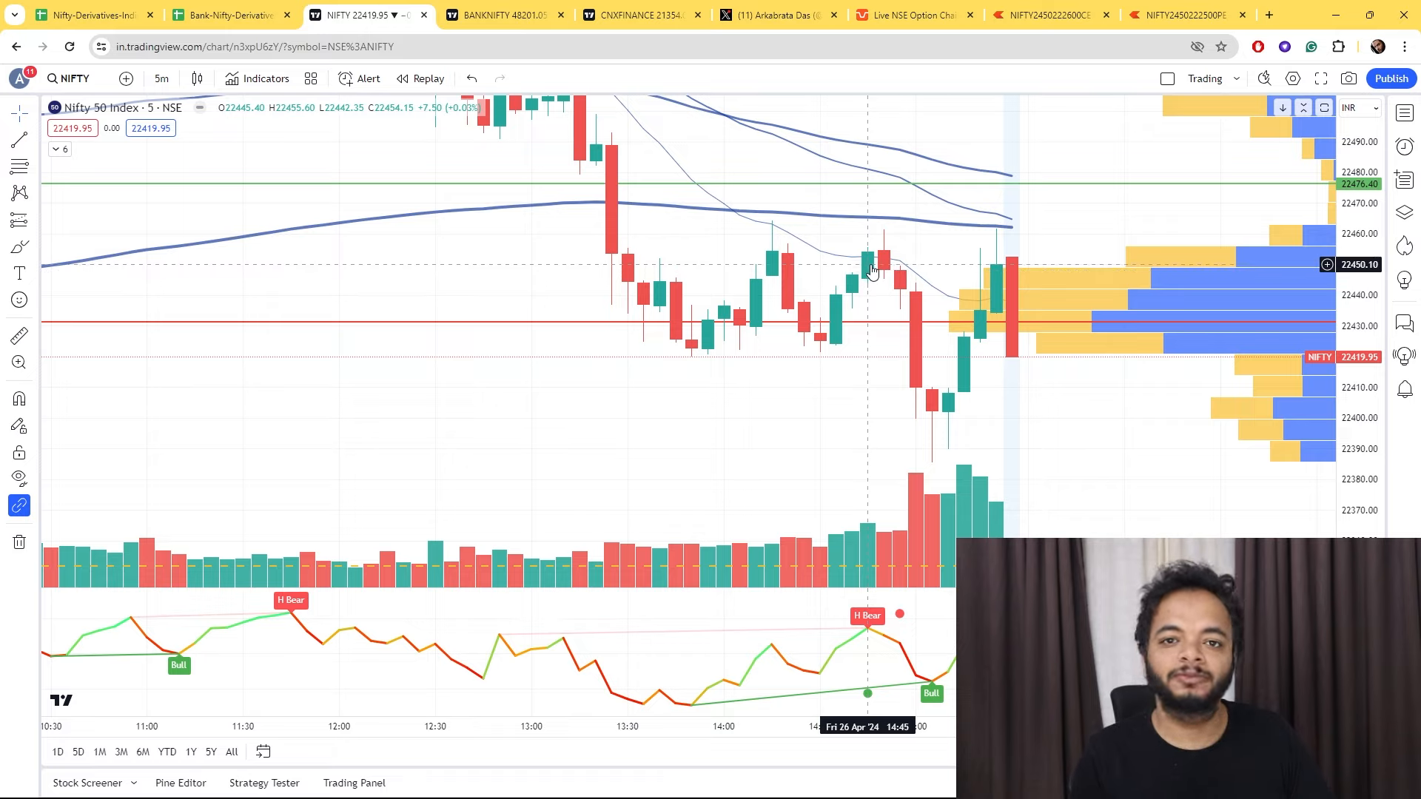
mouse_move(871, 337)
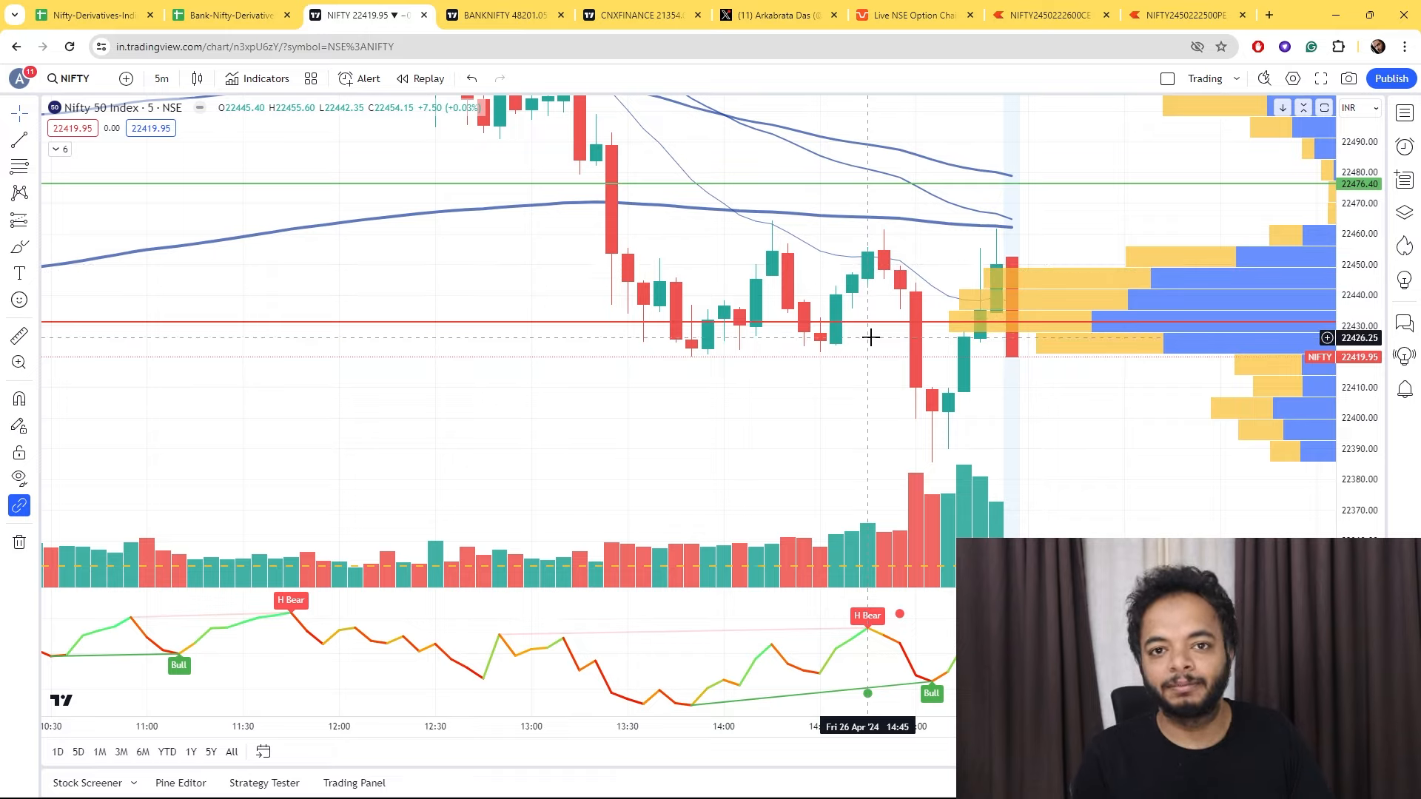
mouse_move(837, 380)
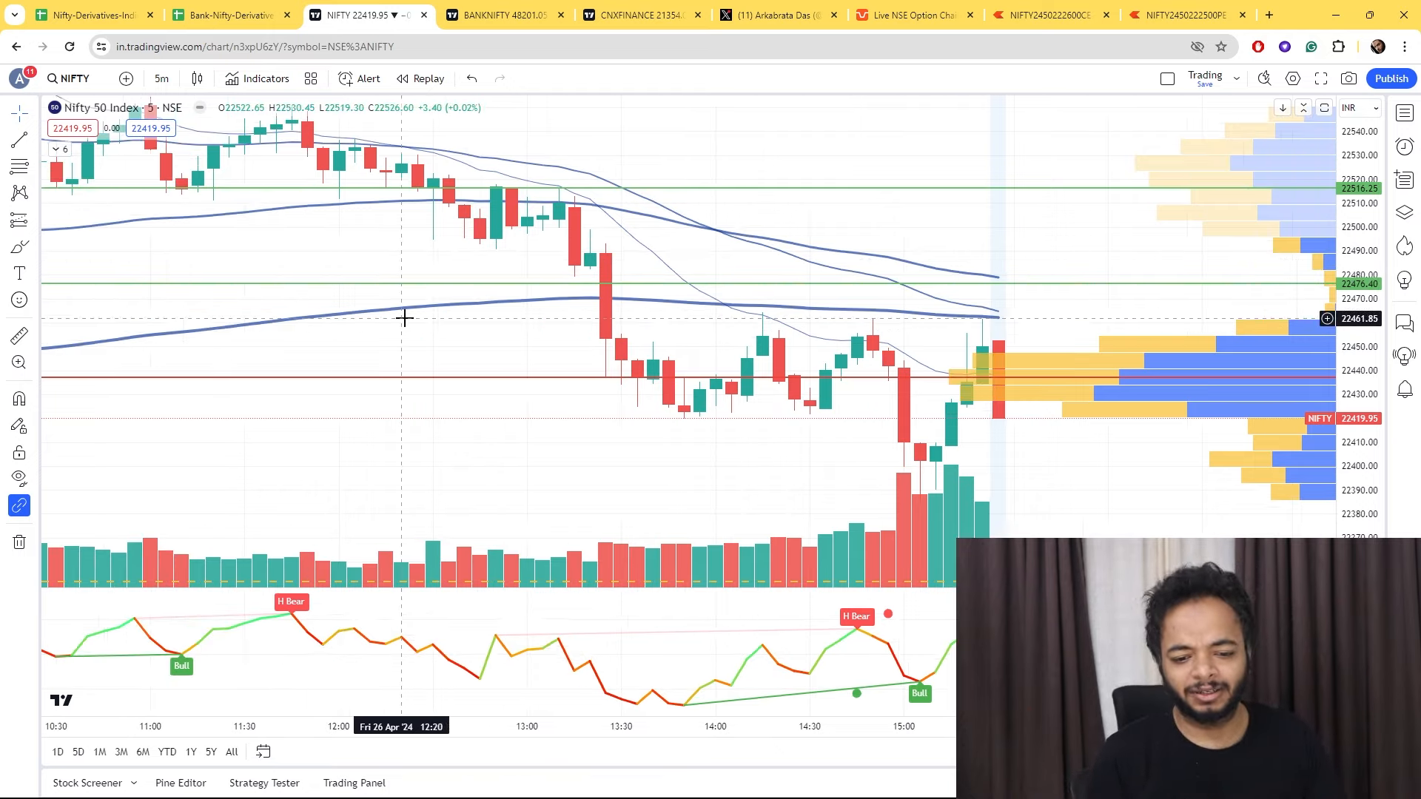
mouse_move(354, 268)
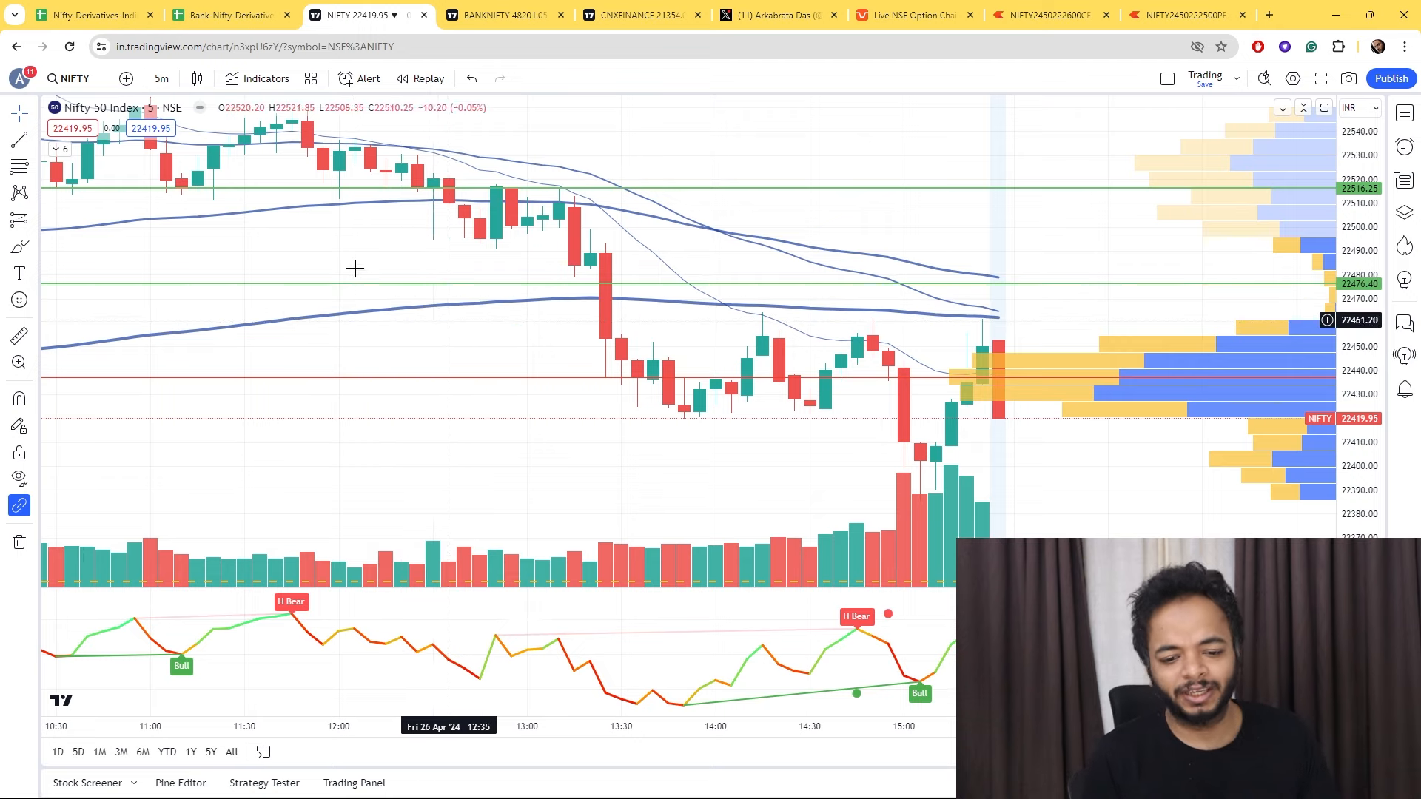
mouse_move(662, 39)
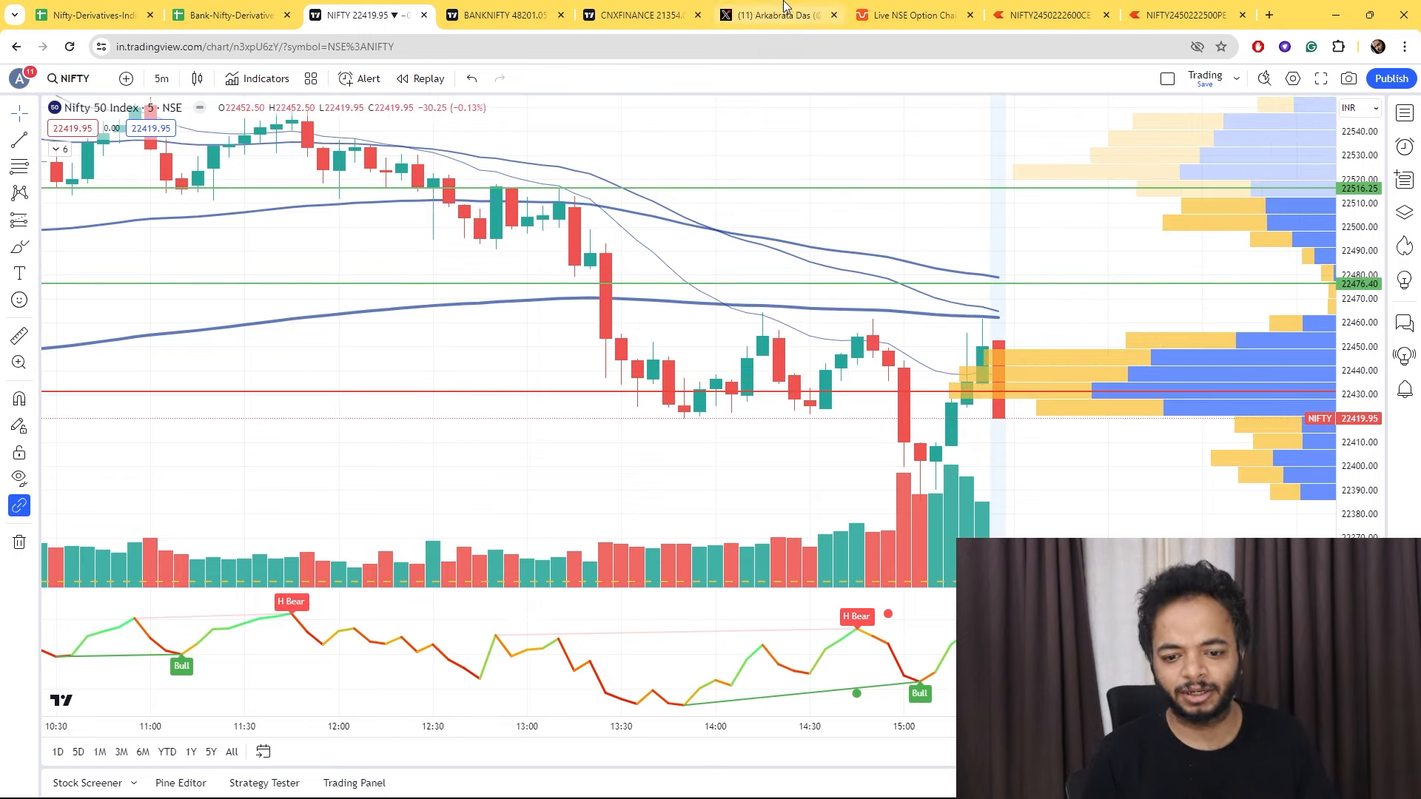
left_click(776, 15)
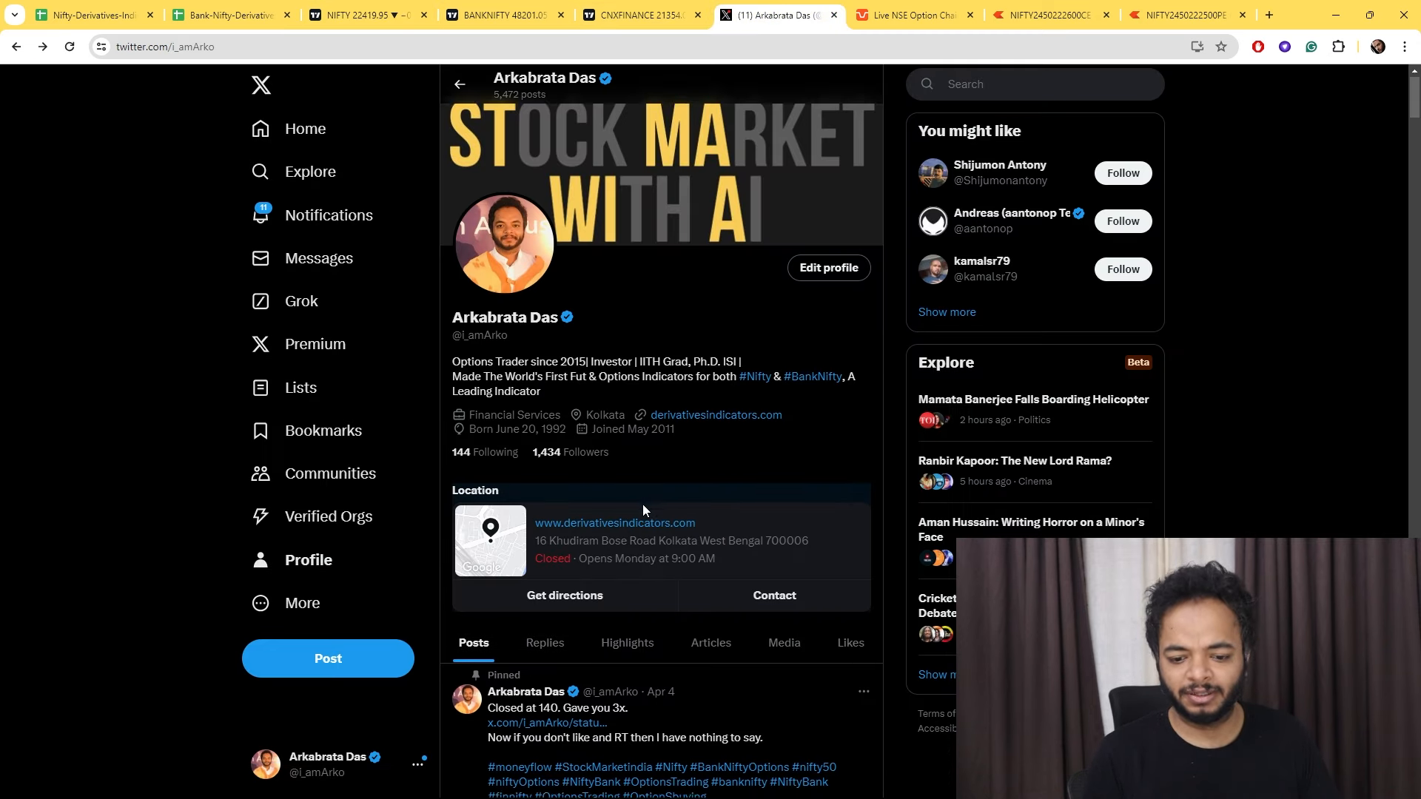
scroll("down", 3)
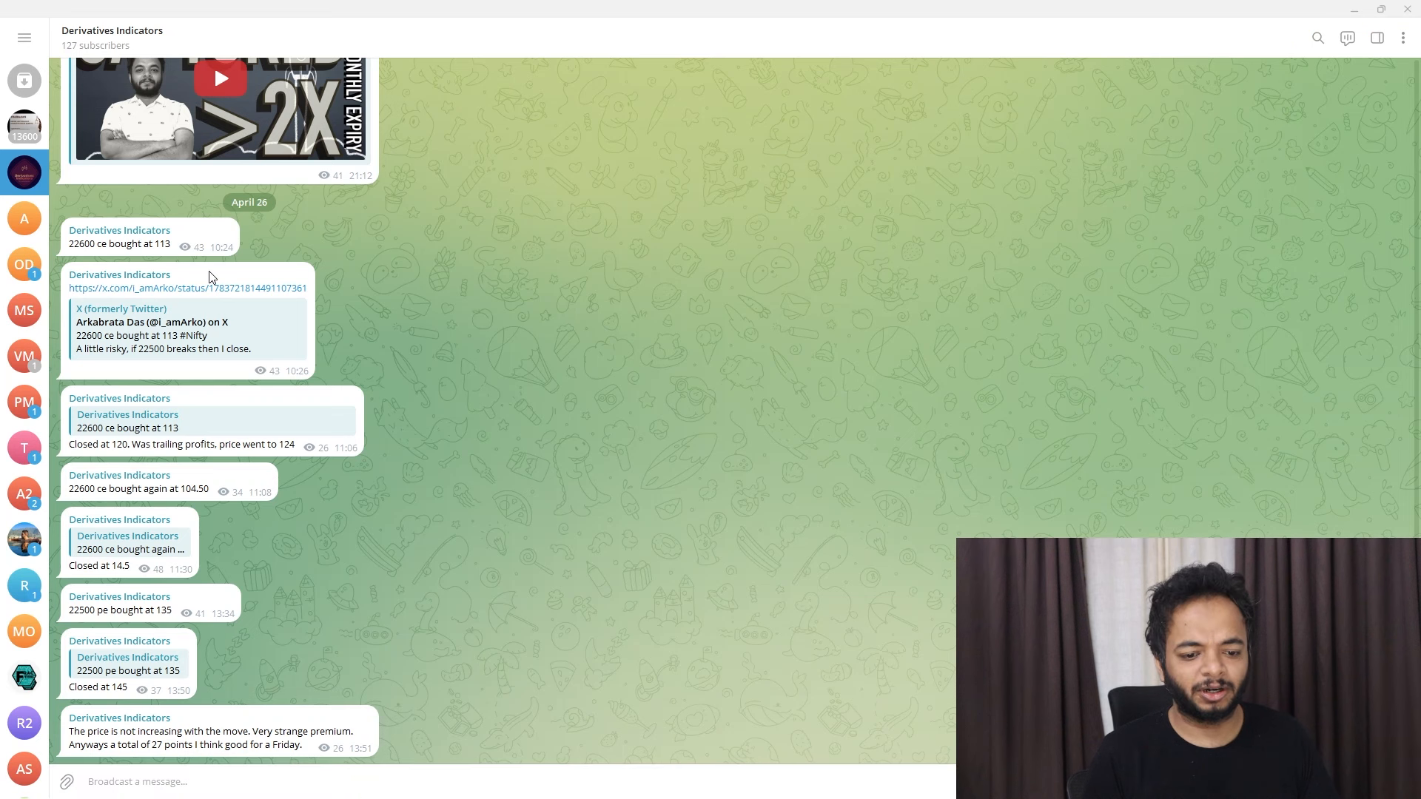
mouse_move(951, 213)
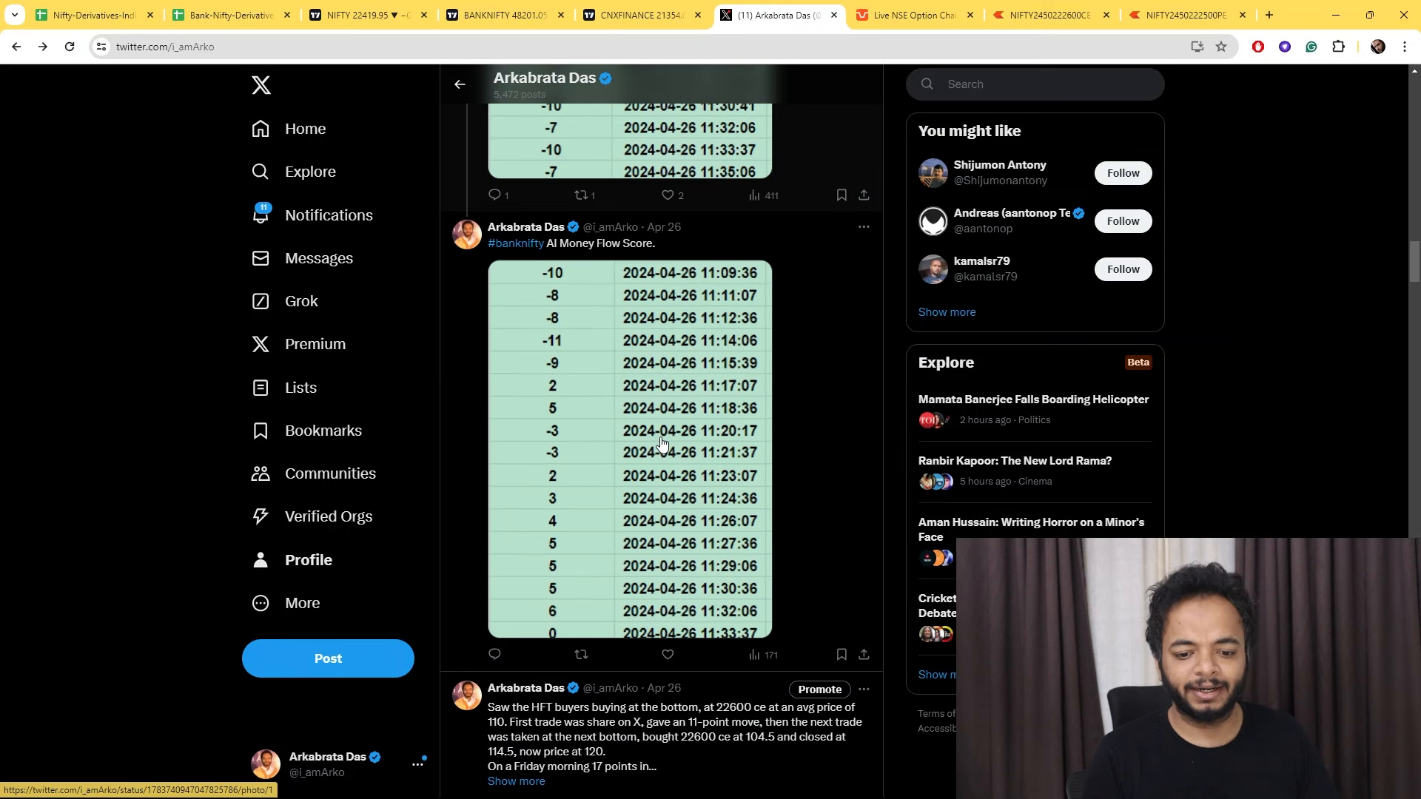
Find and open the '22600 ce bought at 113 #Nifty' post on the profile timeline.
scroll("down", 3)
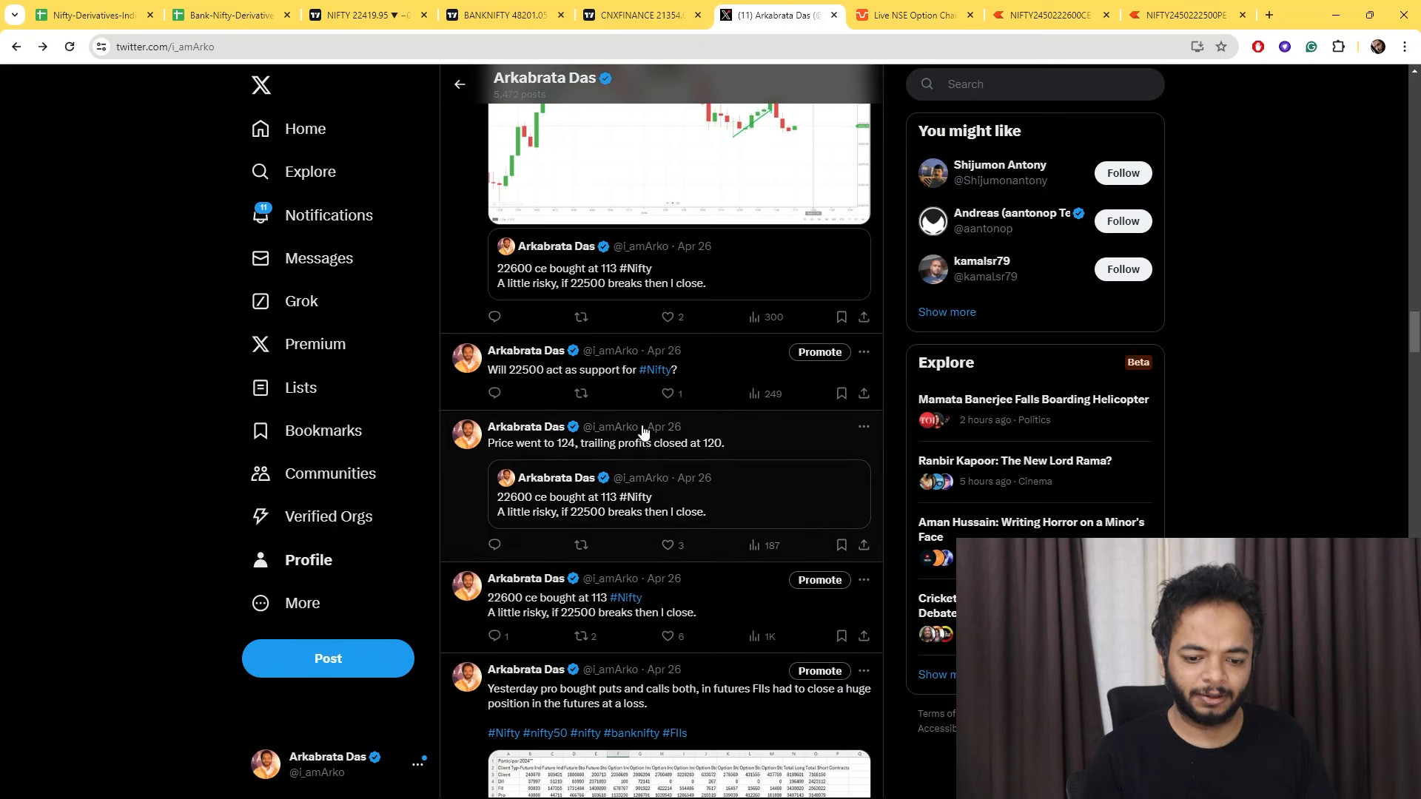
scroll("down", 3)
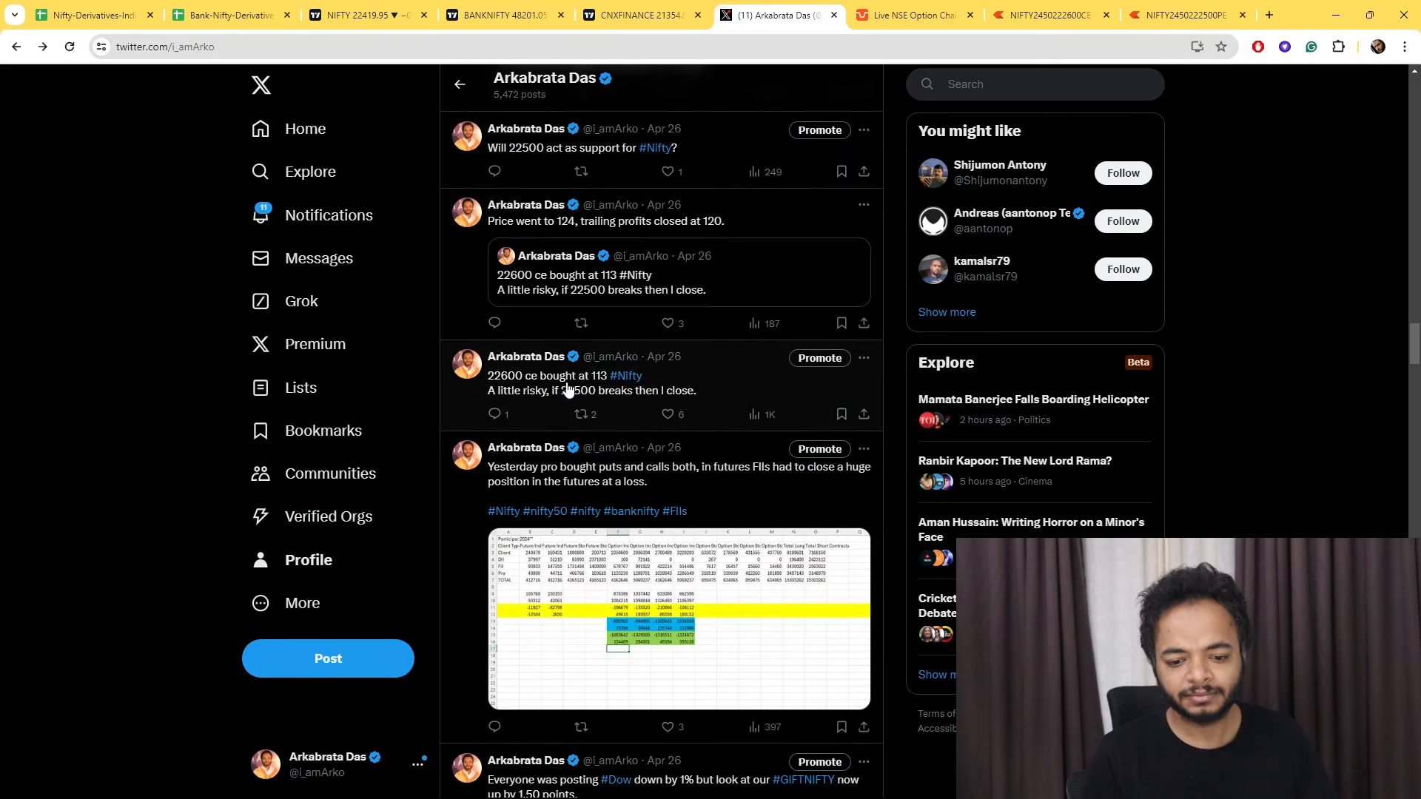
left_click(604, 374)
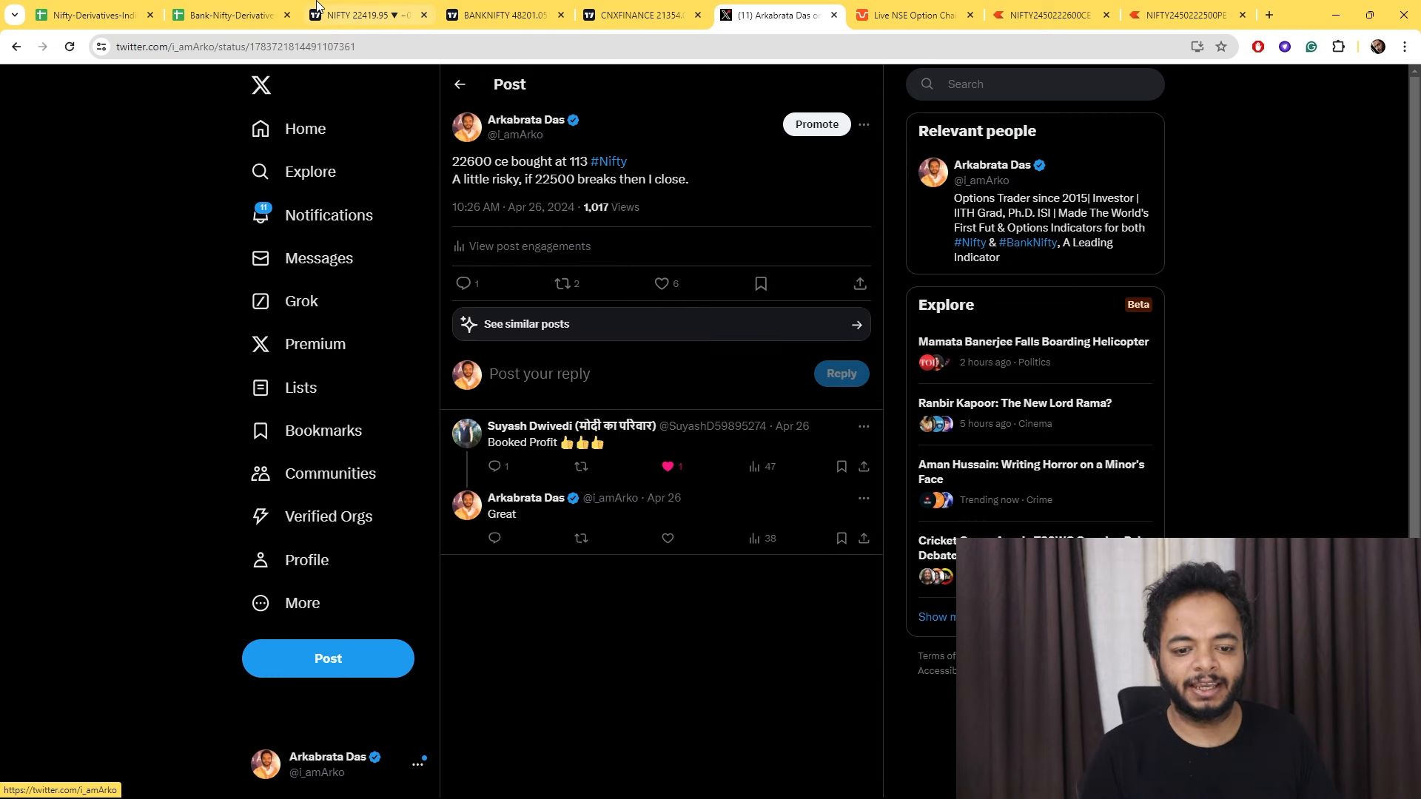
Check the Nifty 50 chart and the 22600 CE post, then show the Nifty-Derivatives-Indicator Final_Result sheet.
left_click(349, 14)
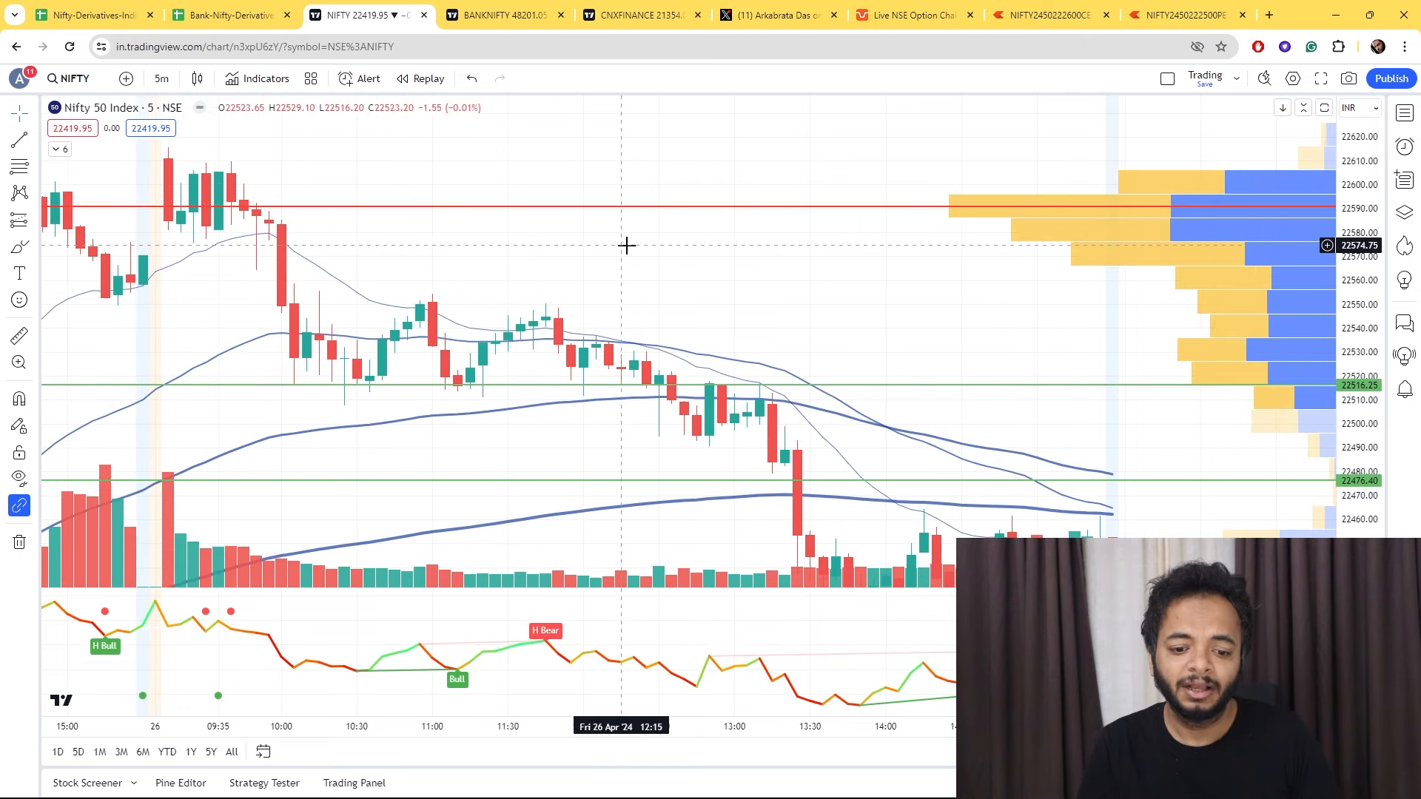
mouse_move(372, 384)
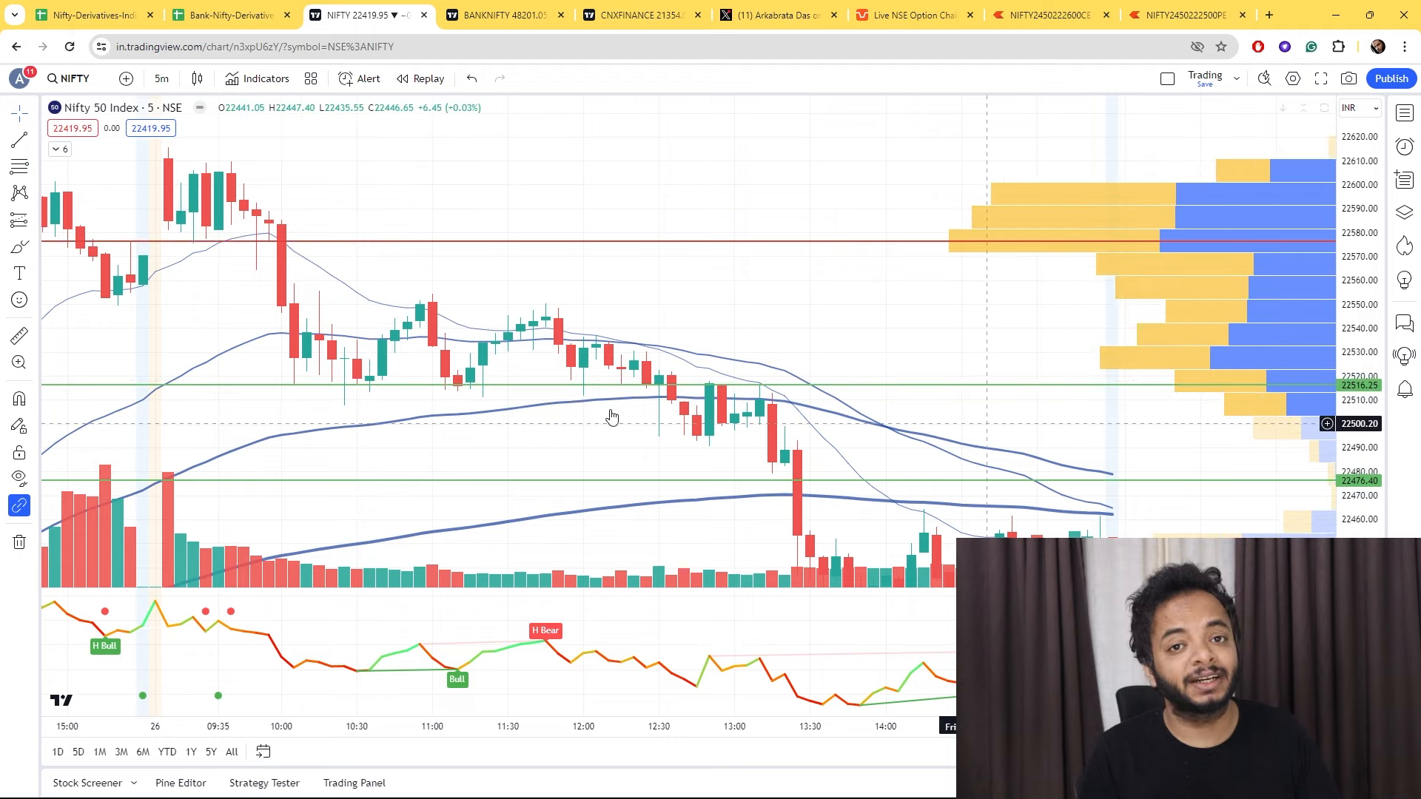
mouse_move(552, 316)
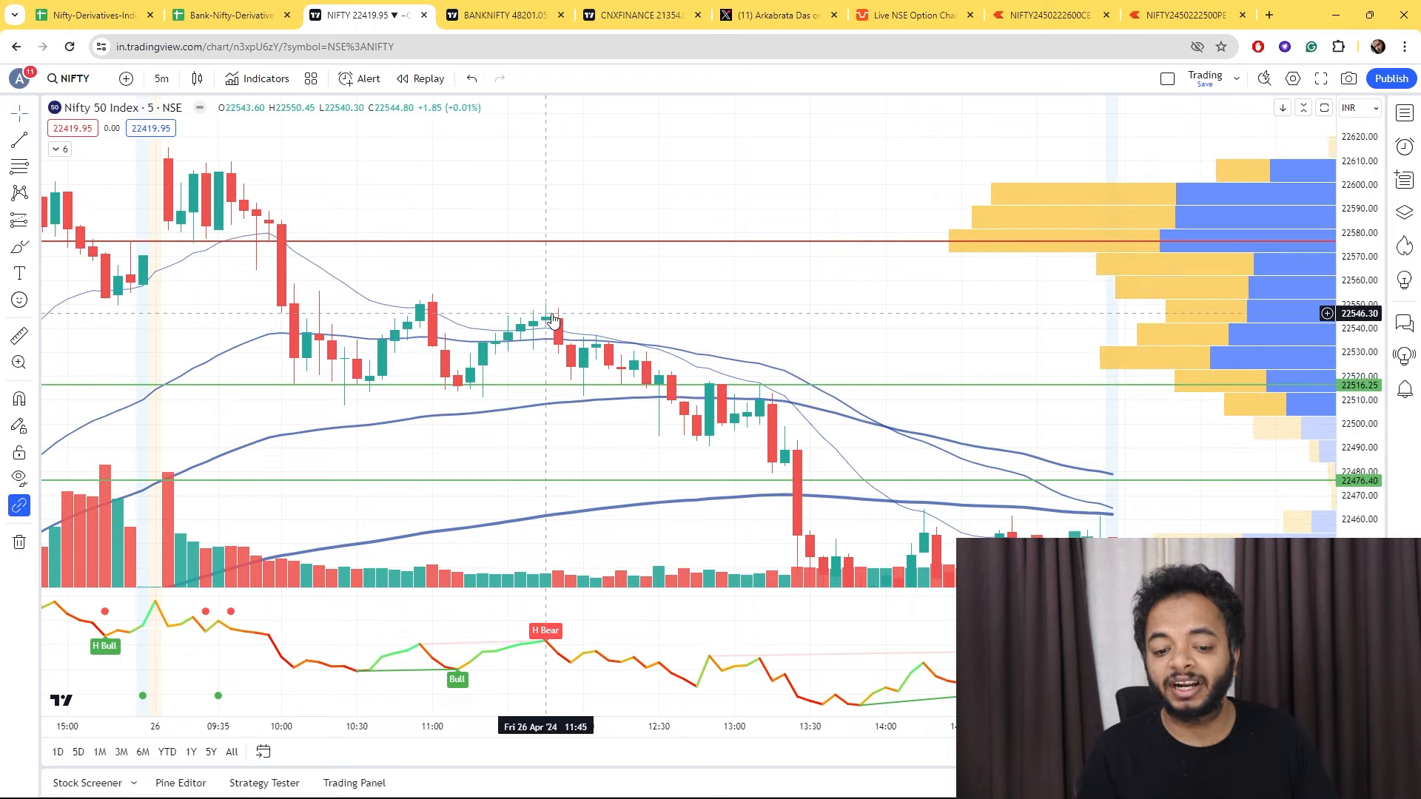
mouse_move(584, 299)
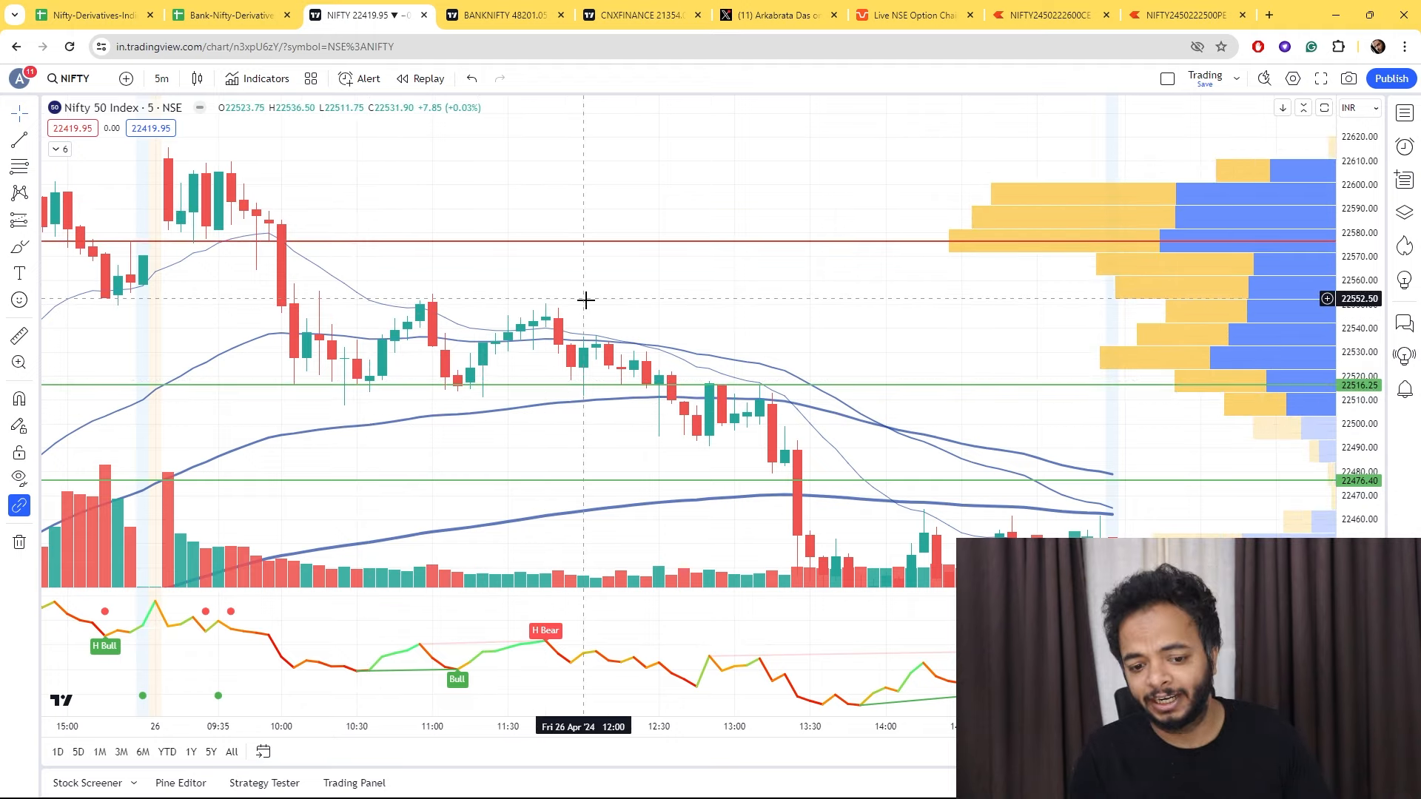
left_click(774, 15)
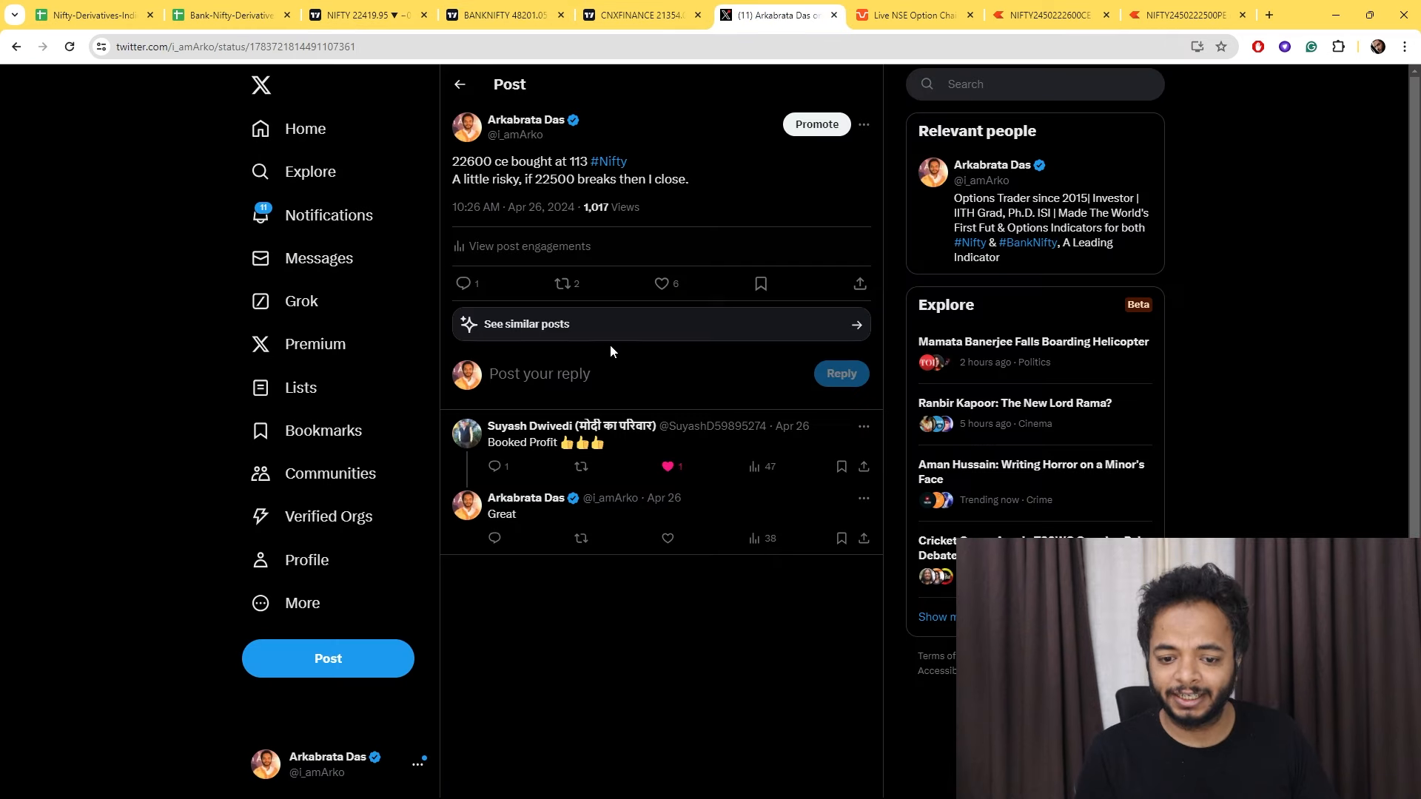
mouse_move(88, 6)
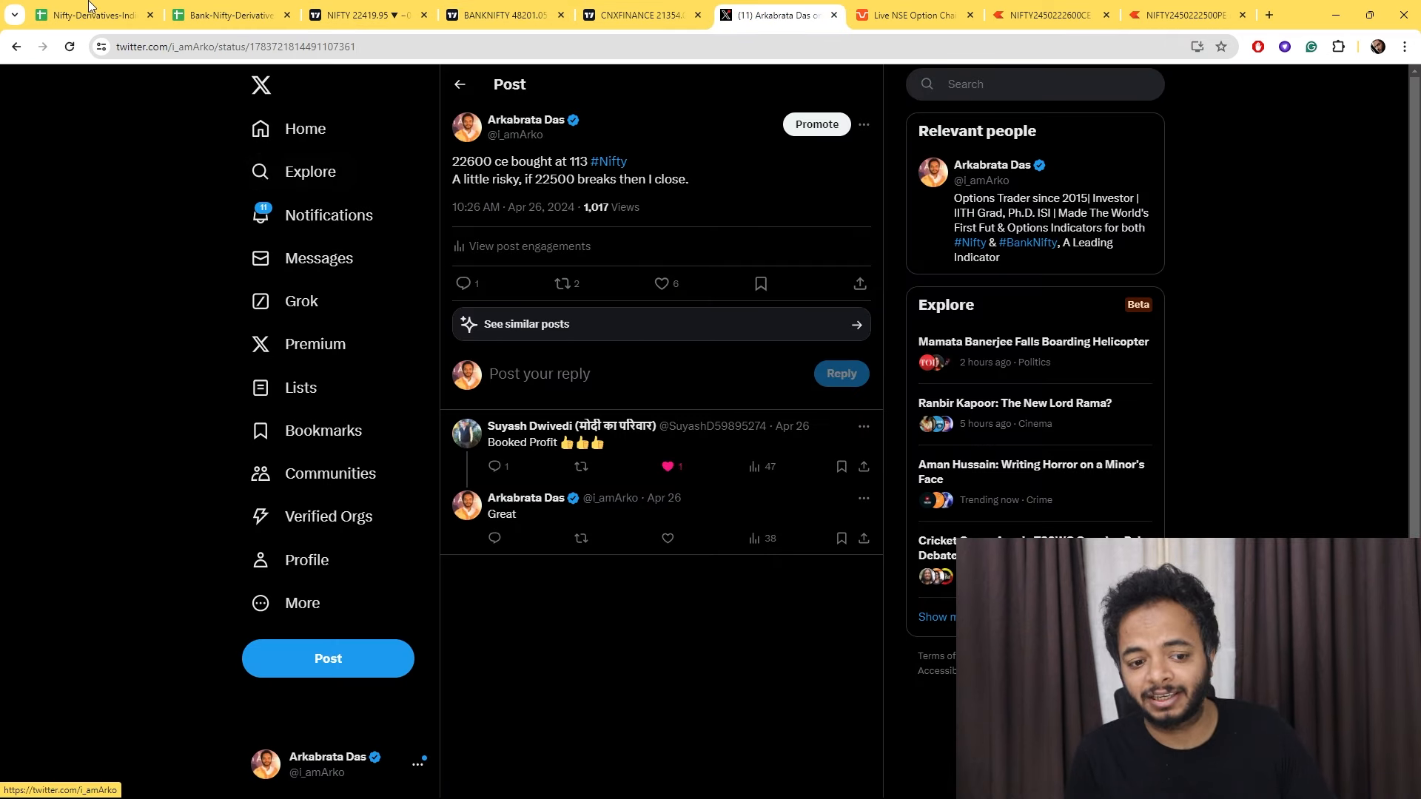
left_click(85, 15)
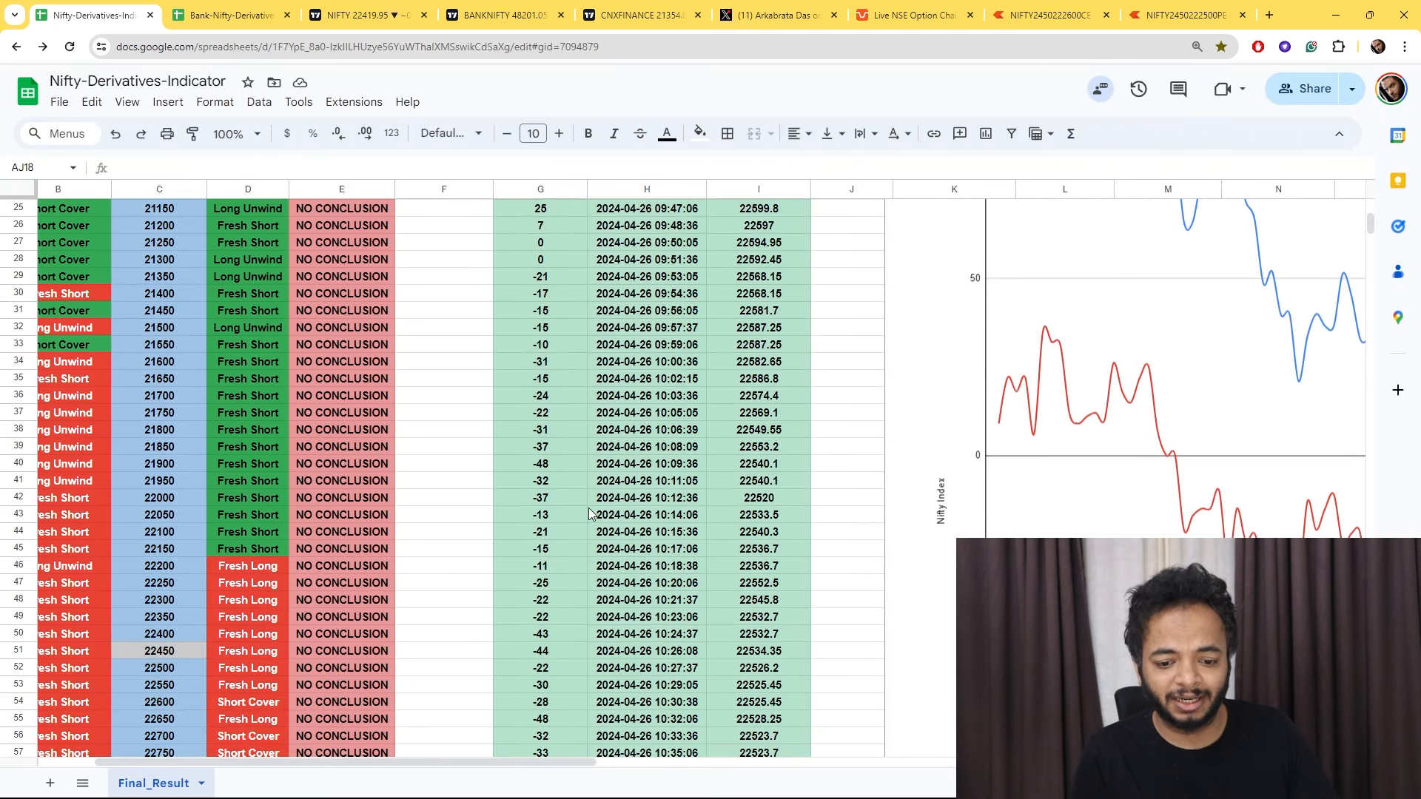
mouse_move(661, 415)
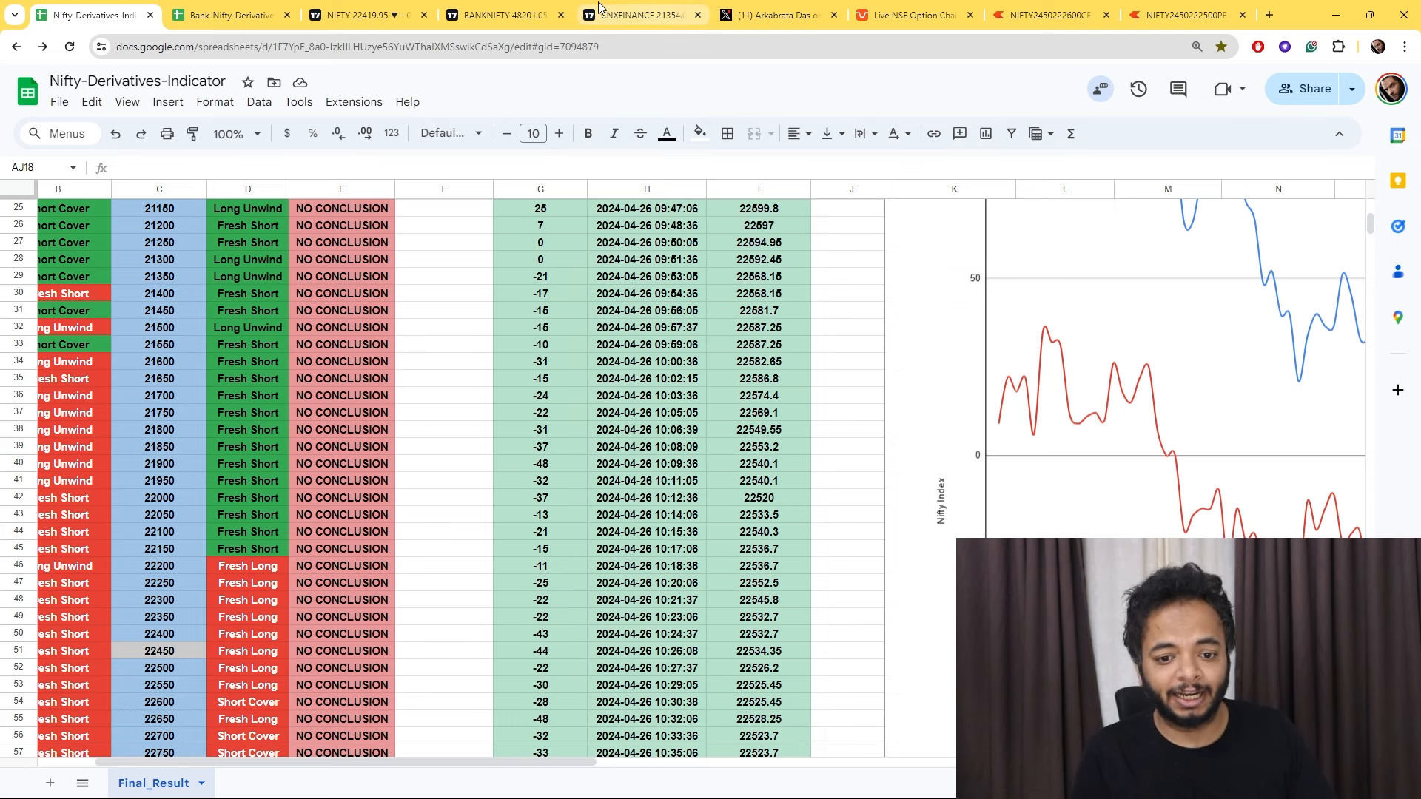
Glance at the Nifty Financial Services chart and return to the Nifty 50 5-minute chart.
left_click(635, 15)
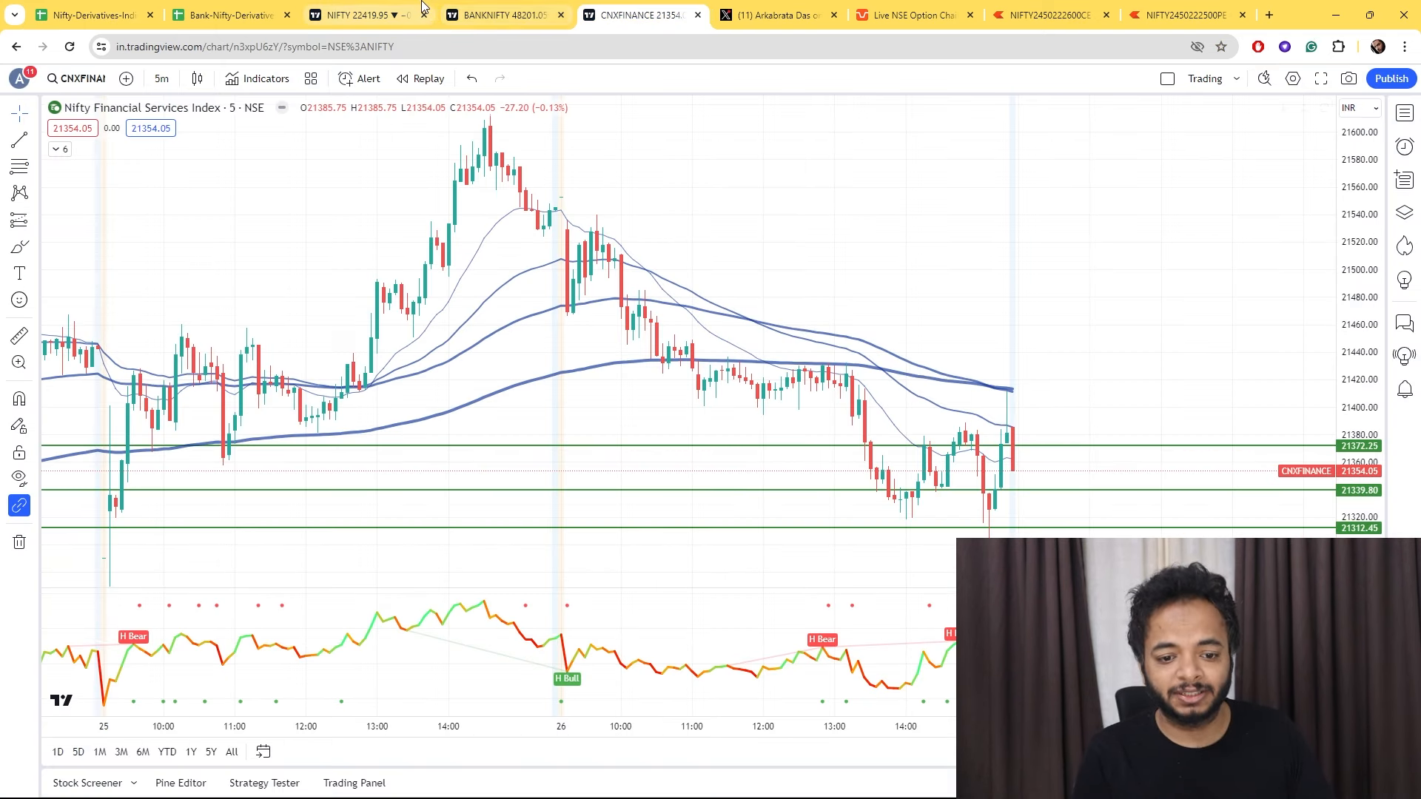
left_click(353, 15)
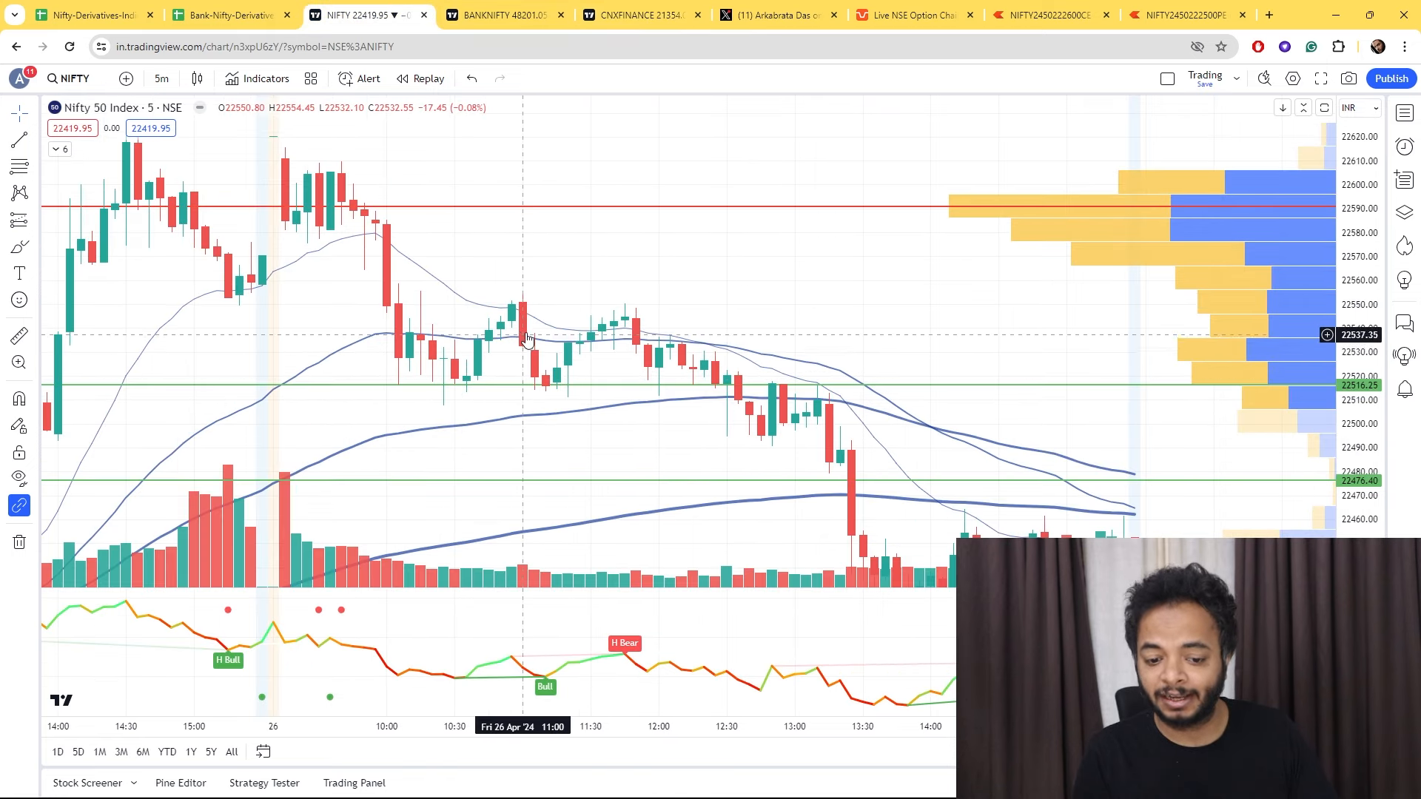
mouse_move(603, 183)
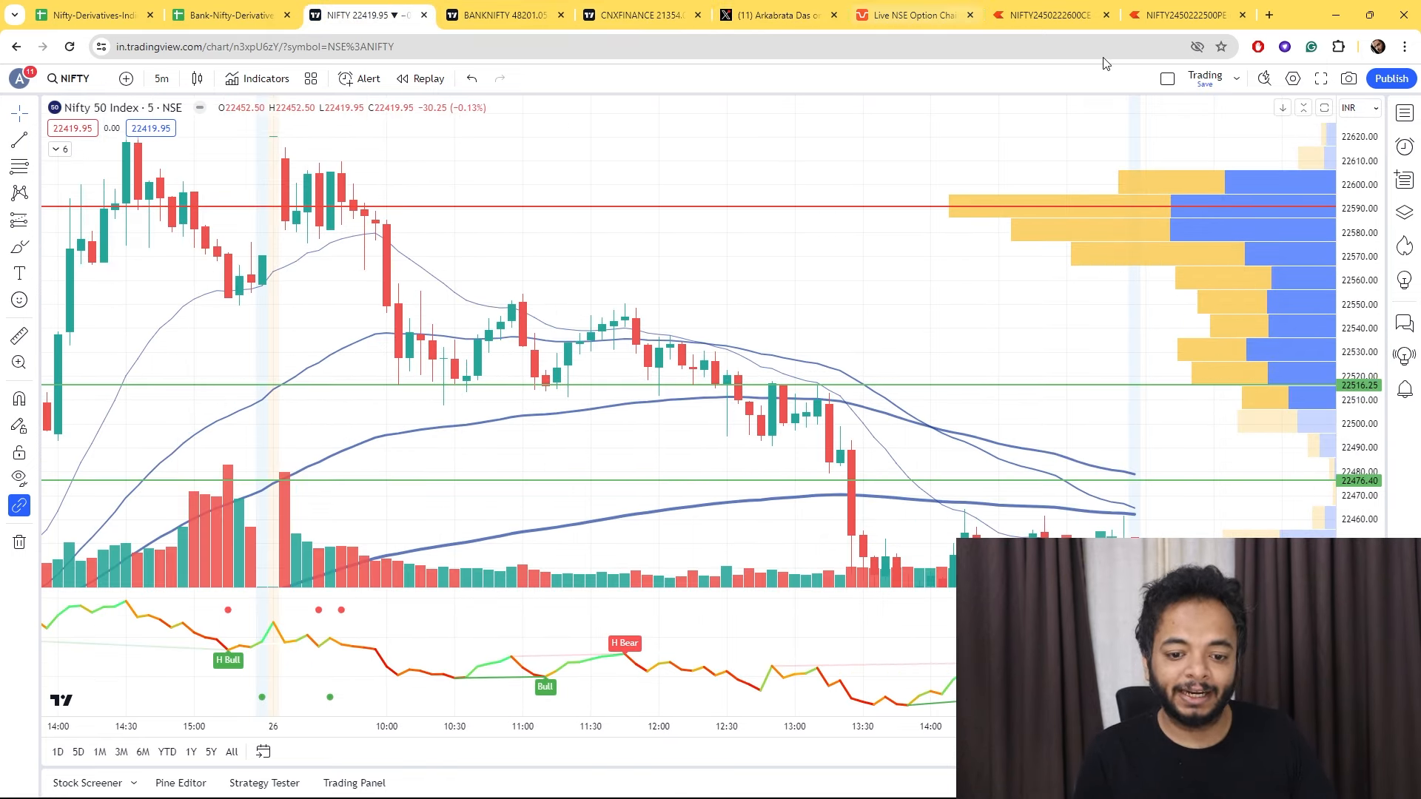
Show the NIFTY 2nd May 22600 CE one-minute chart in Kite.
left_click(1046, 15)
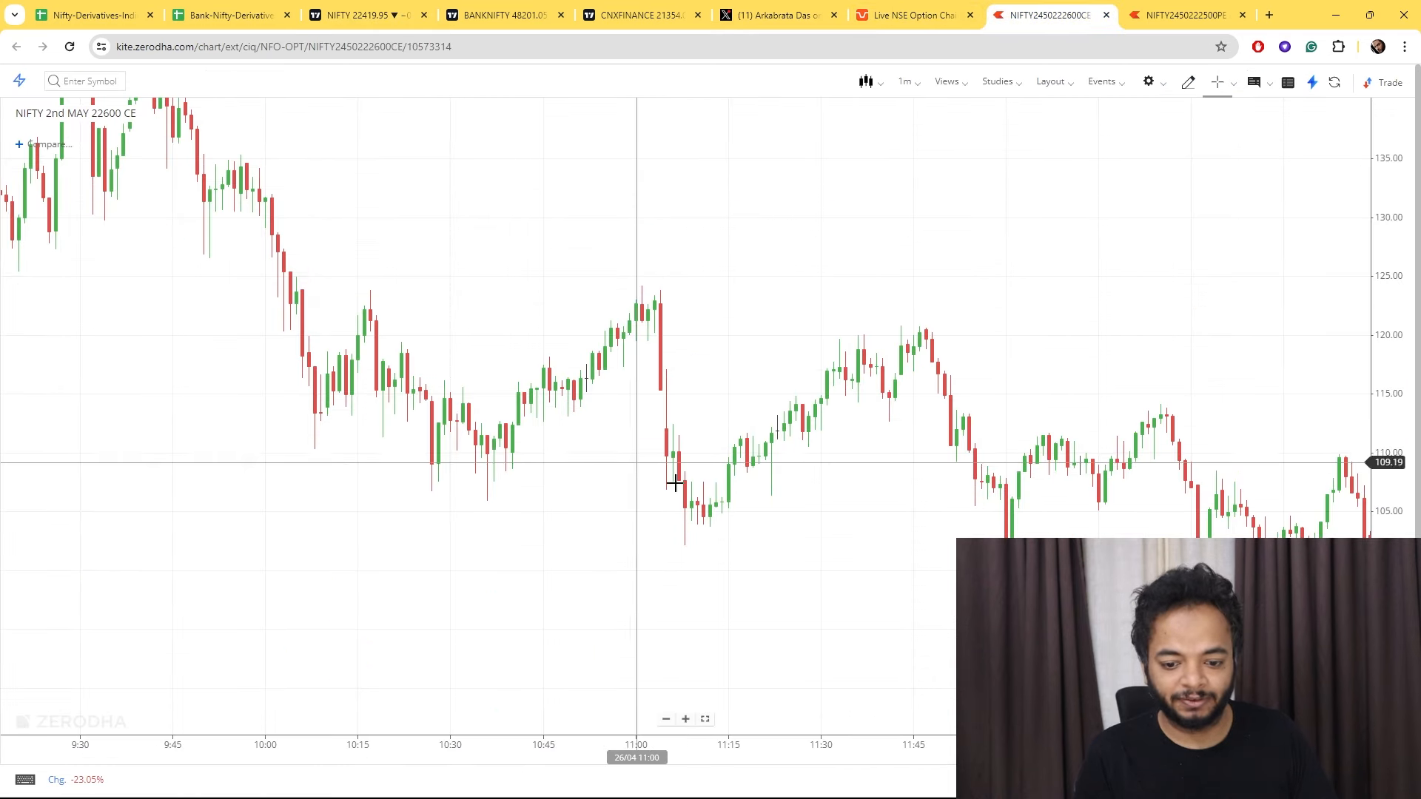
mouse_move(451, 431)
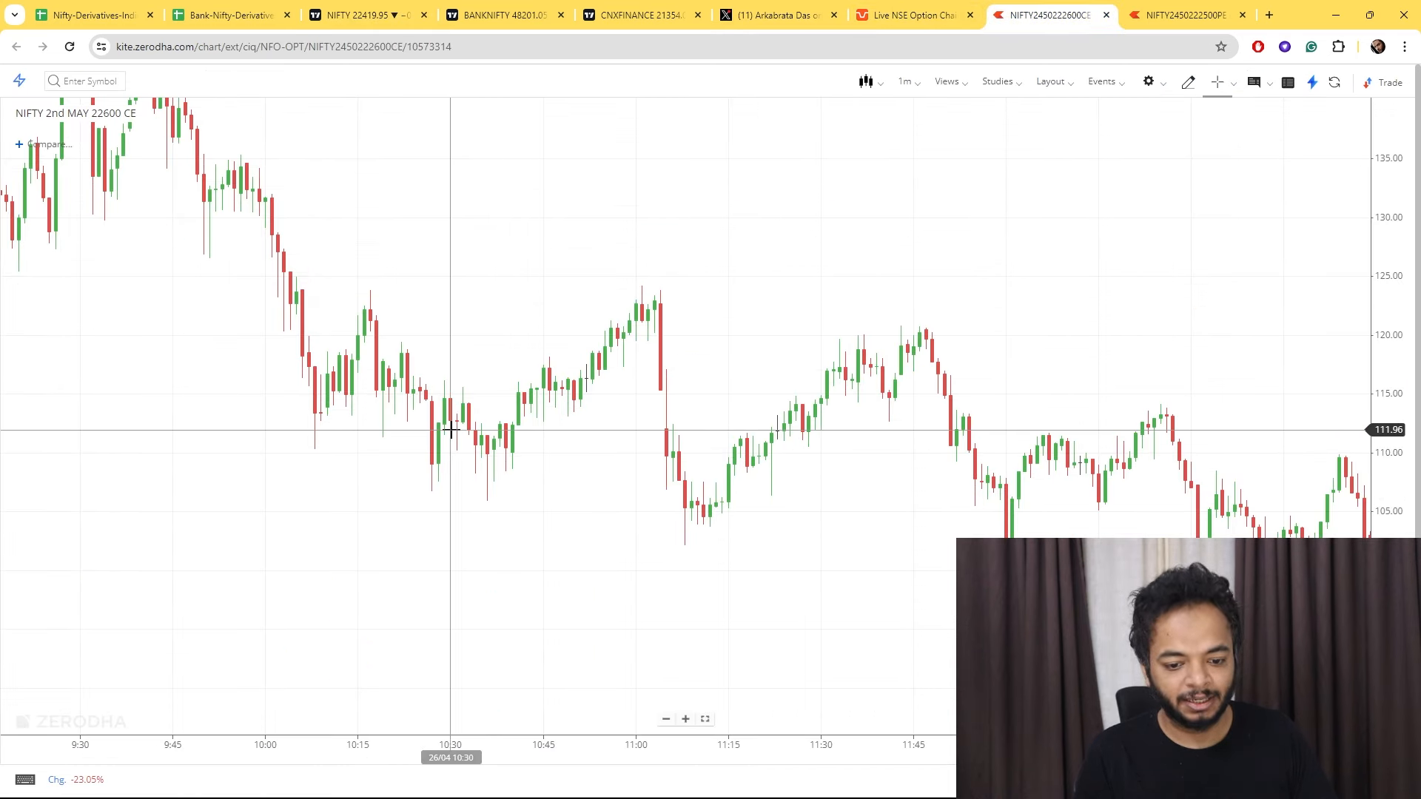
mouse_move(490, 450)
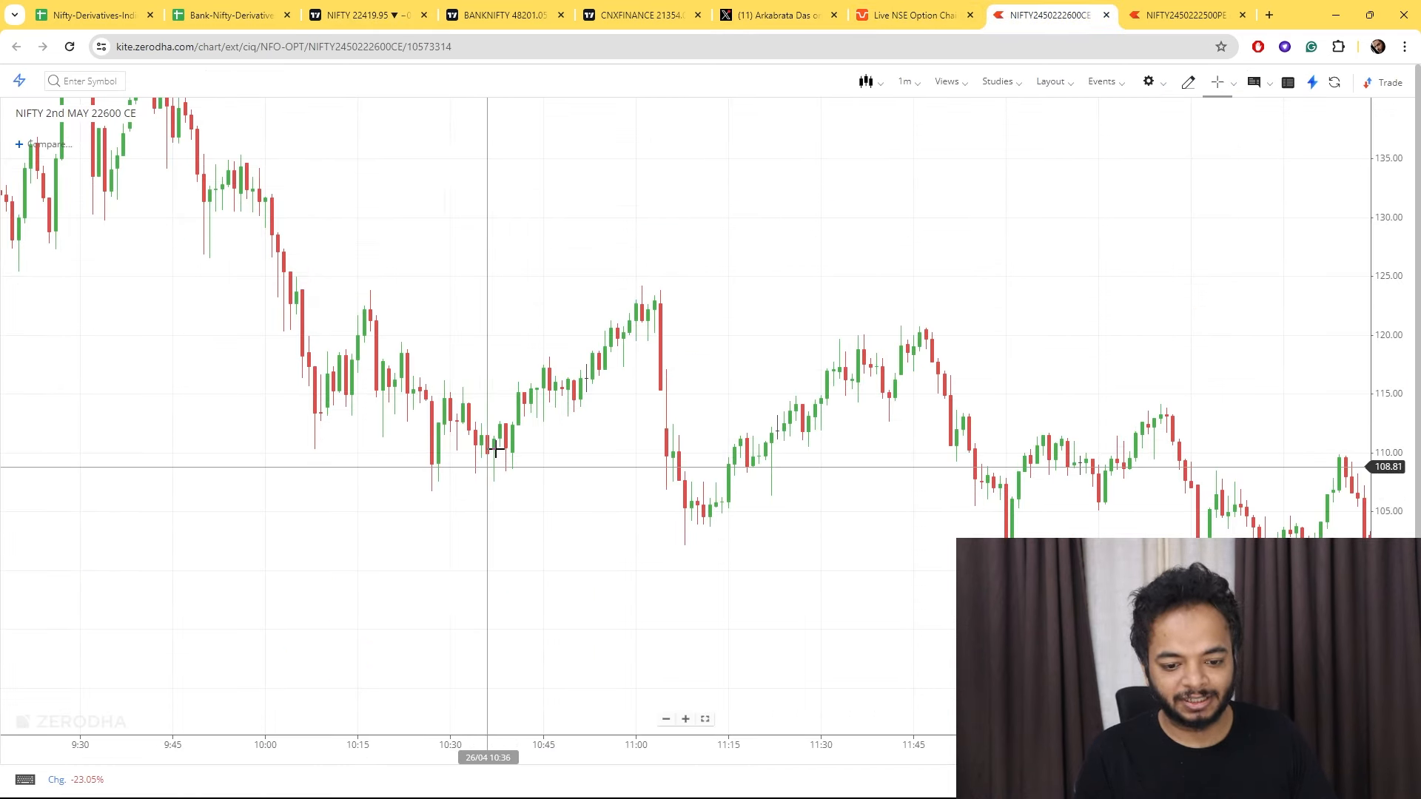
mouse_move(481, 462)
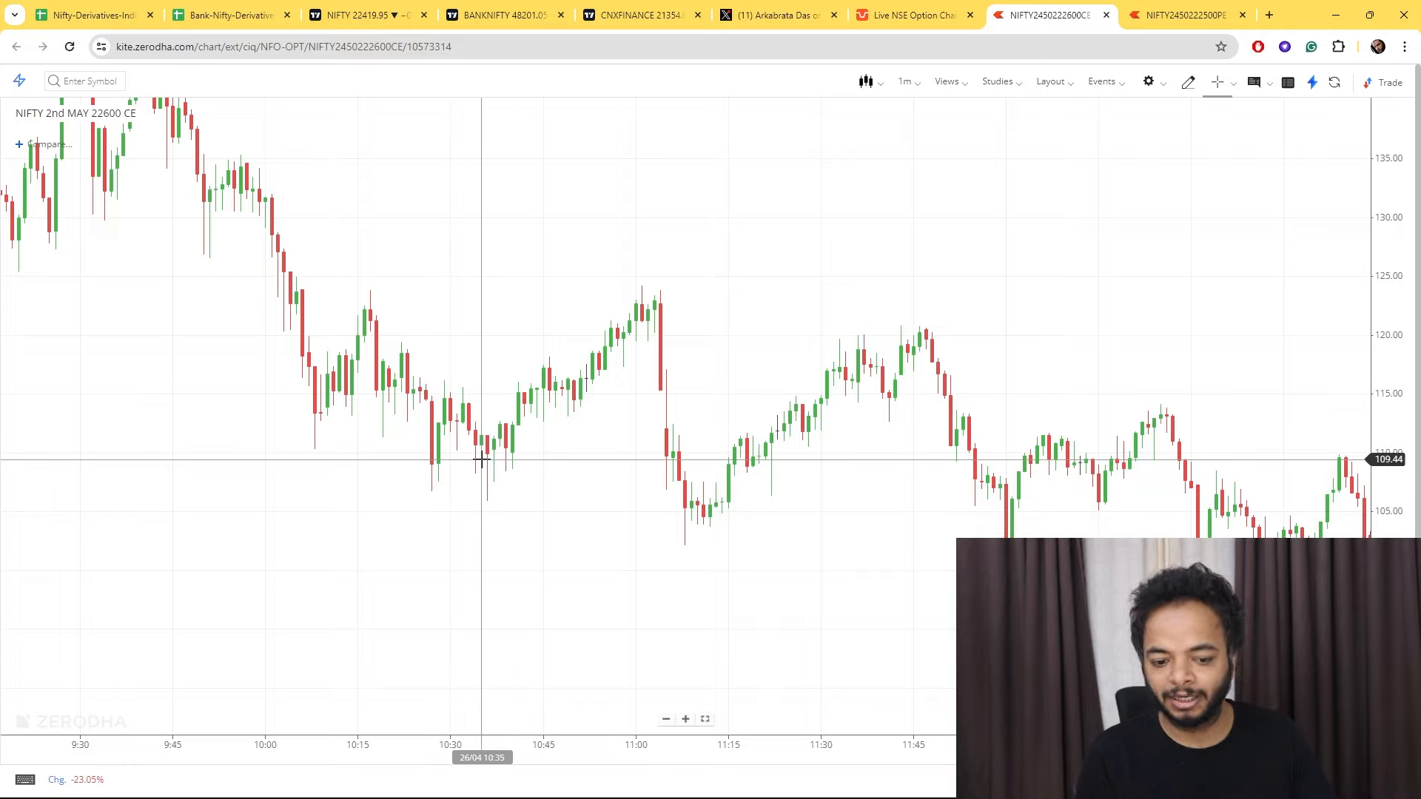
mouse_move(671, 299)
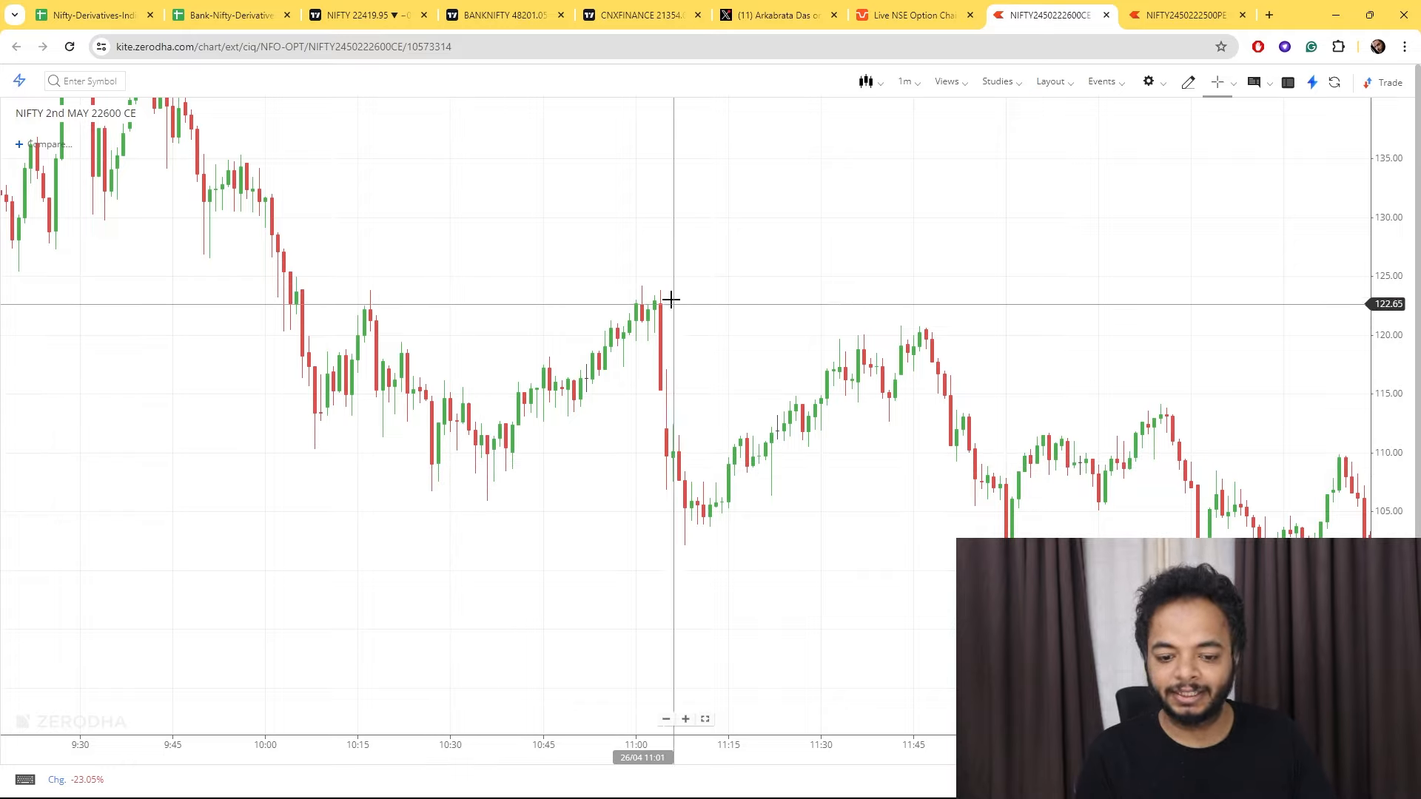
mouse_move(668, 287)
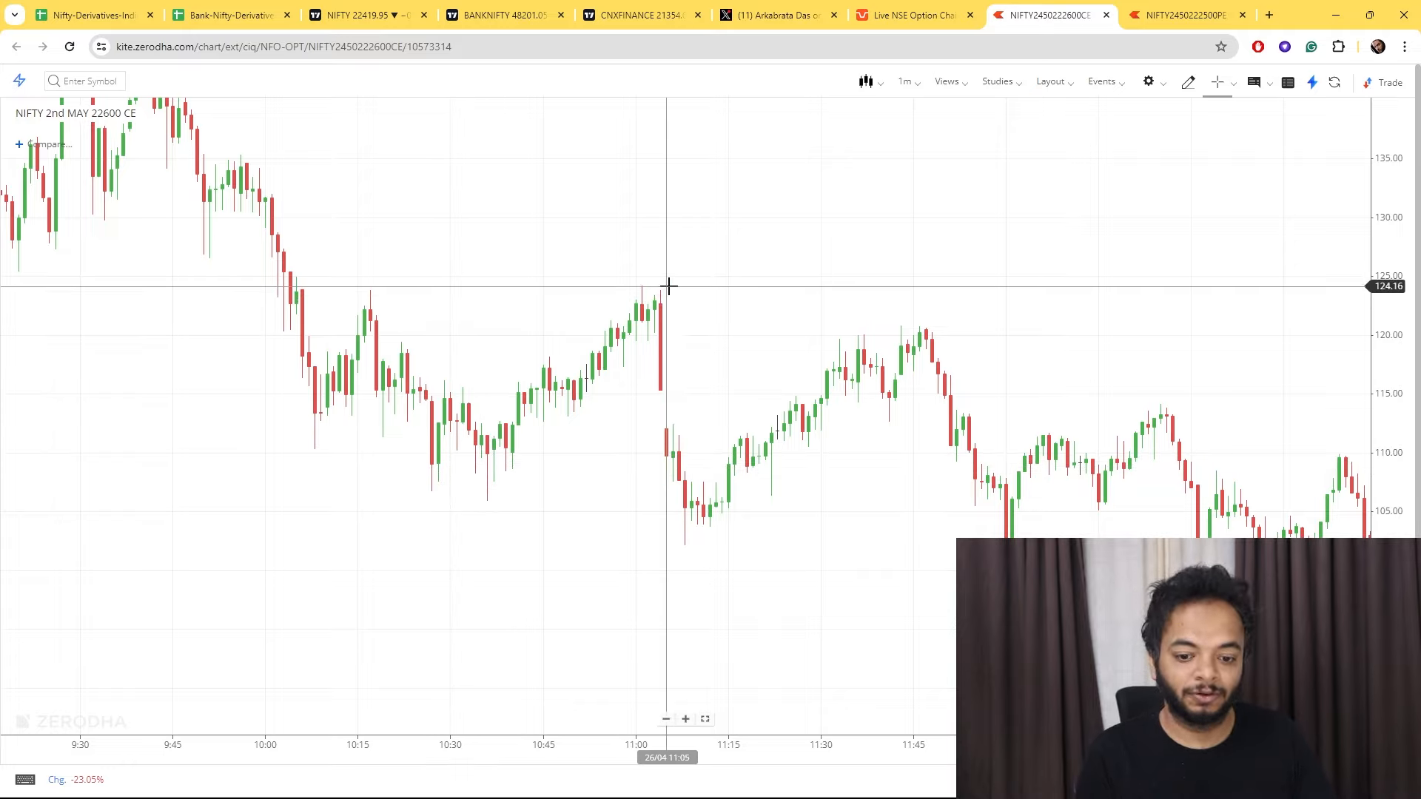
mouse_move(798, 544)
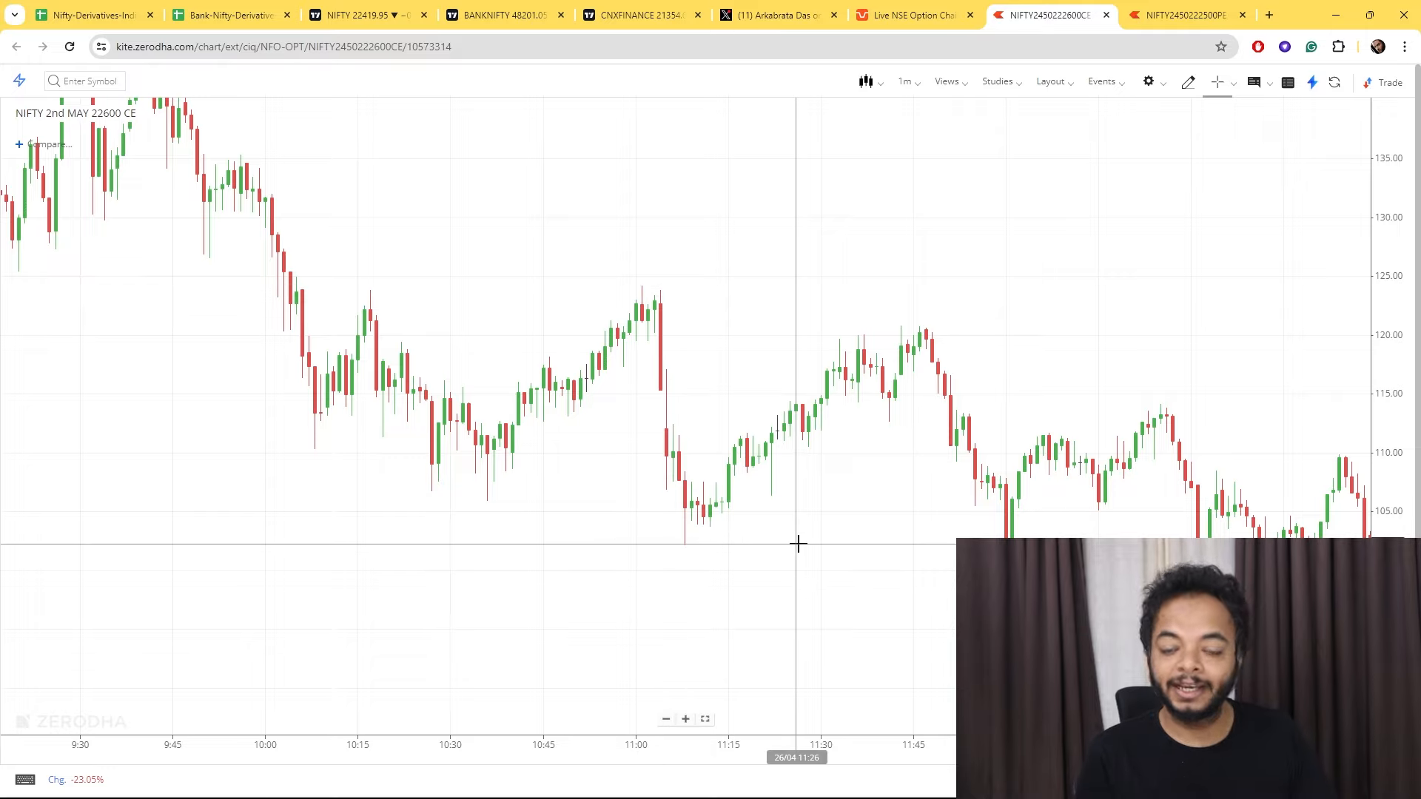
mouse_move(399, 256)
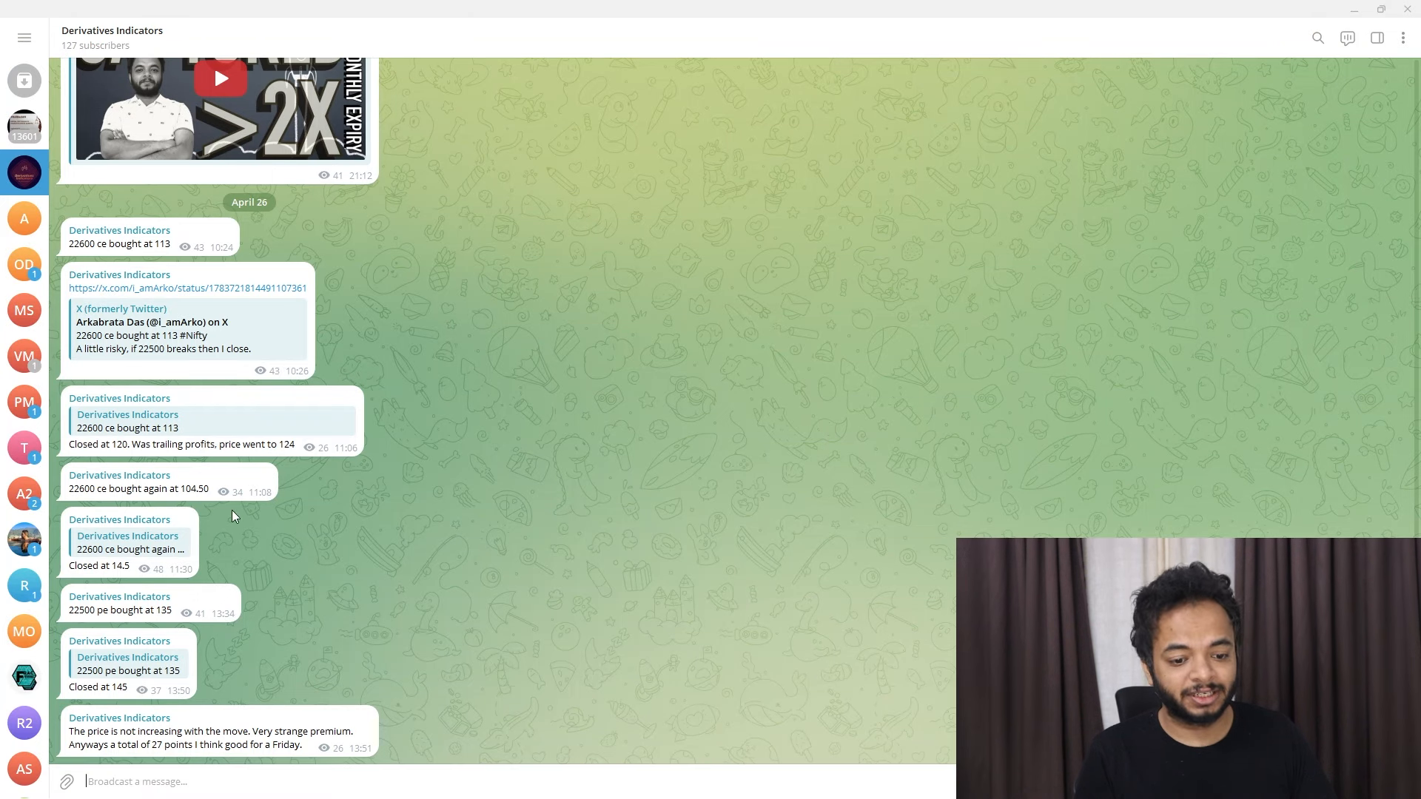
mouse_move(179, 588)
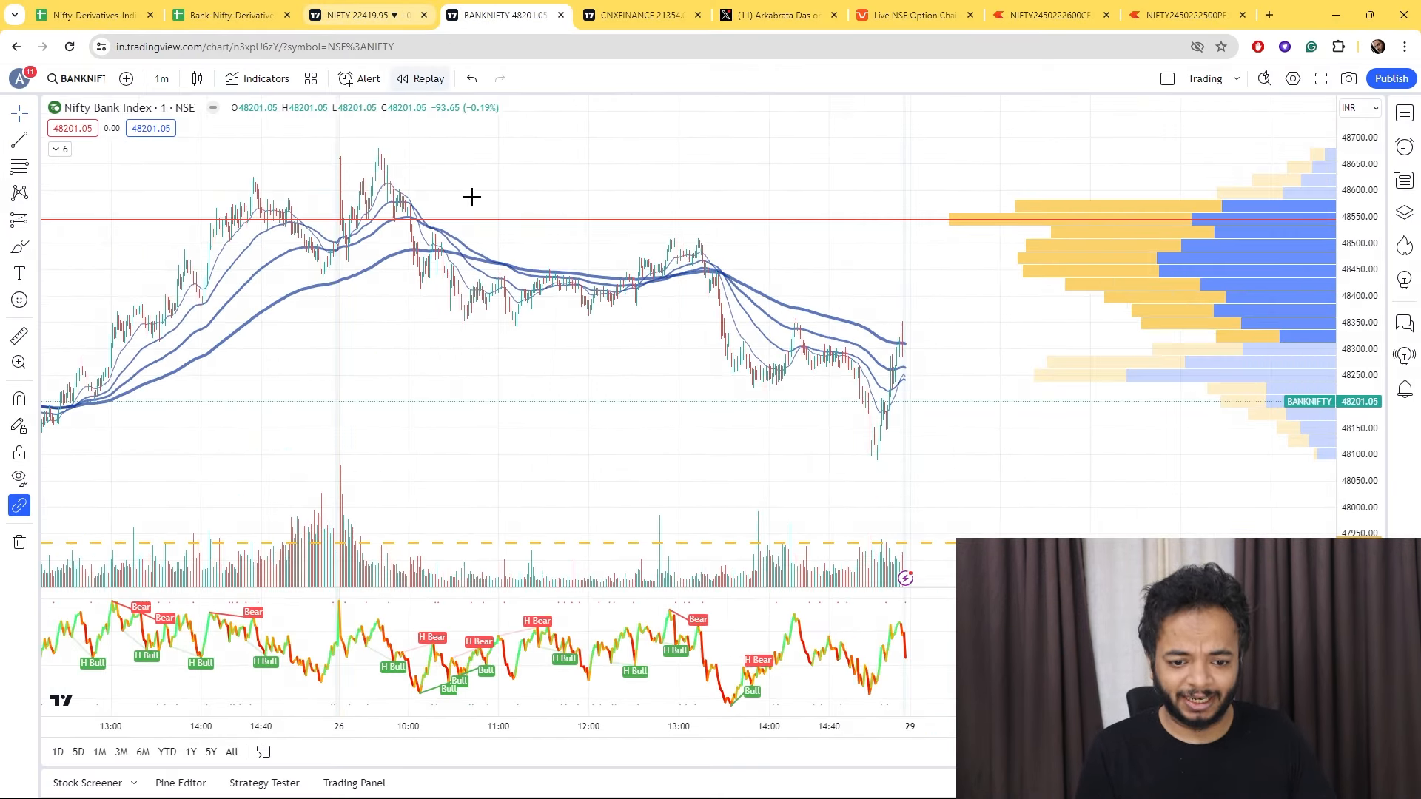
Check the Nifty 50 5-minute chart, then return to the 22600 CE option chart.
left_click(344, 15)
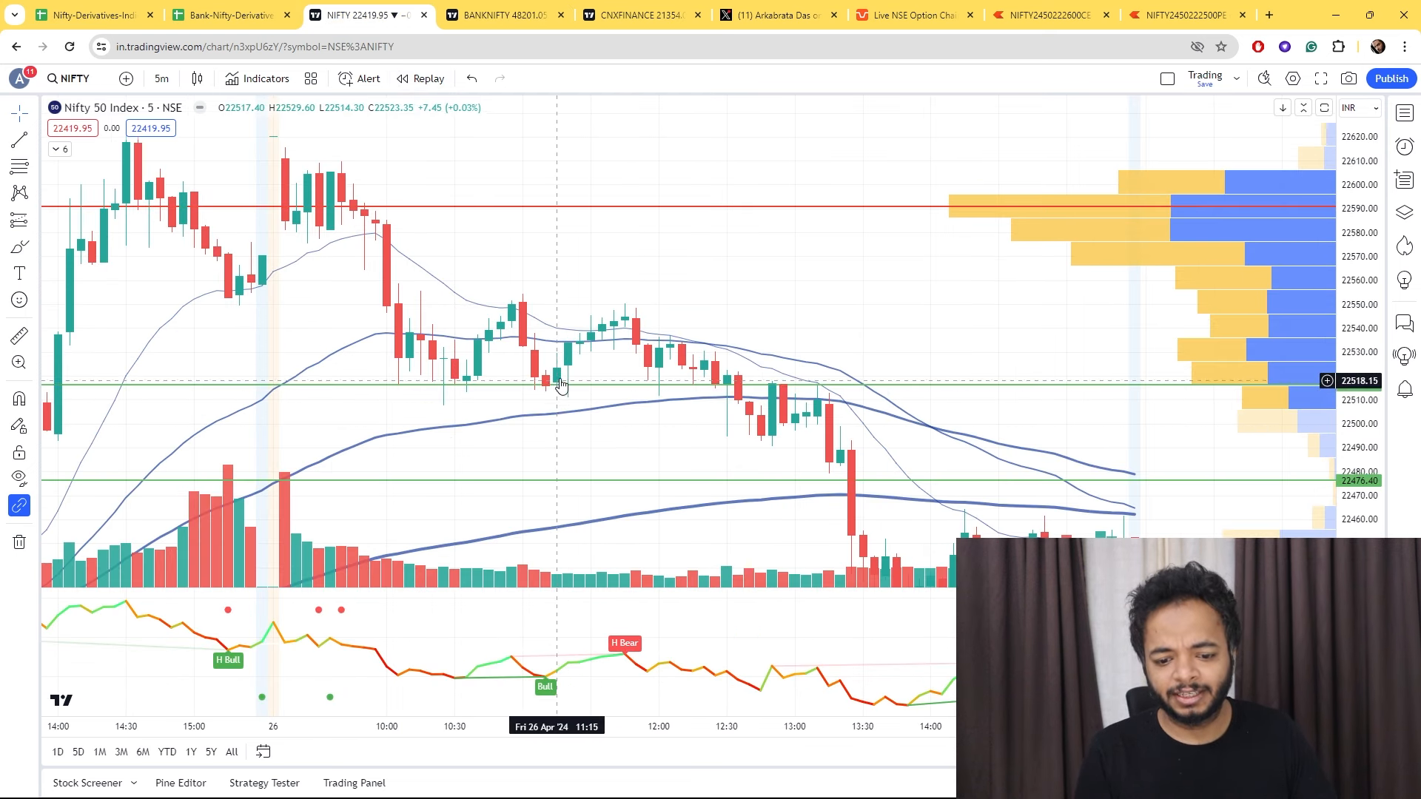
mouse_move(556, 397)
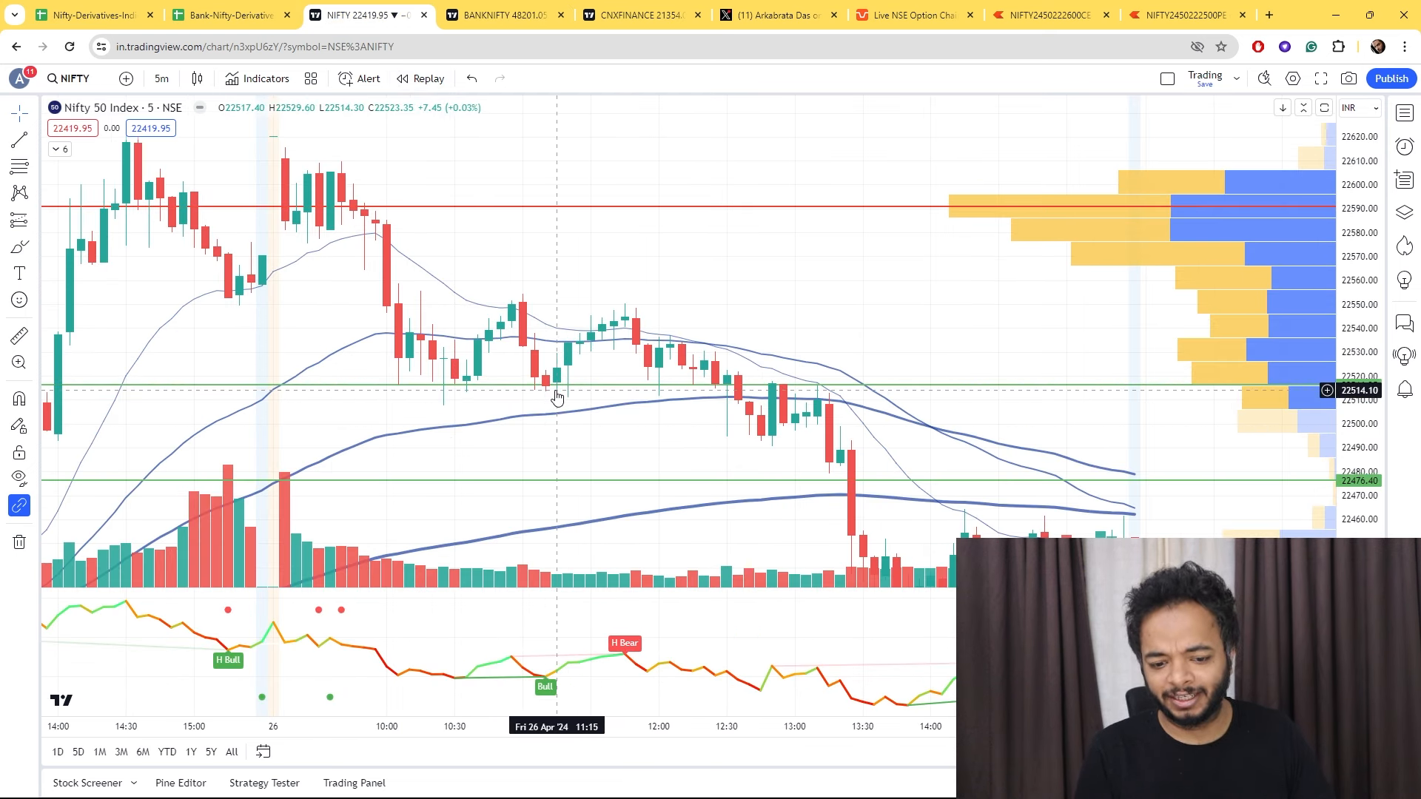
left_click(1047, 15)
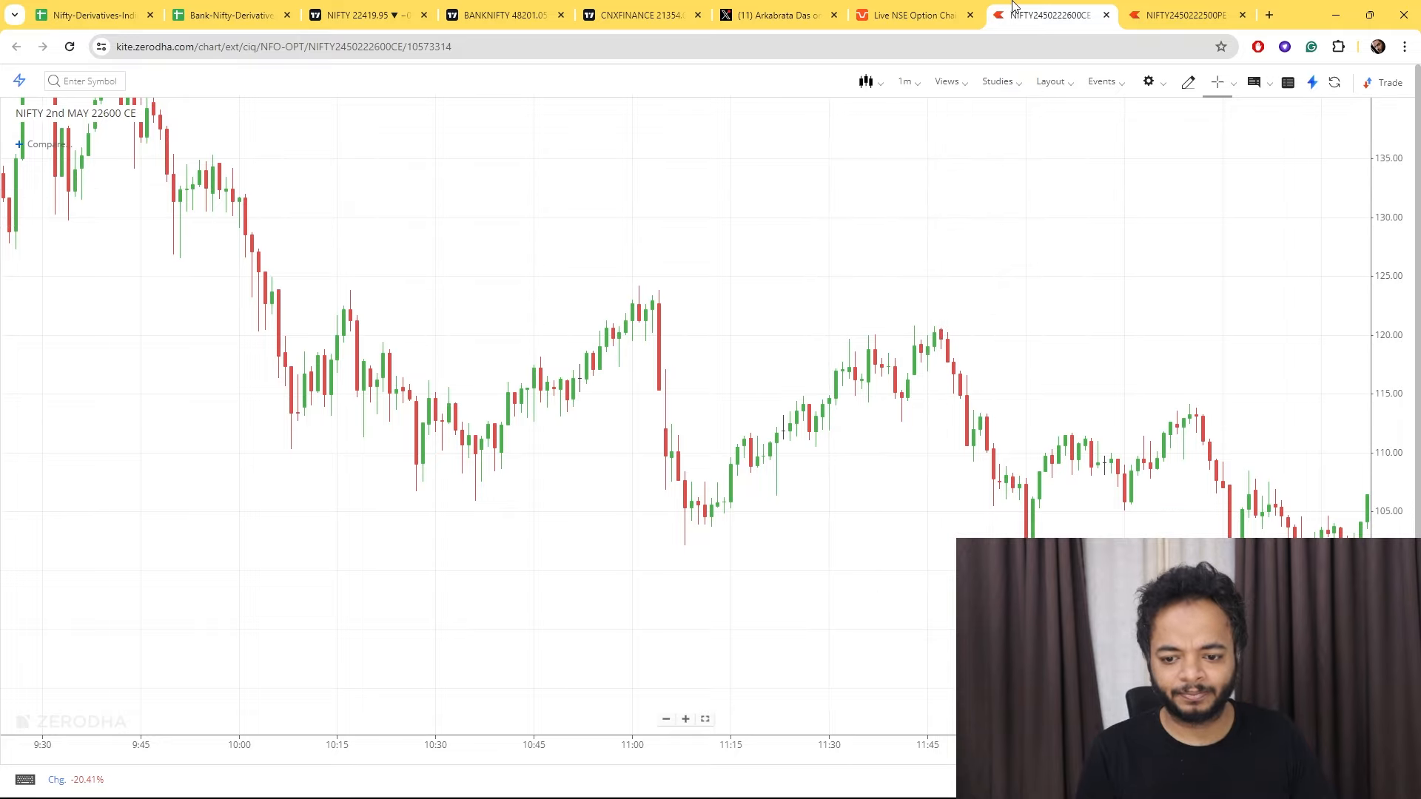
mouse_move(732, 501)
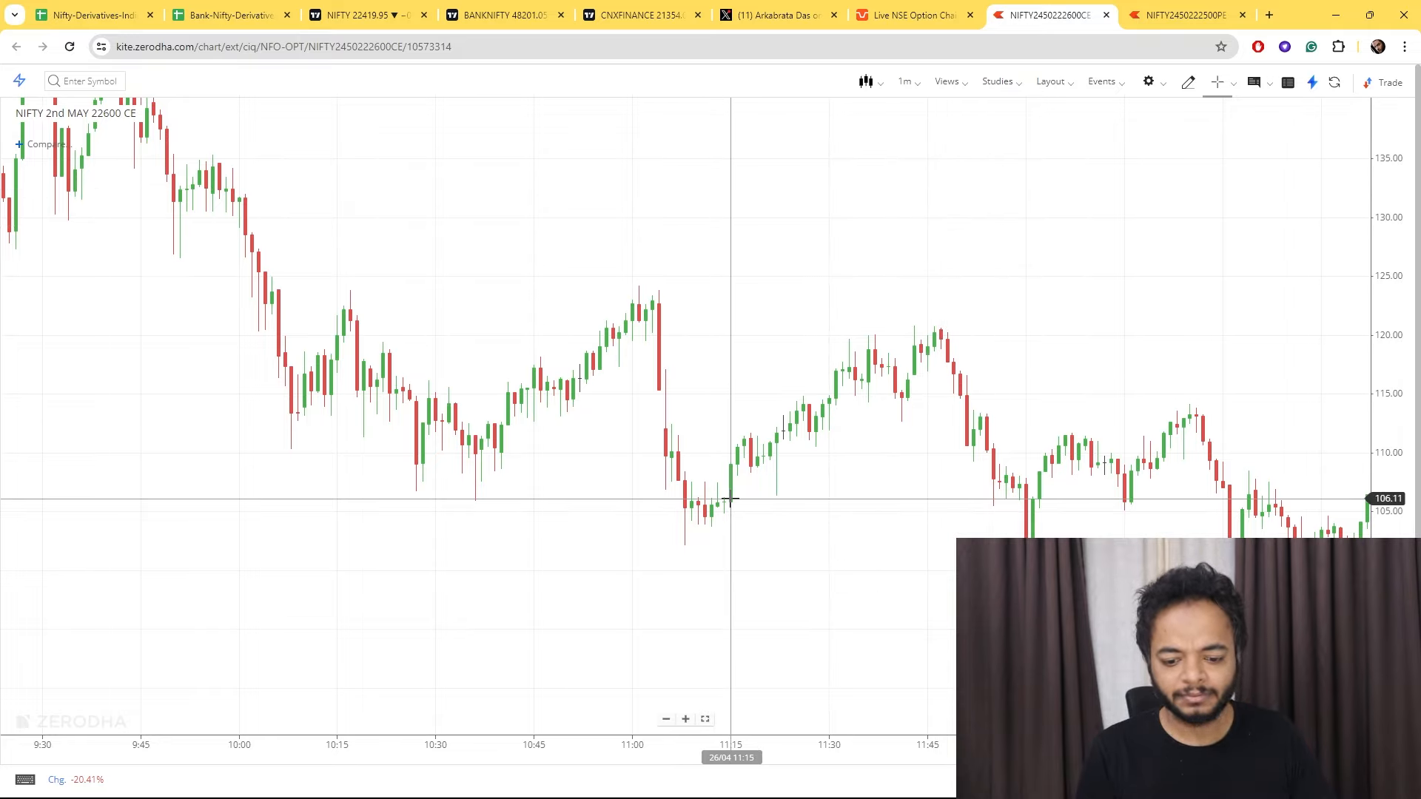
mouse_move(685, 529)
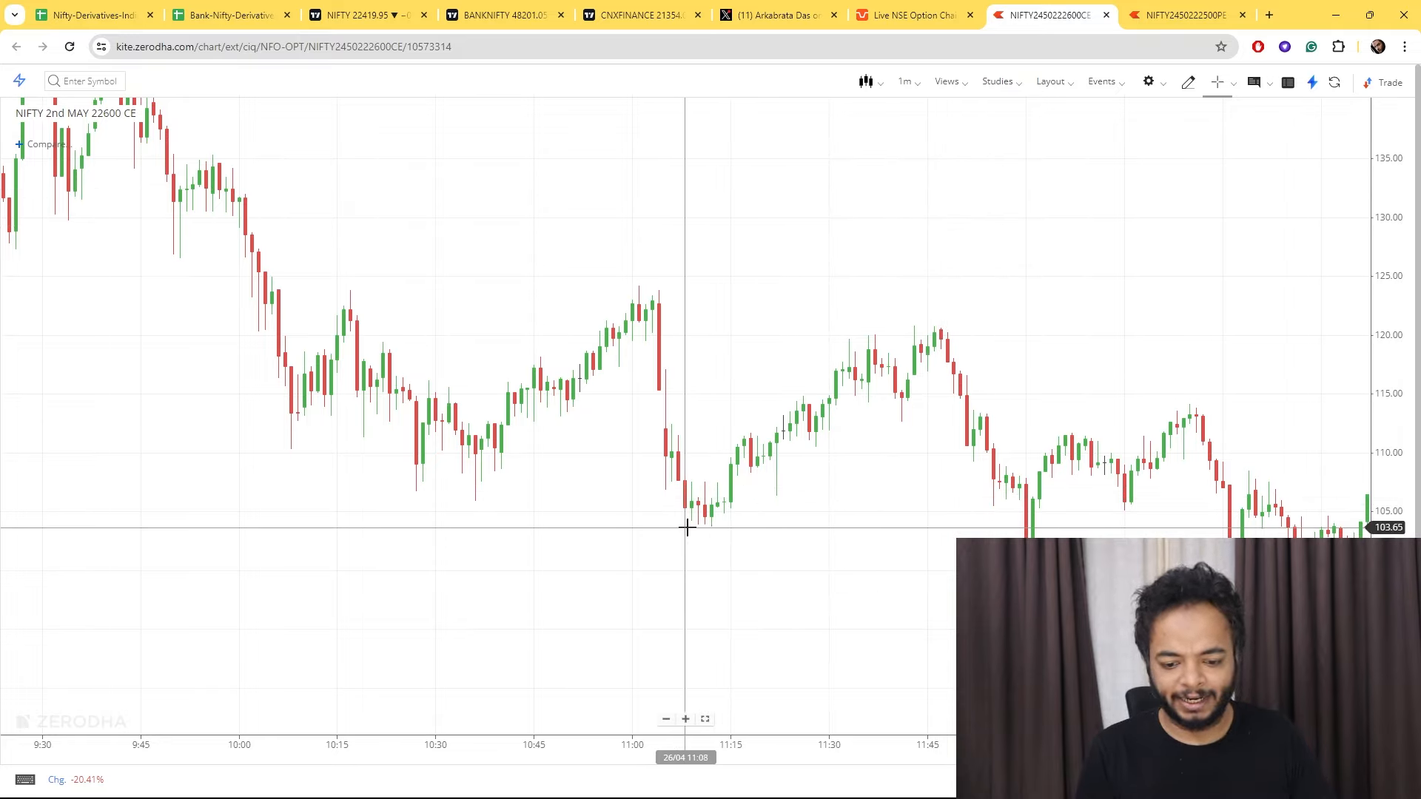
mouse_move(697, 543)
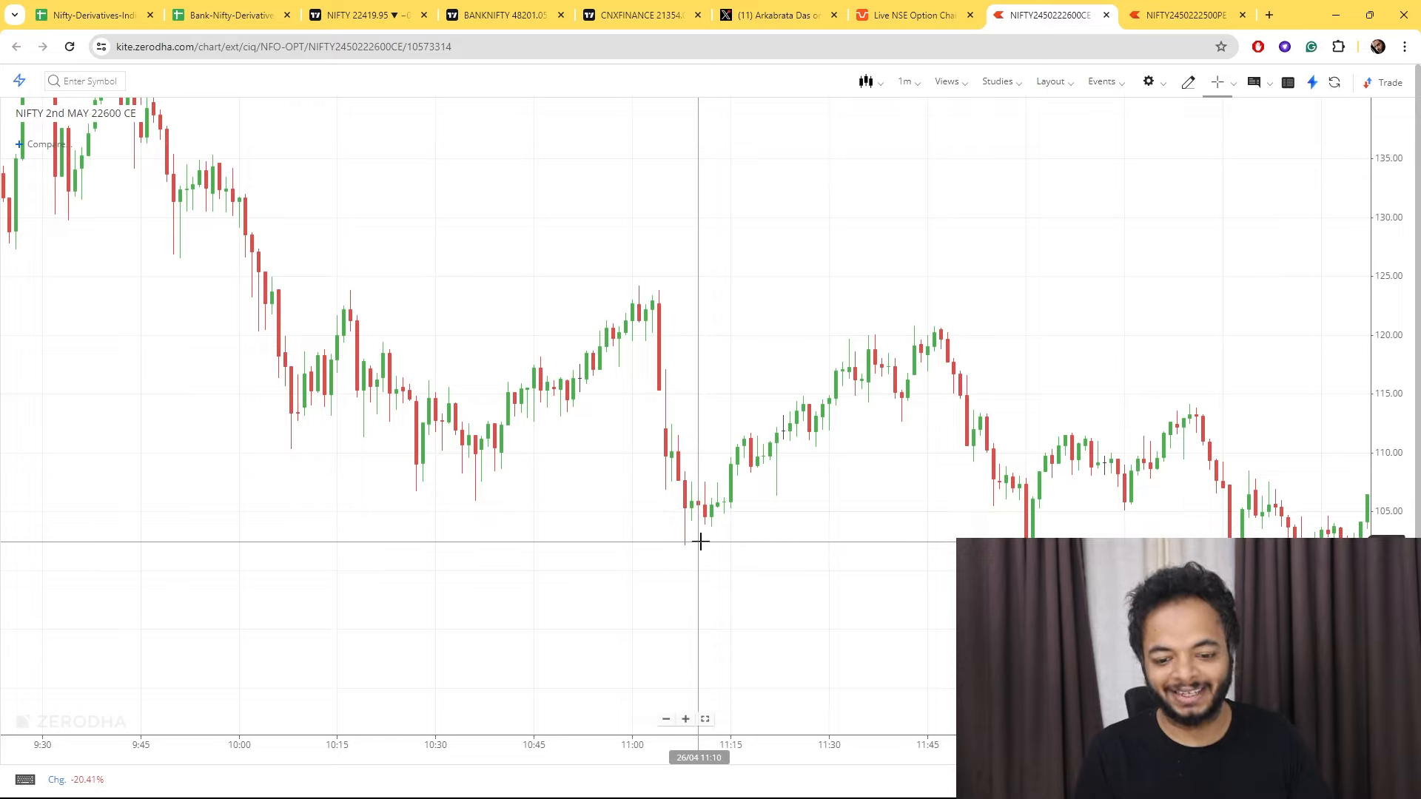
mouse_move(910, 288)
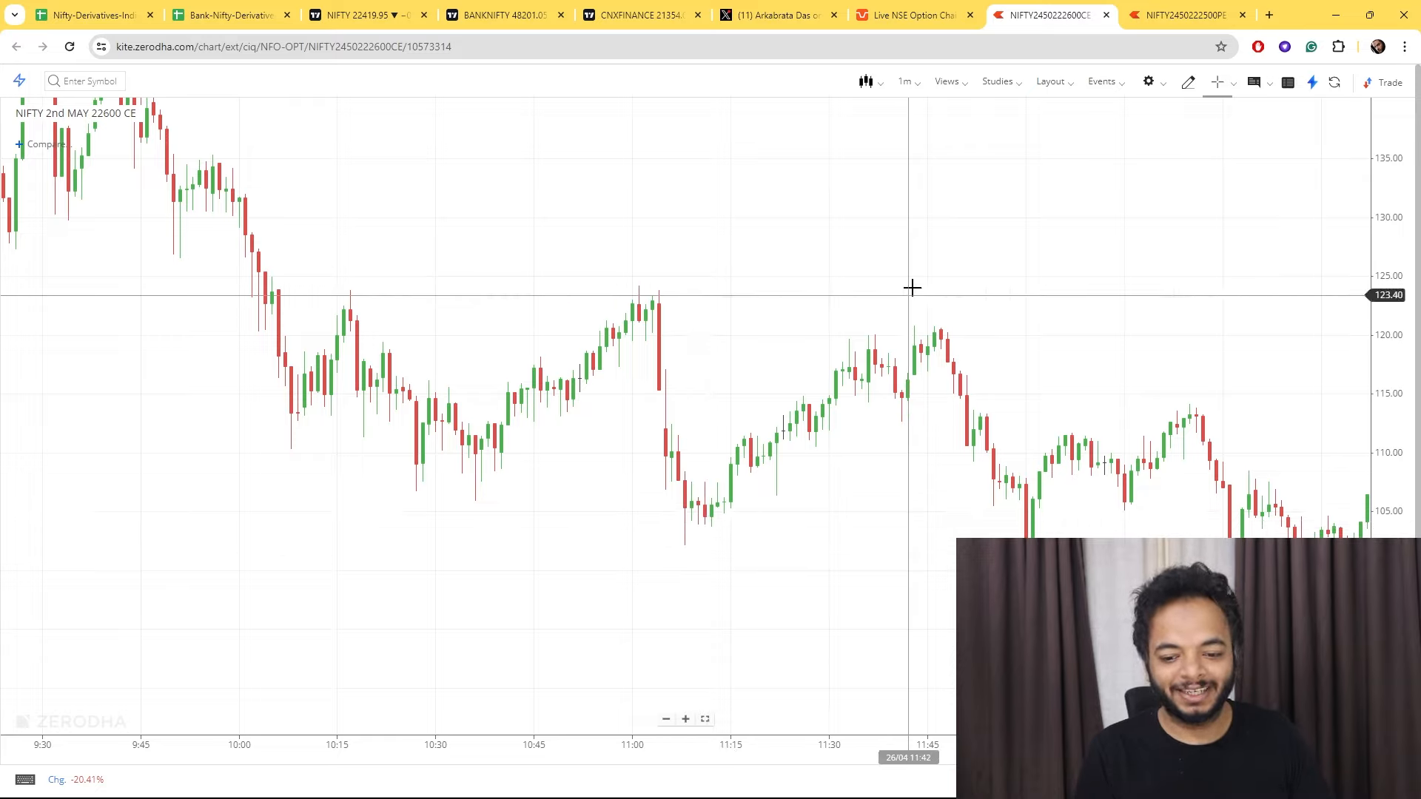
mouse_move(893, 339)
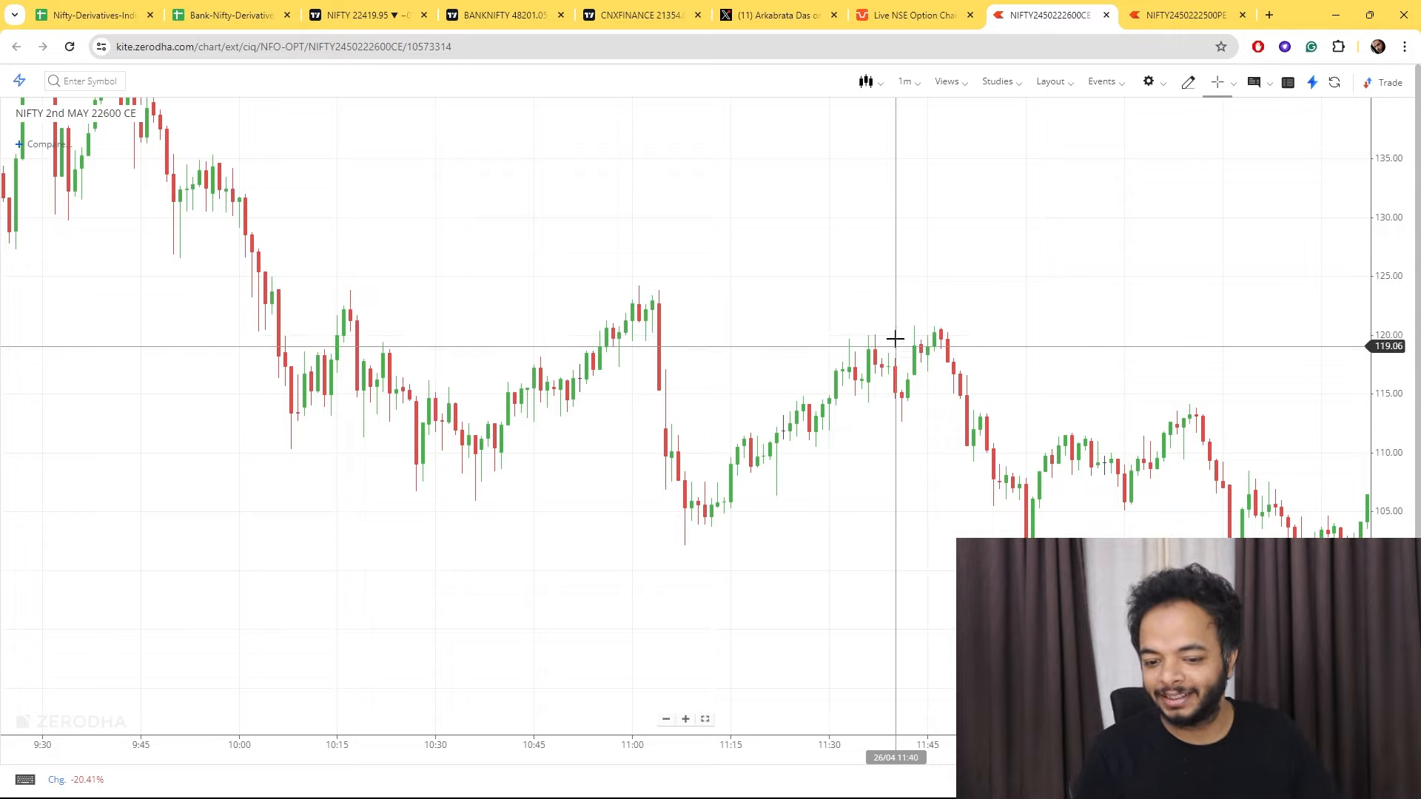
mouse_move(893, 333)
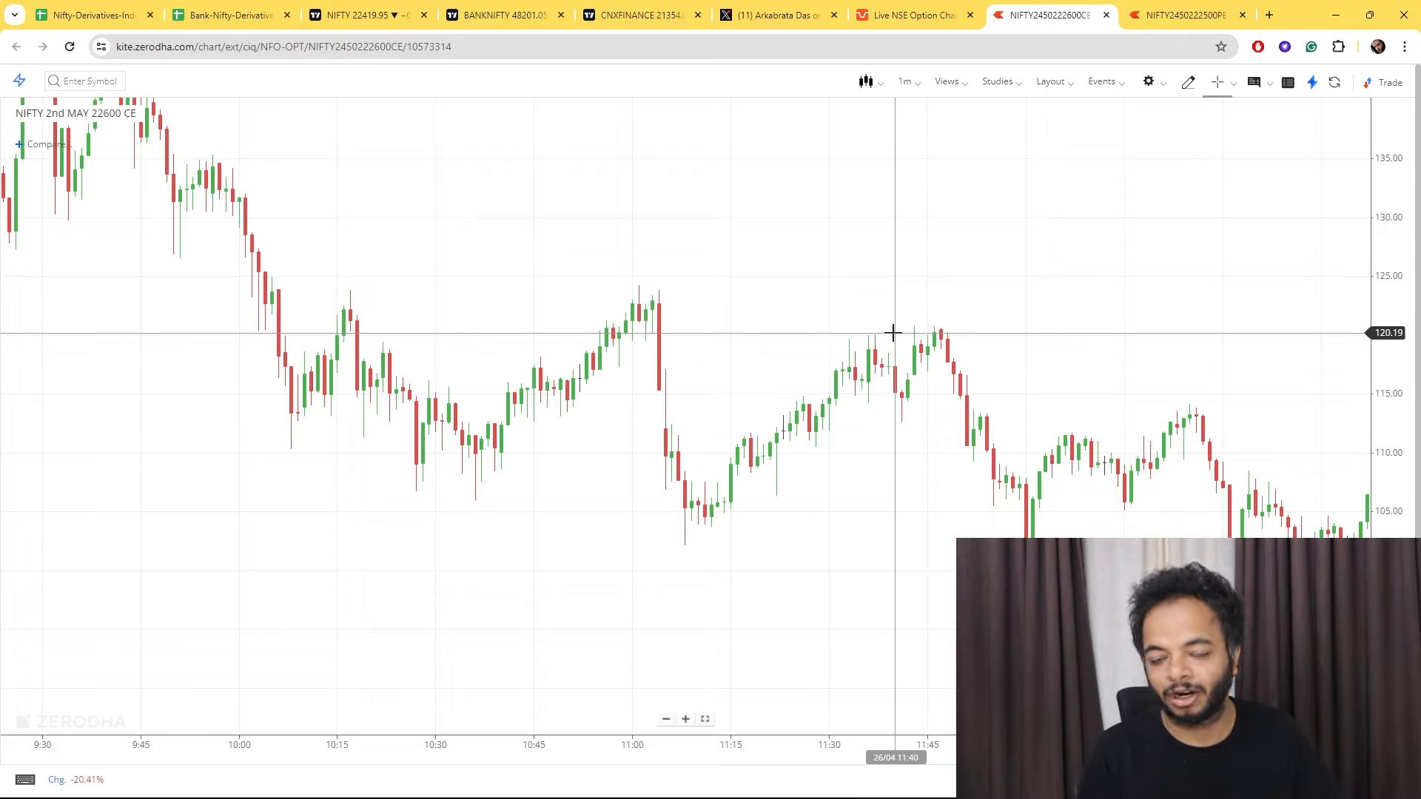
mouse_move(940, 779)
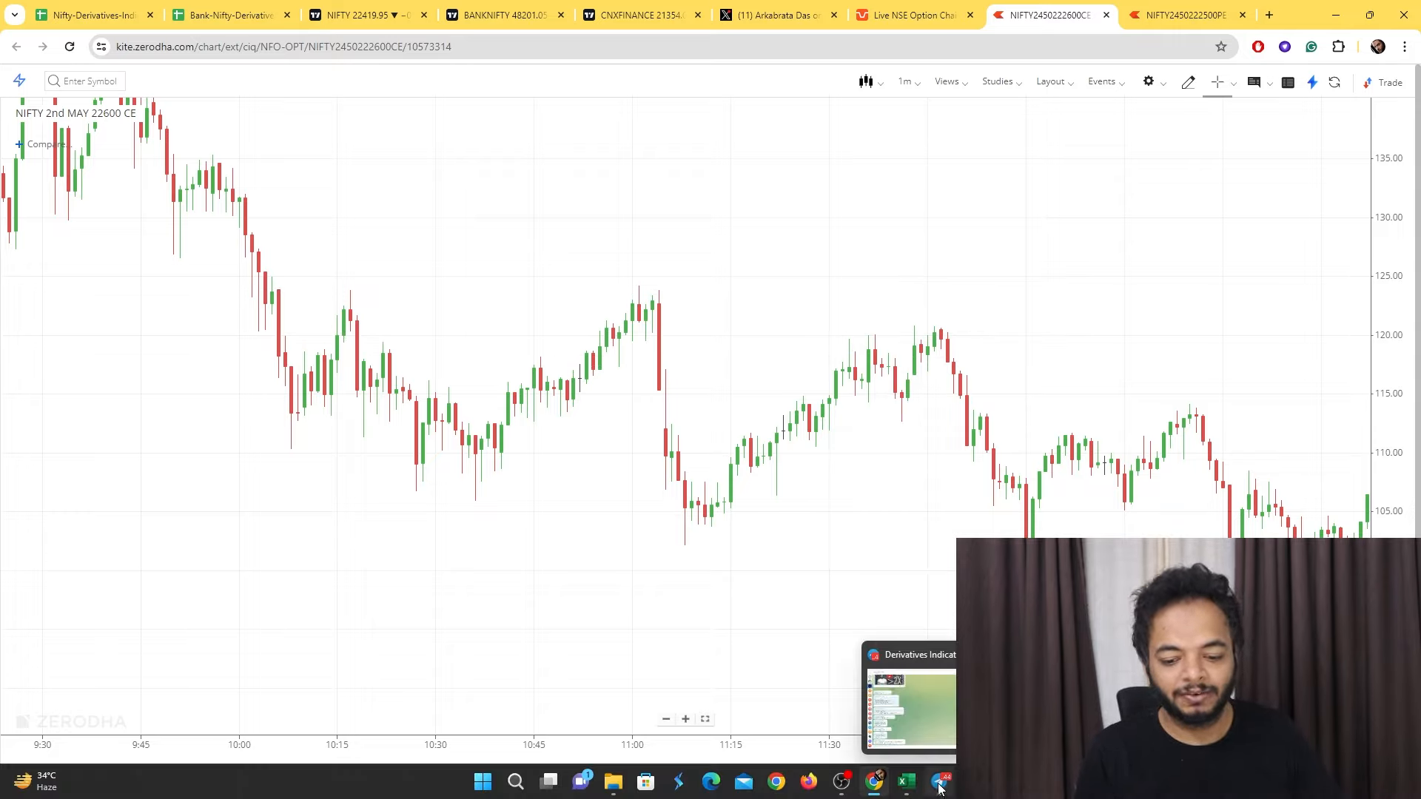
Bring up the Derivatives Indicators Telegram channel from the taskbar.
left_click(942, 780)
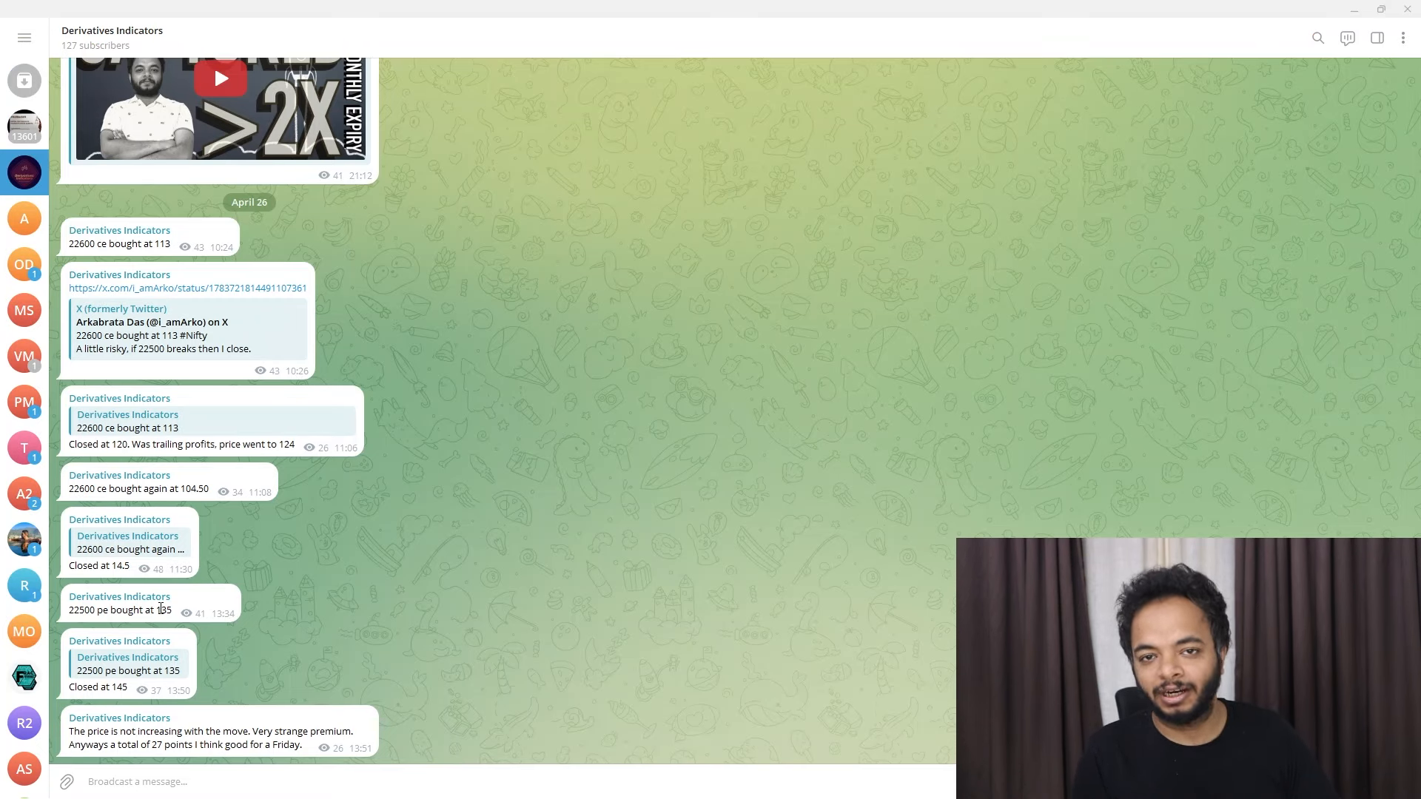
mouse_move(47, 636)
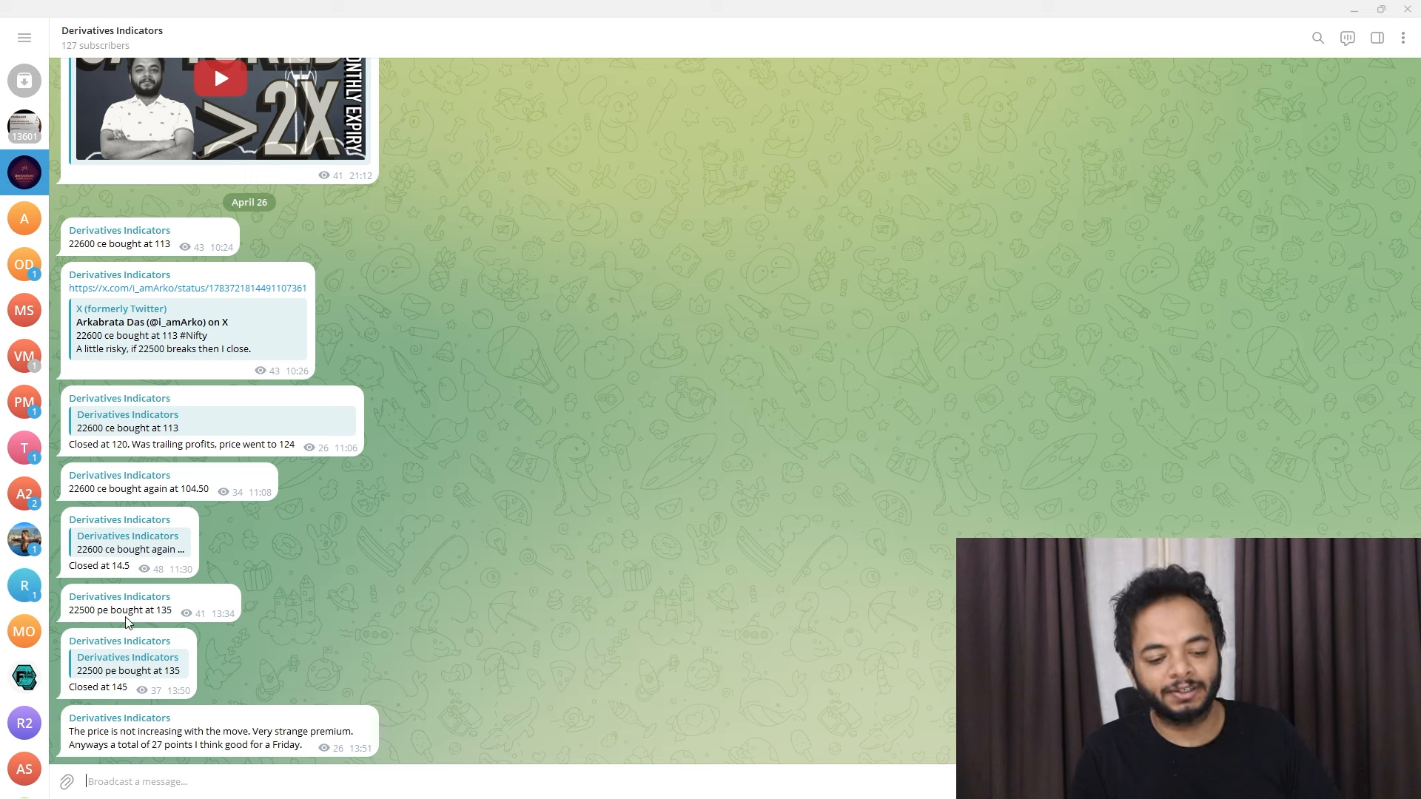
mouse_move(170, 660)
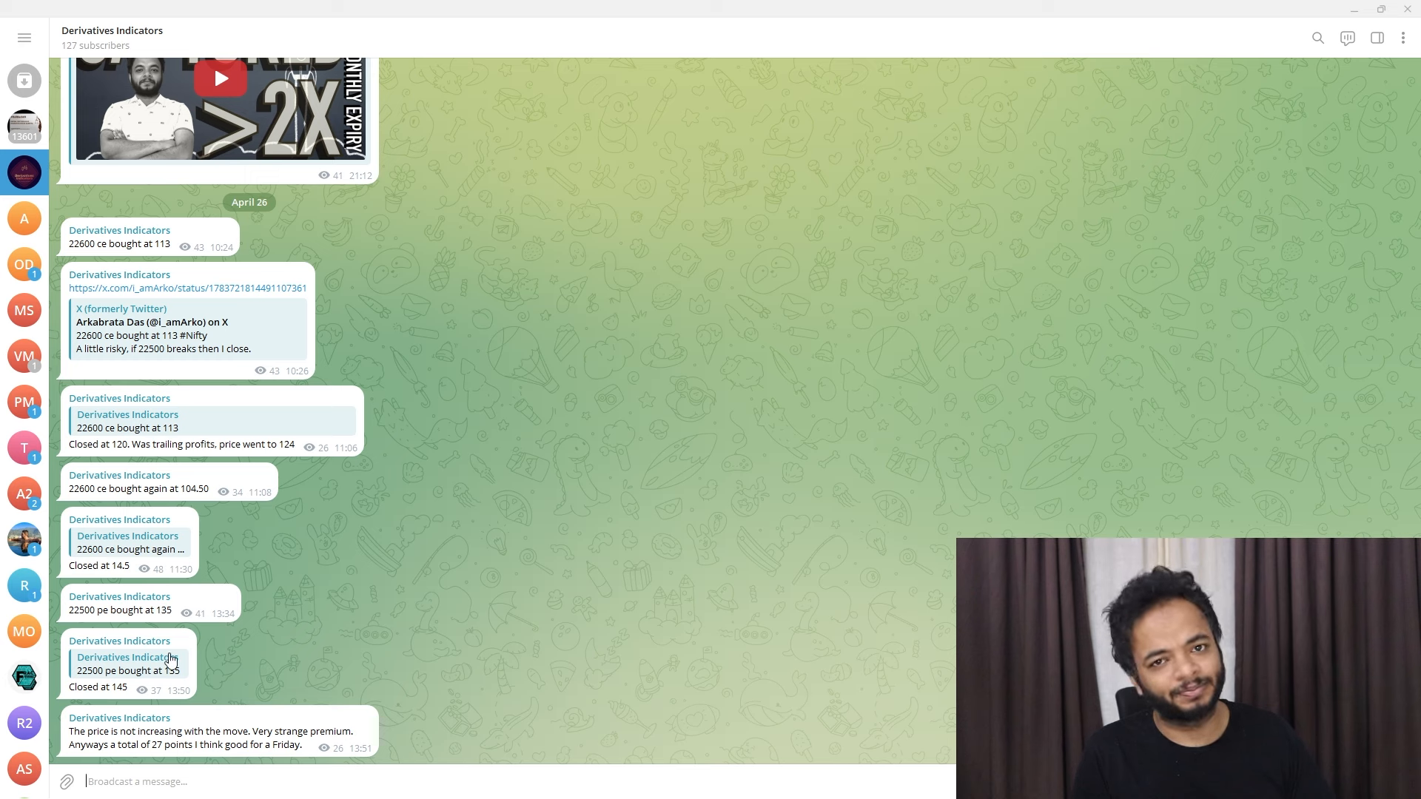
mouse_move(180, 572)
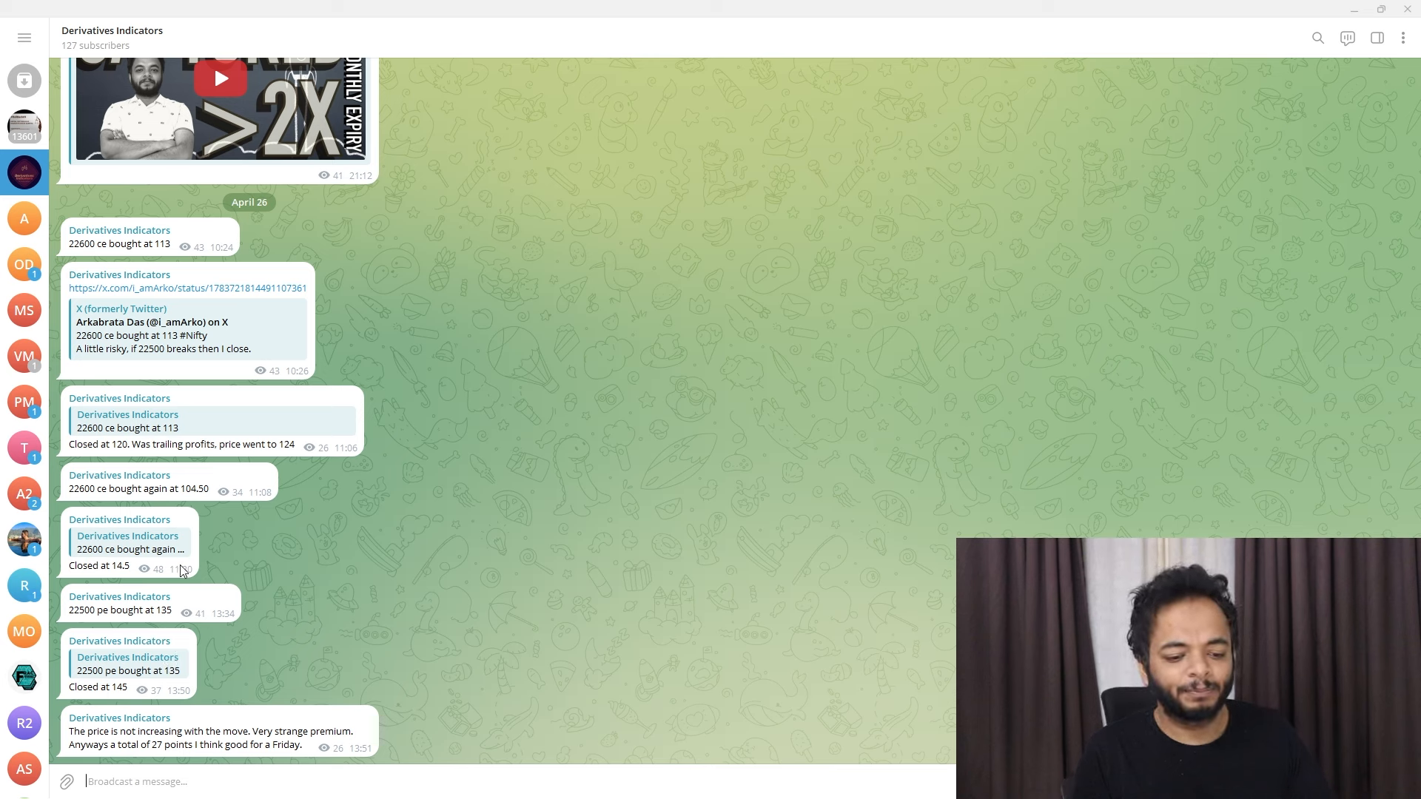
mouse_move(142, 690)
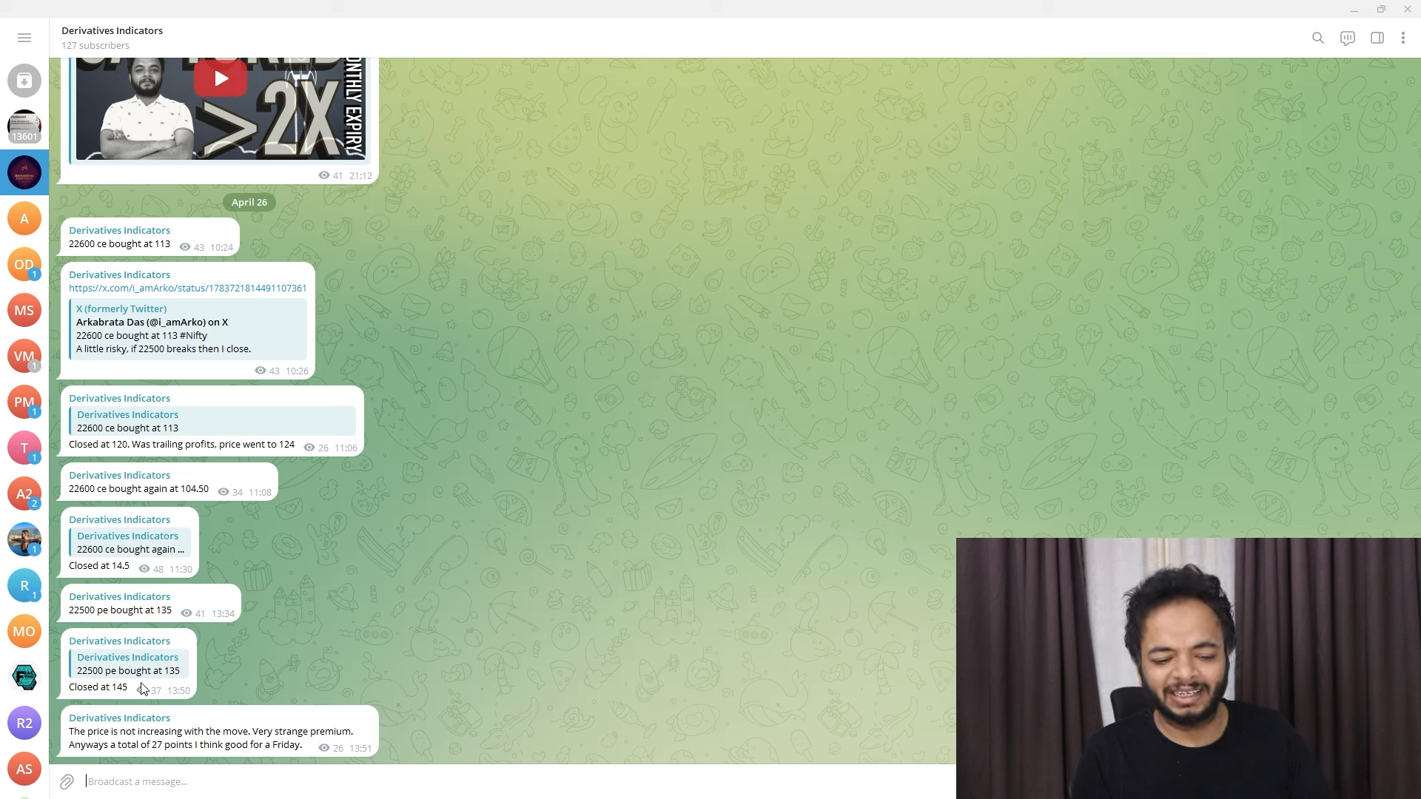
mouse_move(1363, 123)
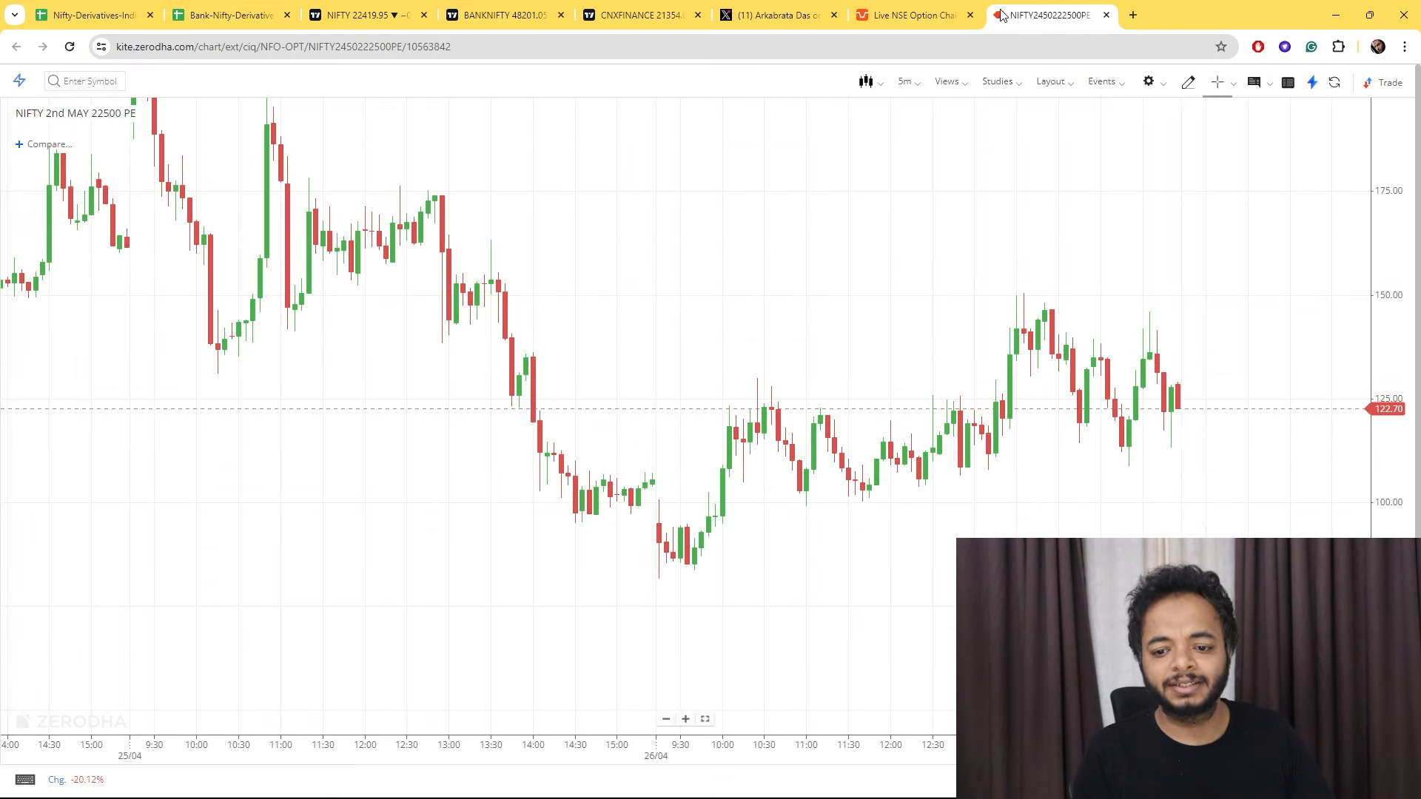
Return from the 22600 CE post to the trader's X profile and browse the April 26 Nifty short posts.
left_click(616, 15)
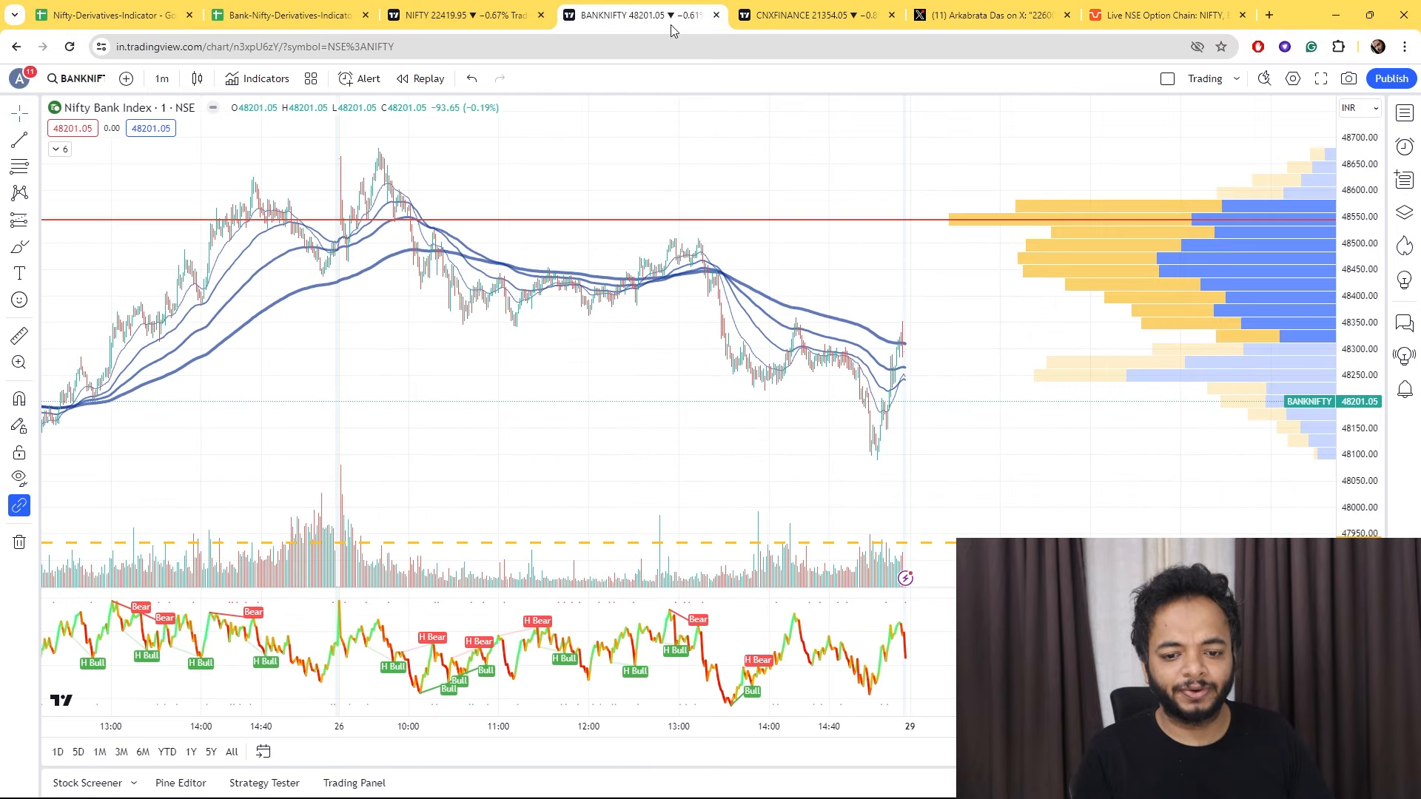
left_click(990, 15)
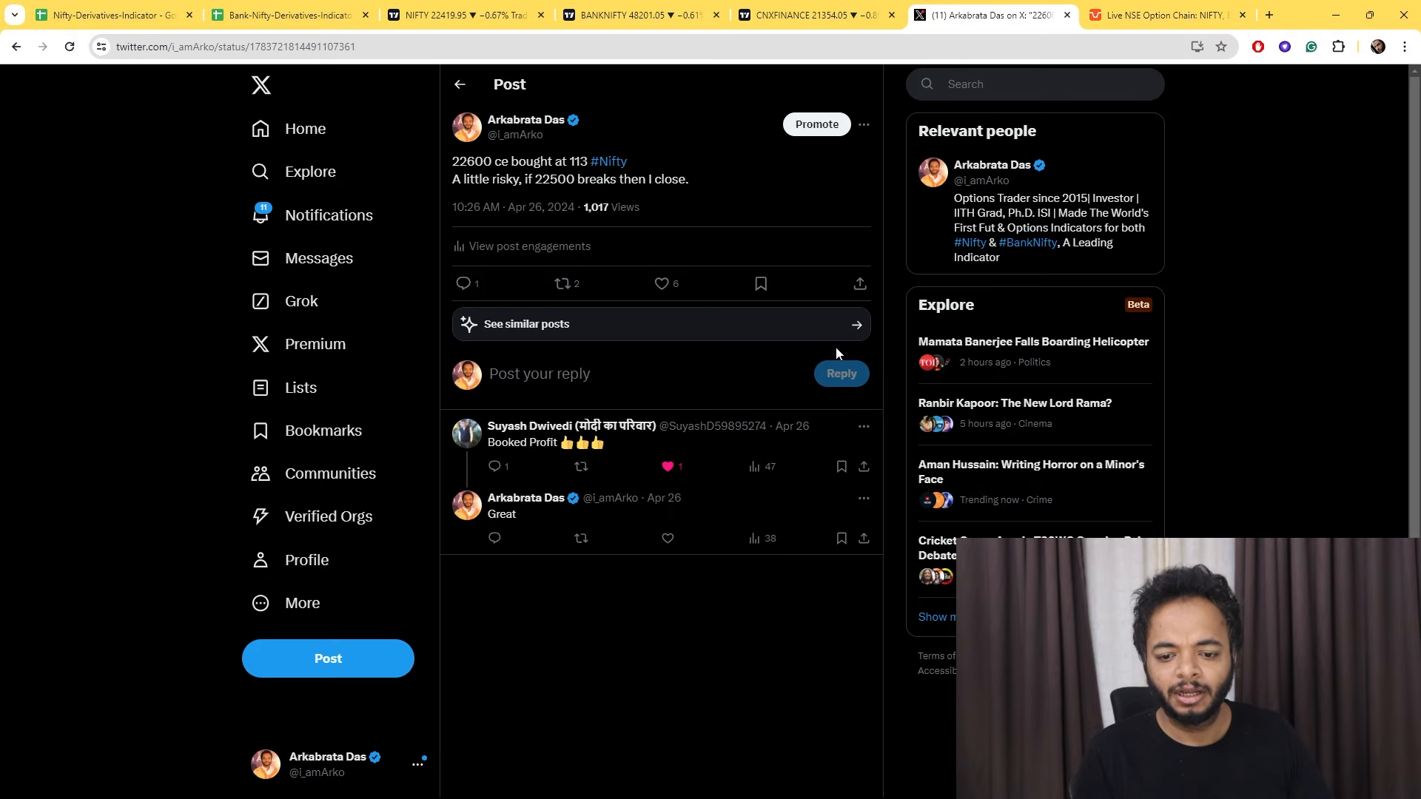
left_click(458, 84)
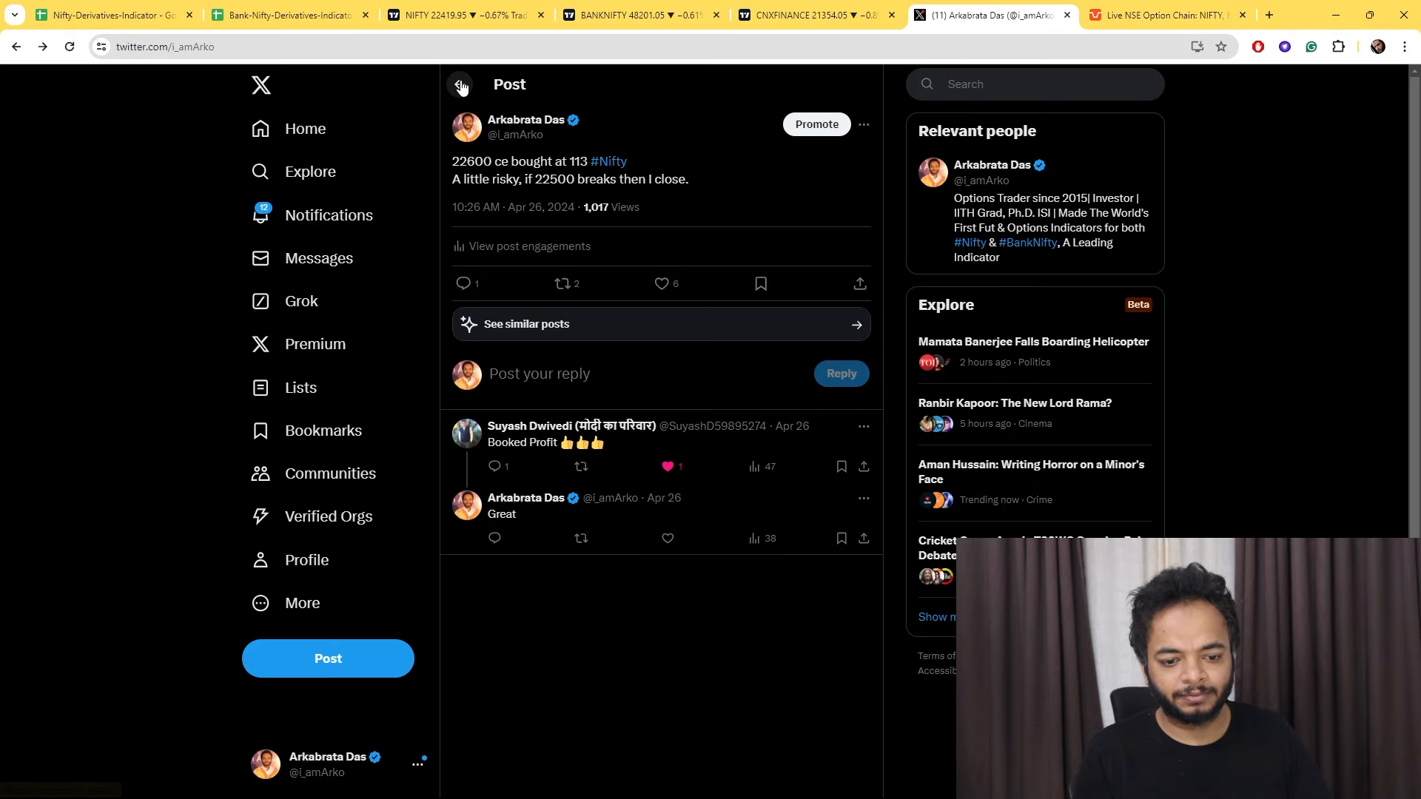
left_click(460, 85)
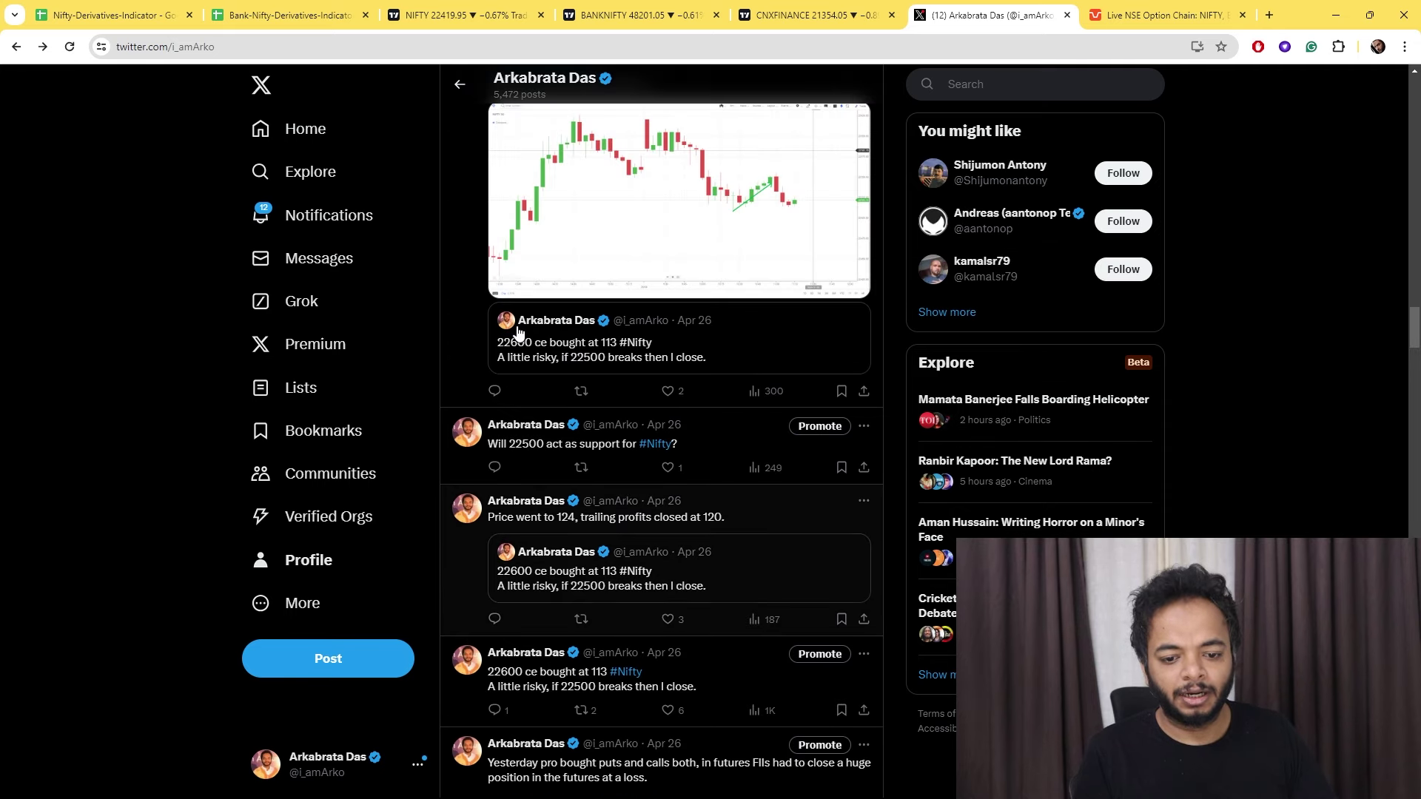
scroll("down", 3)
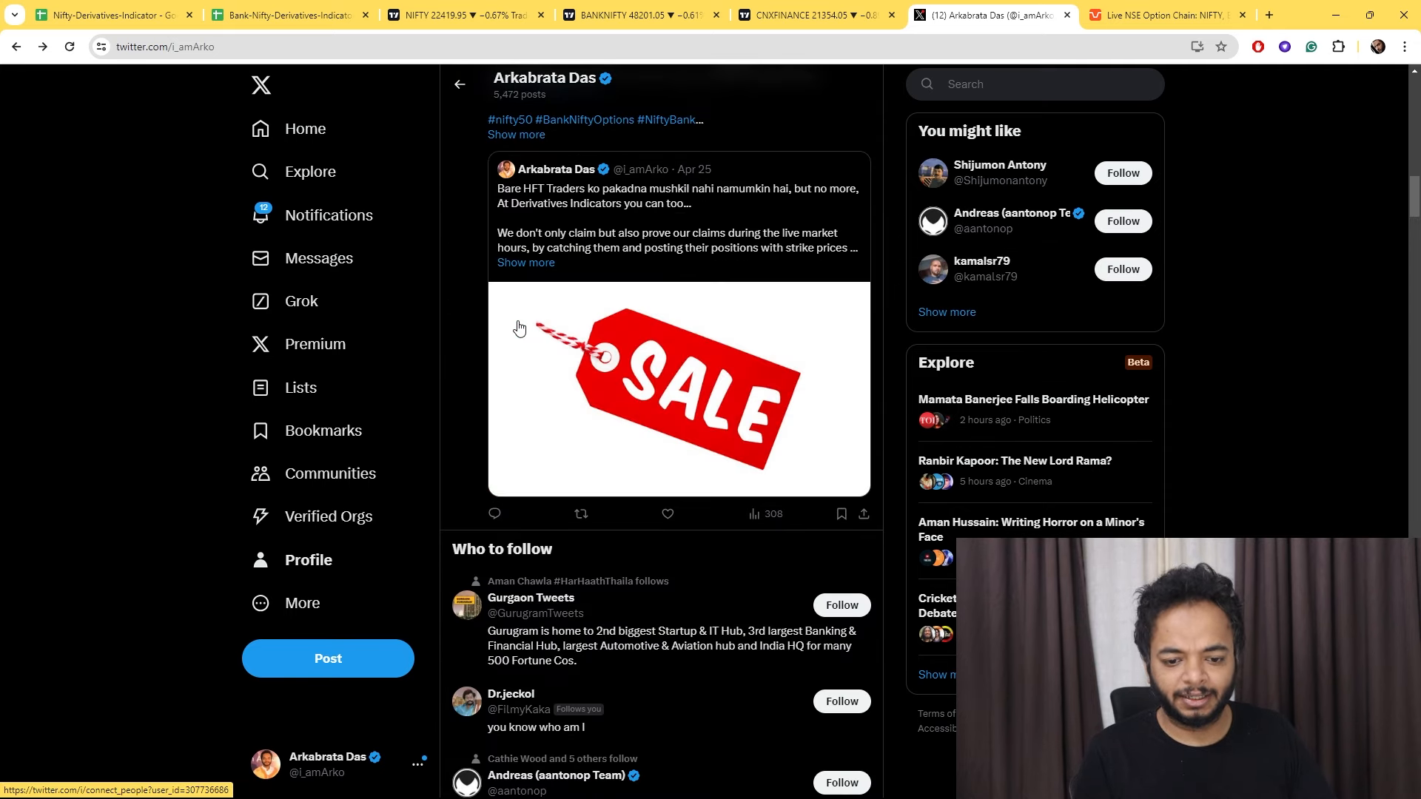
scroll("up", 3)
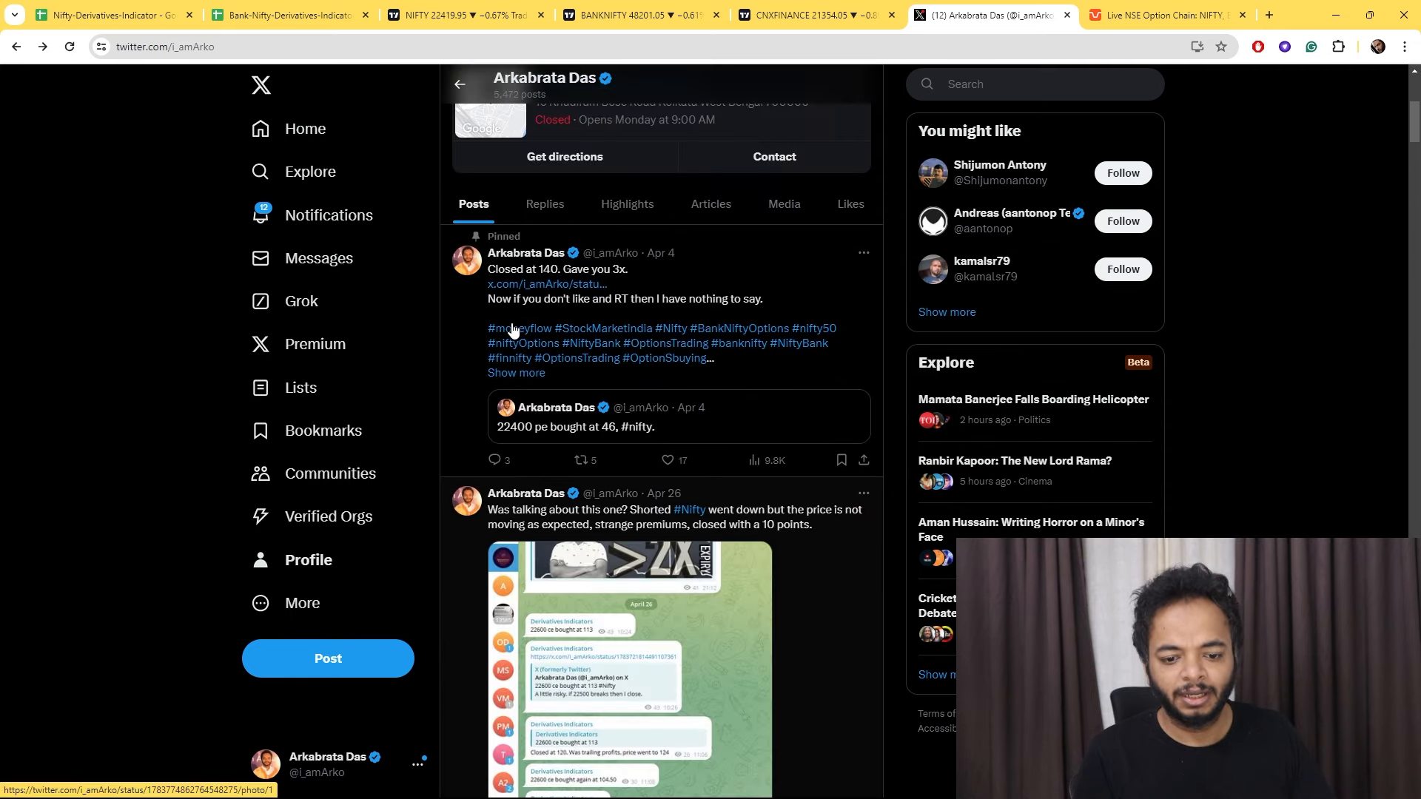
scroll("down", 3)
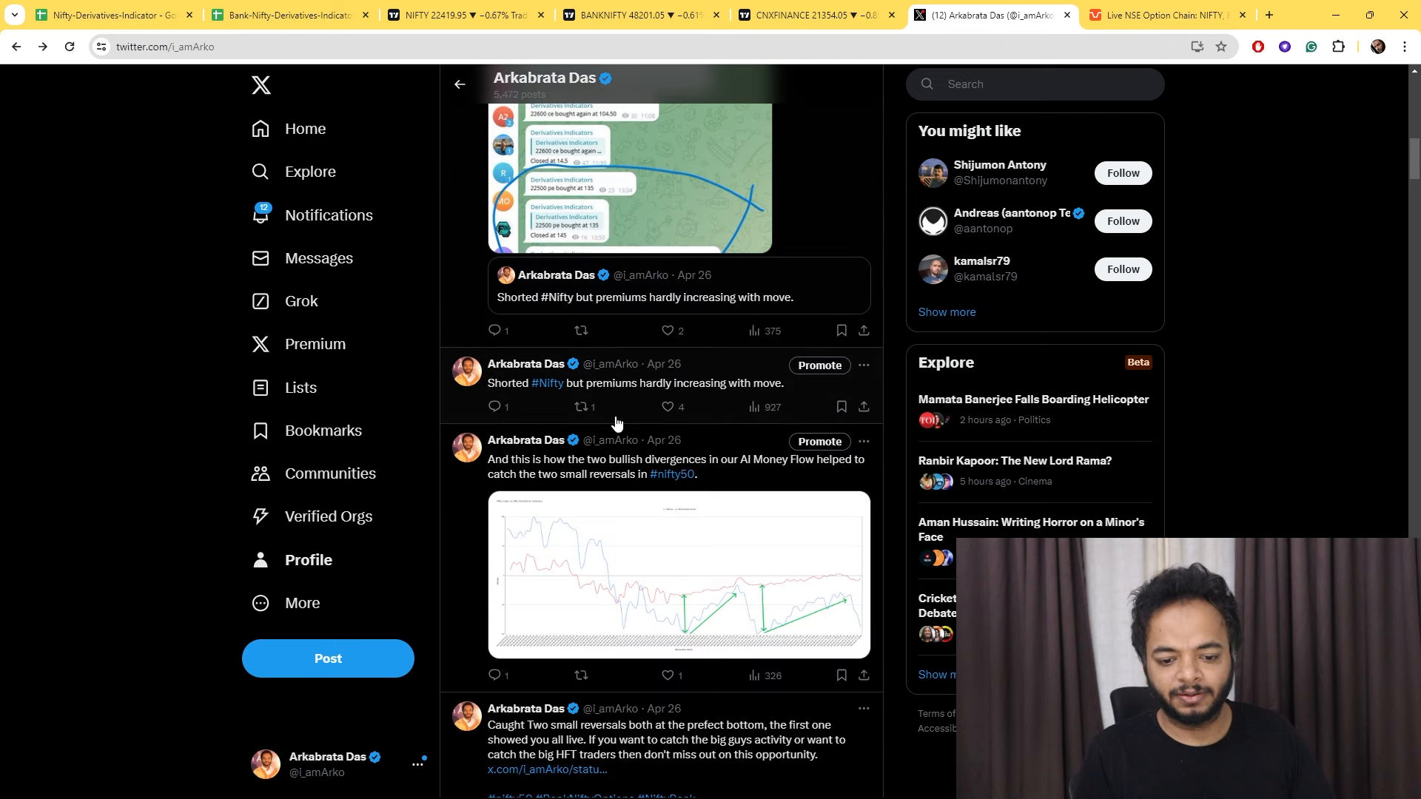
mouse_move(863, 490)
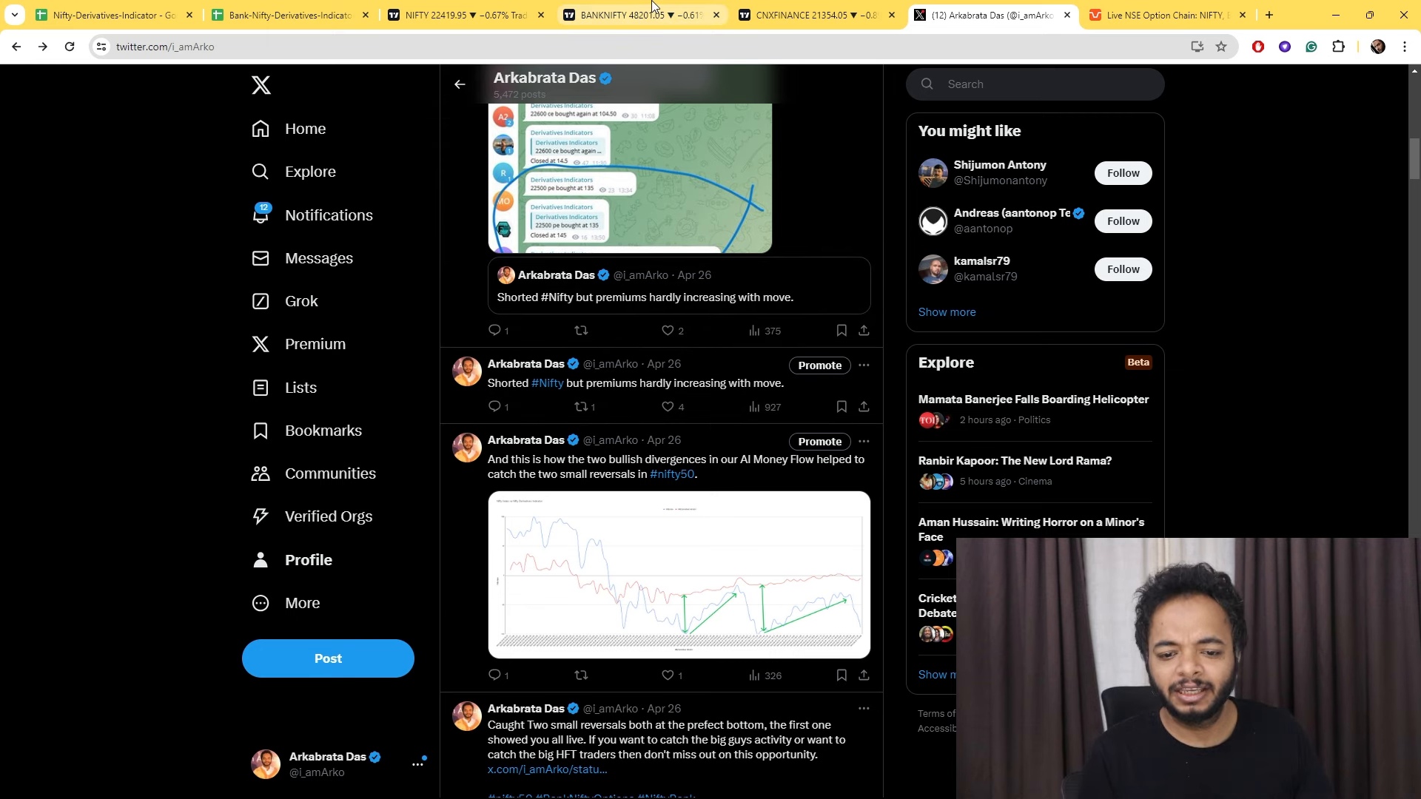
Scroll back up through the Derivatives Indicators channel's April 26 messages.
scroll("up", 3)
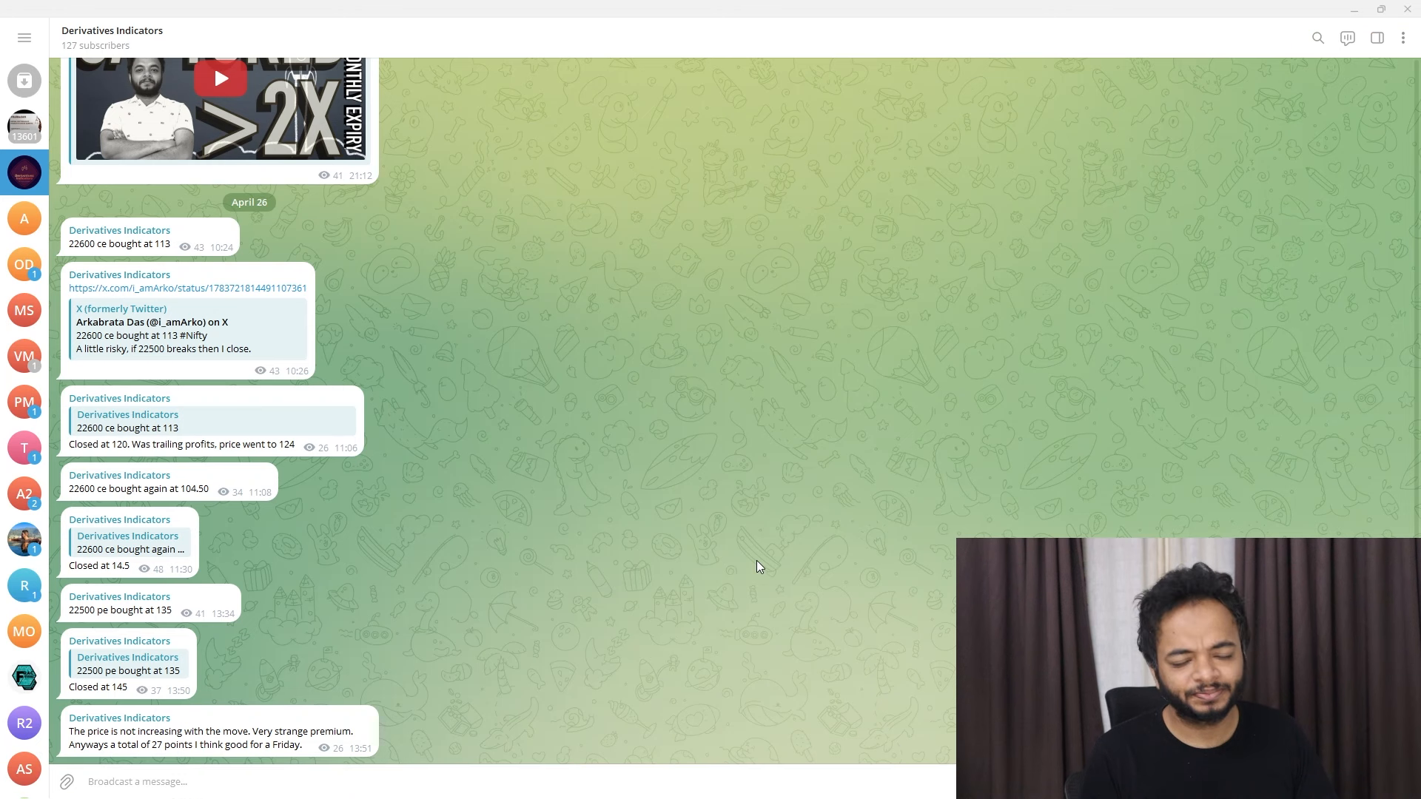
mouse_move(413, 436)
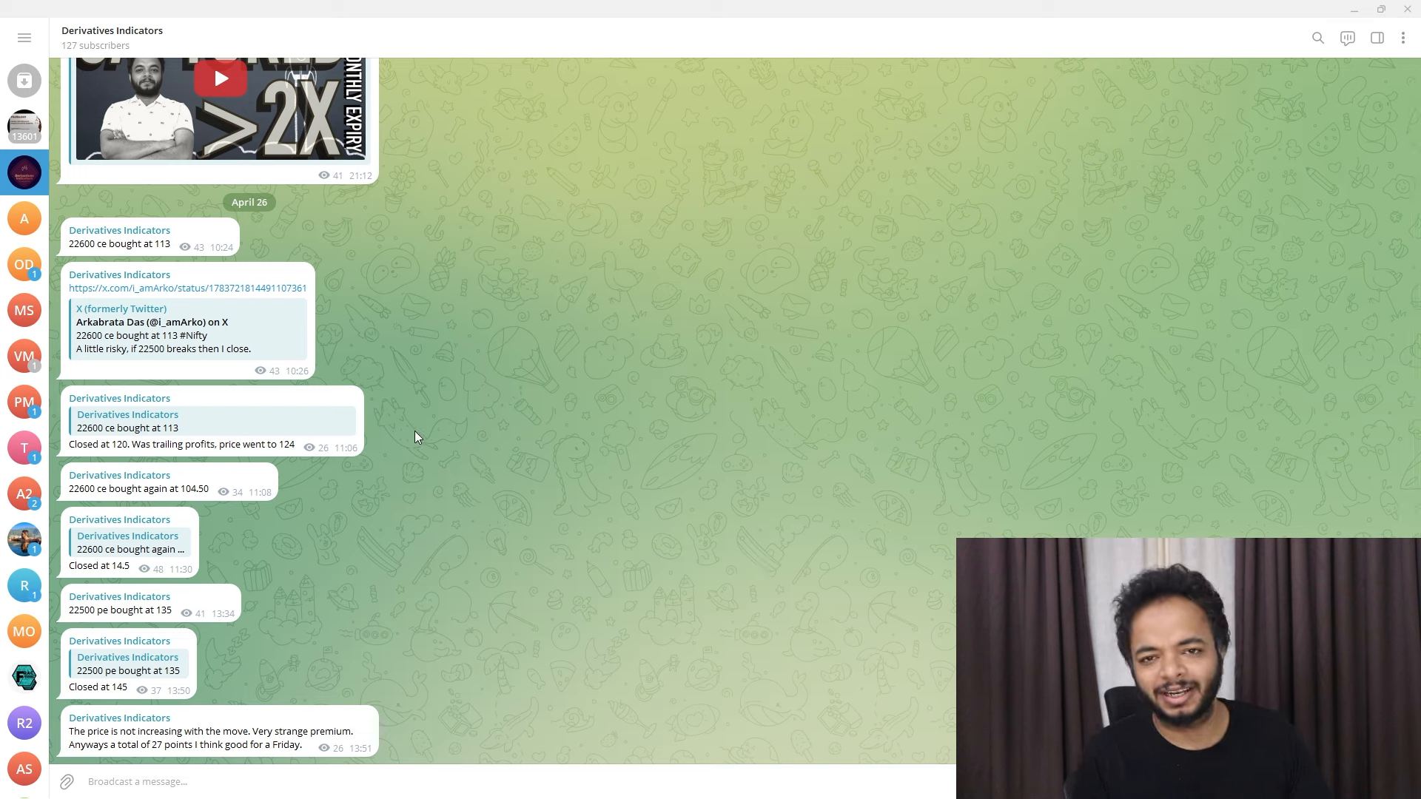
mouse_move(408, 458)
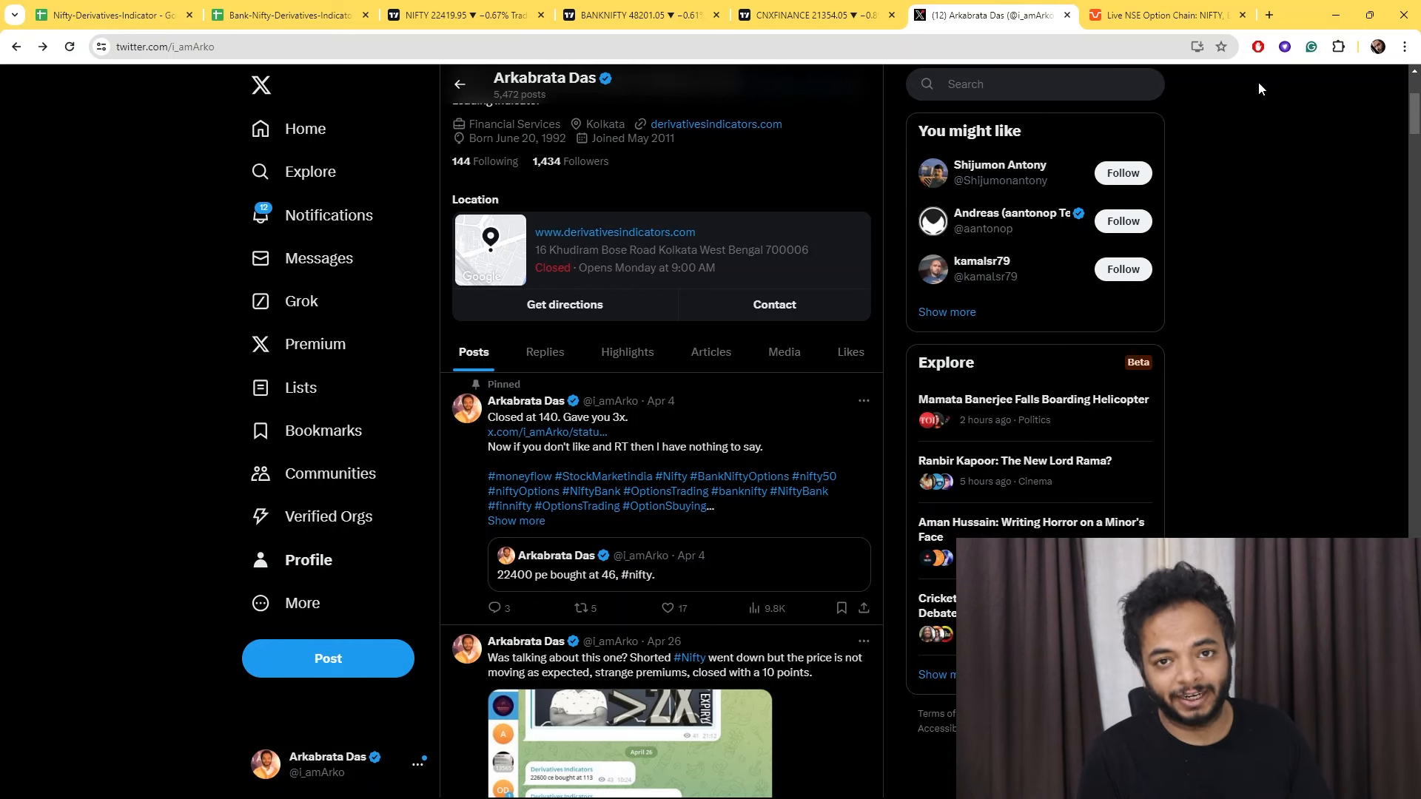
Scroll the X profile feed to the April 26 post about catching two small reversals.
scroll("up", 3)
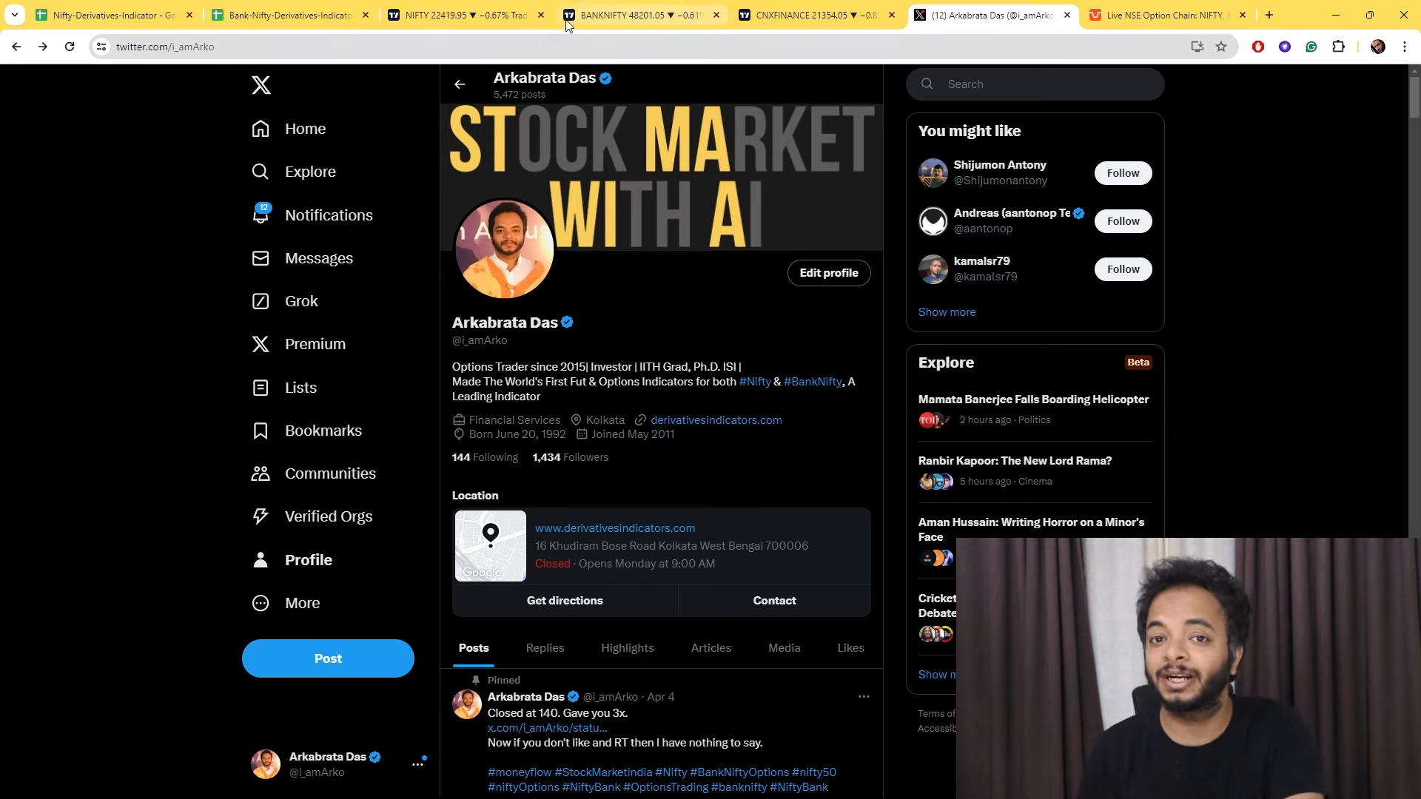
mouse_move(453, 14)
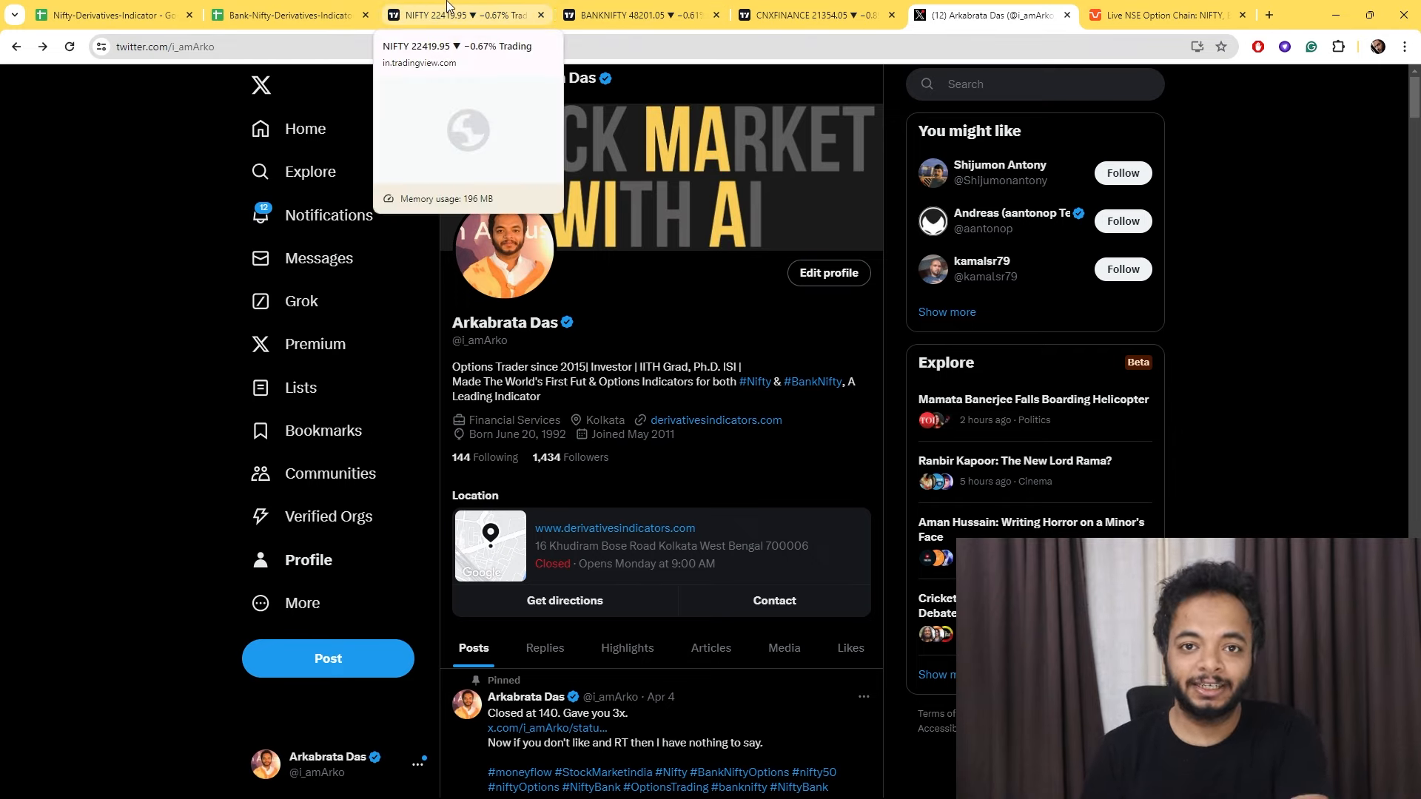
scroll("down", 3)
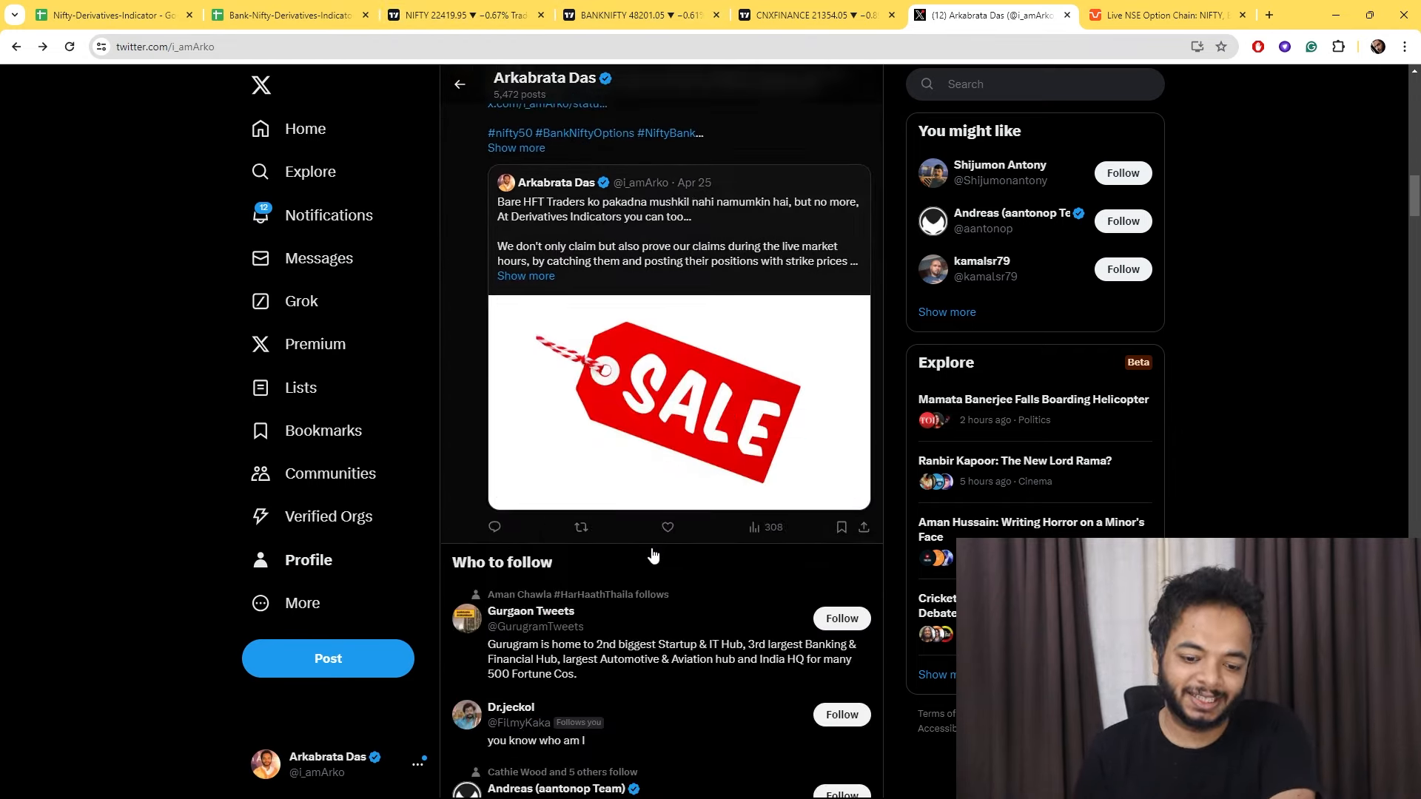
scroll("up", 3)
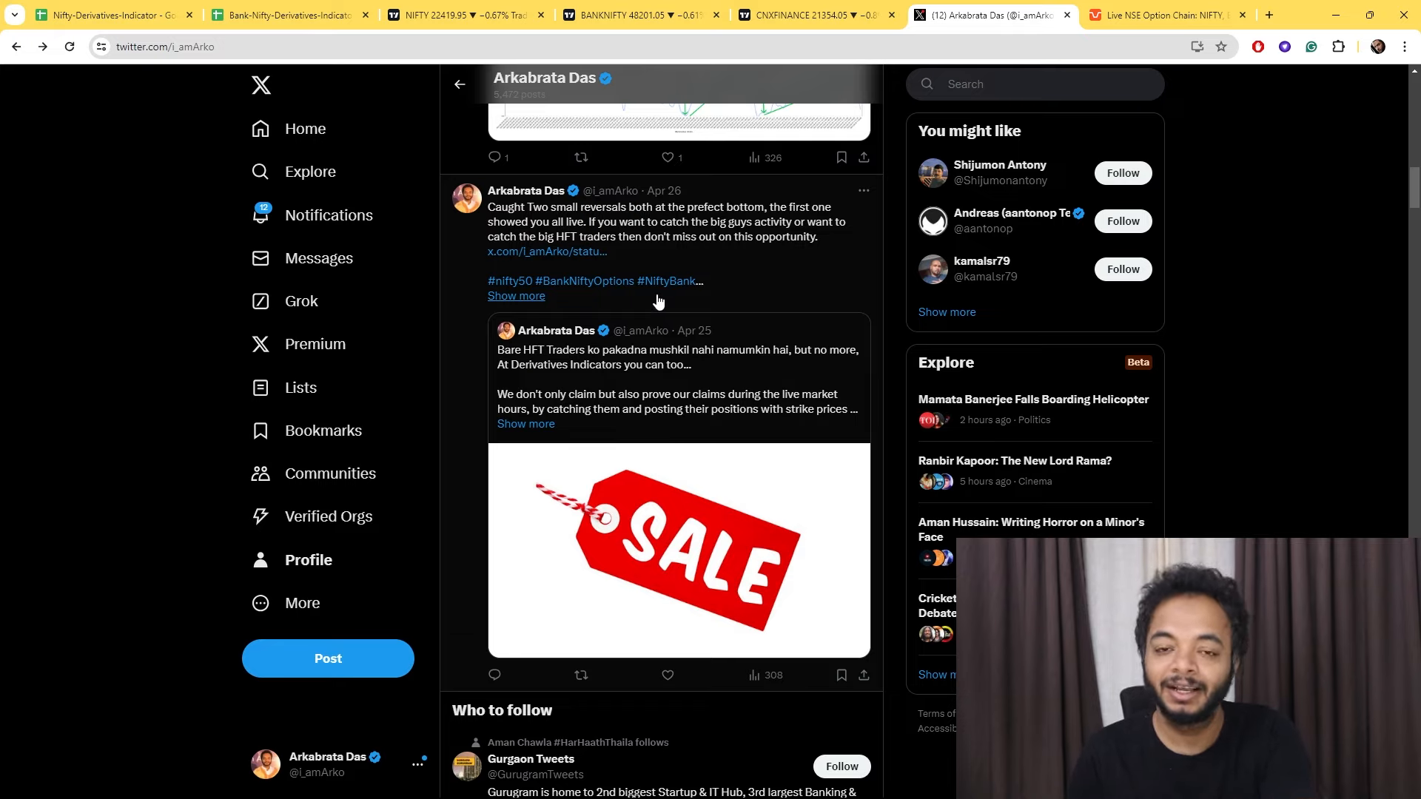
mouse_move(699, 269)
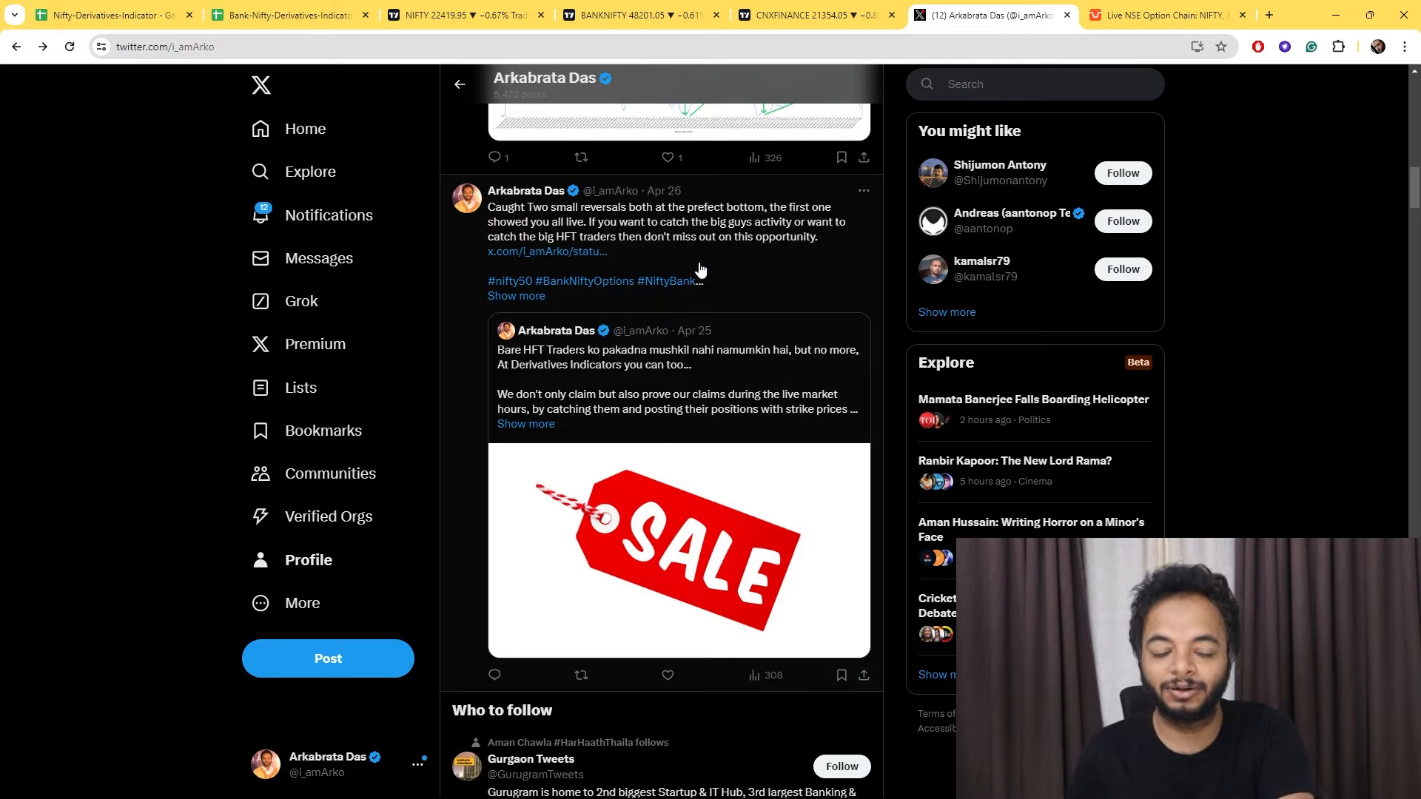
scroll("up", 3)
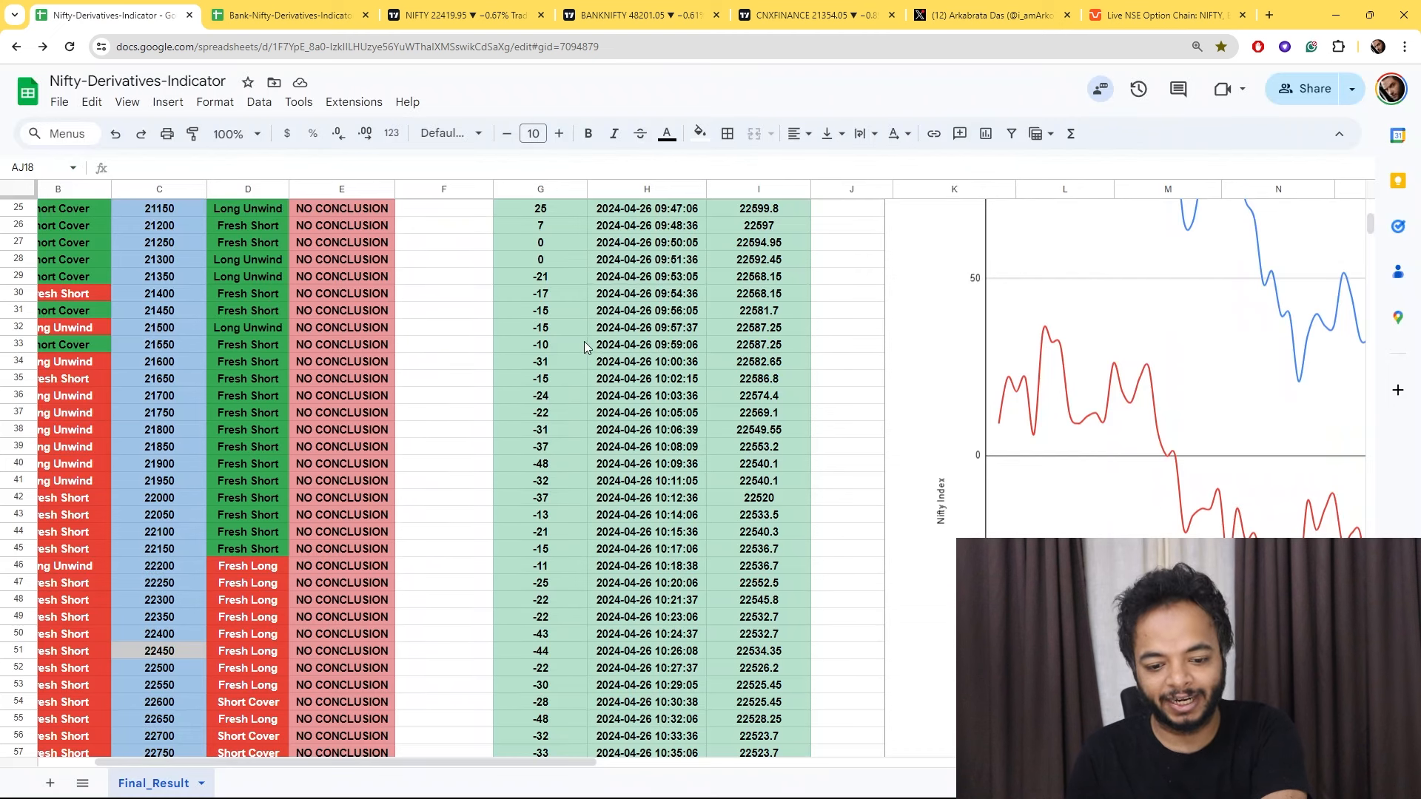
Scroll through the Nifty Final_Result sheet's 26 April strike build-ups.
scroll("down", 3)
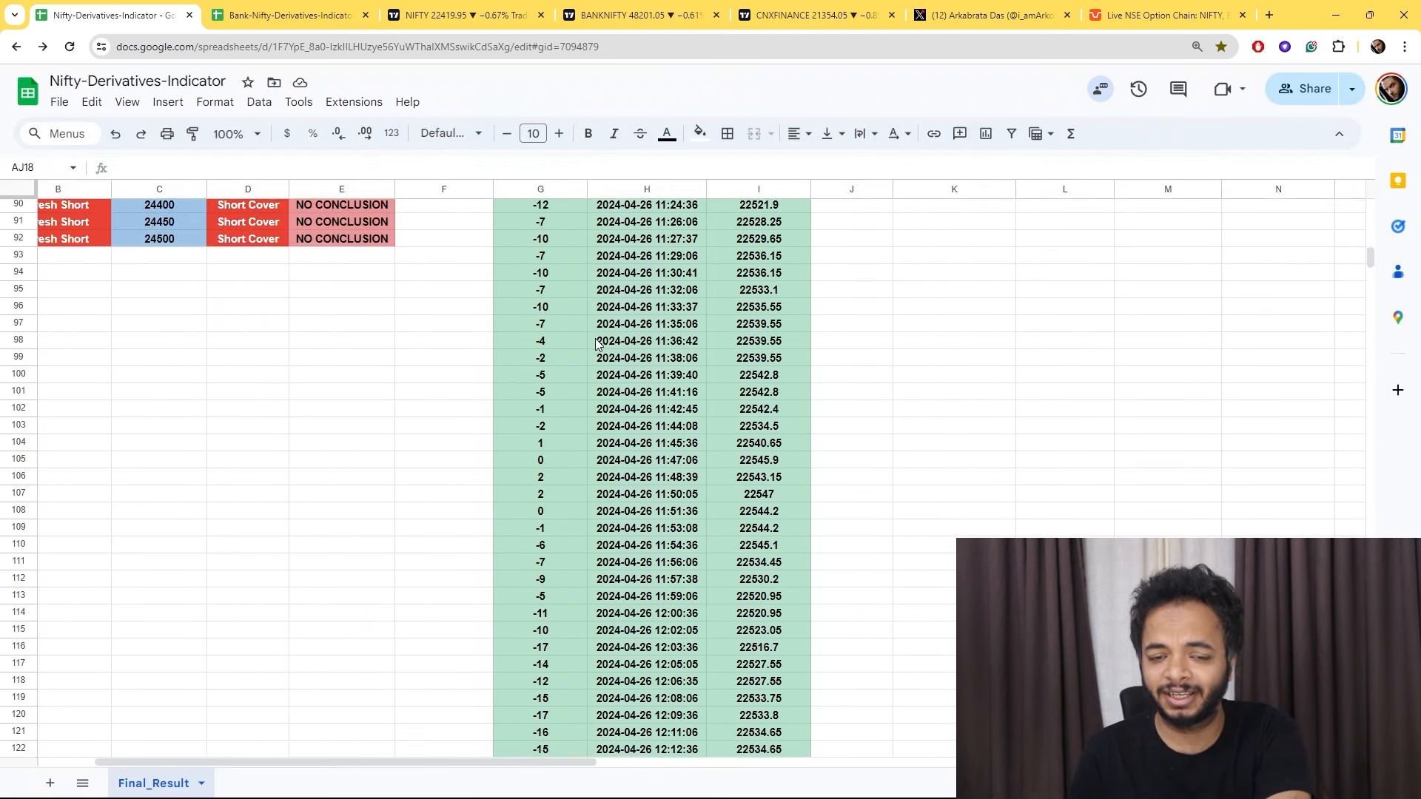
scroll("up", 3)
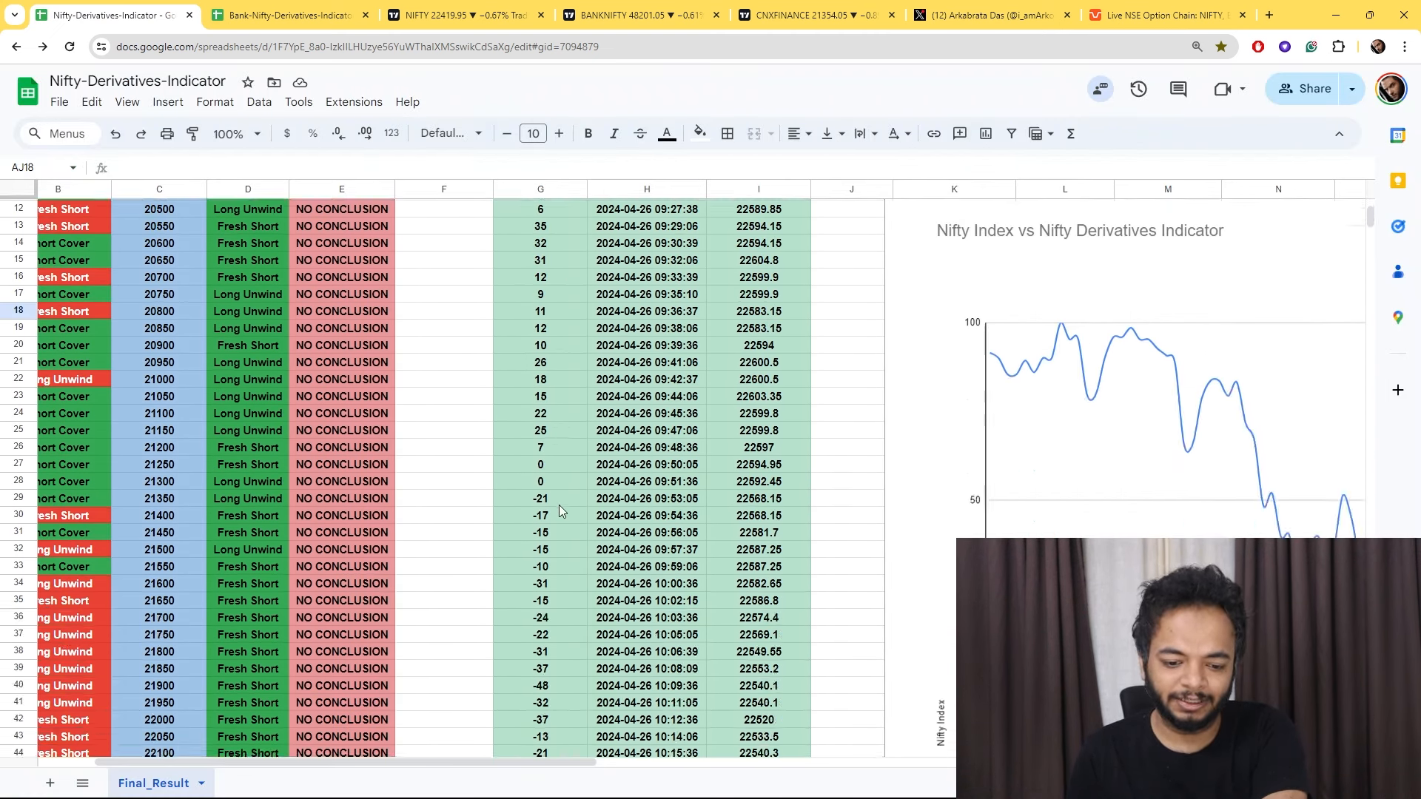
scroll("down", 3)
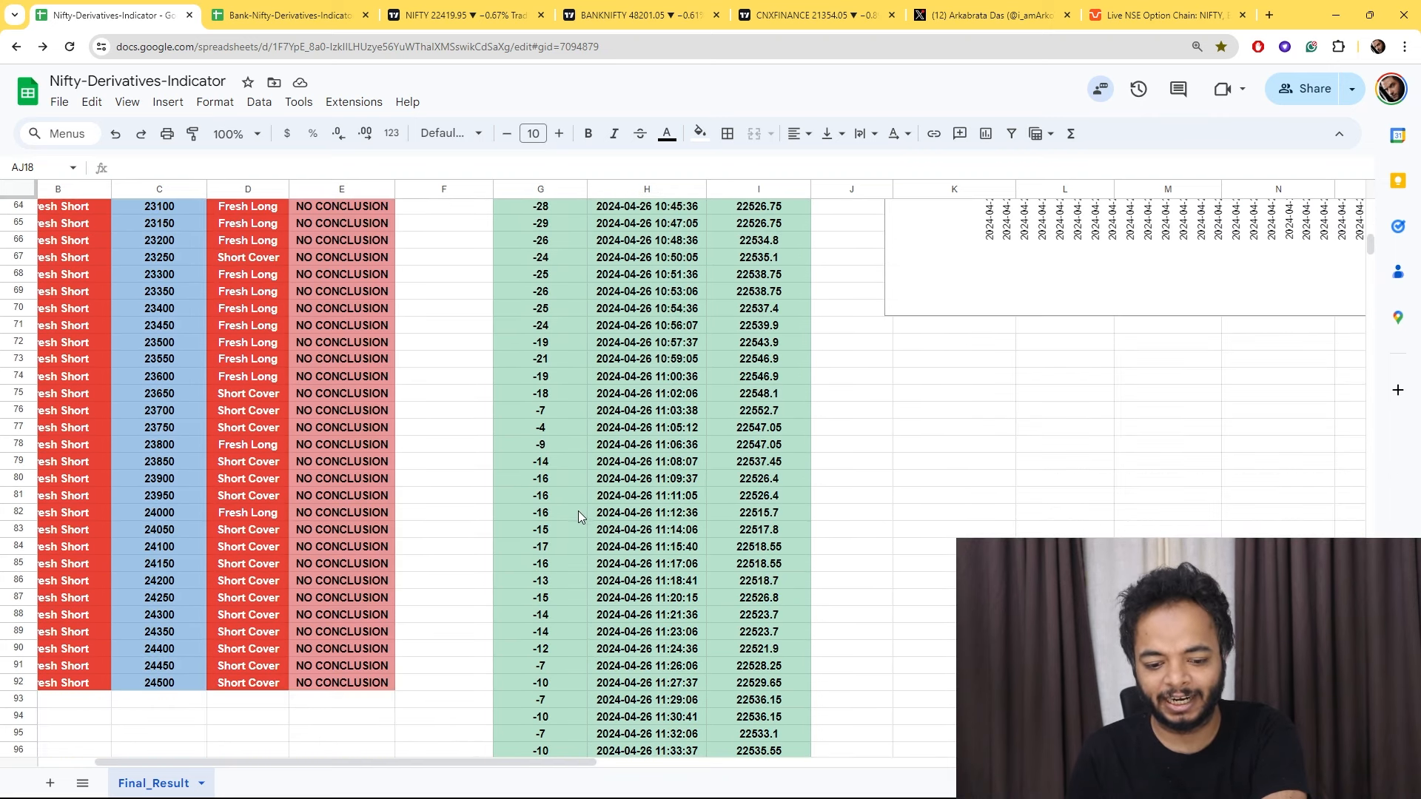
scroll("down", 3)
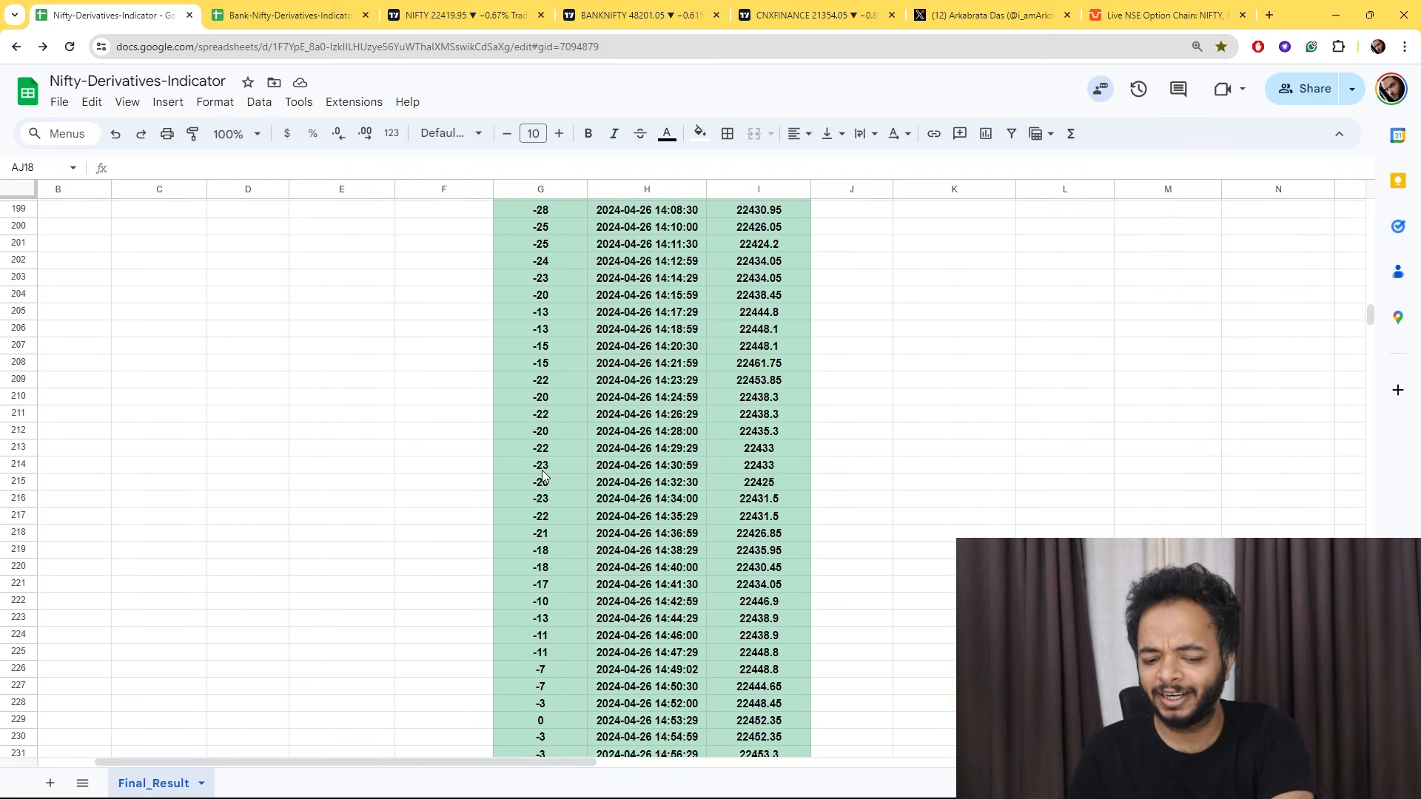
scroll("up", 3)
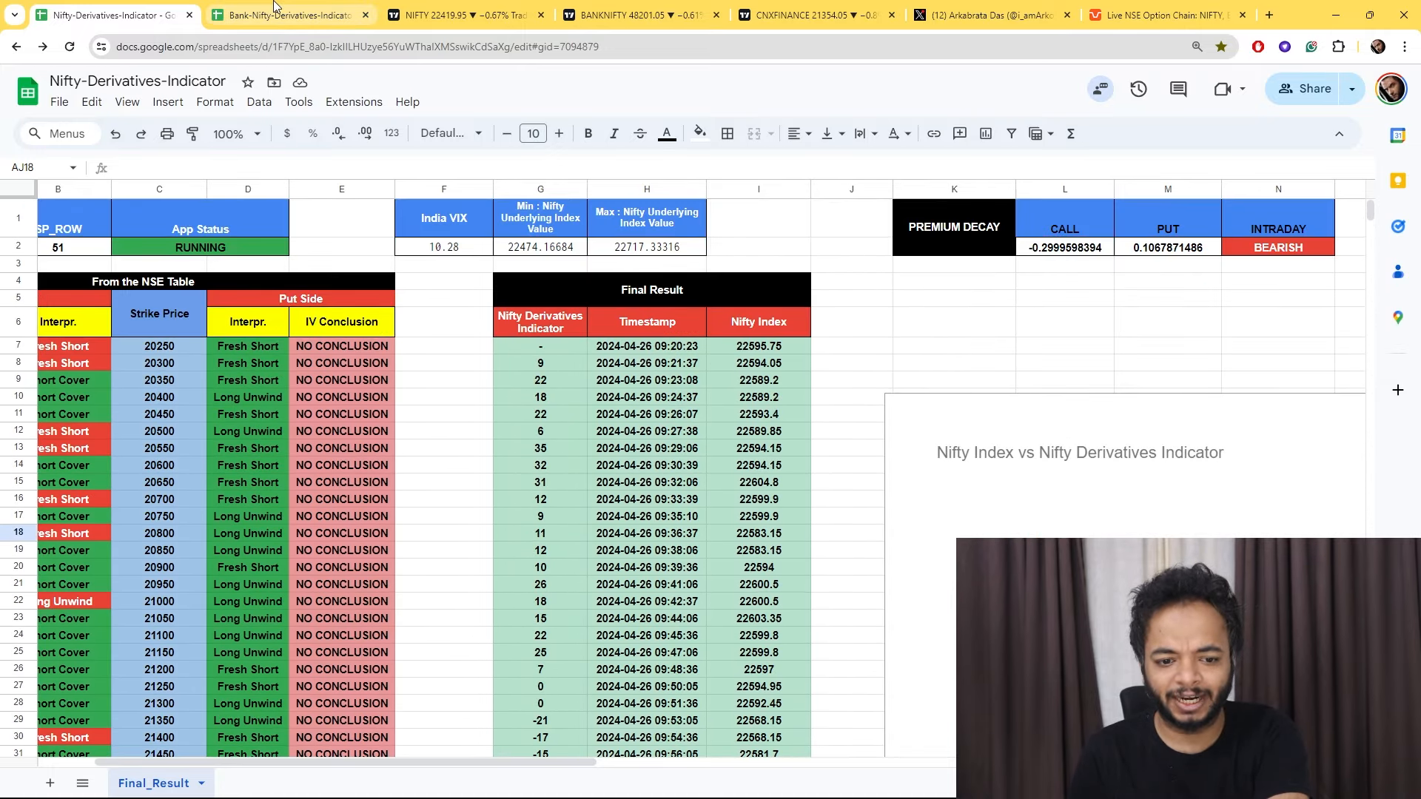
Review the Bank-Nifty-Derivatives-Indicator Final_Result sheet, then return to the Nifty 50 chart.
left_click(289, 15)
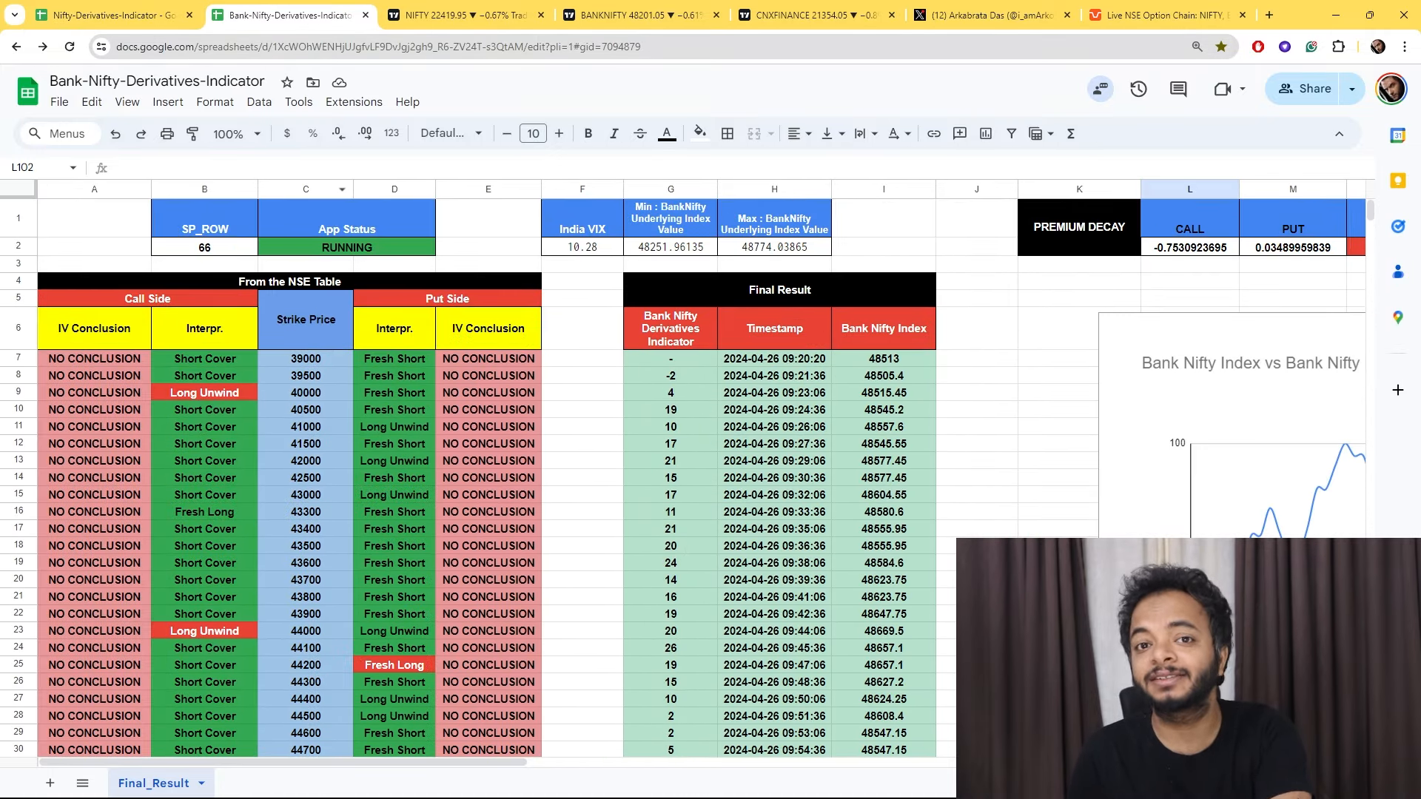
scroll("down", 3)
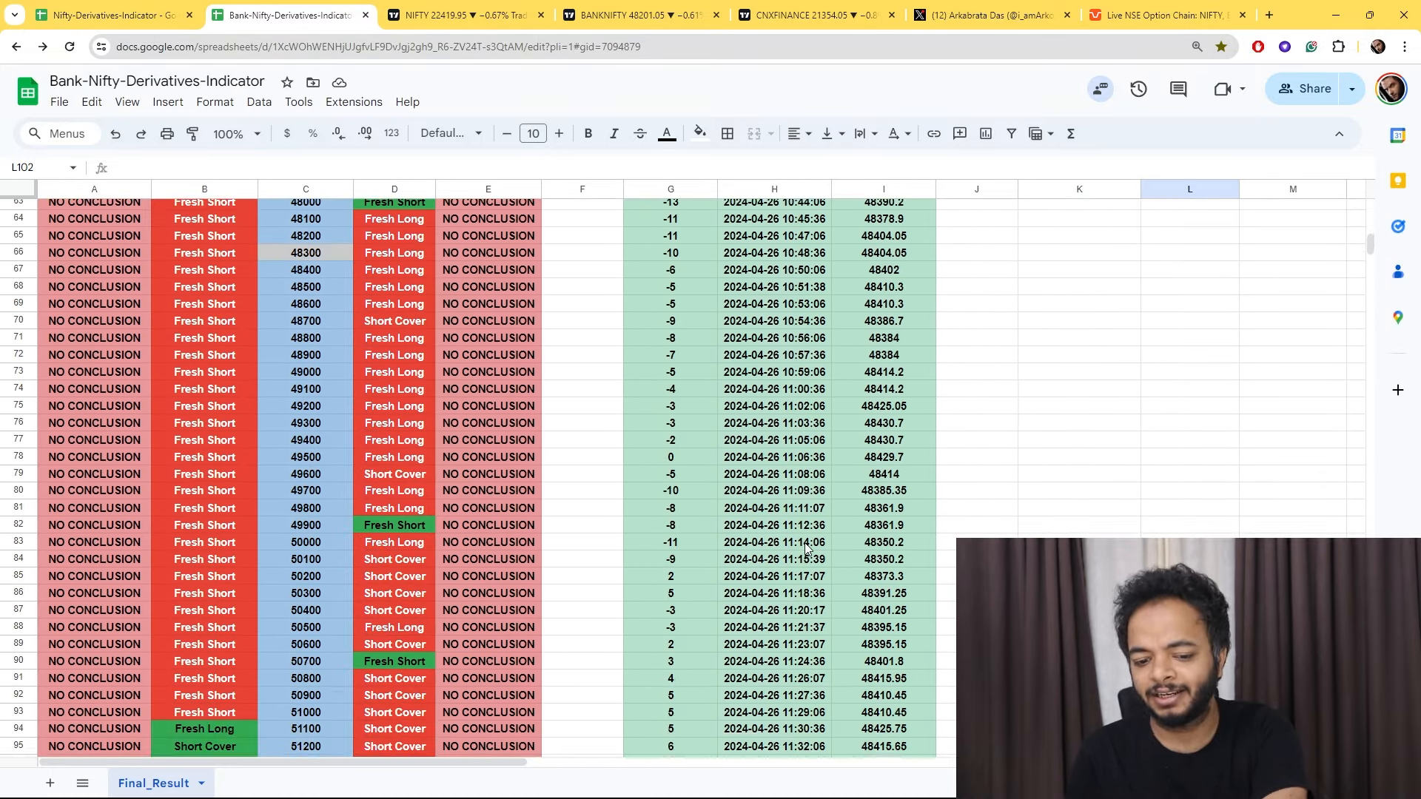
scroll("down", 3)
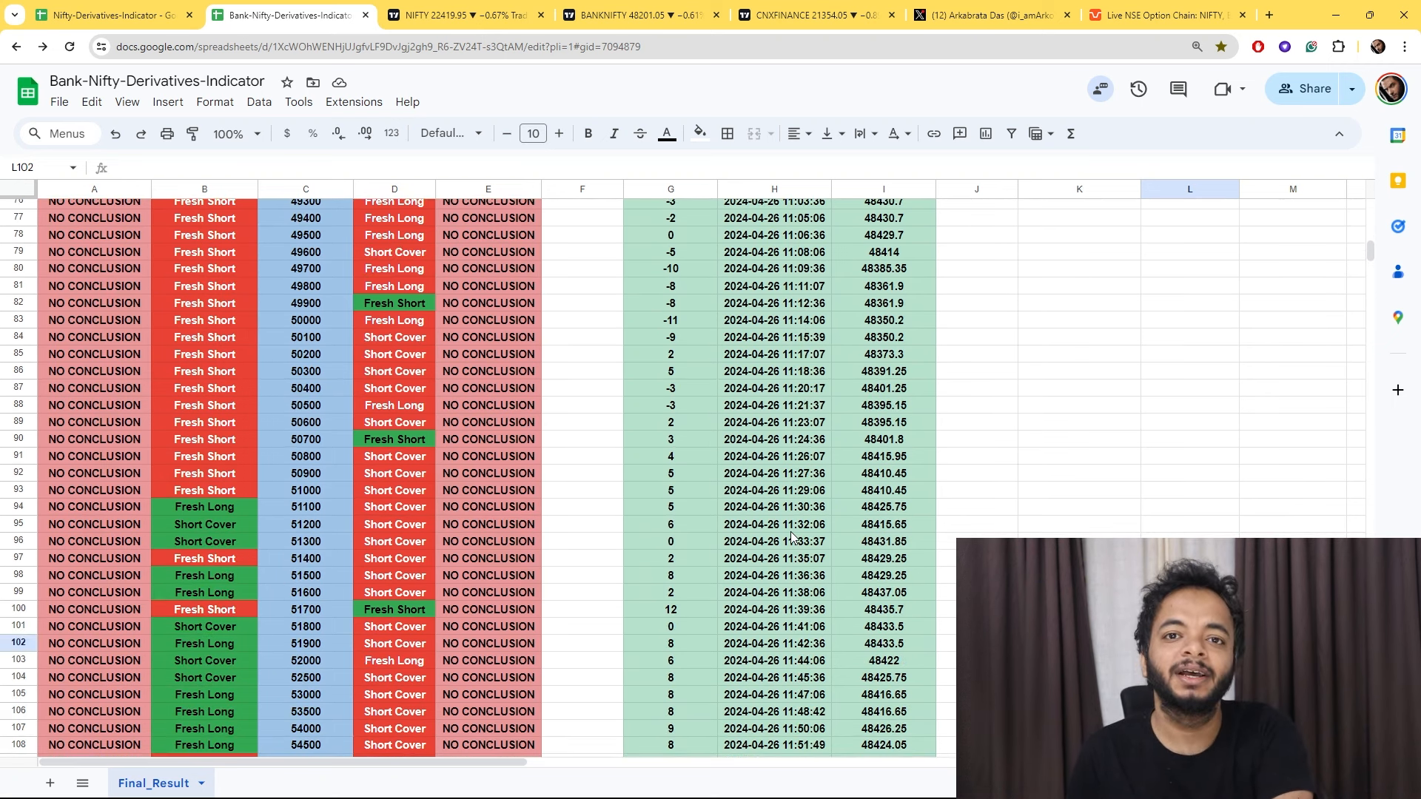
mouse_move(800, 558)
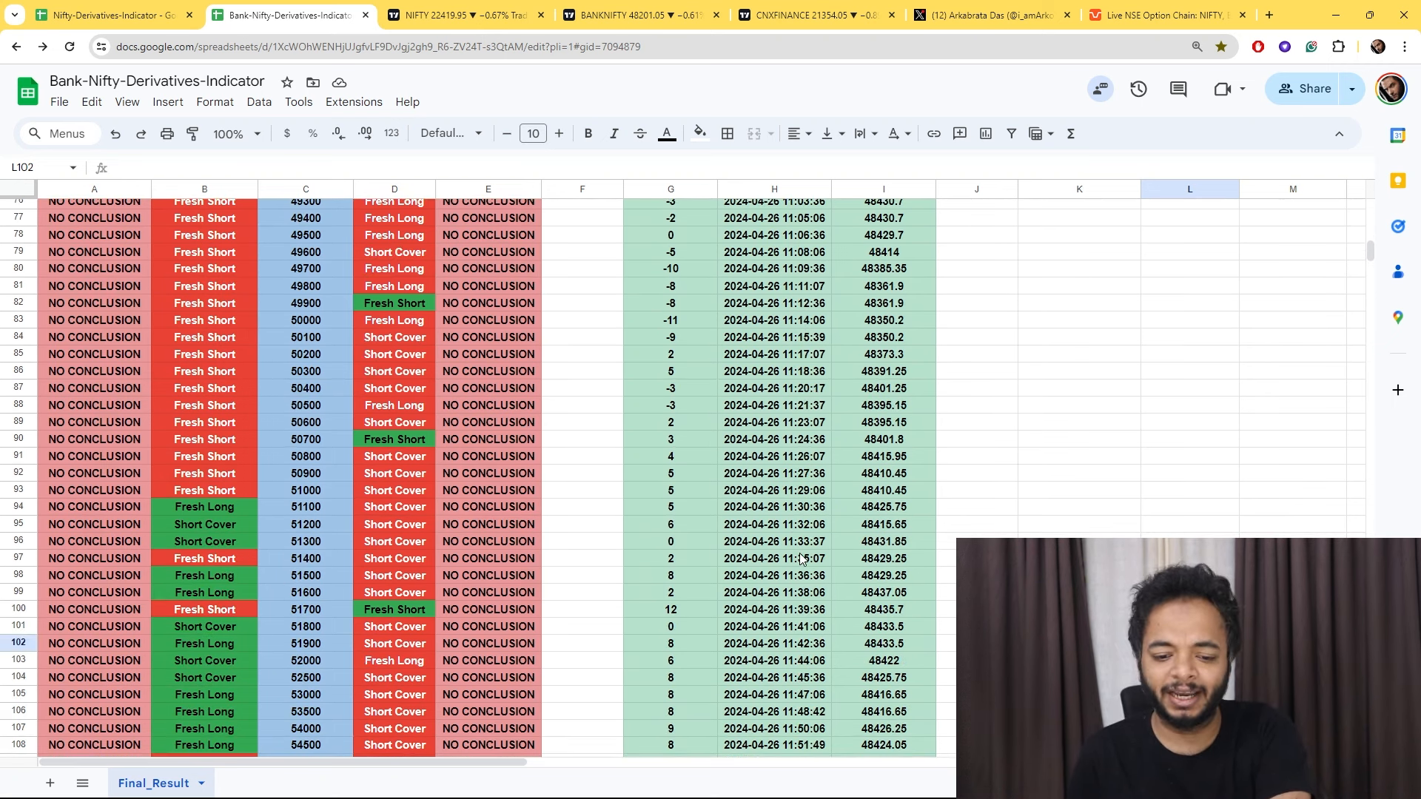
scroll("down", 3)
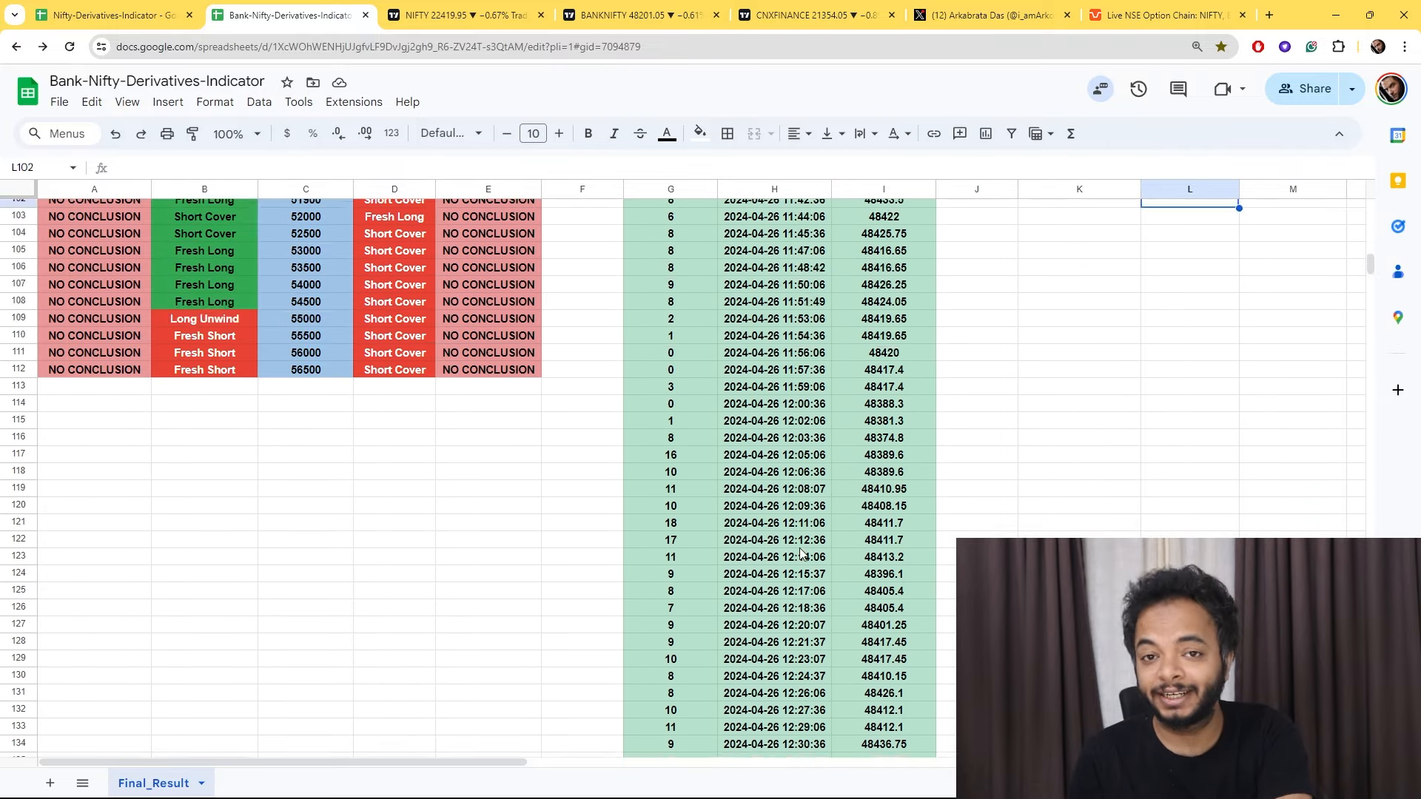
left_click(457, 15)
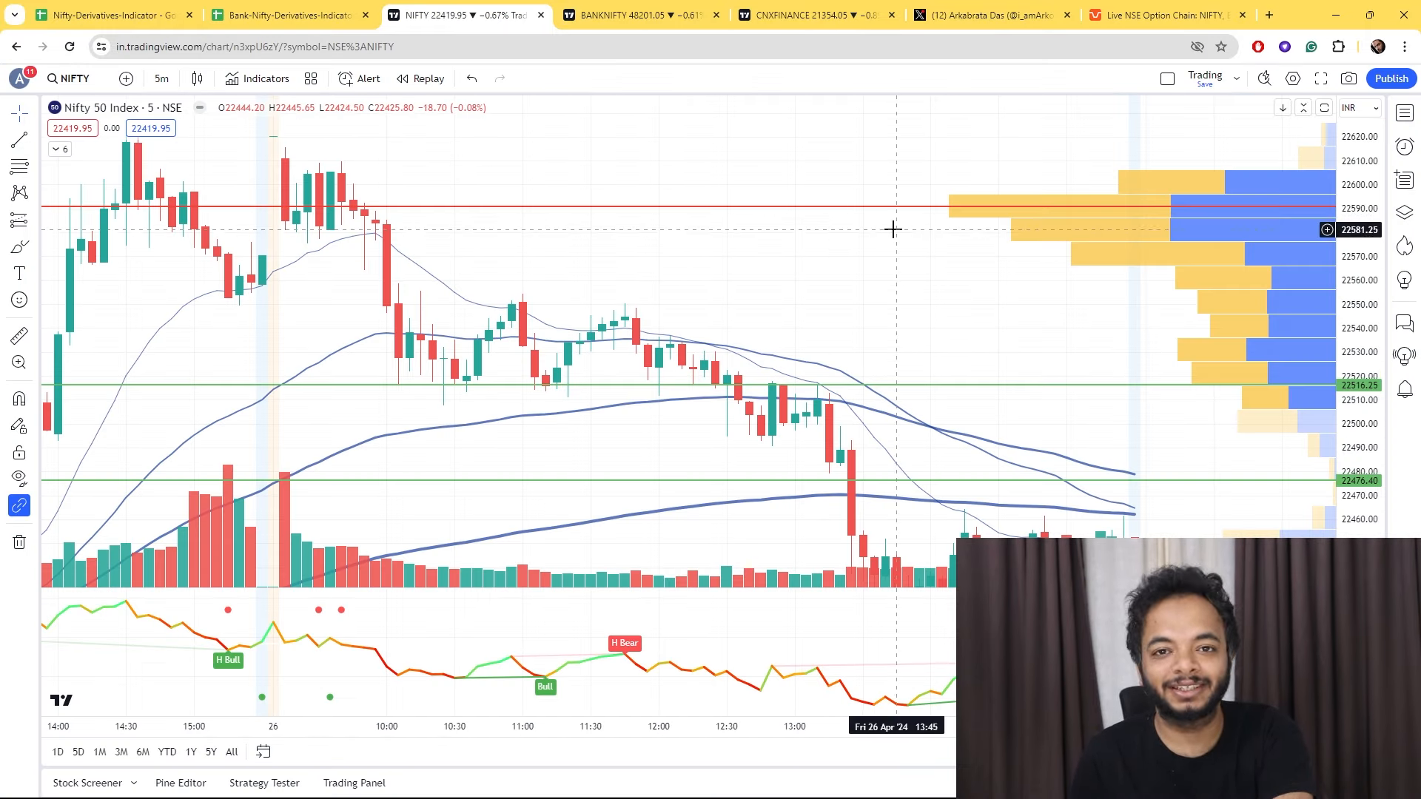
mouse_move(1045, 300)
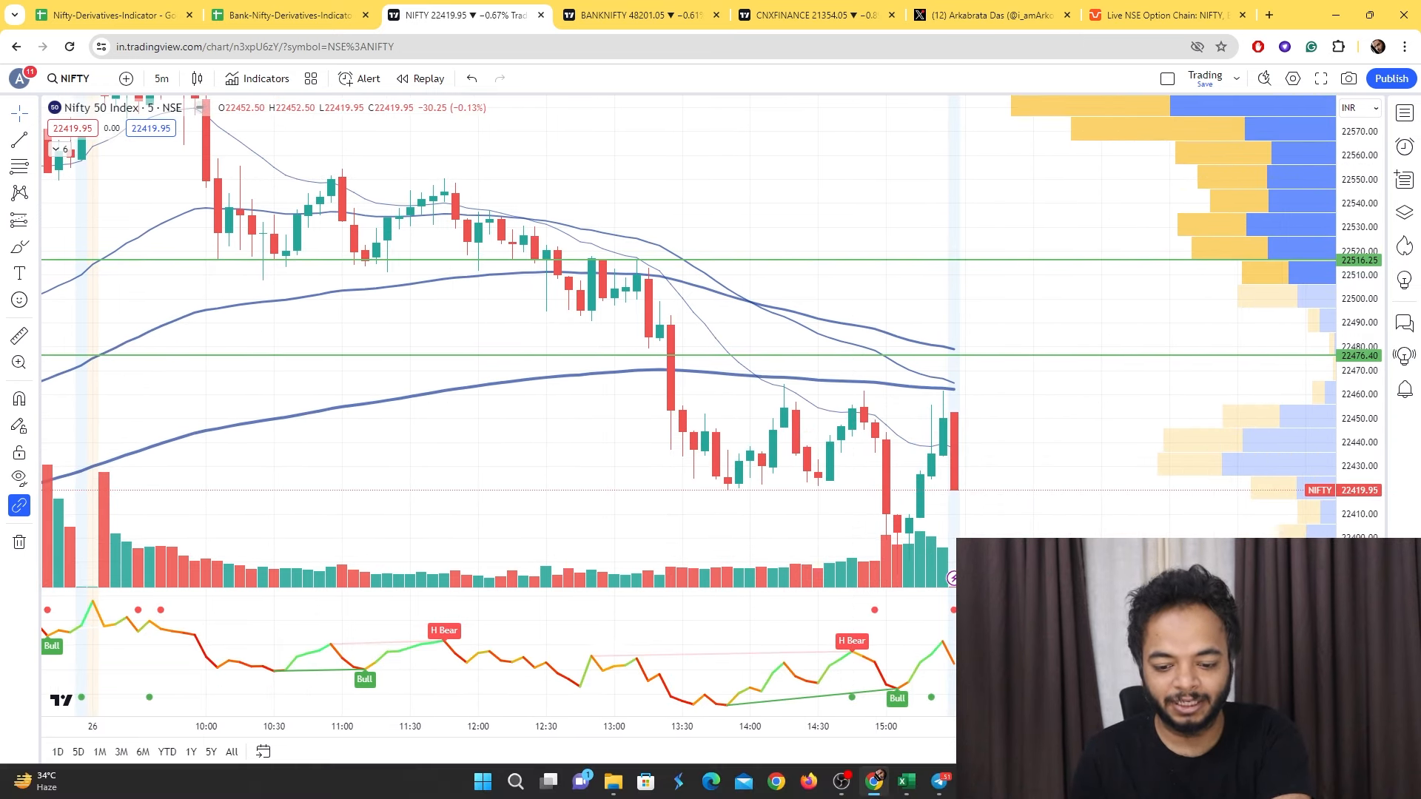
mouse_move(906, 780)
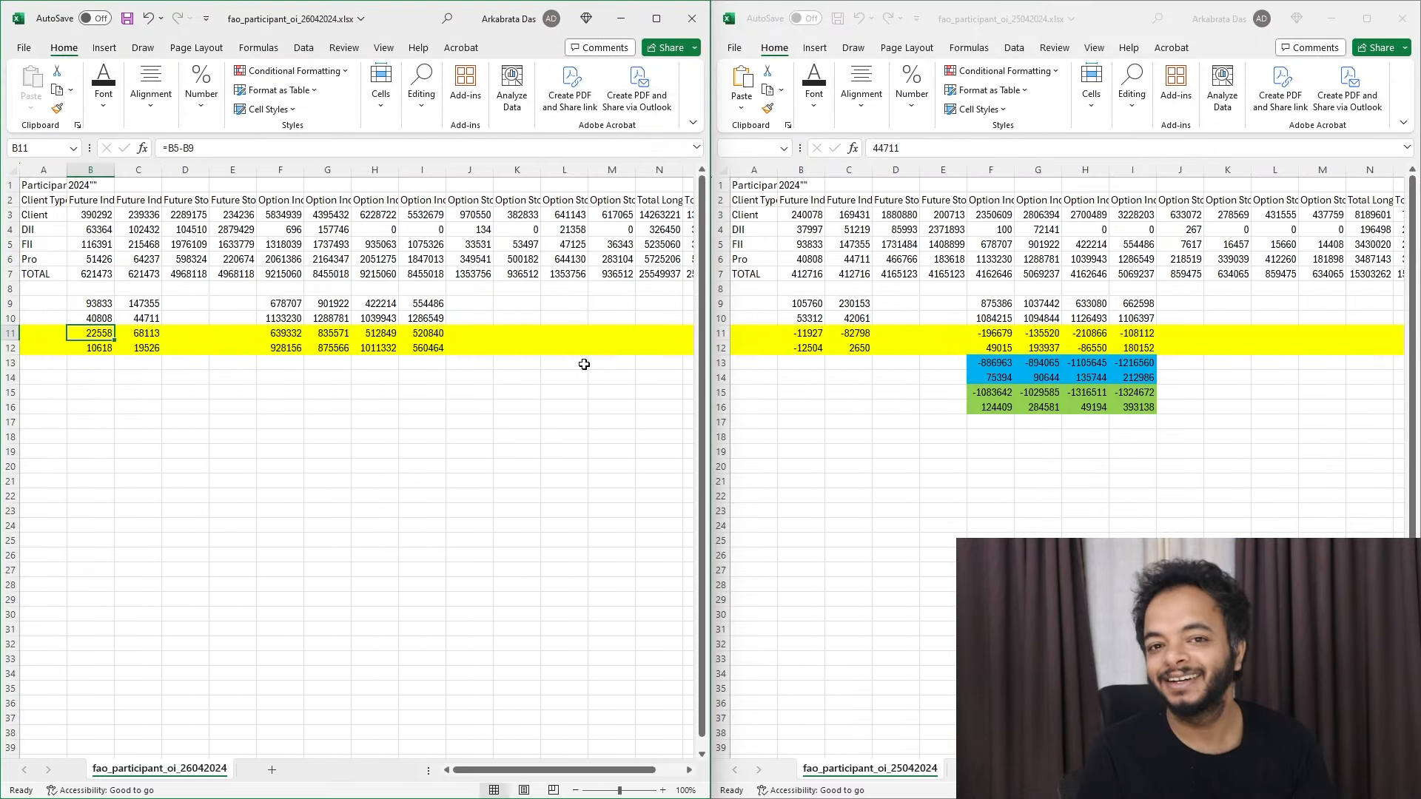
left_click(138, 333)
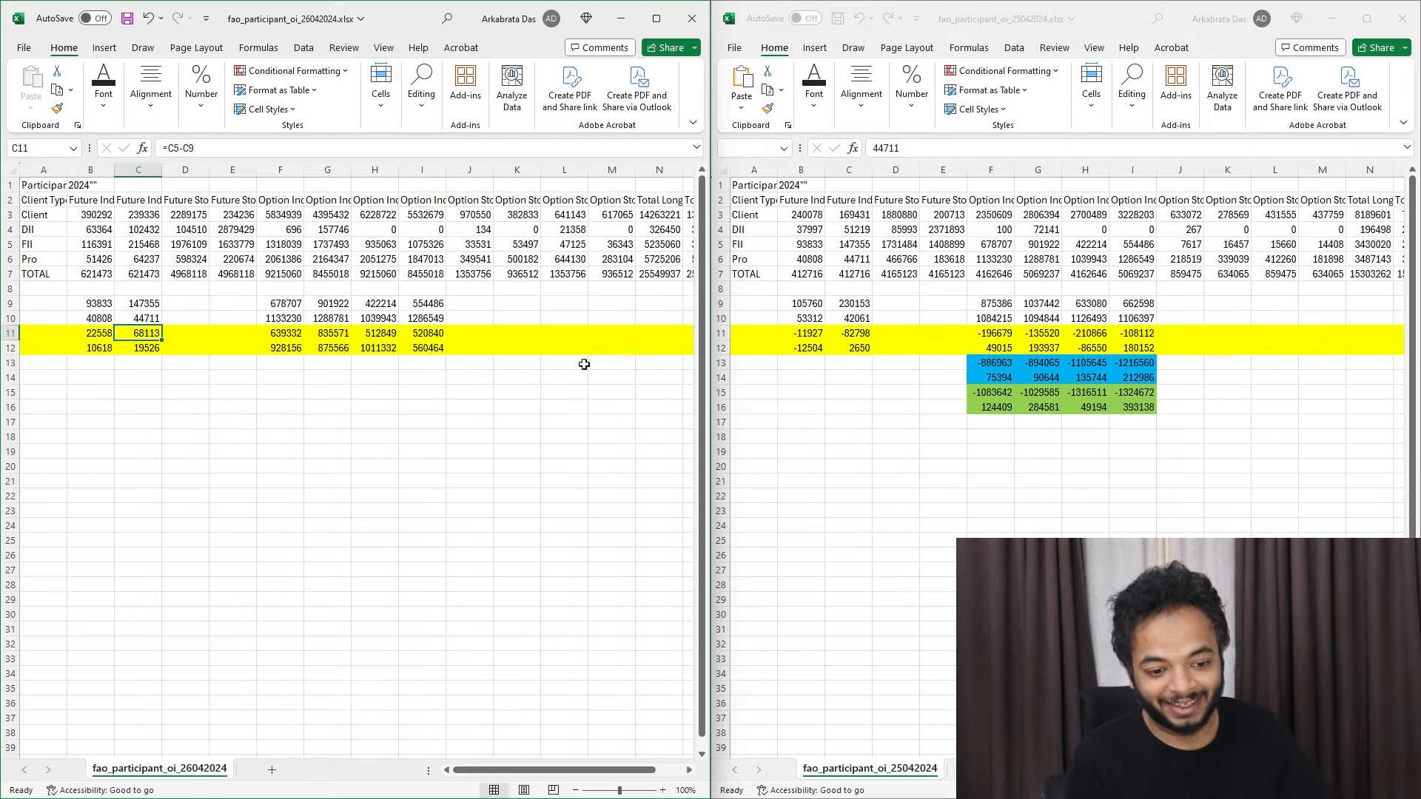
left_click(327, 333)
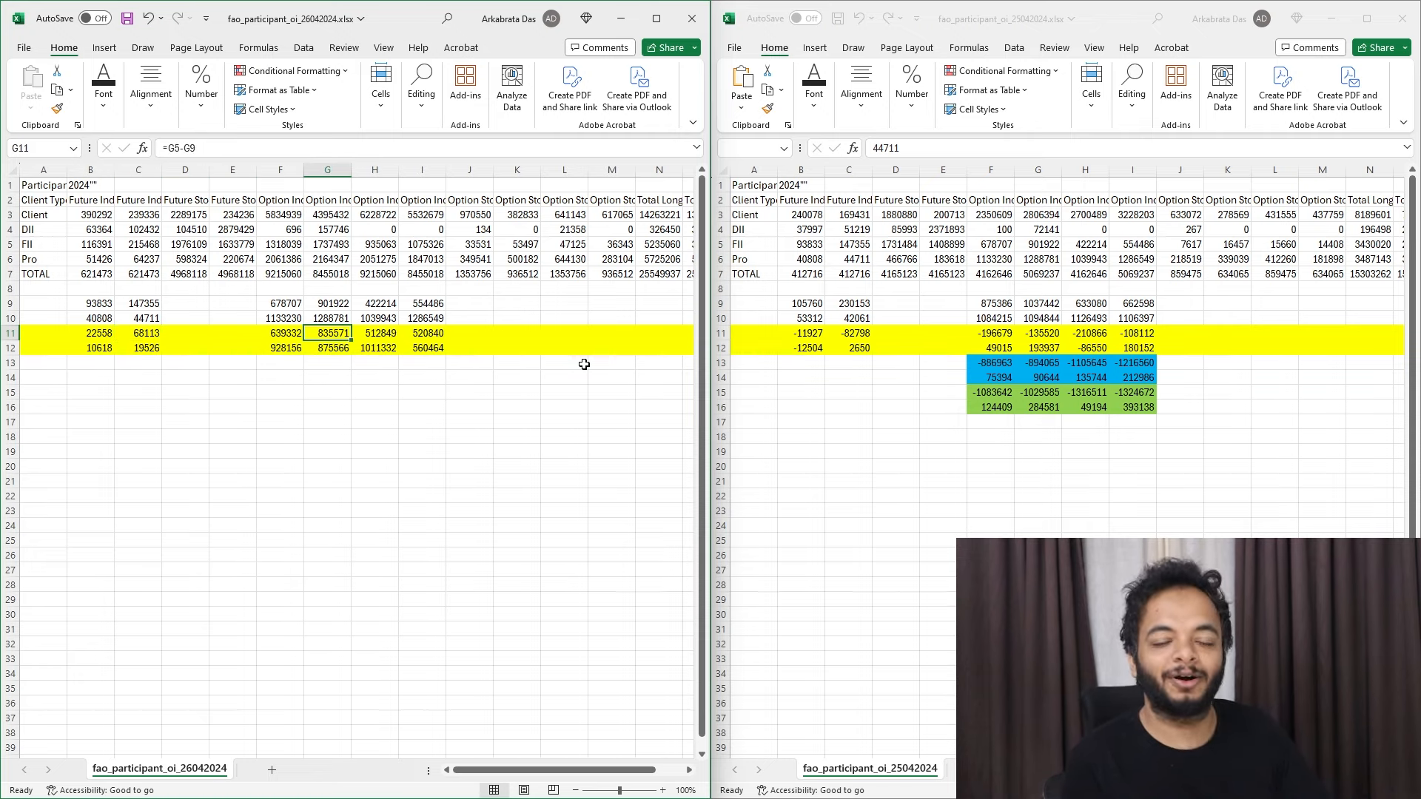
left_click(279, 333)
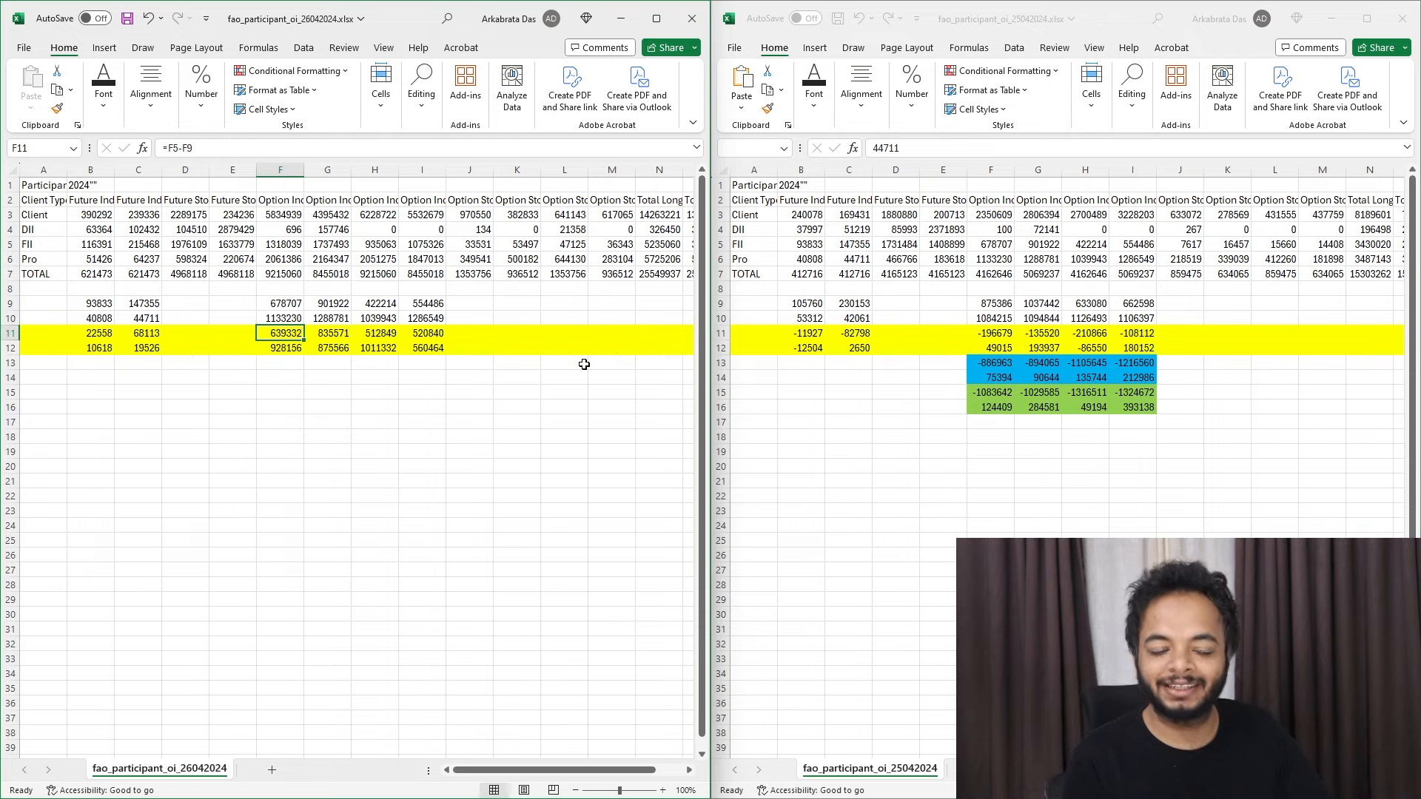
left_click(327, 333)
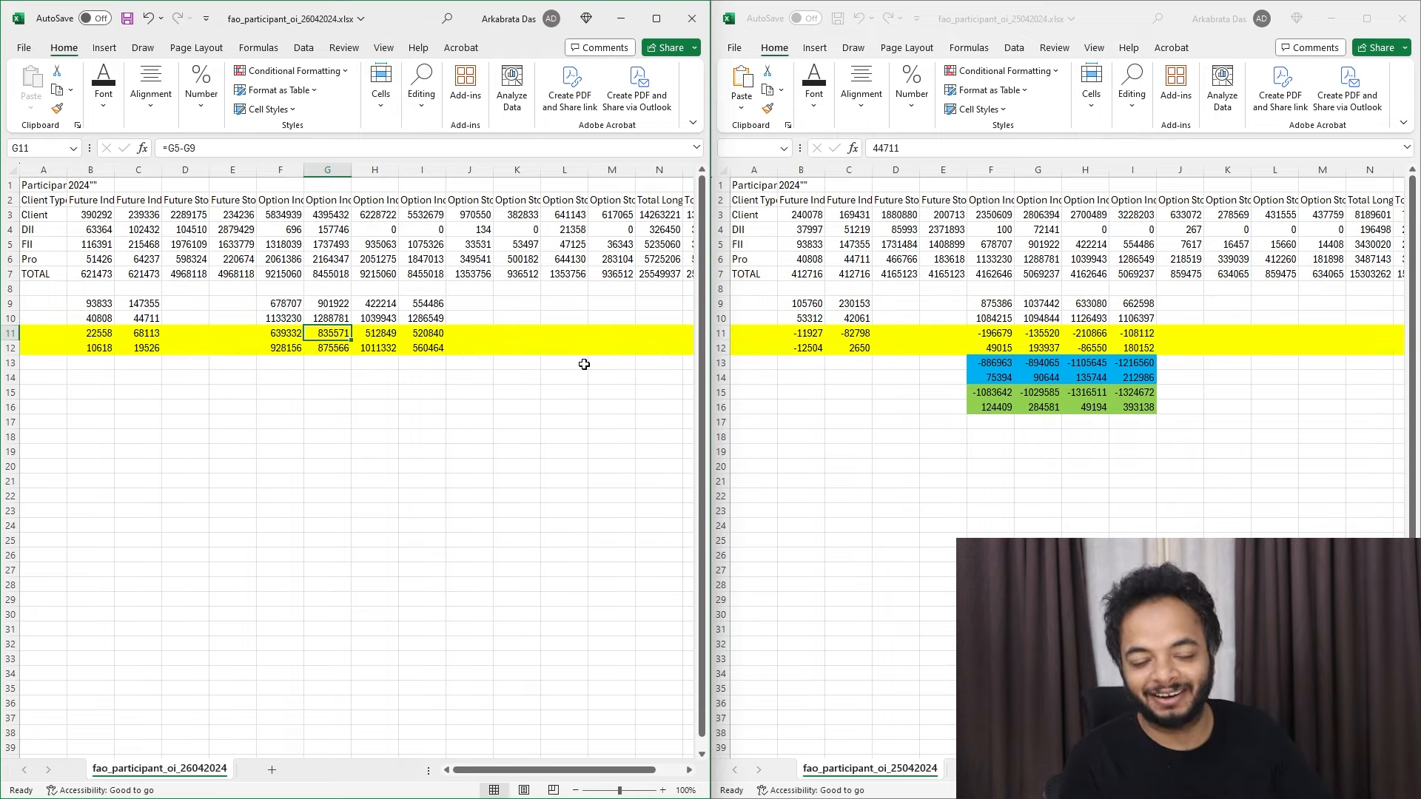
left_click(280, 333)
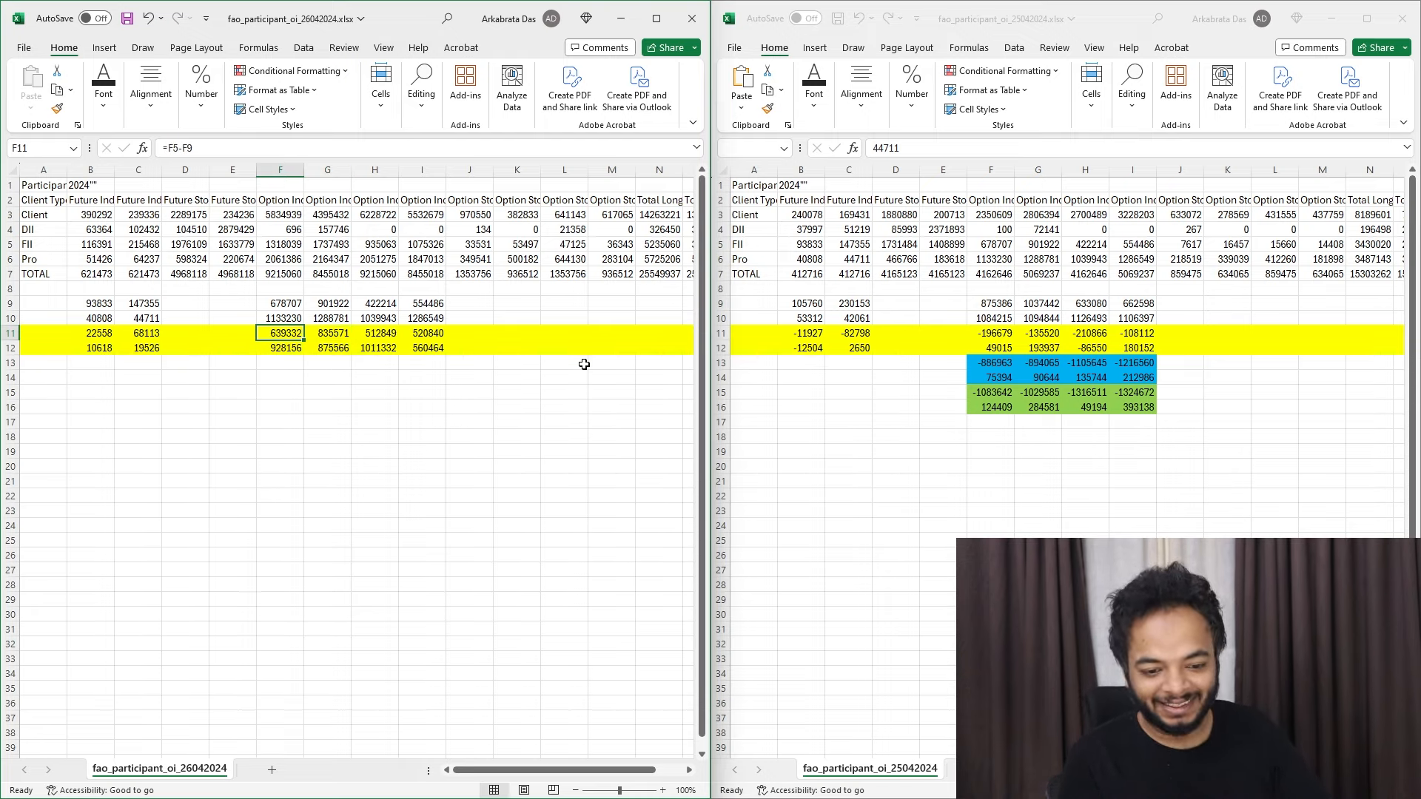
left_click(327, 333)
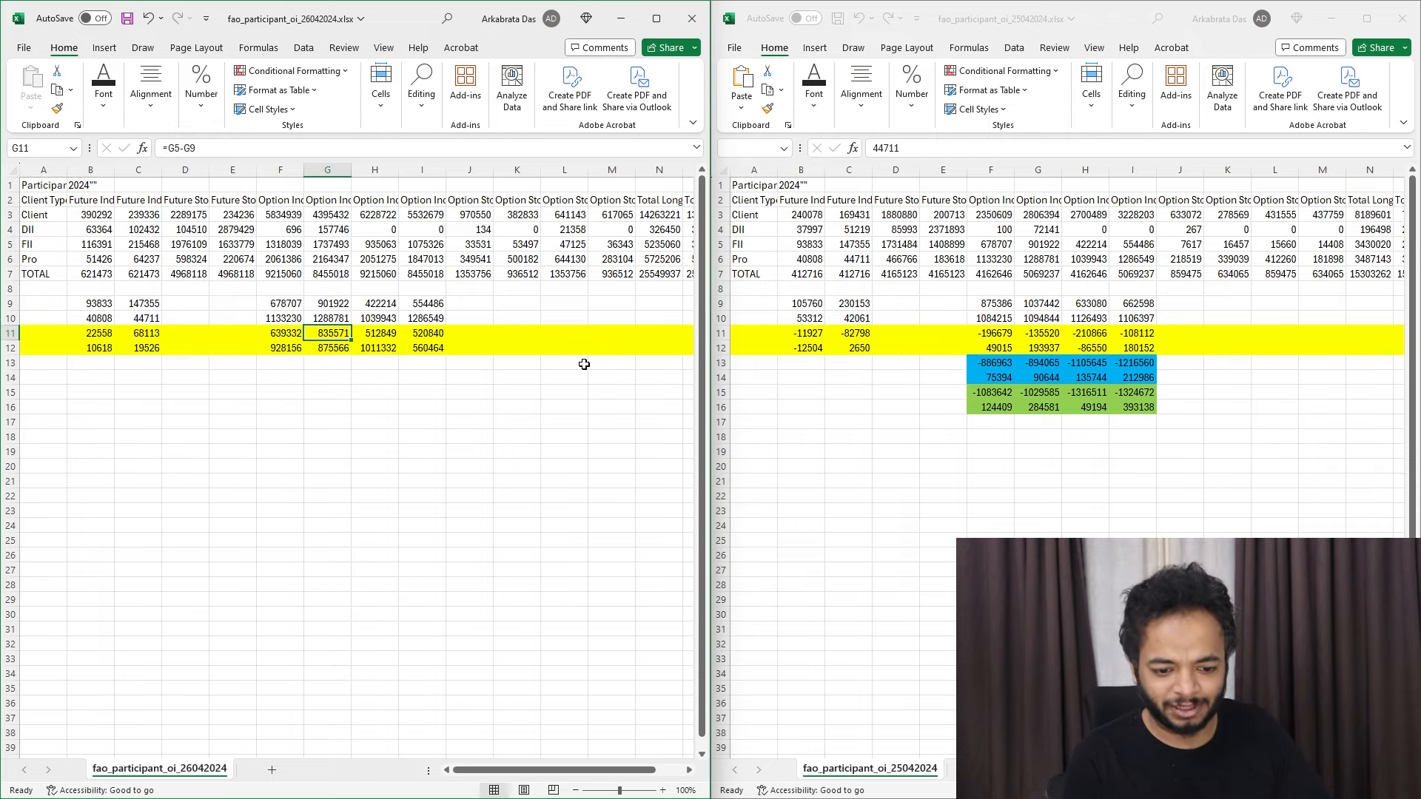
Inspect the row 11 change formulas in F11, G11, H11 and I11 of the 26 April workbook.
left_click(279, 333)
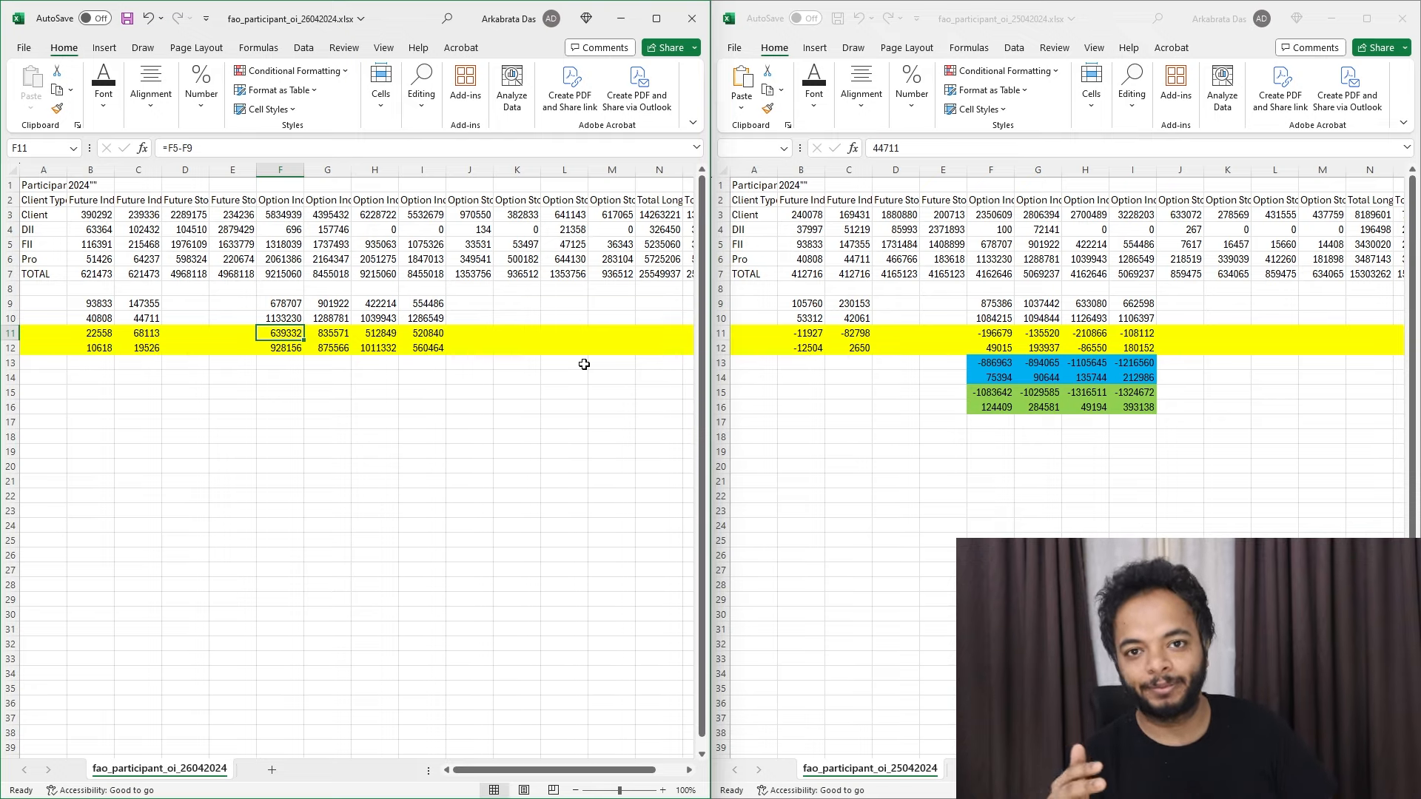
left_click(375, 333)
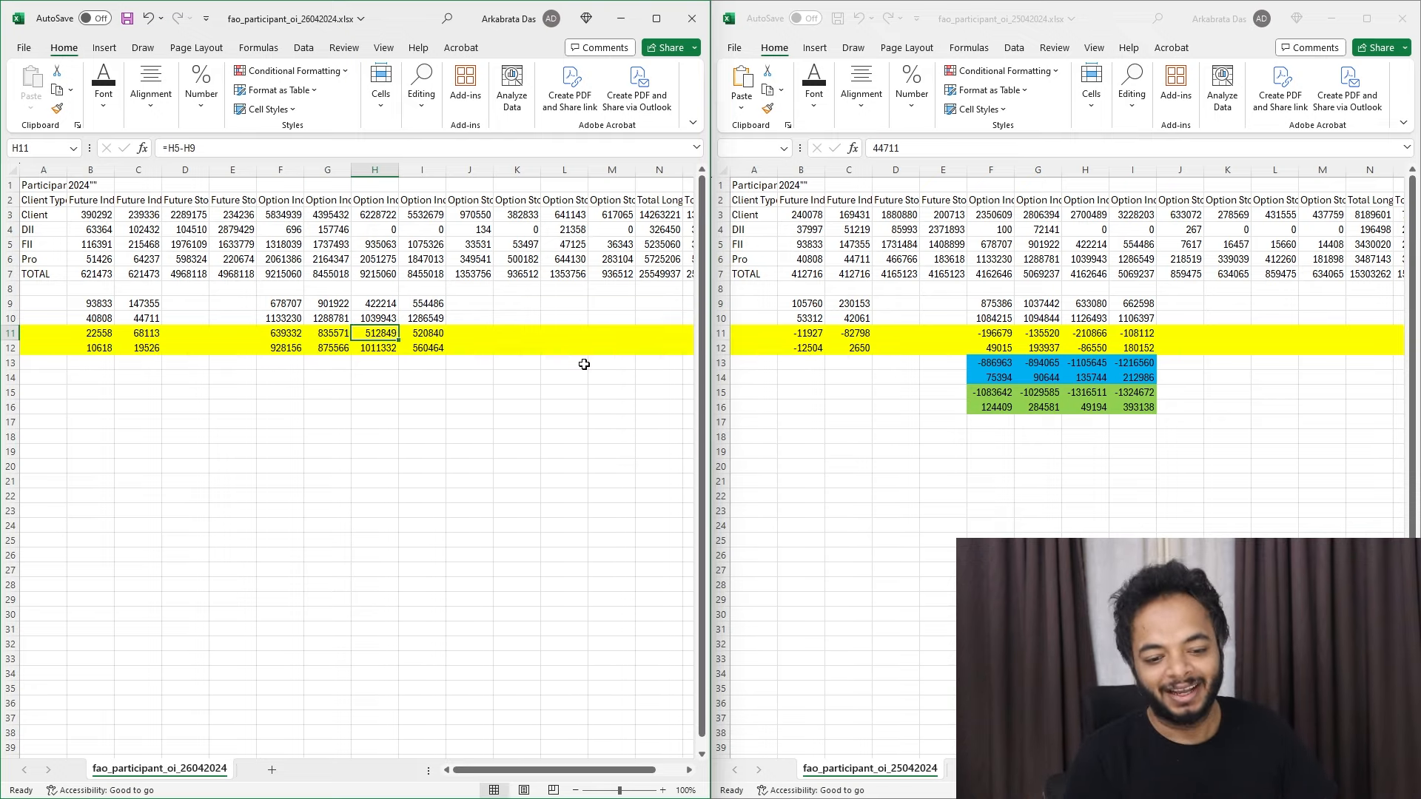
left_click(422, 333)
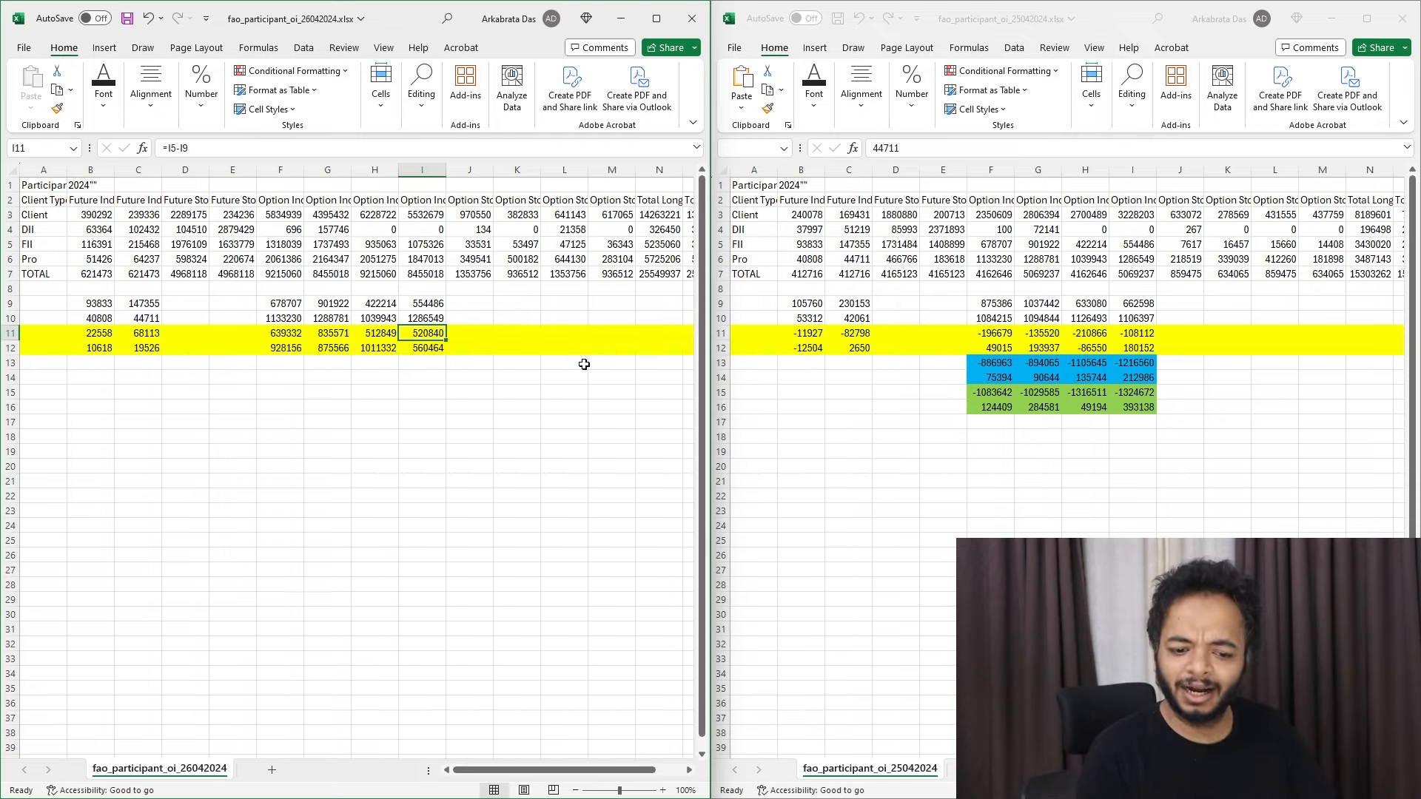
left_click(279, 333)
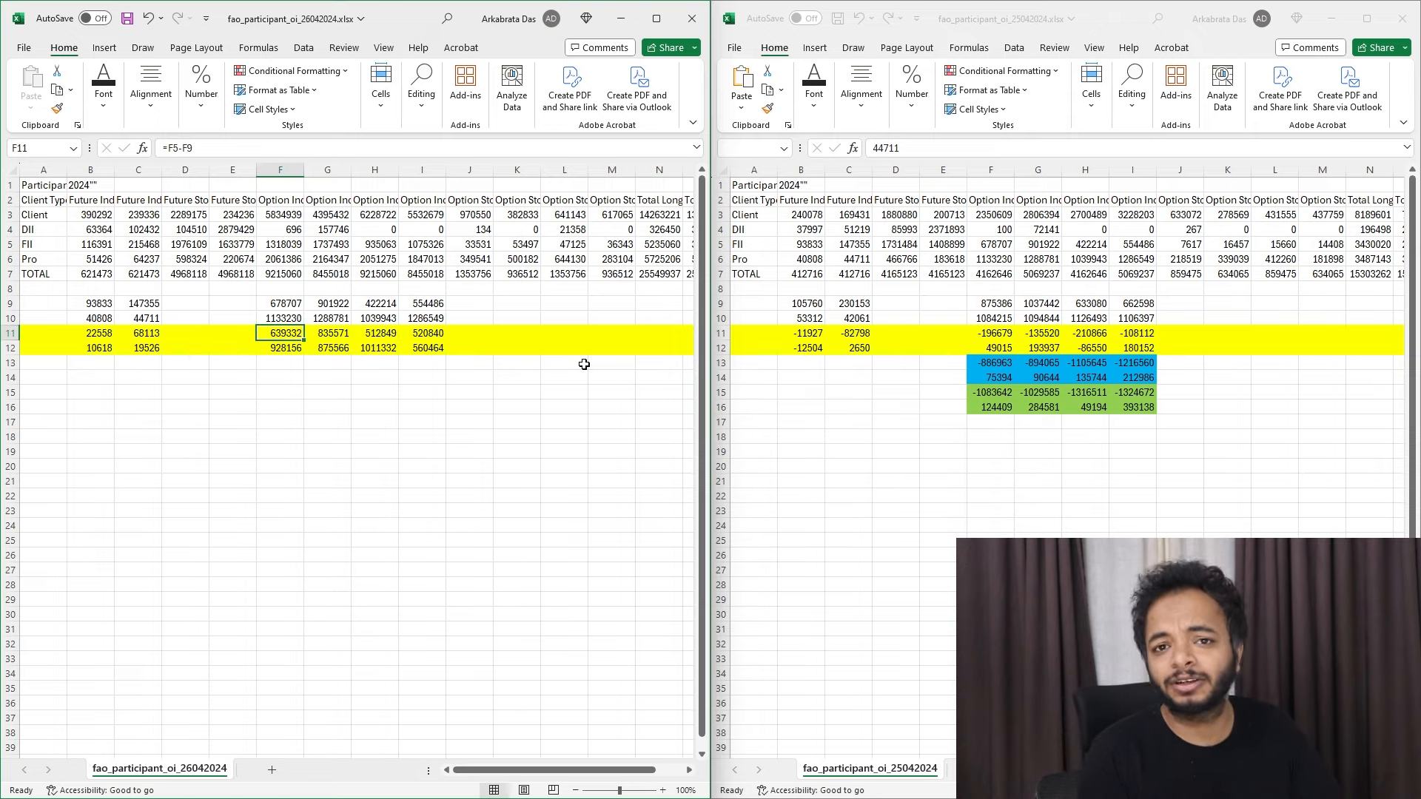
left_click(374, 333)
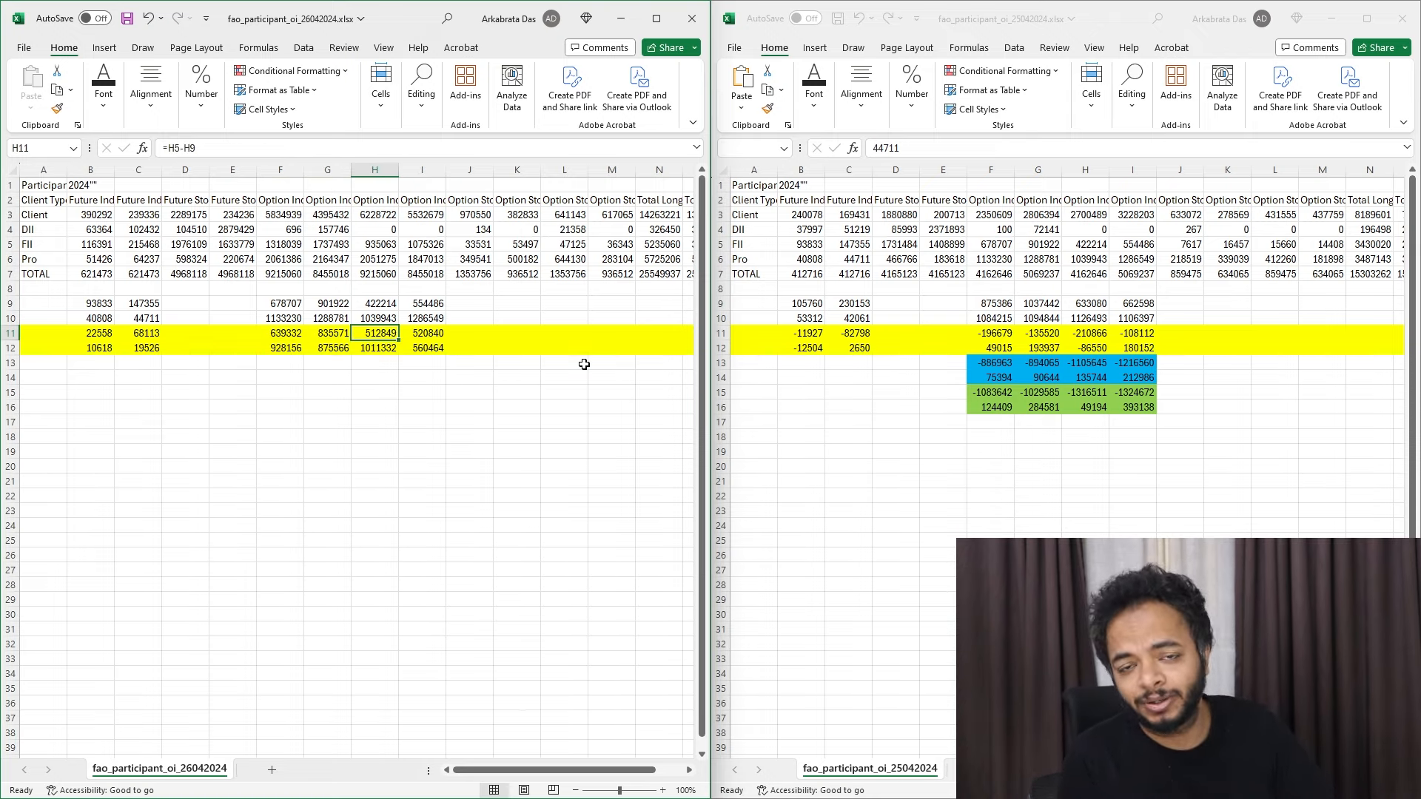
left_click(422, 333)
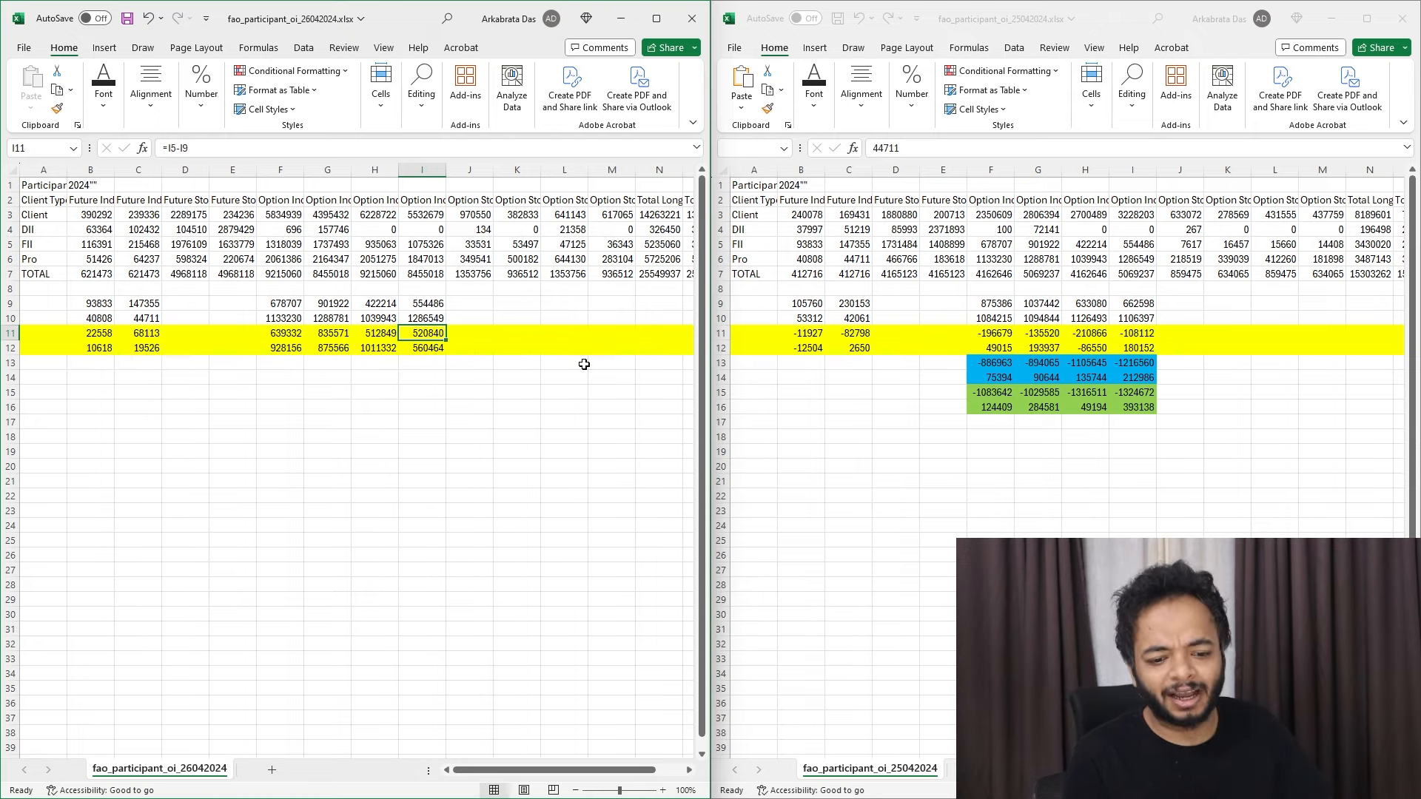
left_click(375, 333)
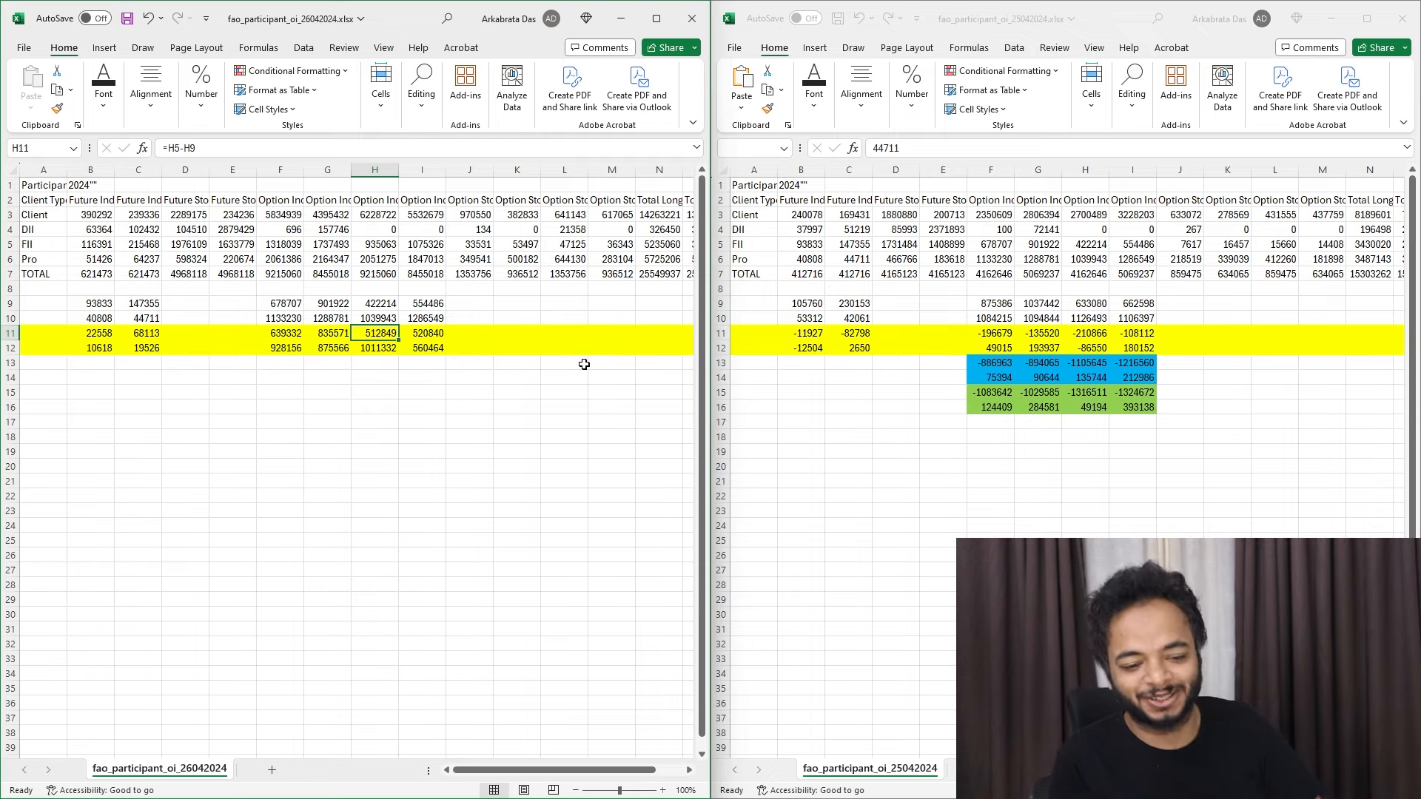
left_click(279, 333)
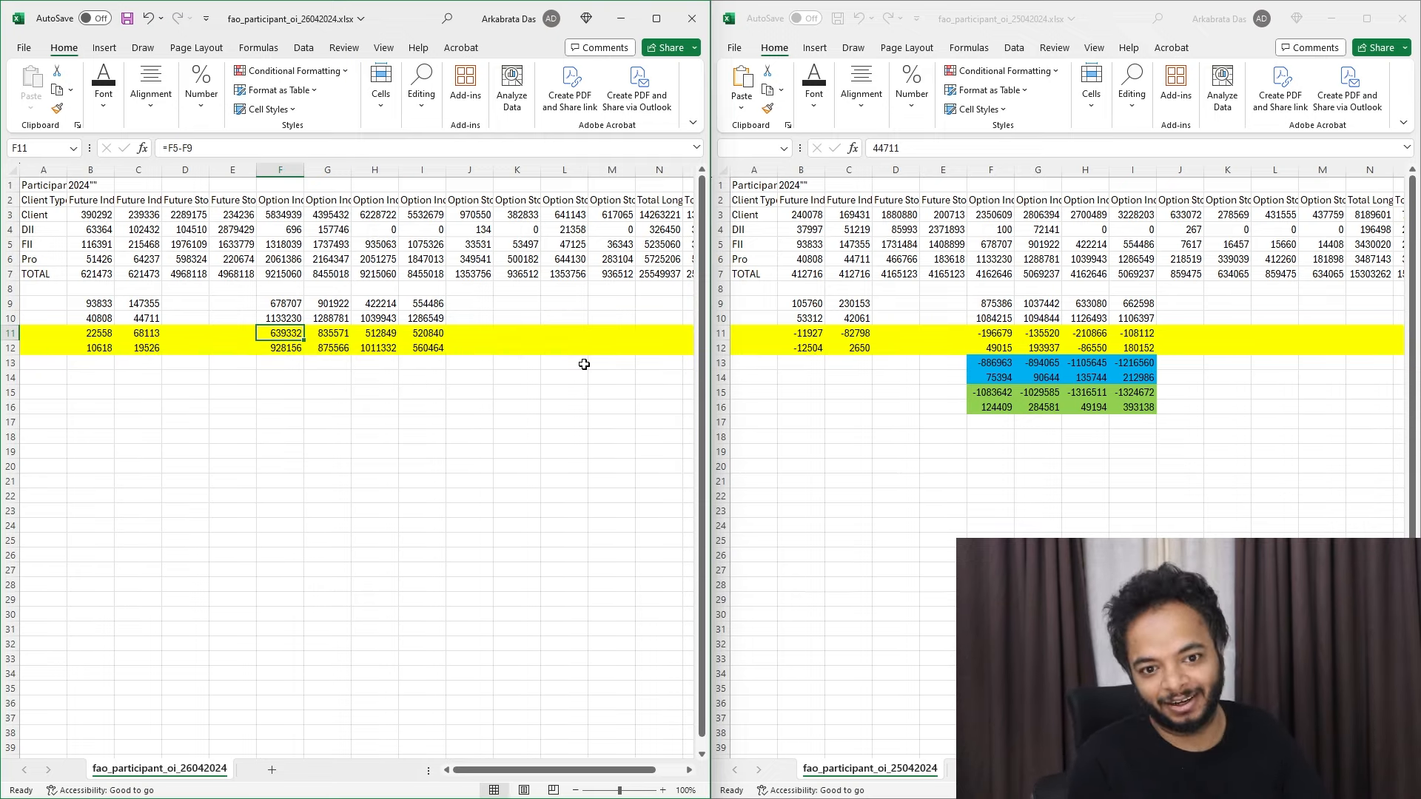
left_click(327, 333)
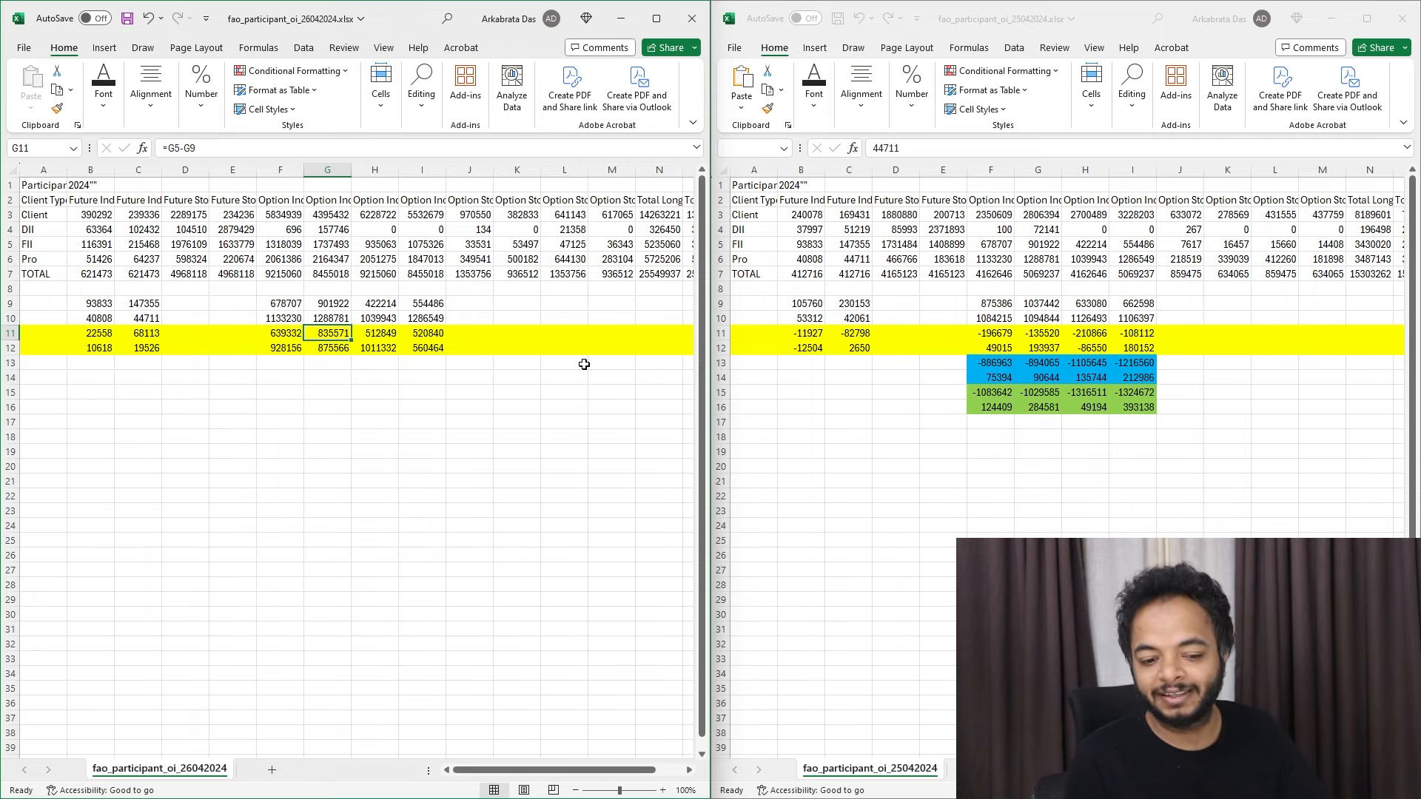
Compare the row 12 difference values across F12, G12, H12 and I12.
left_click(422, 346)
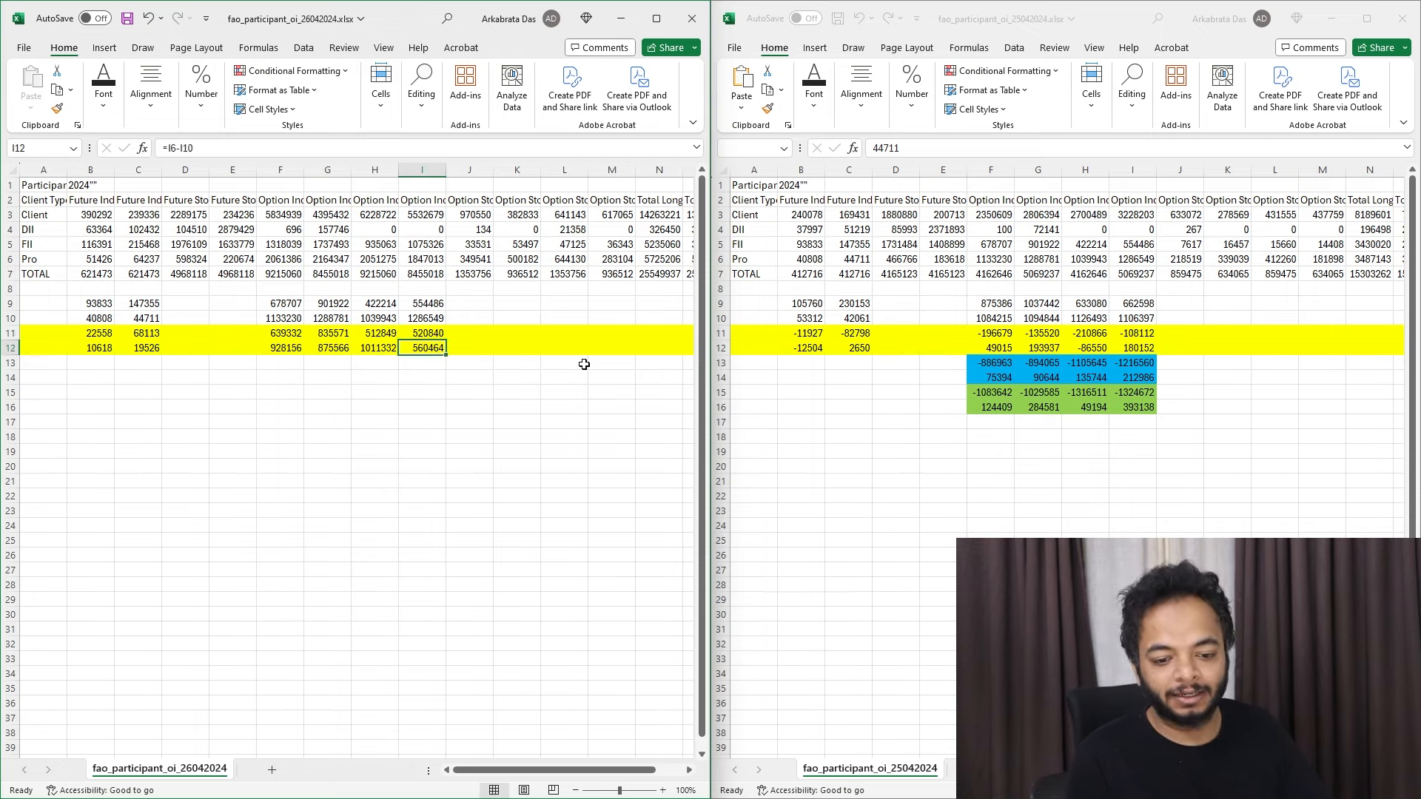
left_click(375, 348)
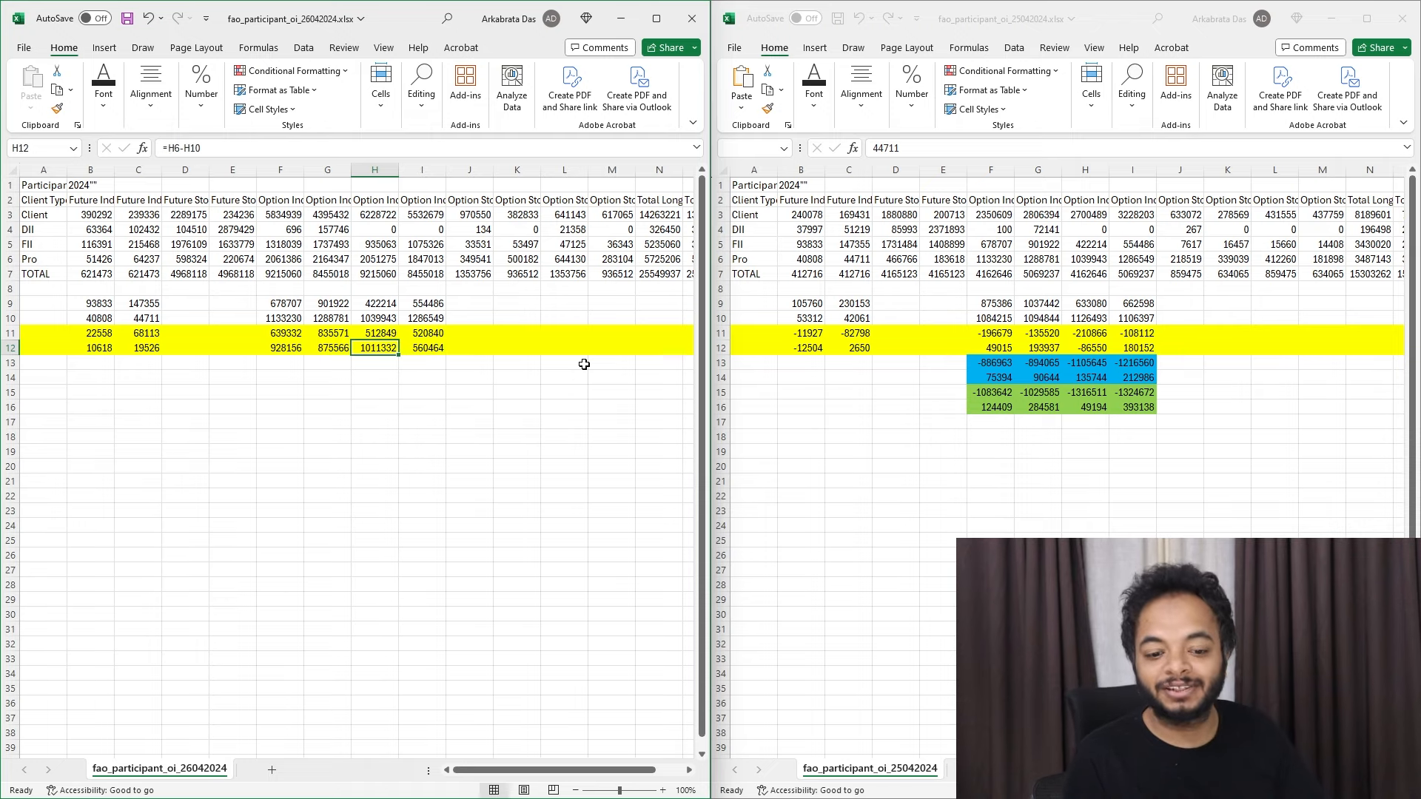
left_click(420, 348)
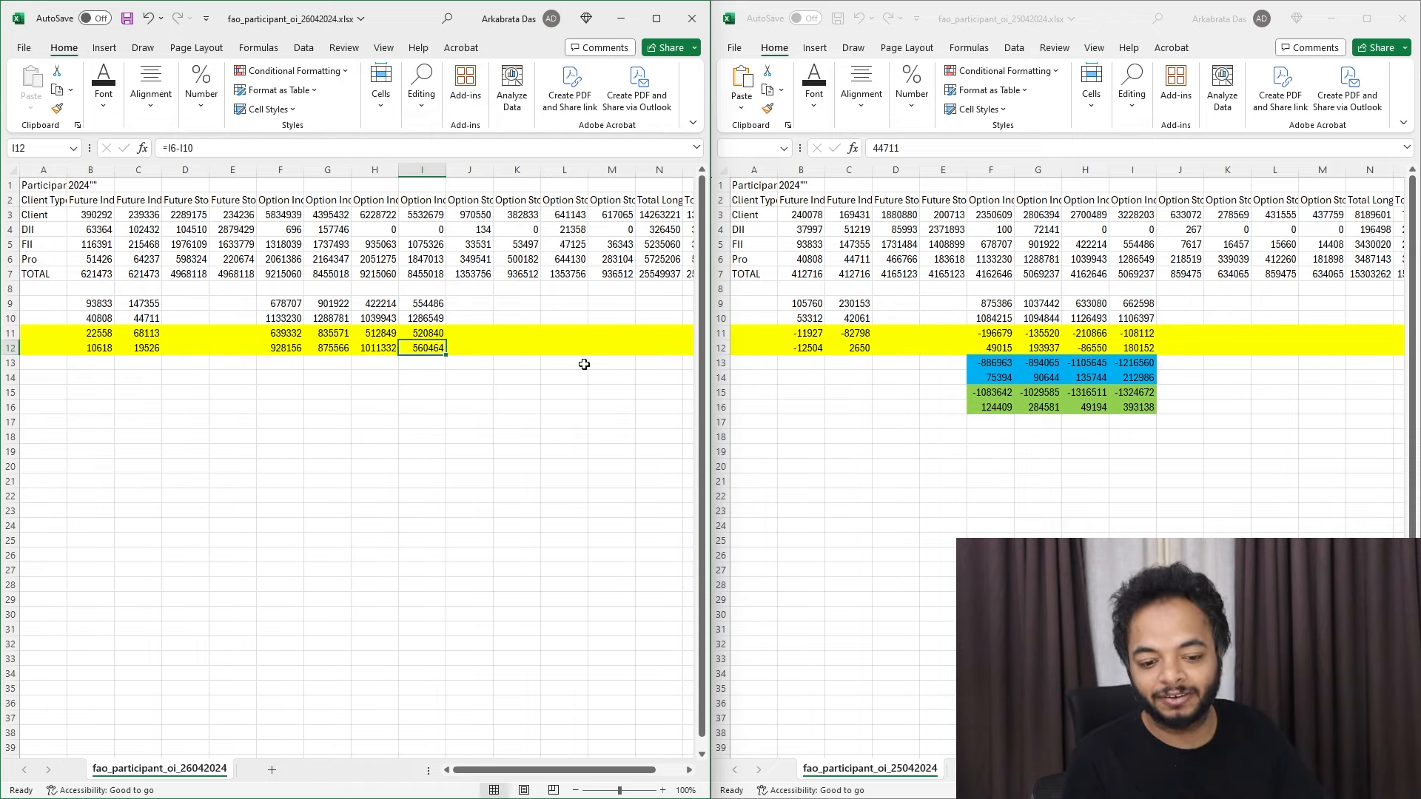
left_click(374, 346)
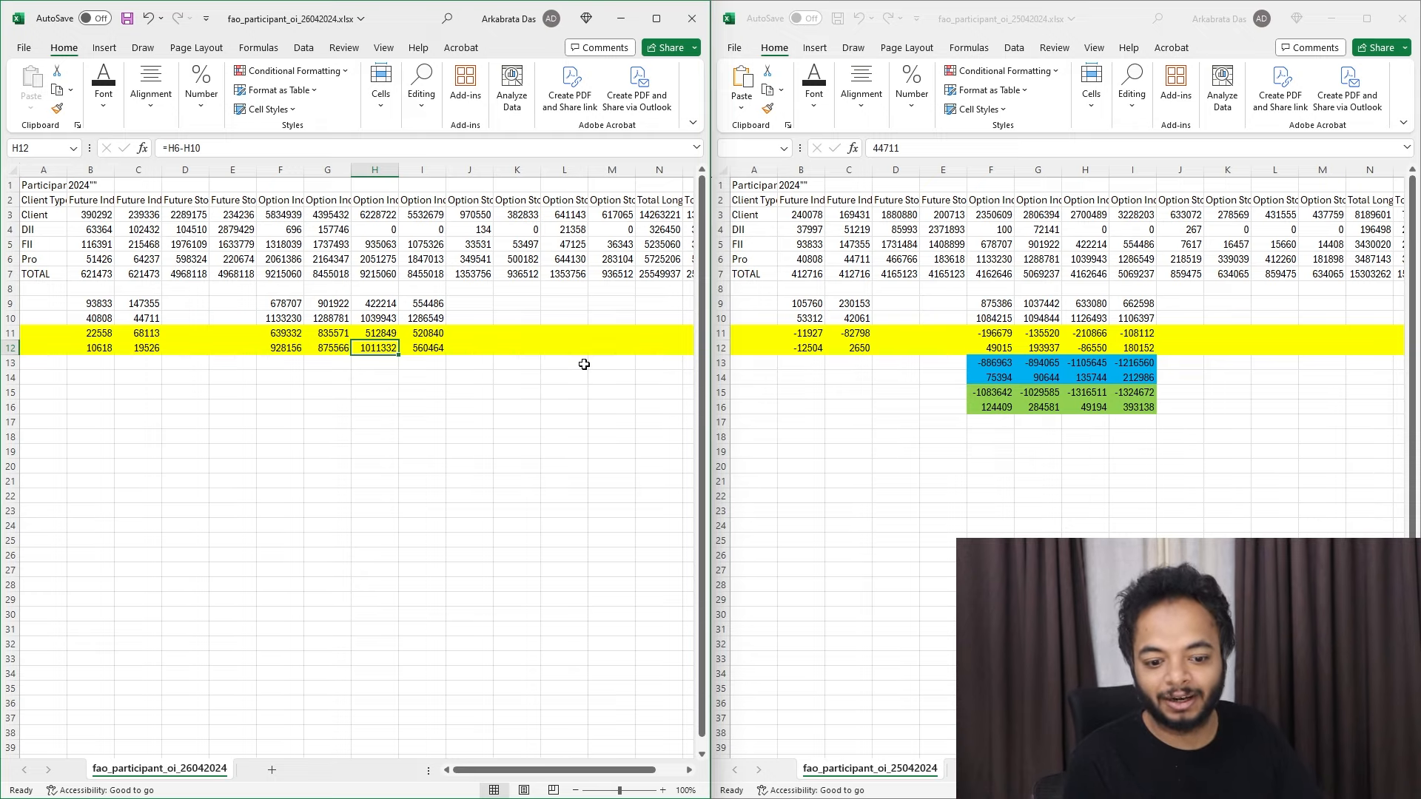
left_click(280, 348)
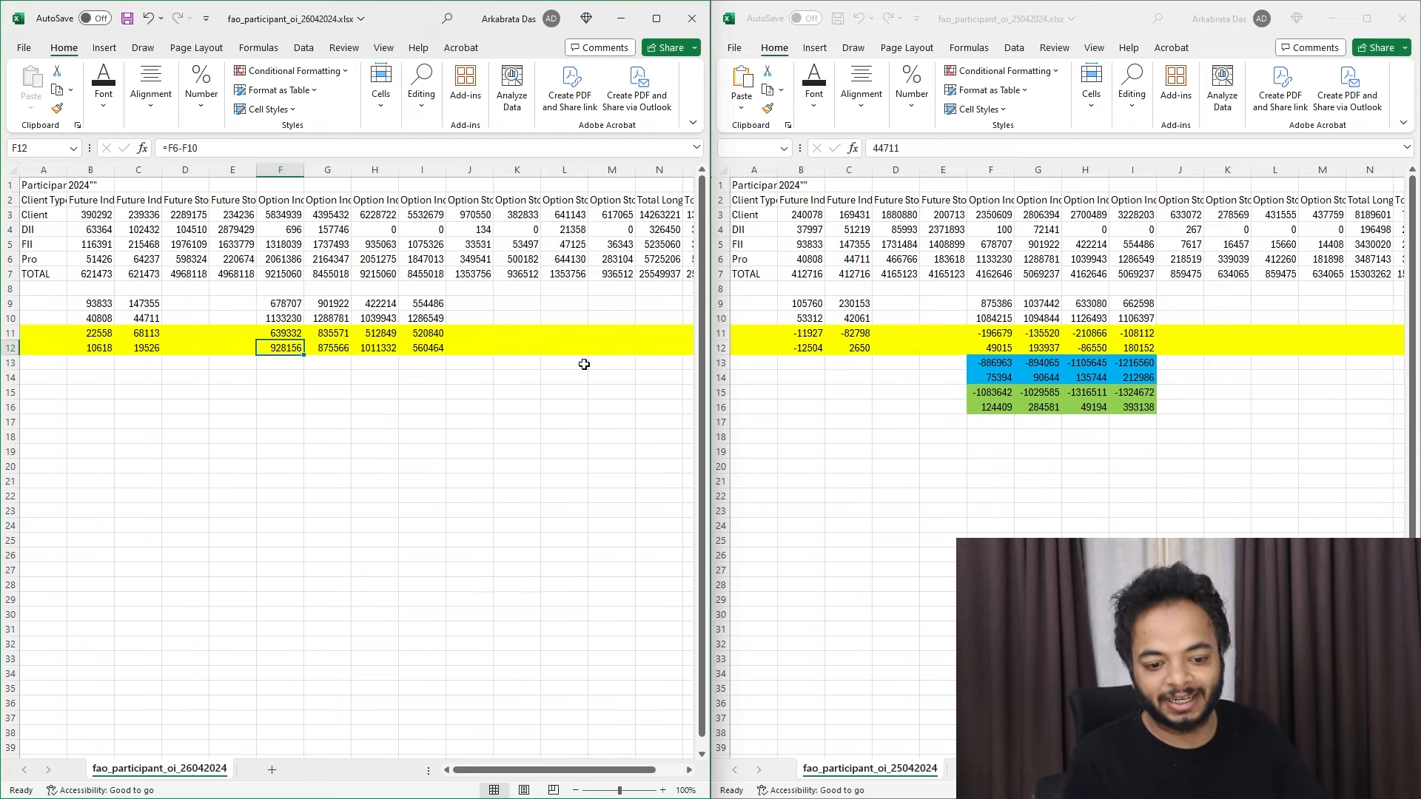
left_click(328, 348)
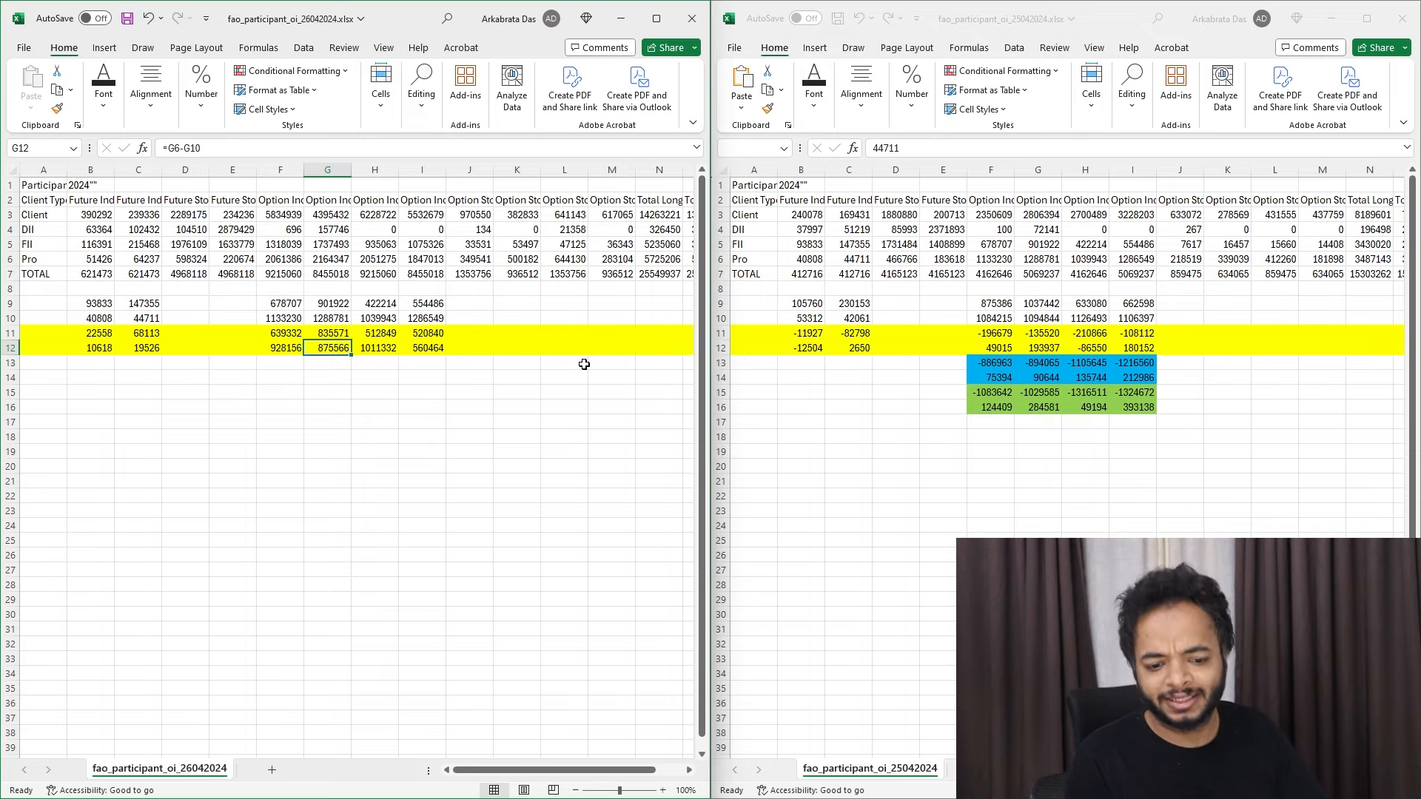
left_click(279, 348)
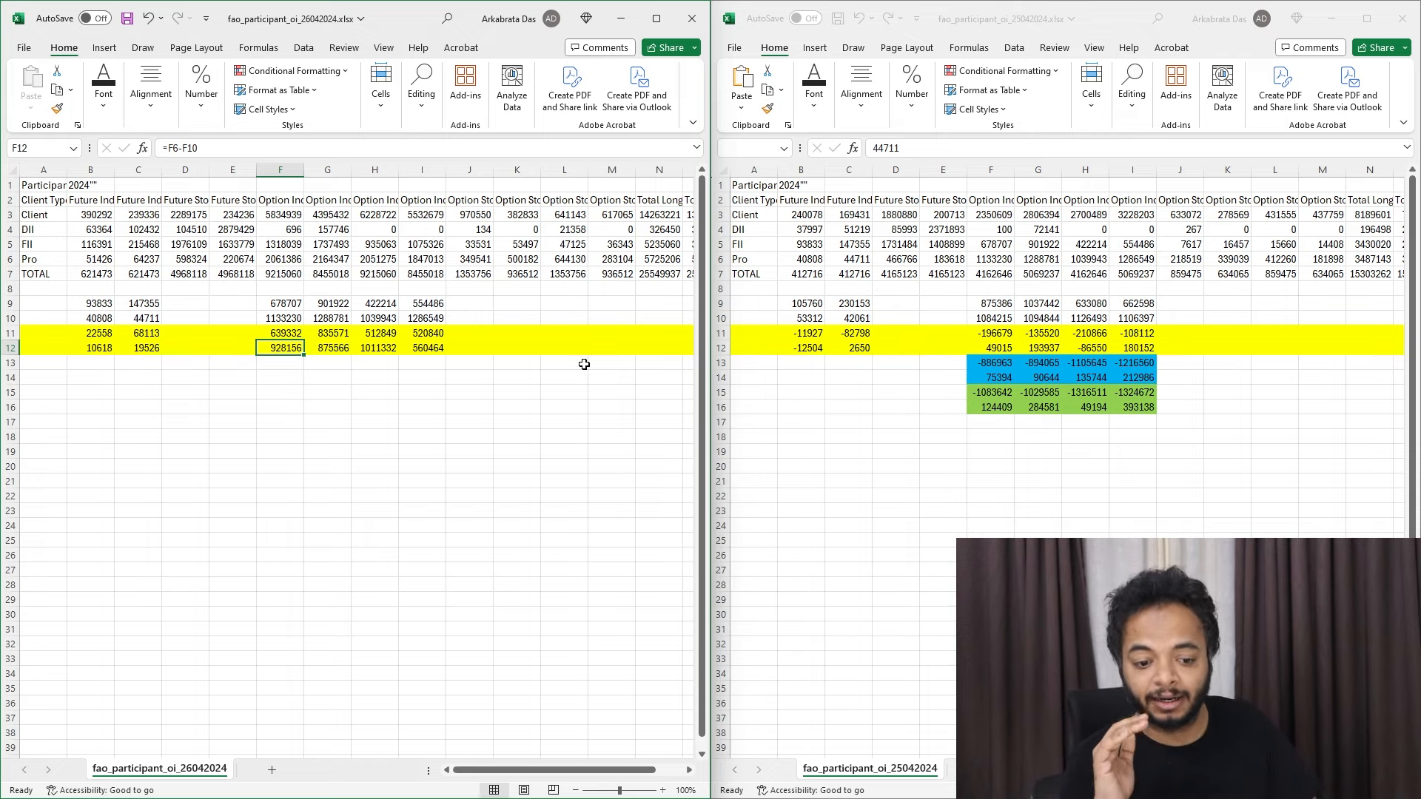
left_click(329, 348)
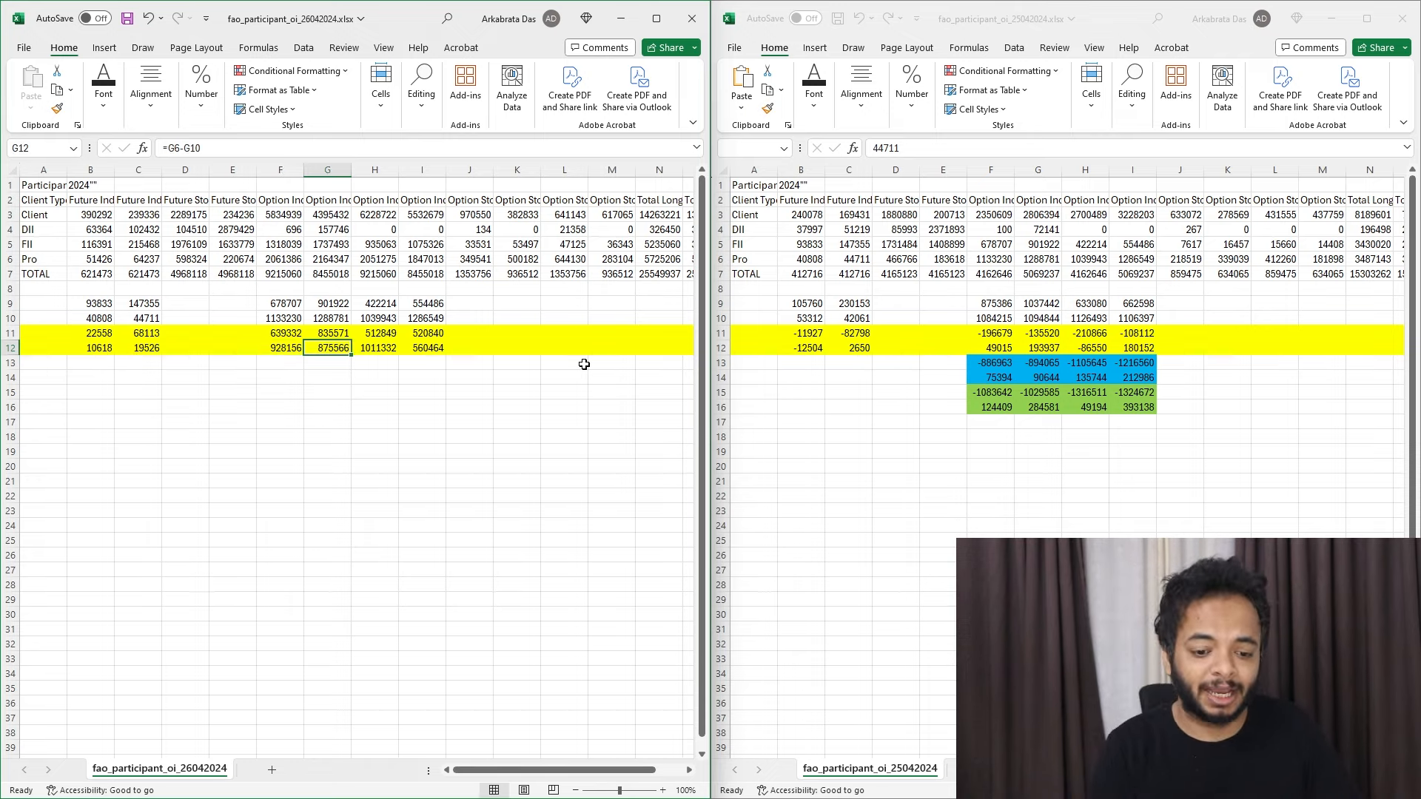
left_click(374, 347)
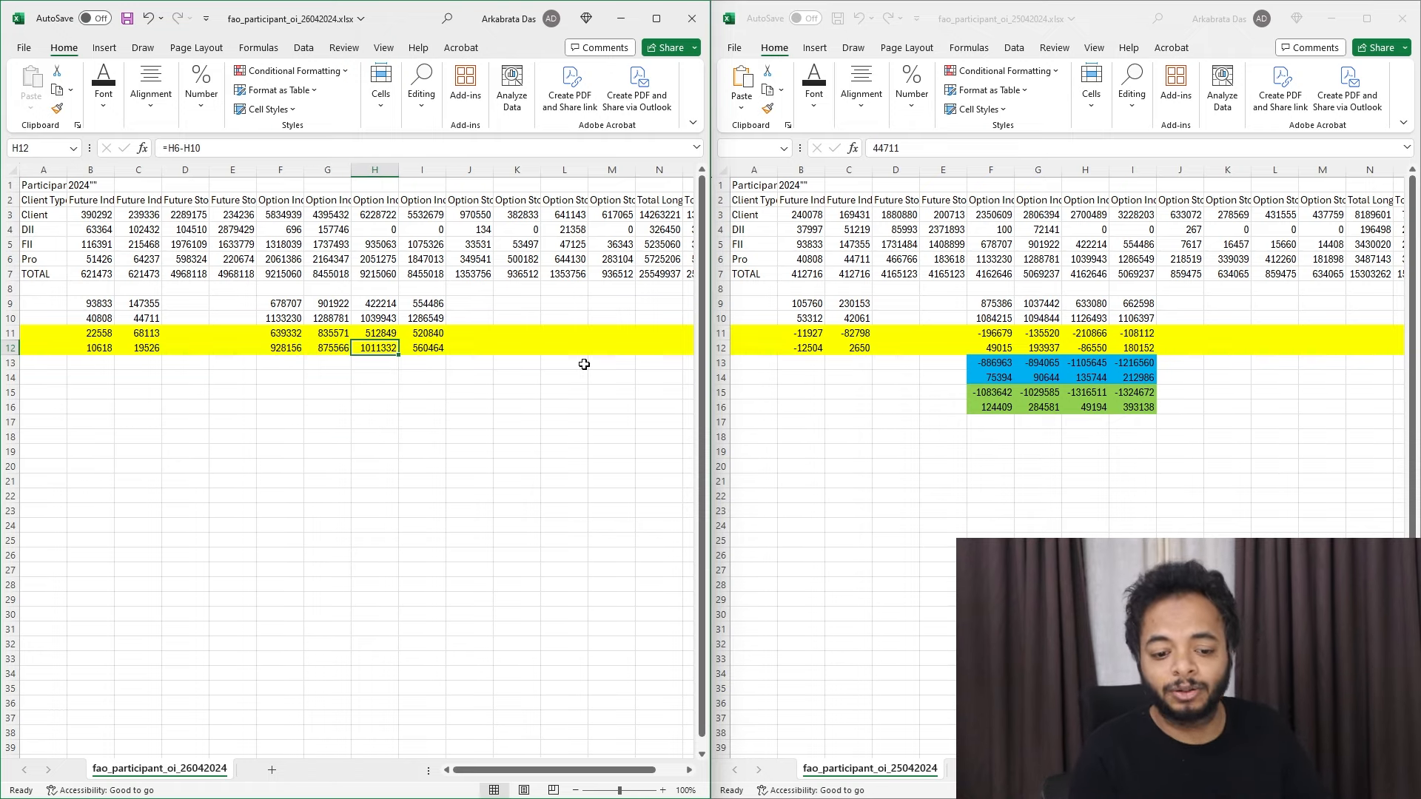
left_click(327, 348)
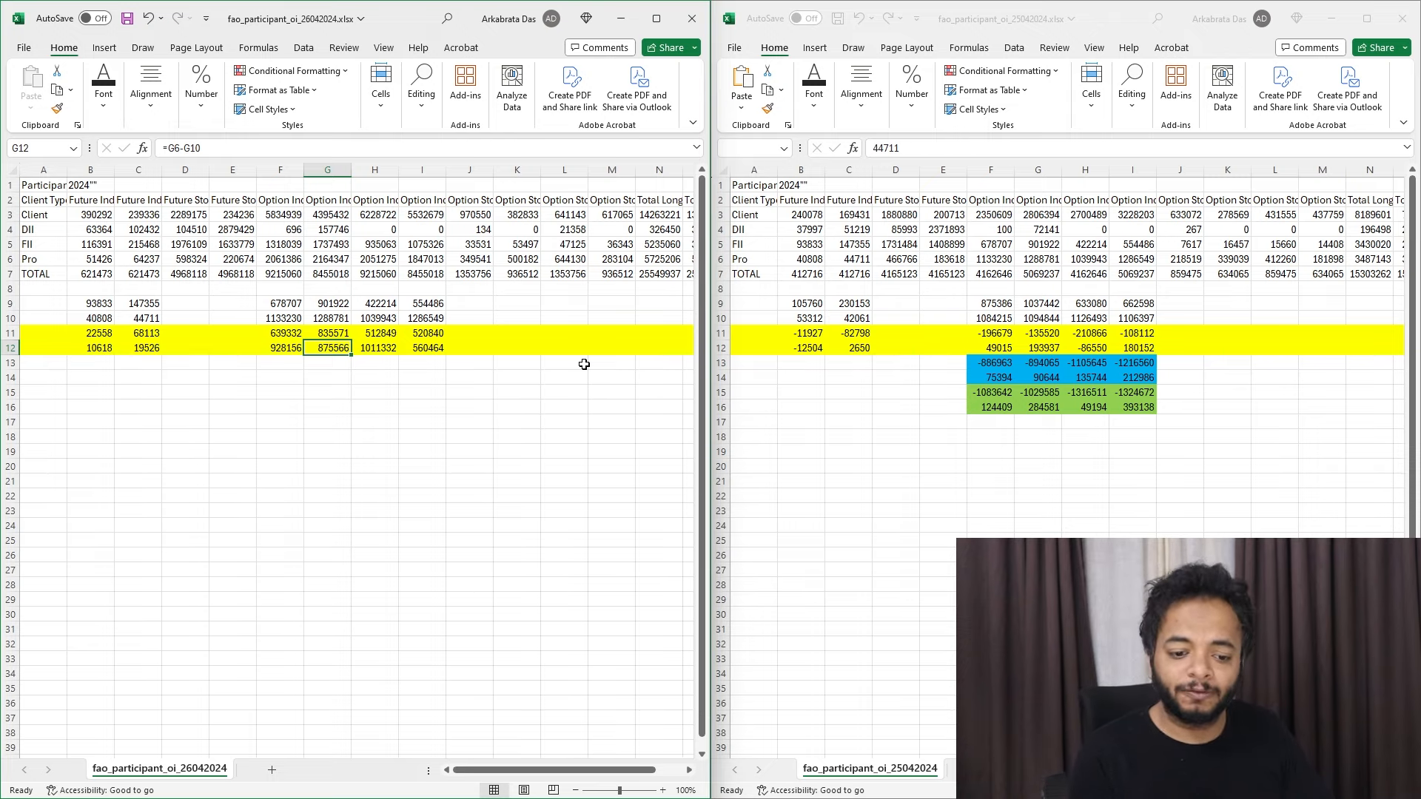
left_click(420, 348)
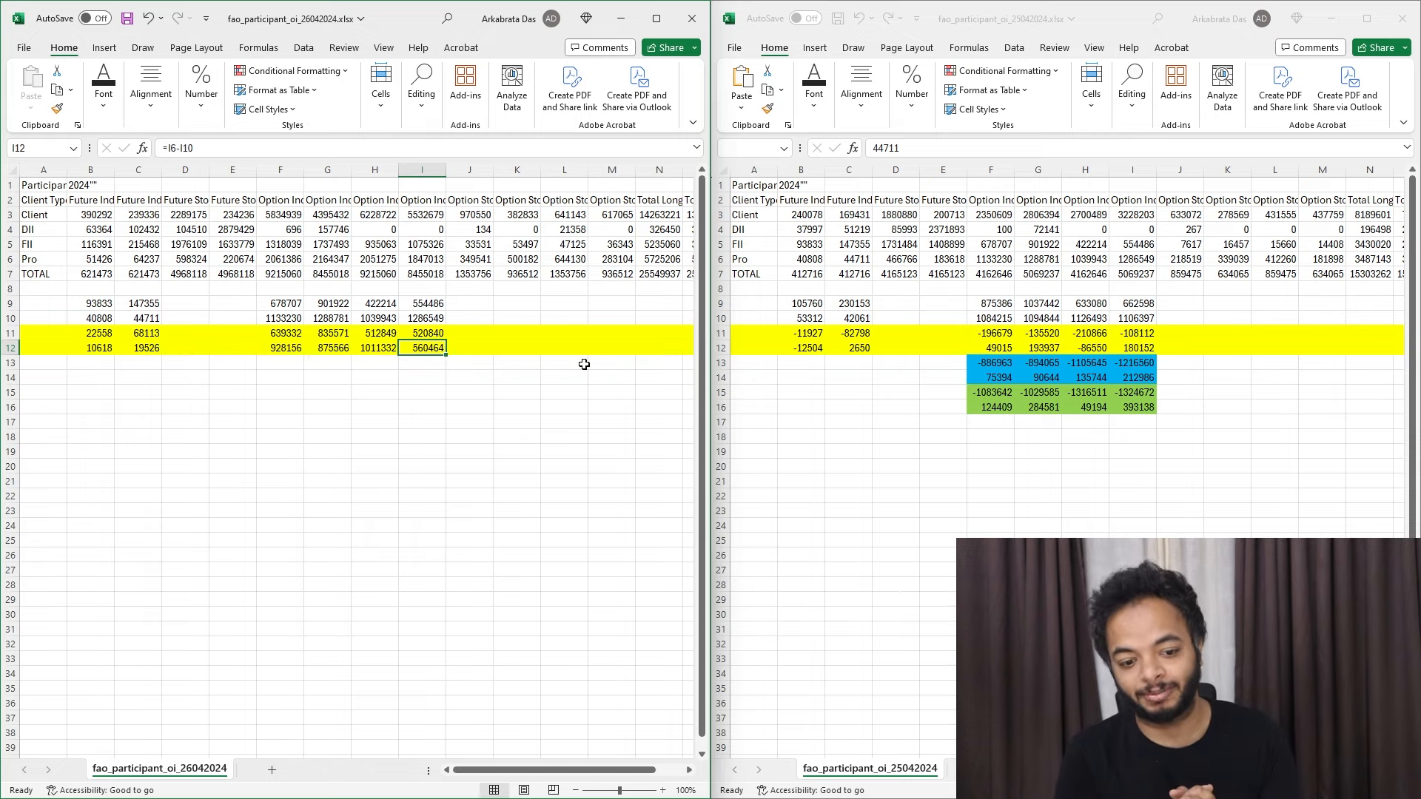
left_click(375, 347)
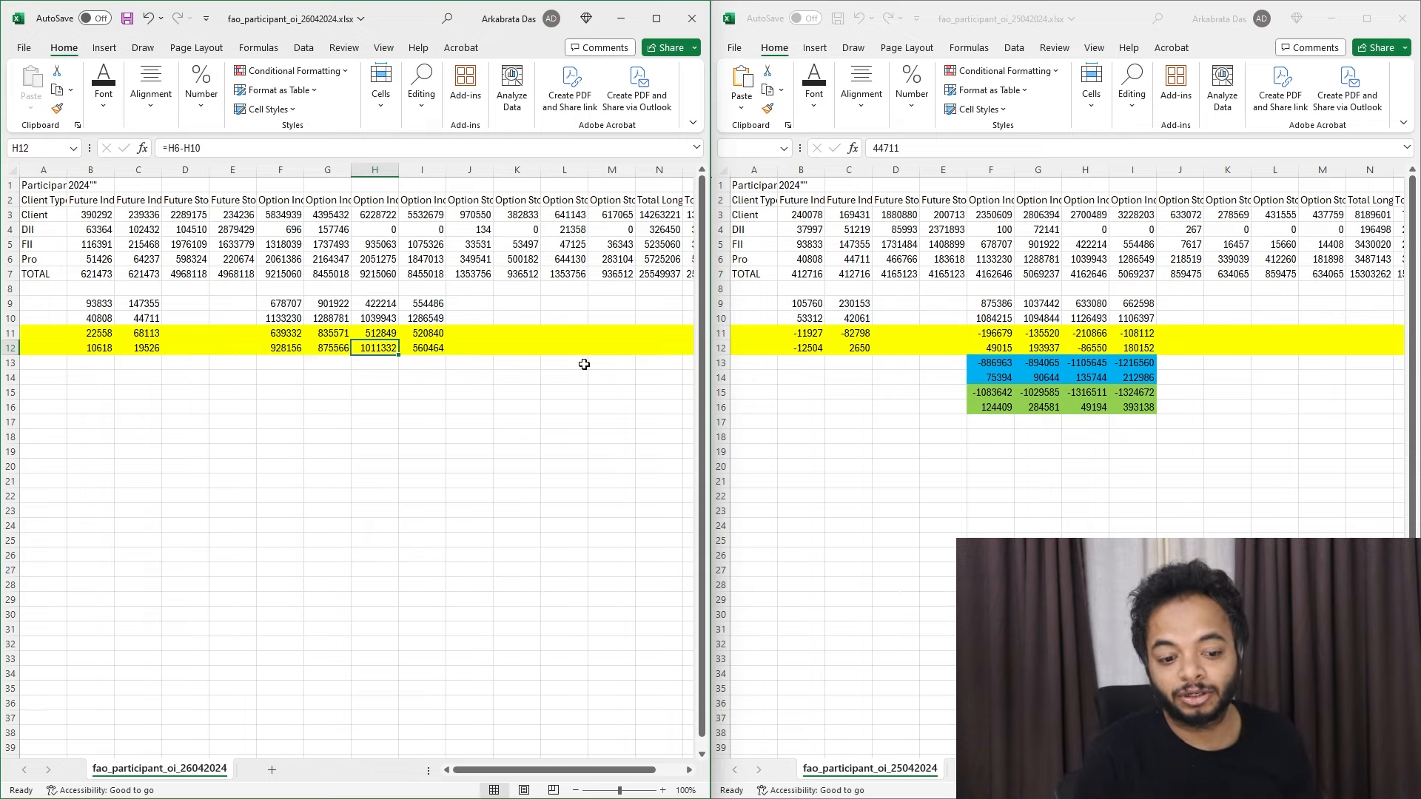
Check the futures differences in B12 and C12, then return to the X profile page via the Nifty chart.
left_click(90, 346)
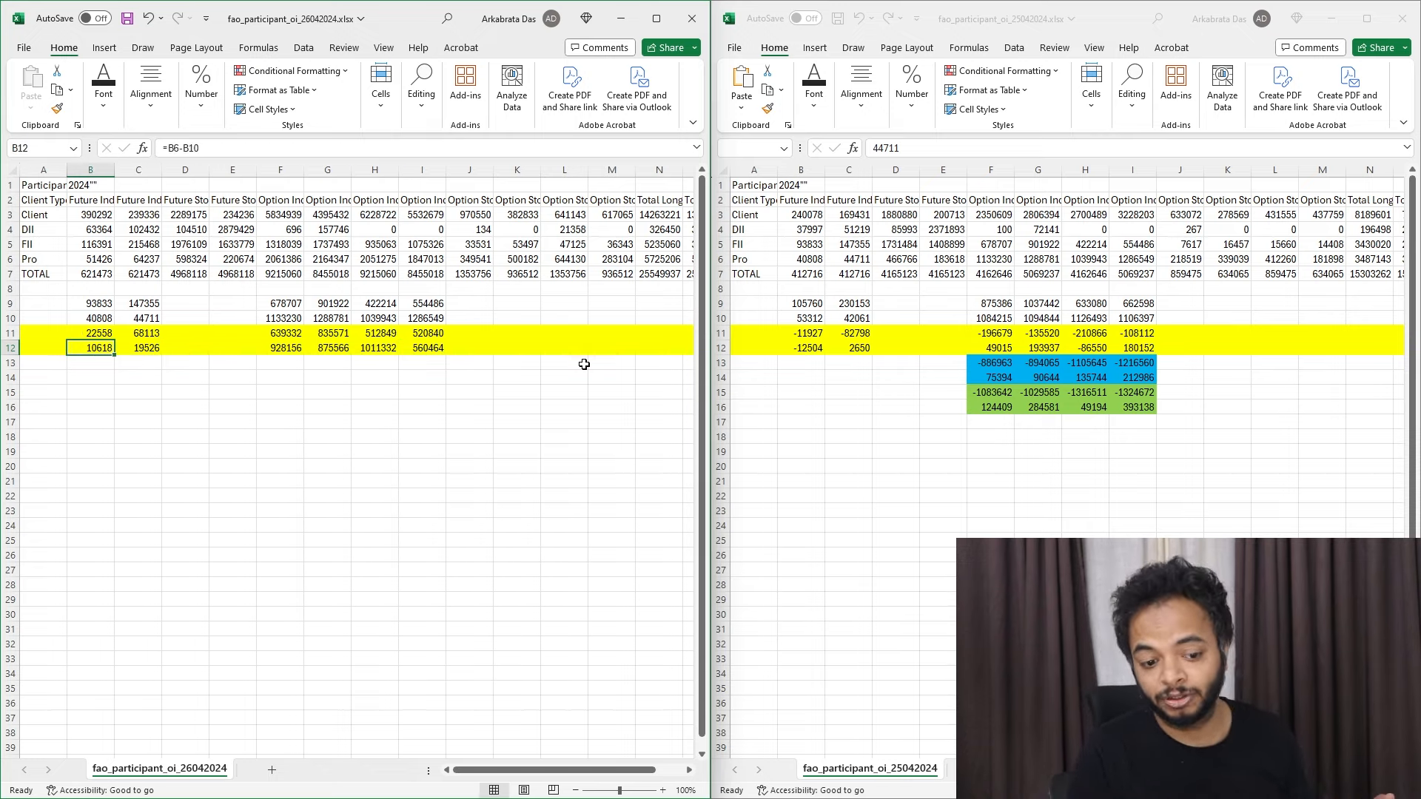
left_click(137, 348)
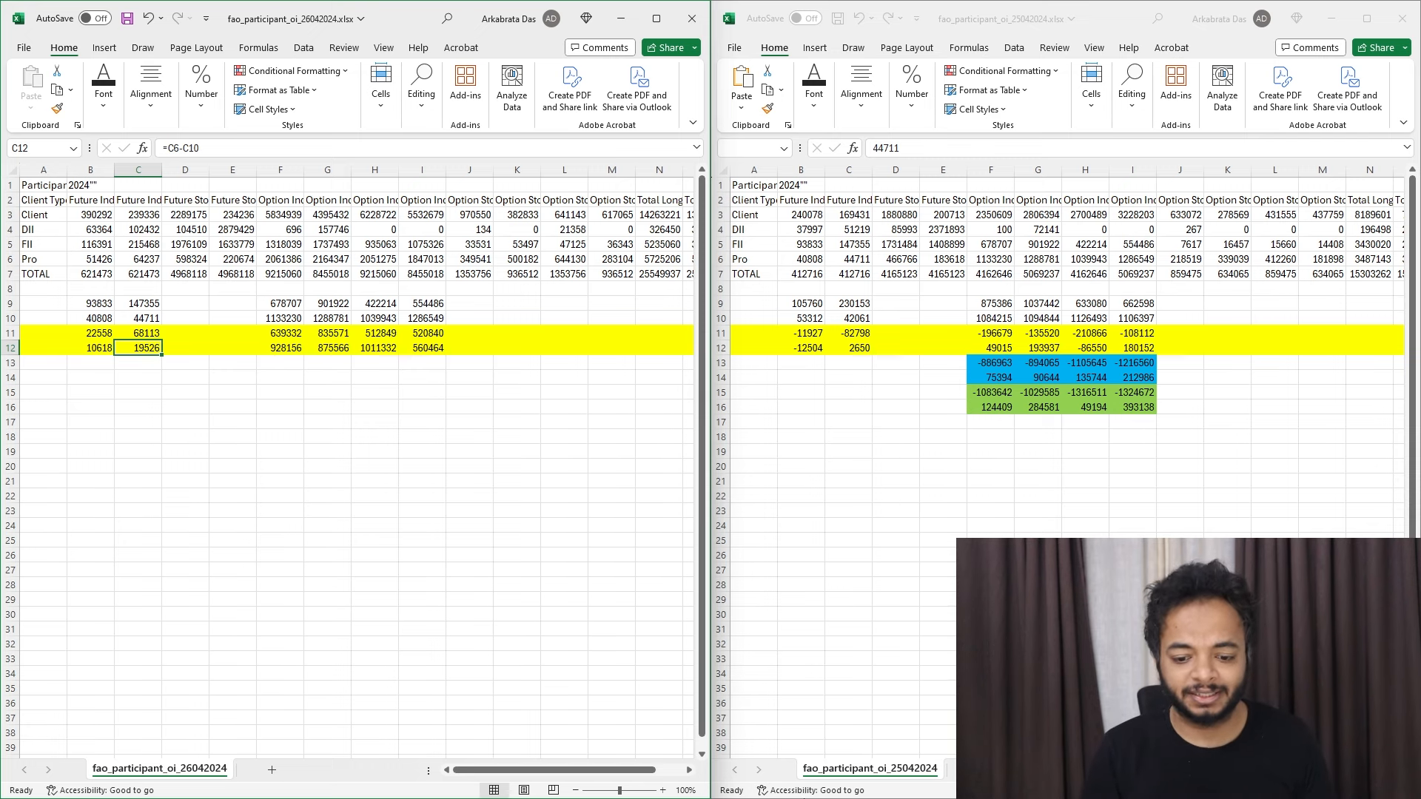
left_click(710, 779)
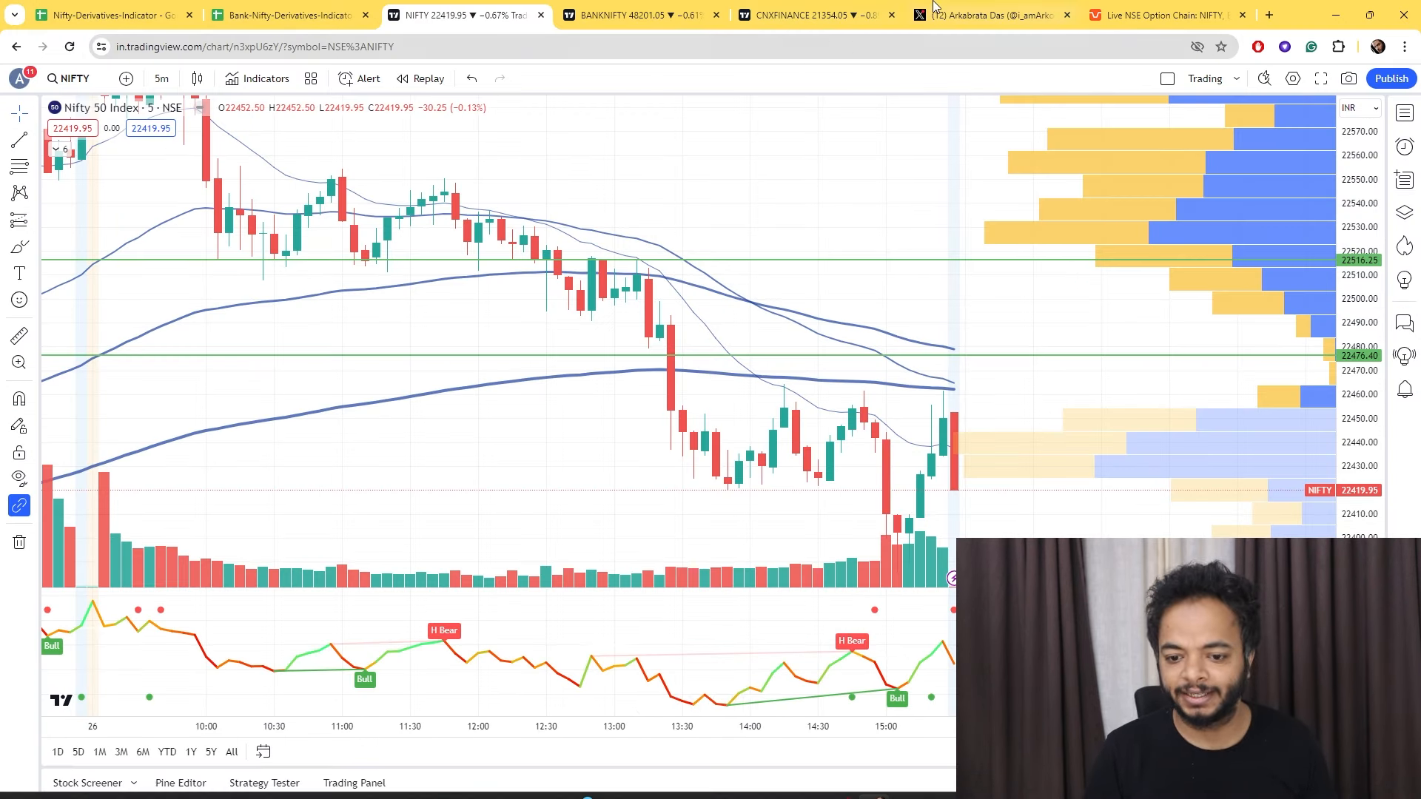
left_click(990, 14)
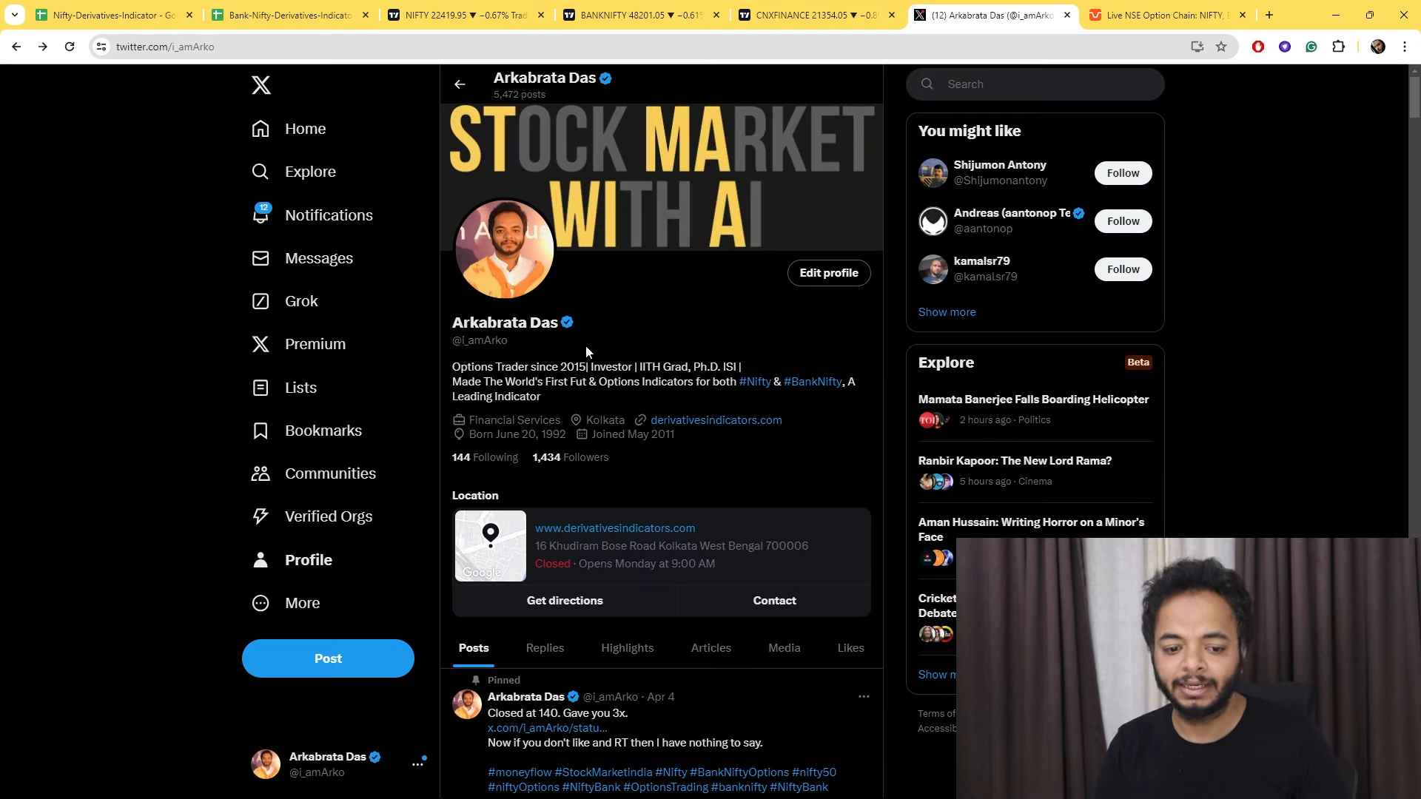
scroll("down", 3)
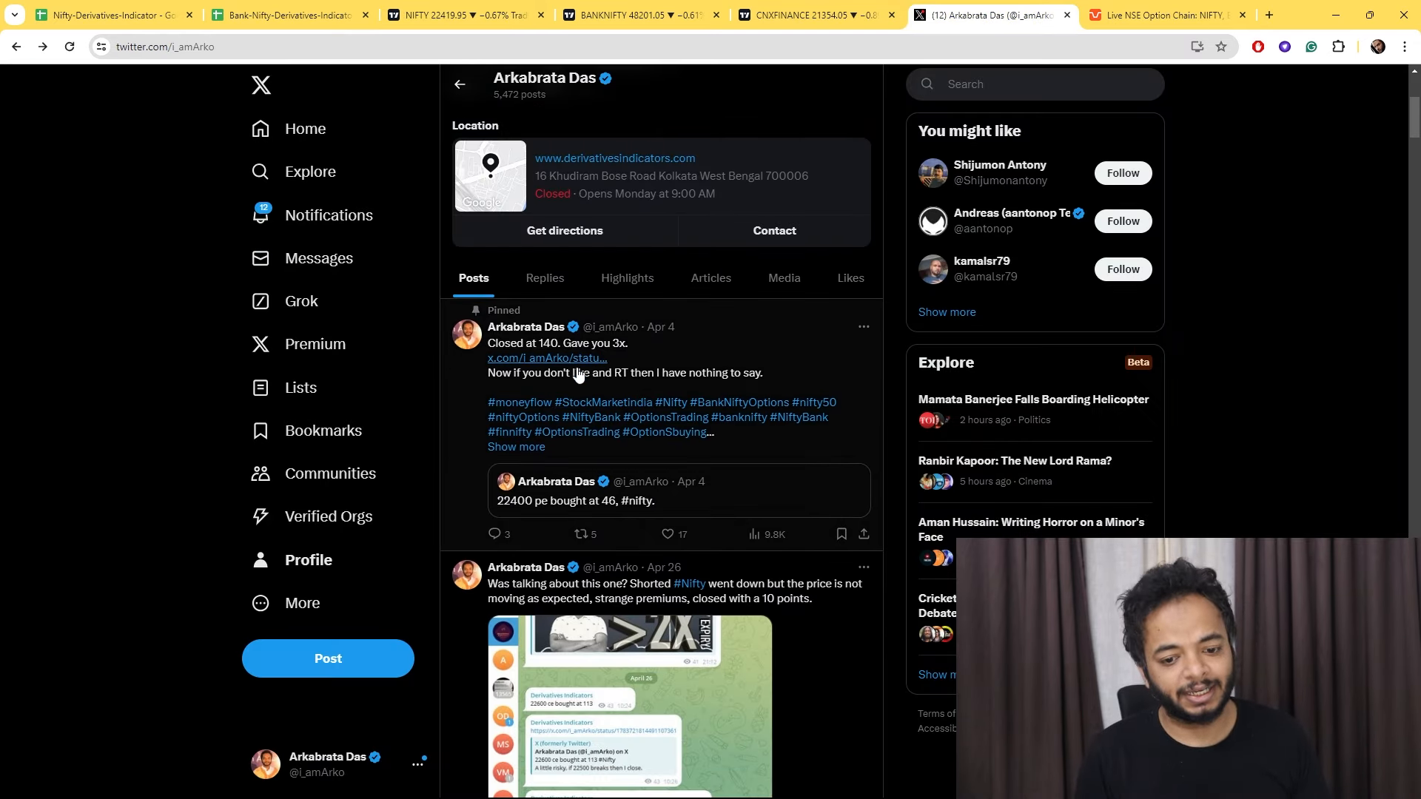
scroll("down", 3)
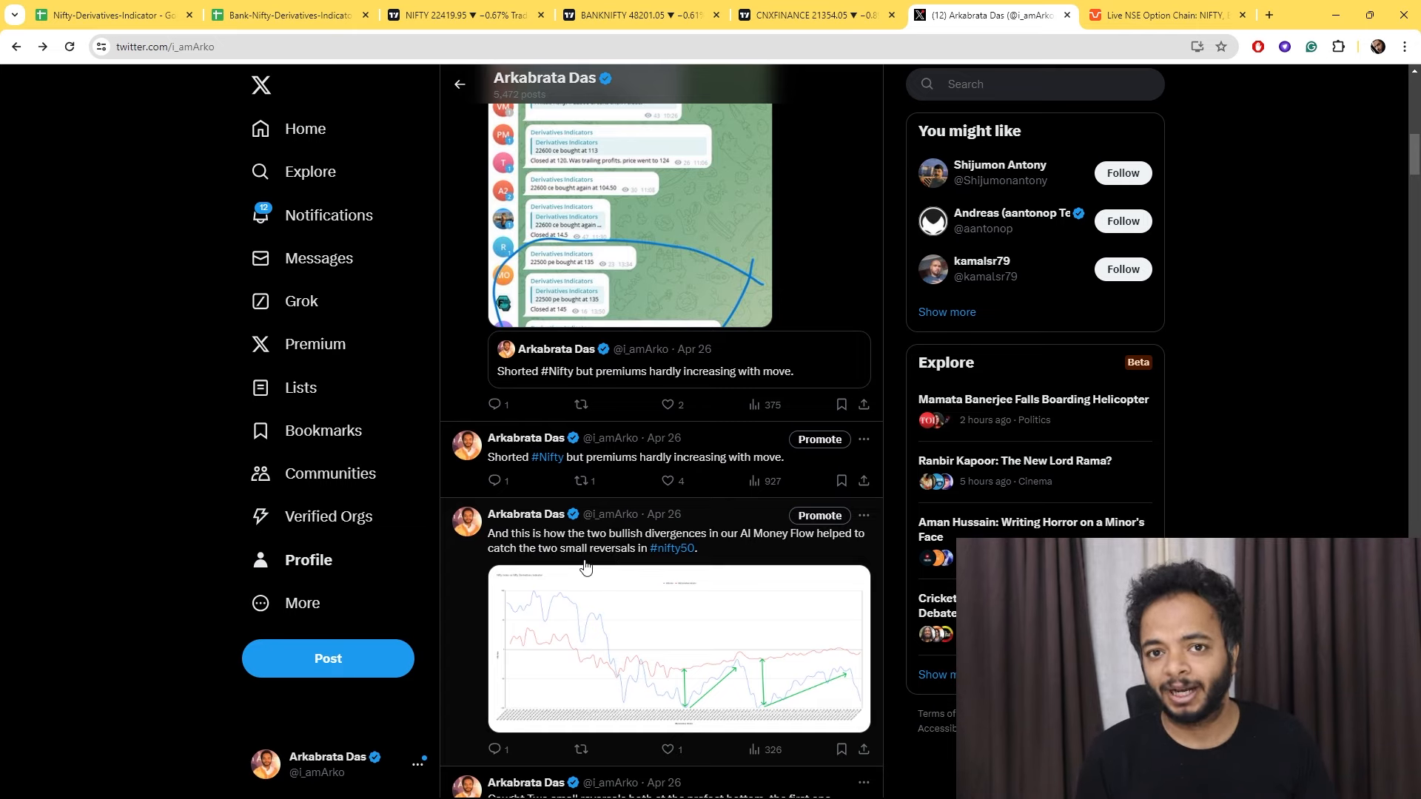
scroll("up", 3)
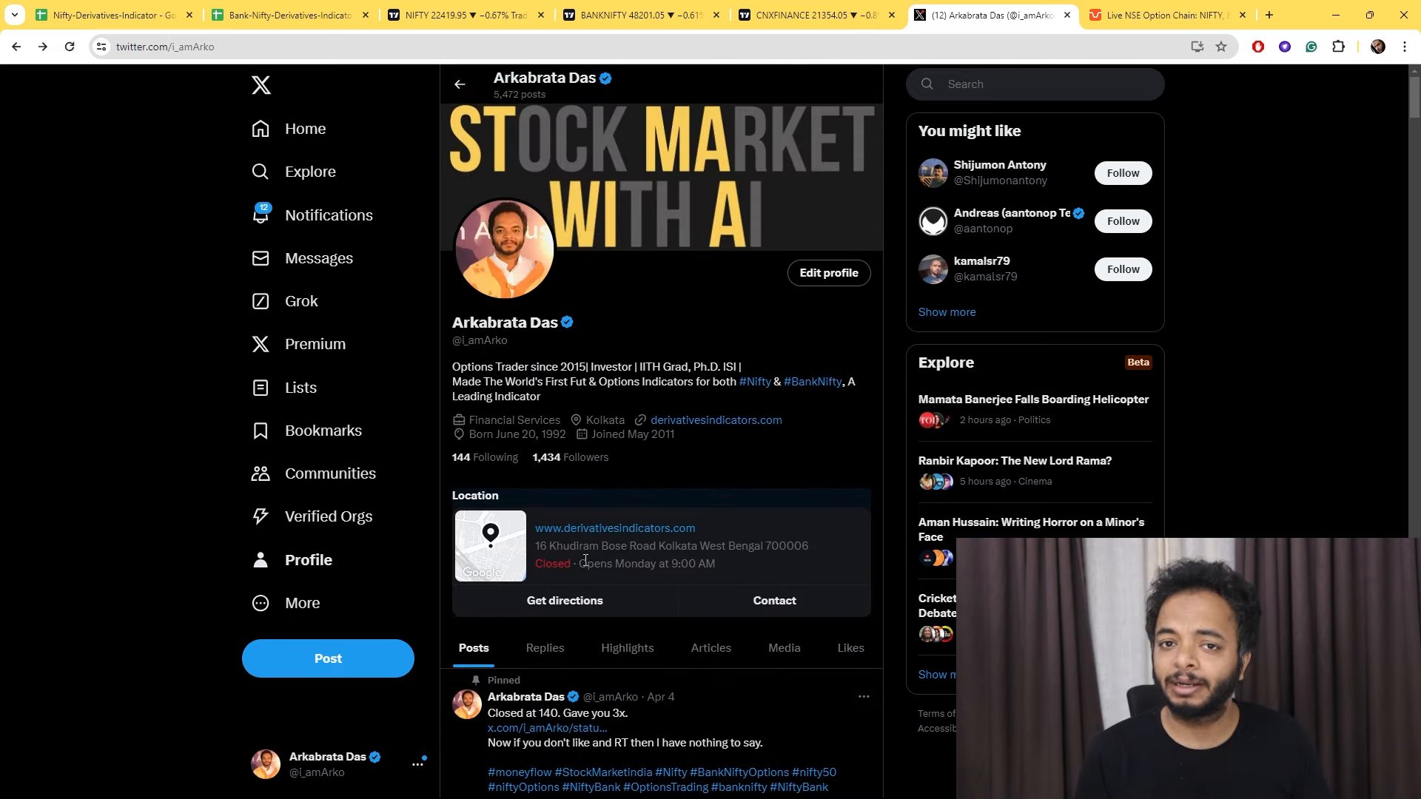
scroll("down", 3)
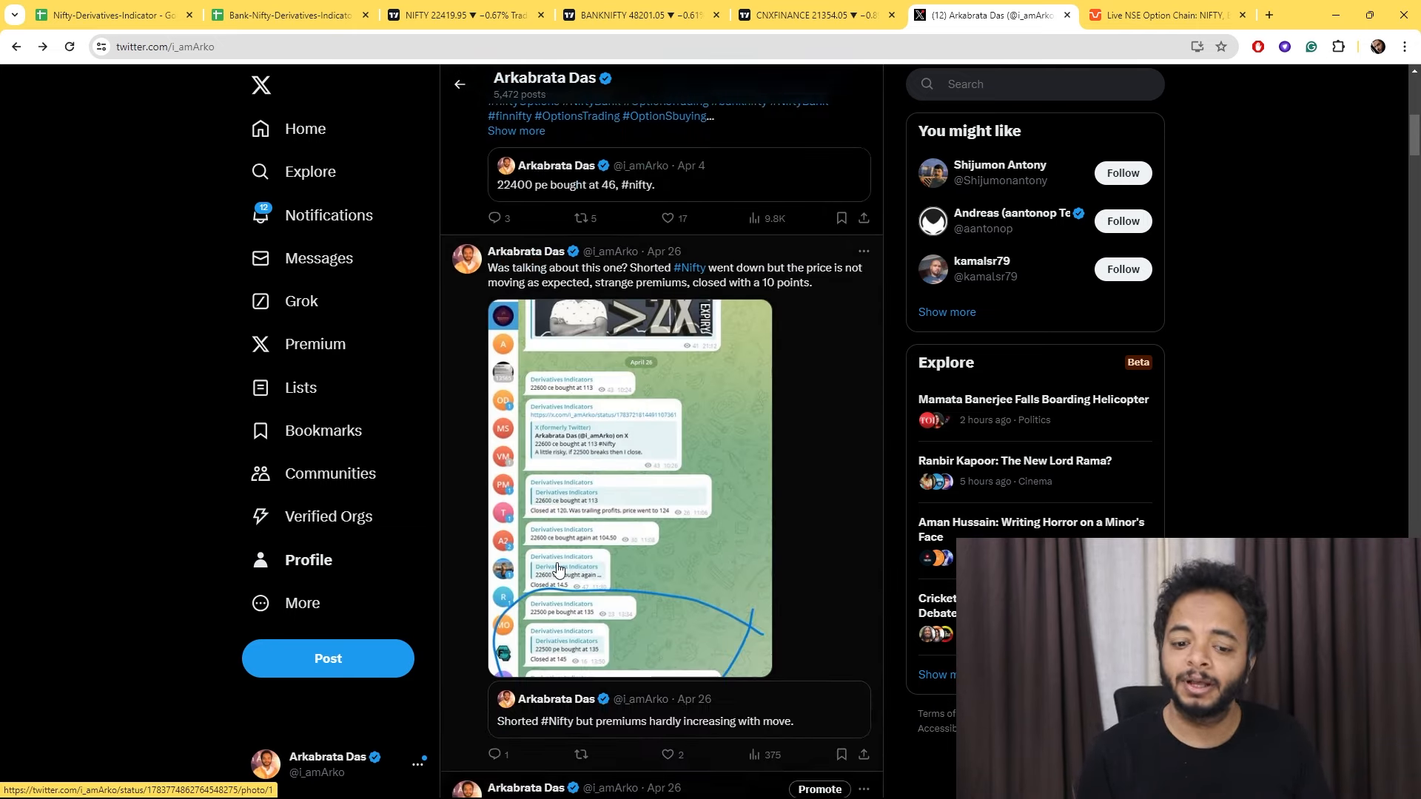
scroll("down", 3)
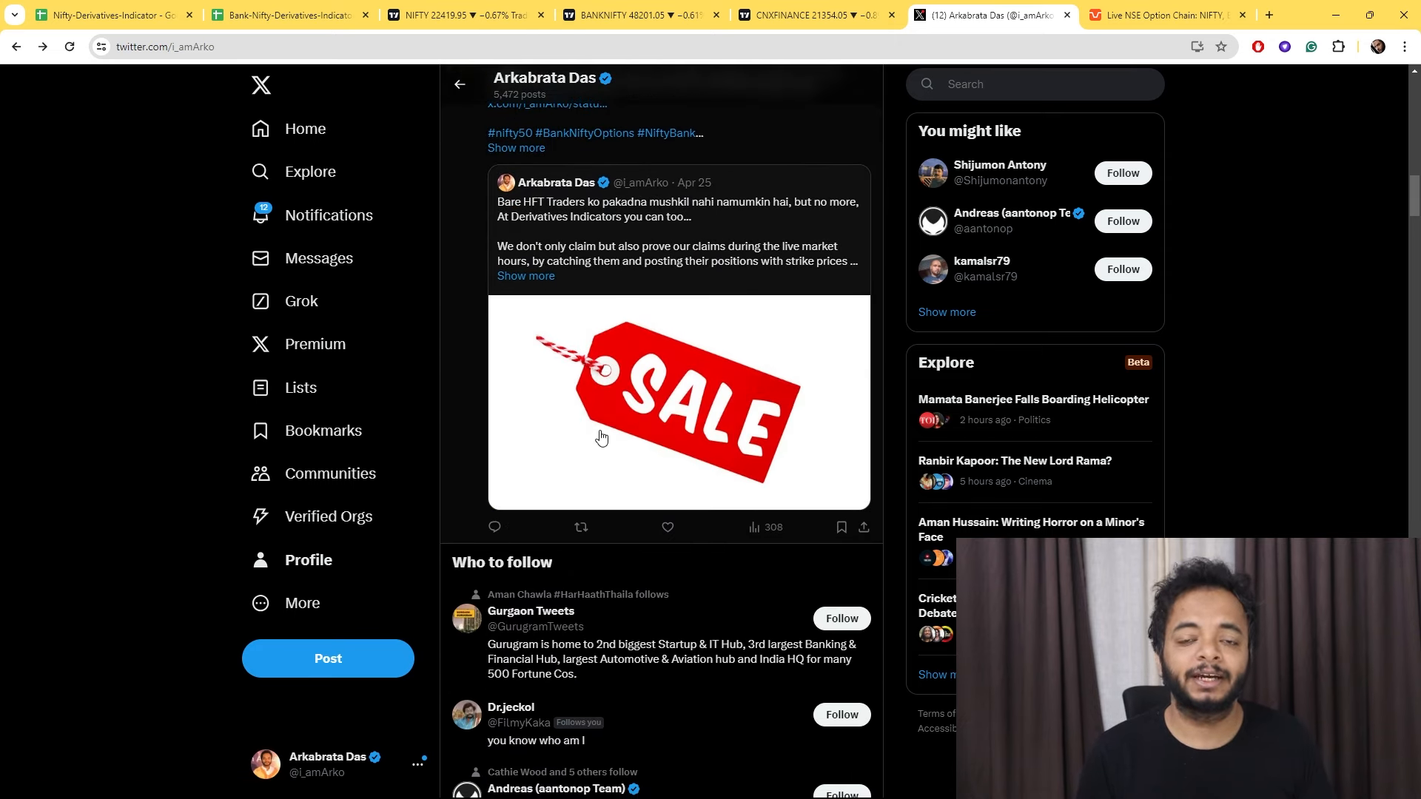
scroll("up", 3)
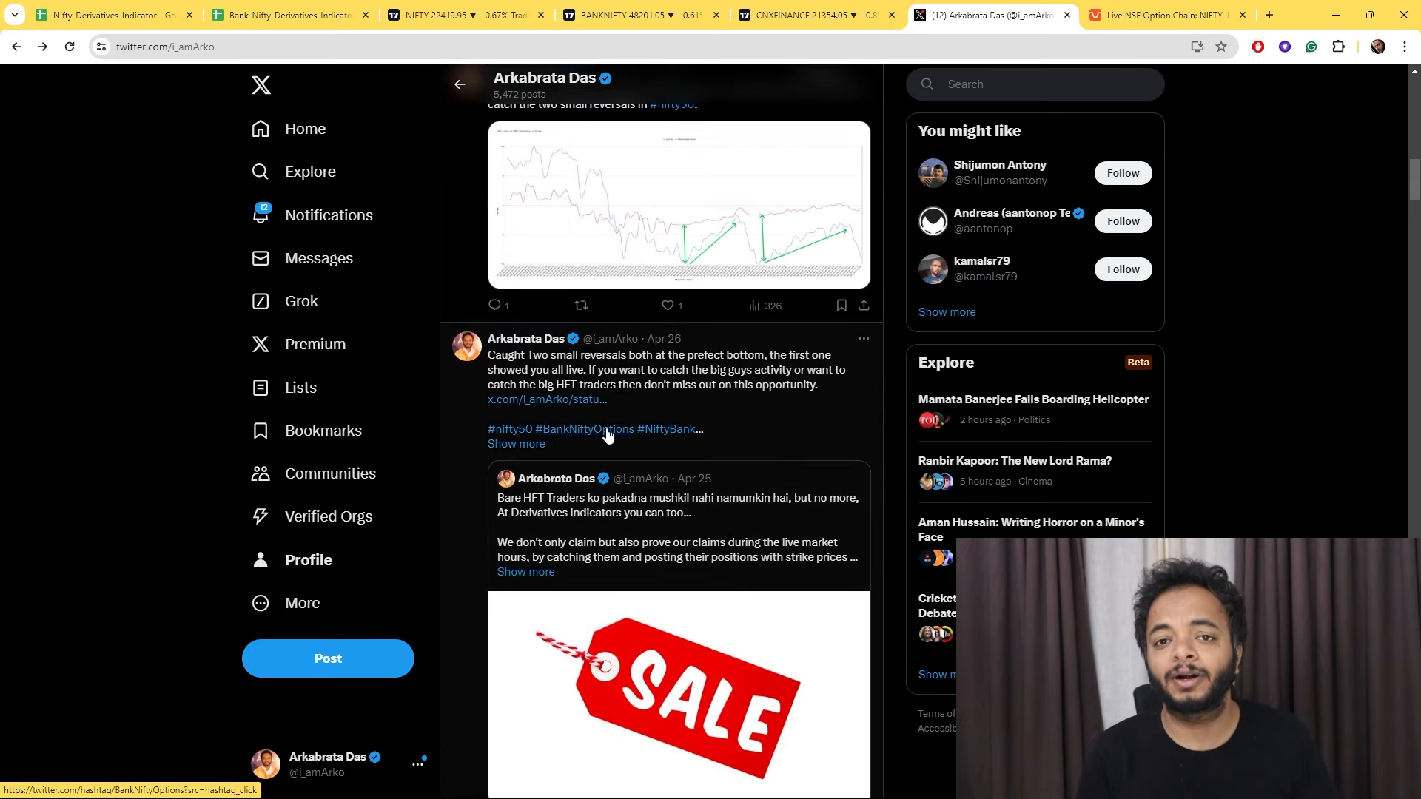
mouse_move(740, 435)
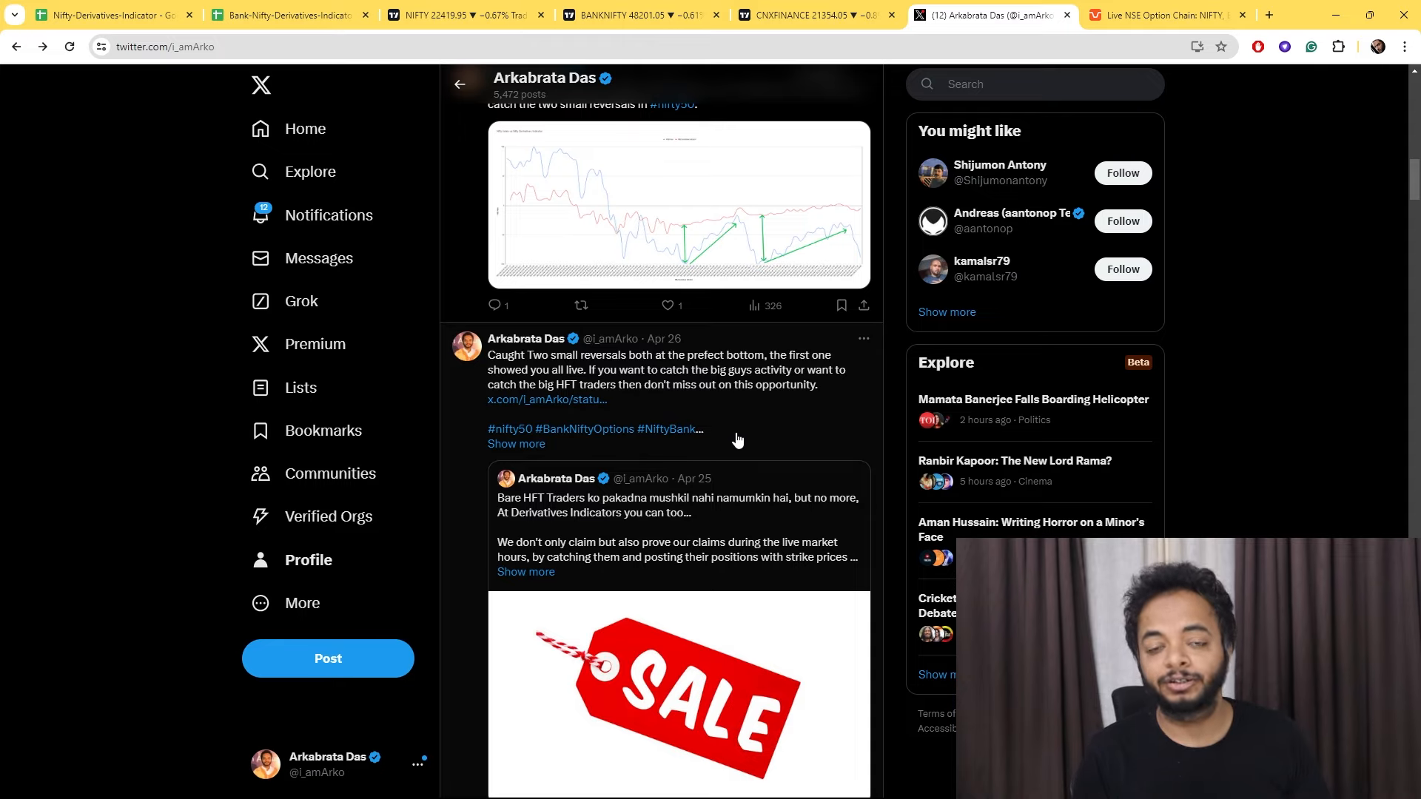
scroll("up", 3)
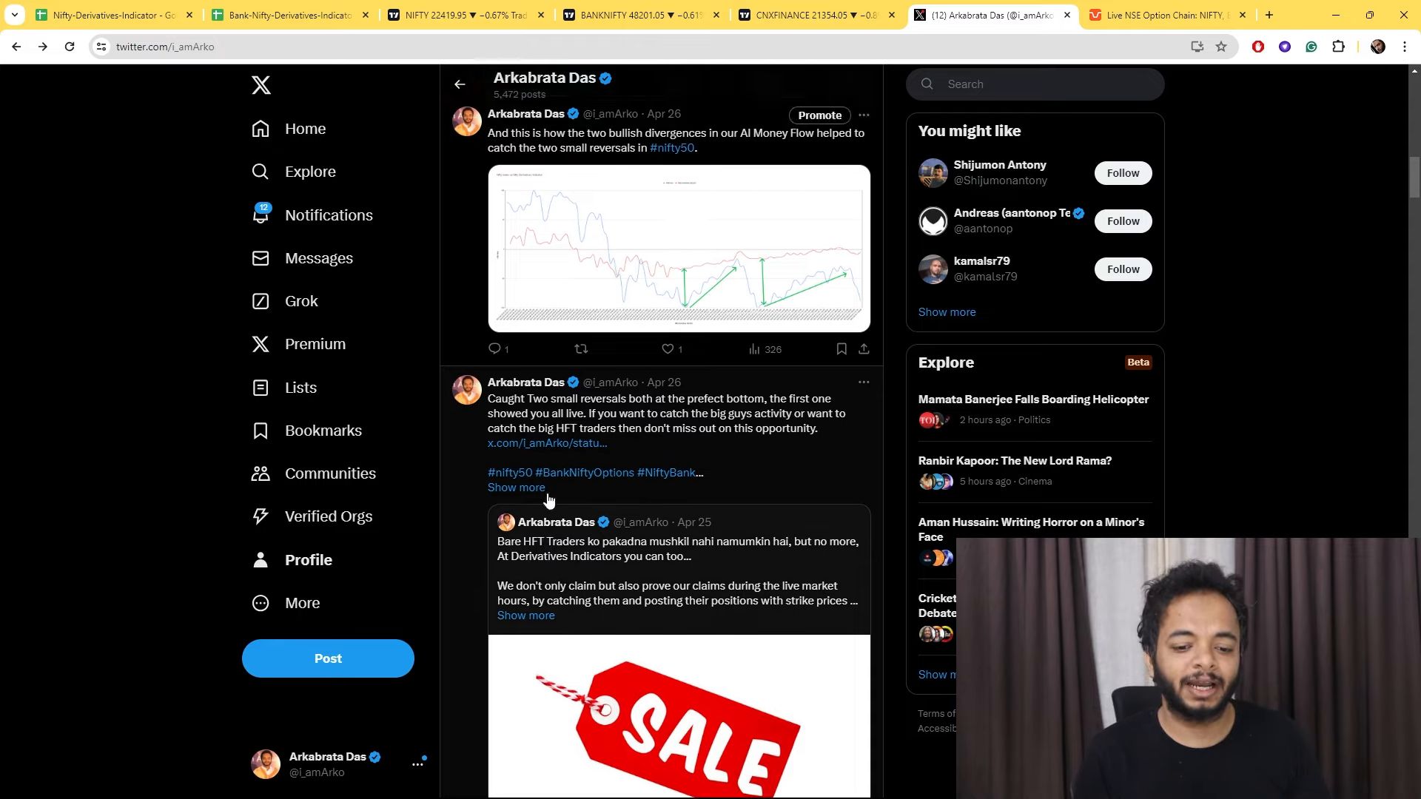
scroll("up", 3)
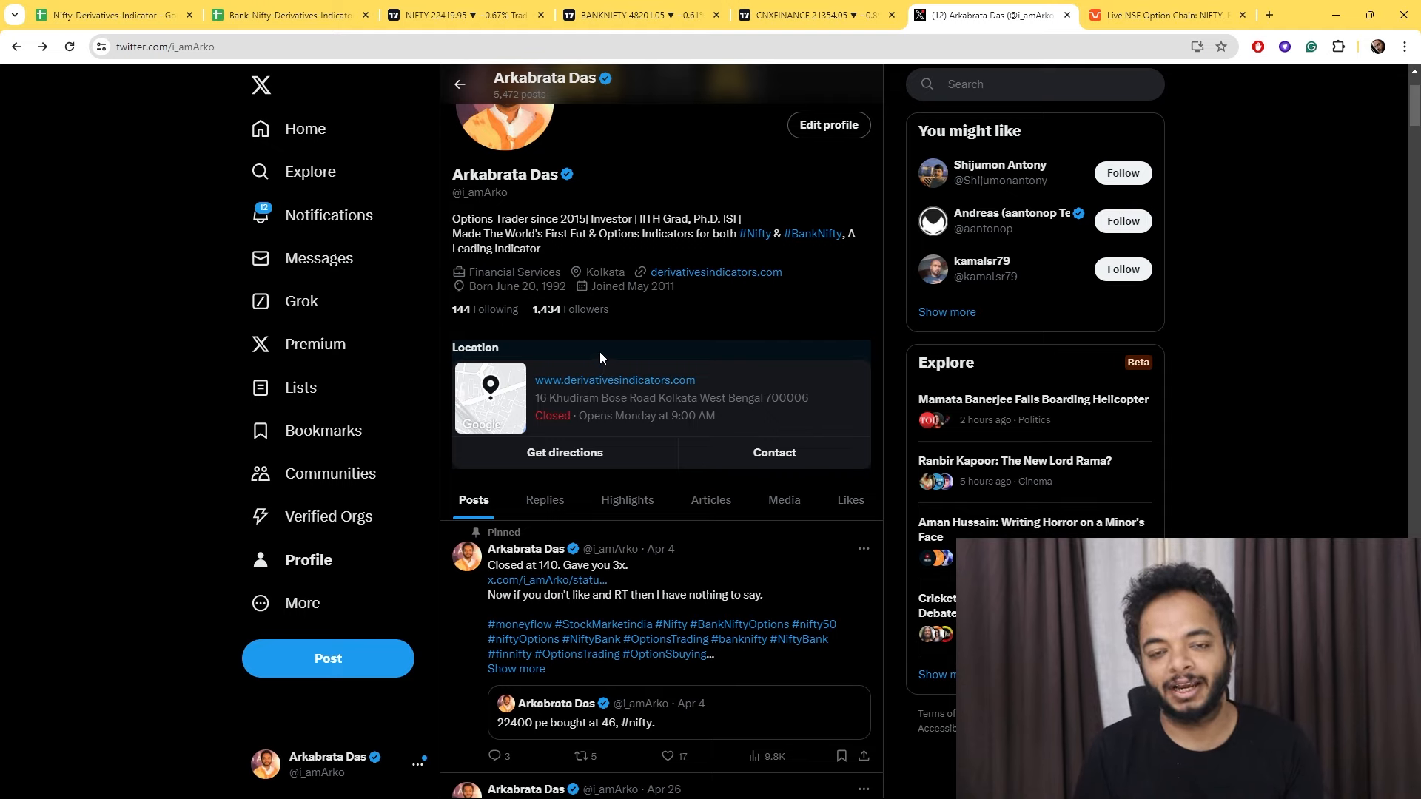
mouse_move(594, 342)
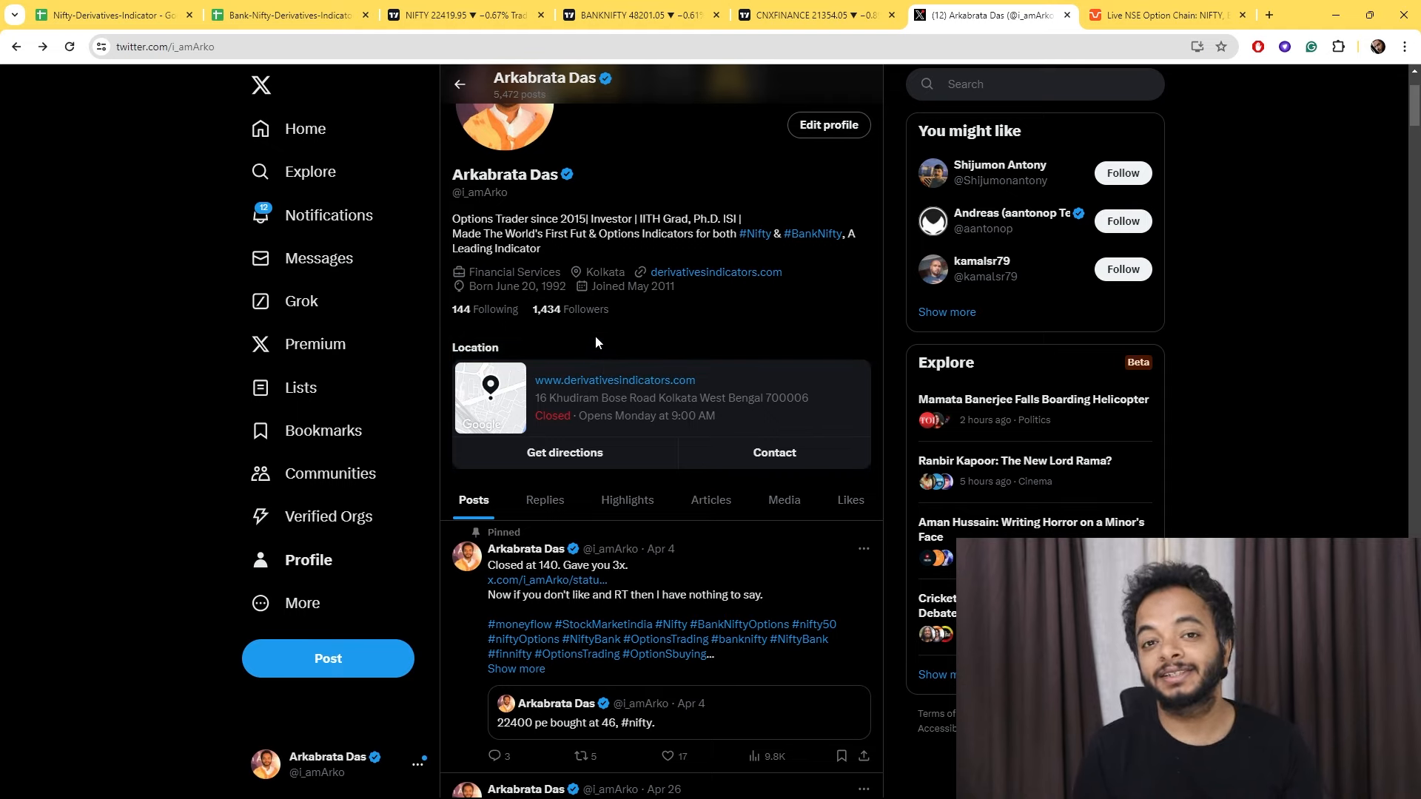
scroll("up", 3)
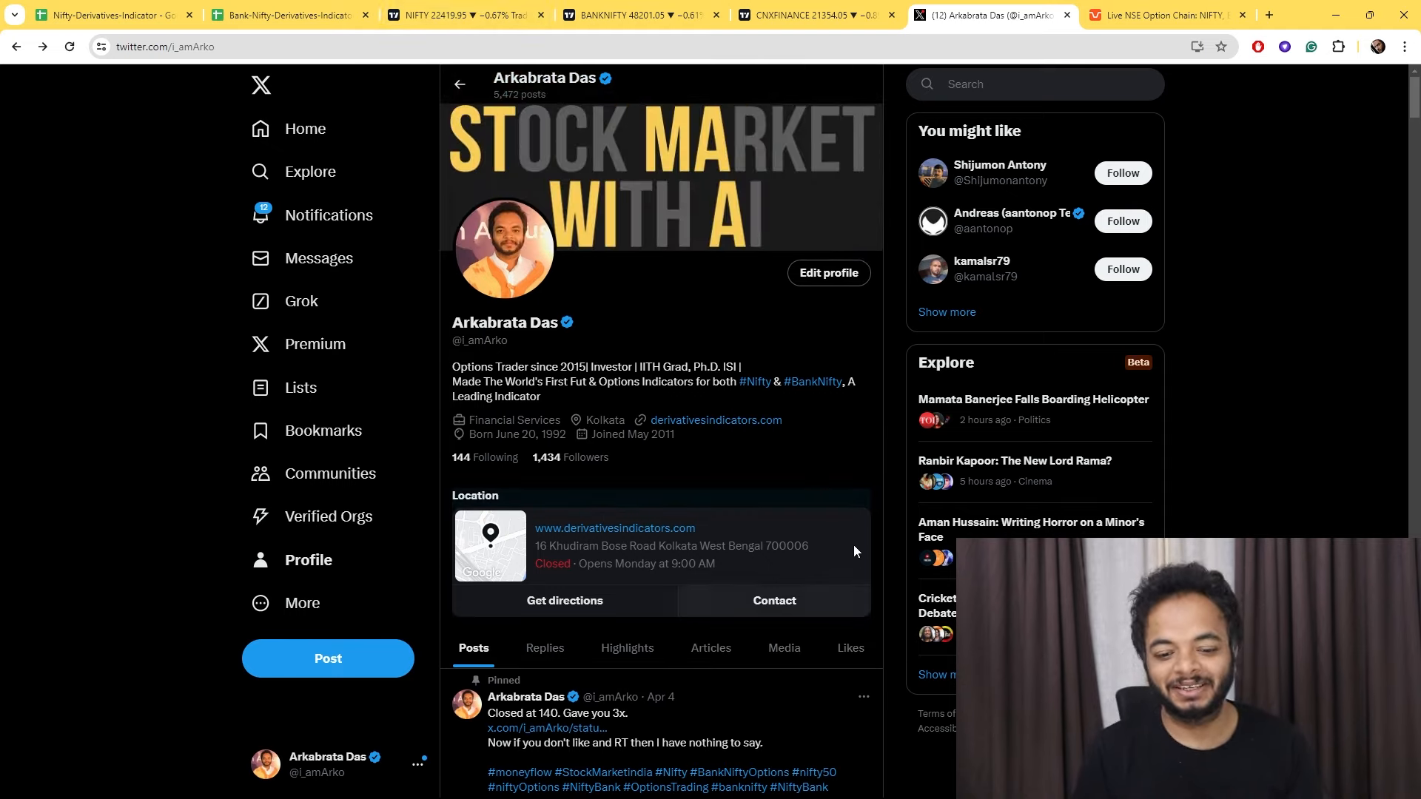